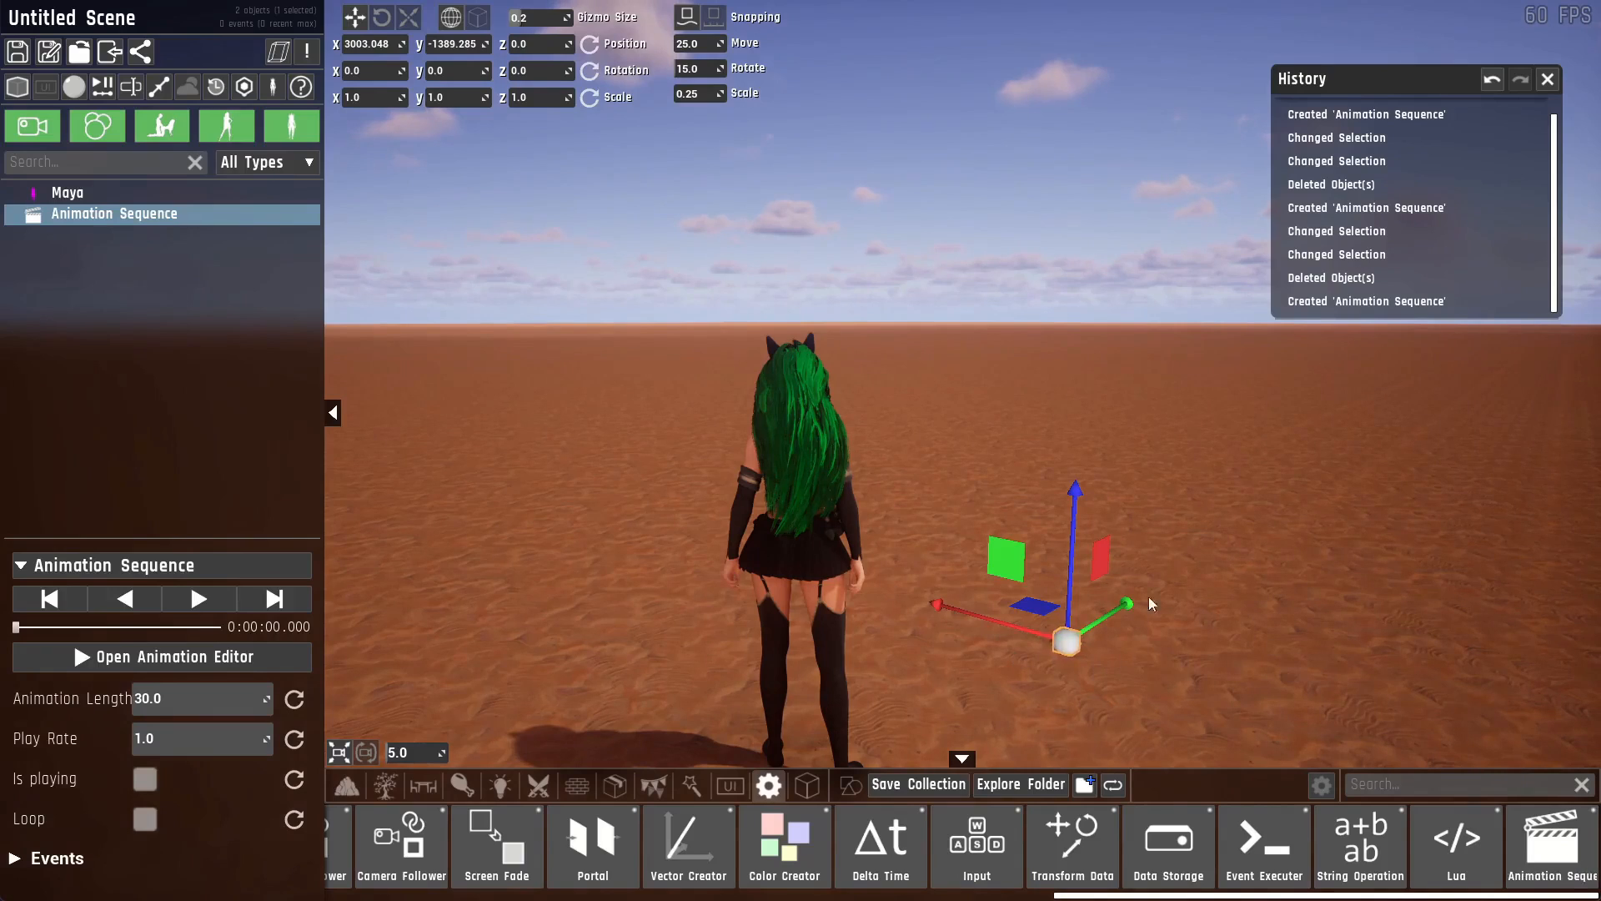
mouse_move(1205, 670)
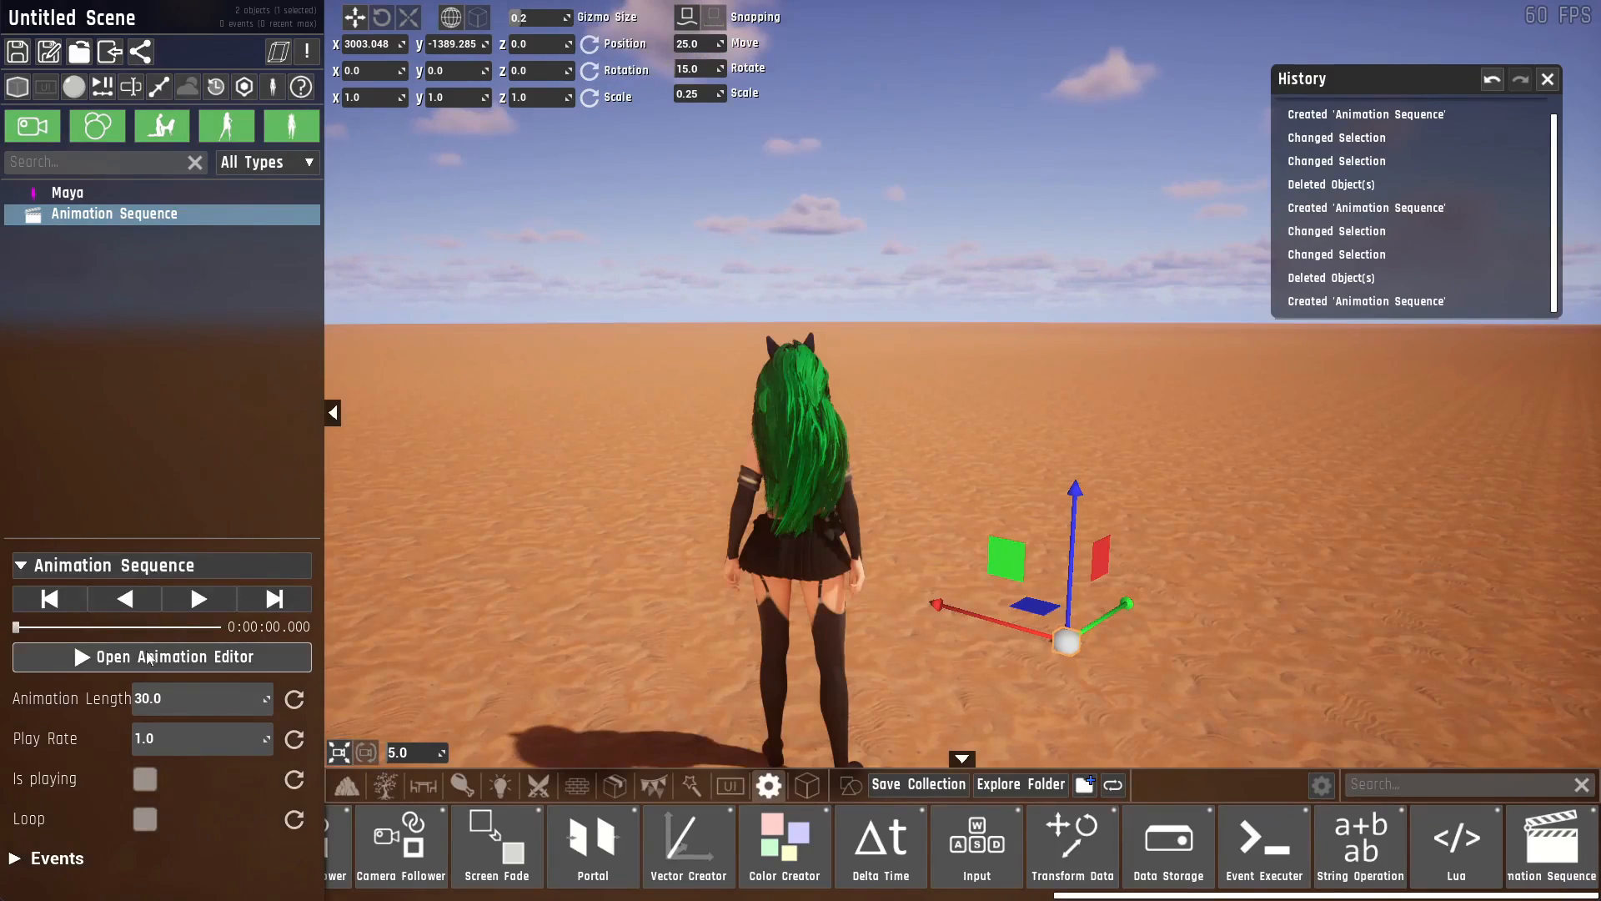
Open the Animation editor for the sequence and scrub the playhead toward 4.8 seconds.
click(159, 657)
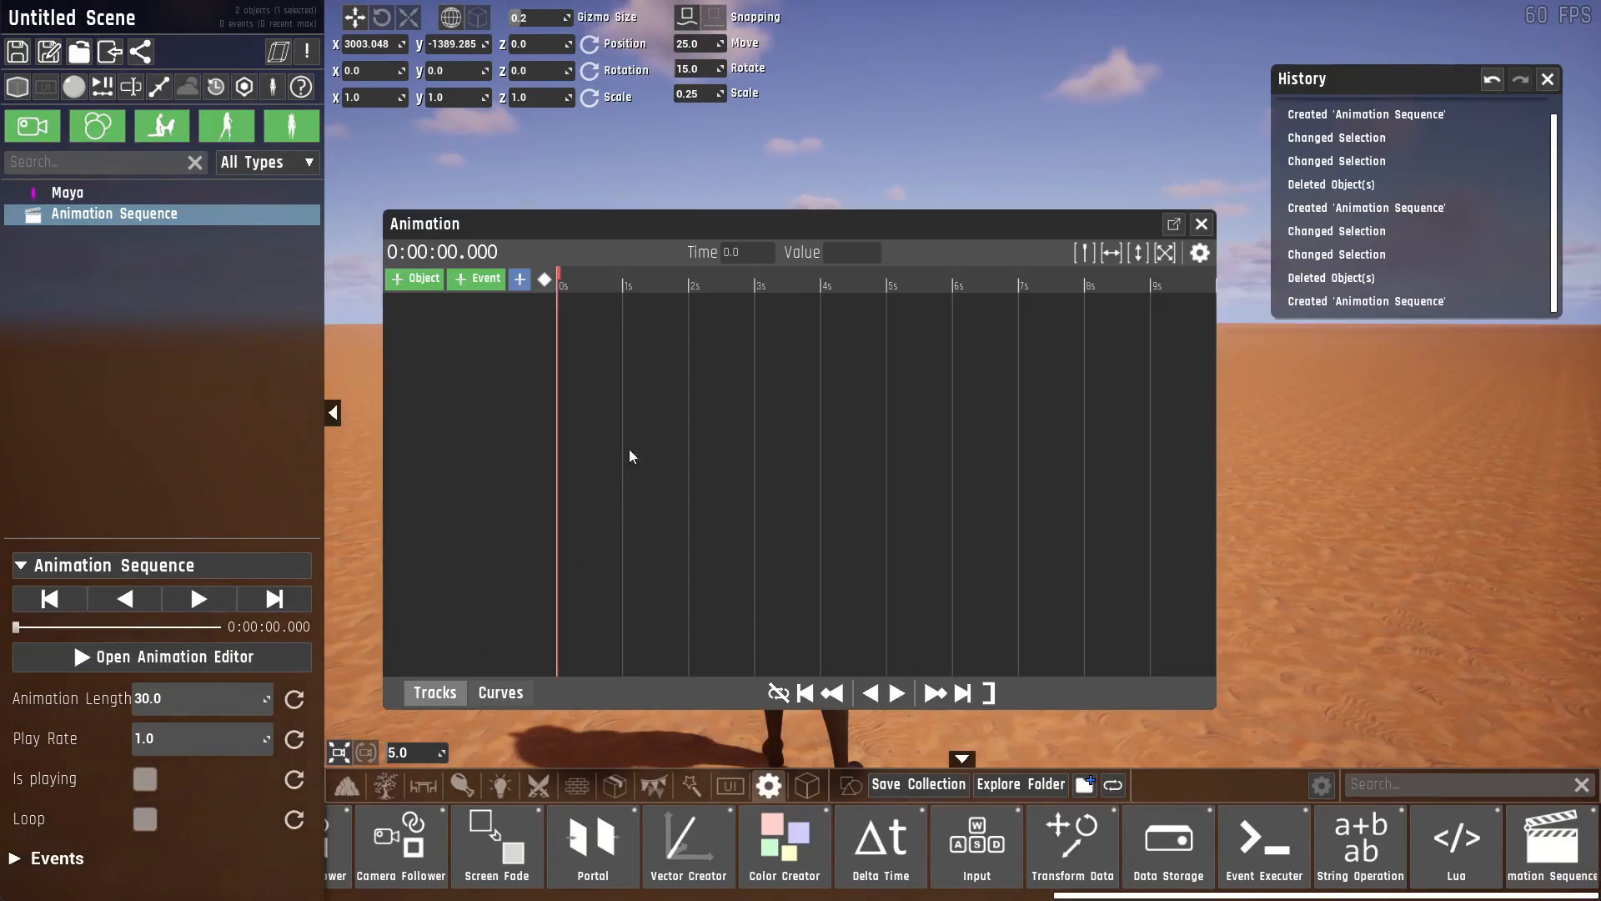
mouse_move(746, 467)
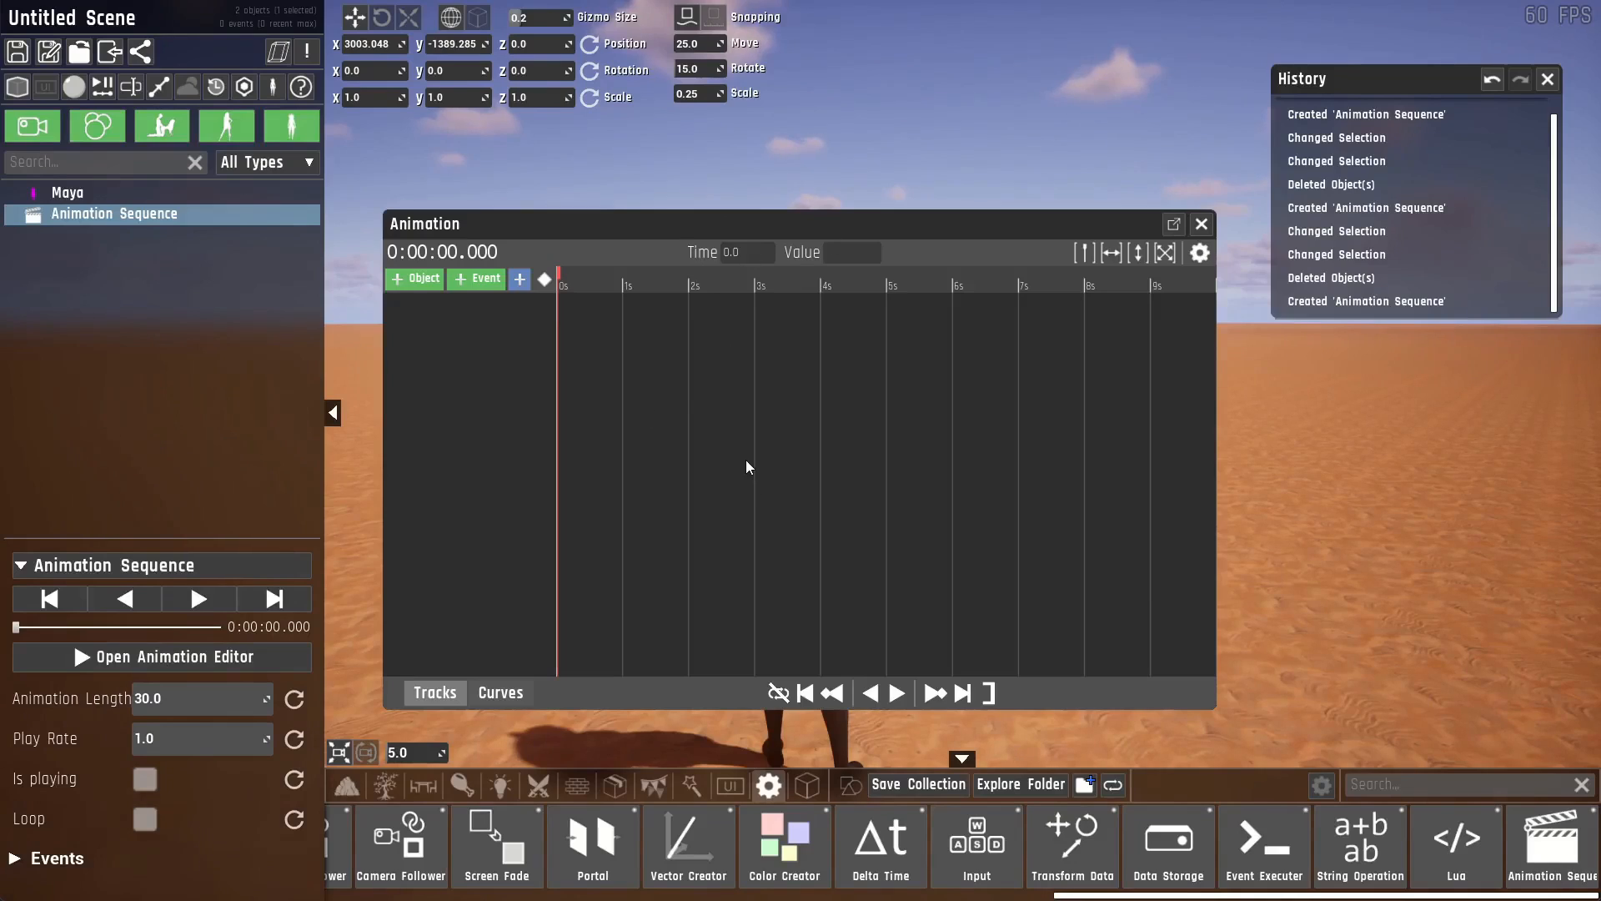
mouse_move(590, 278)
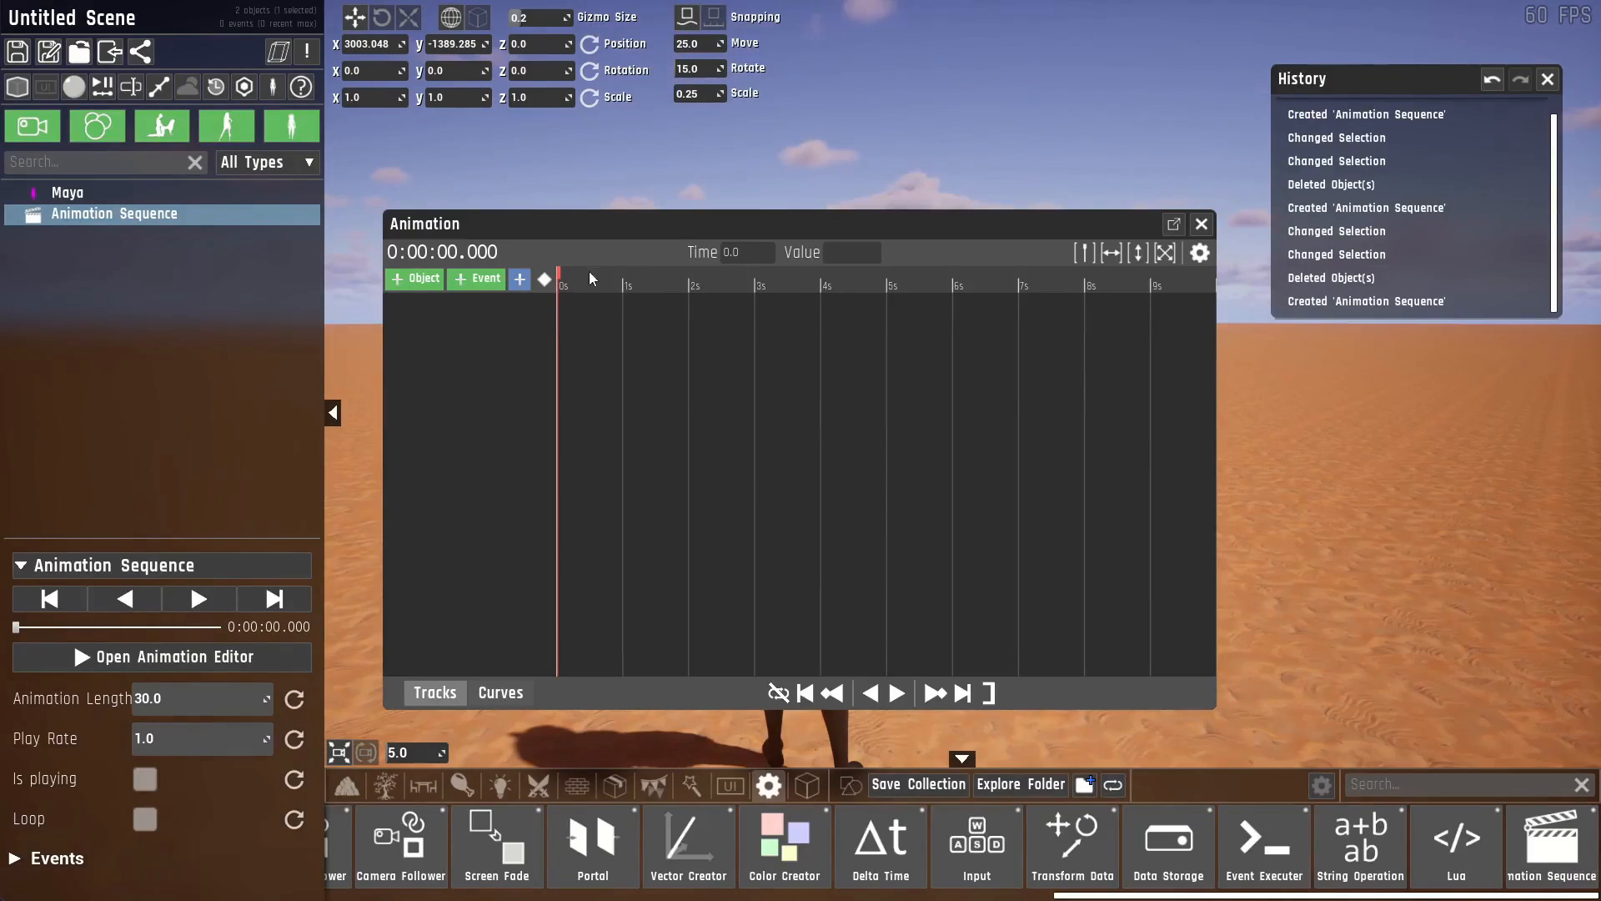
click(654, 276)
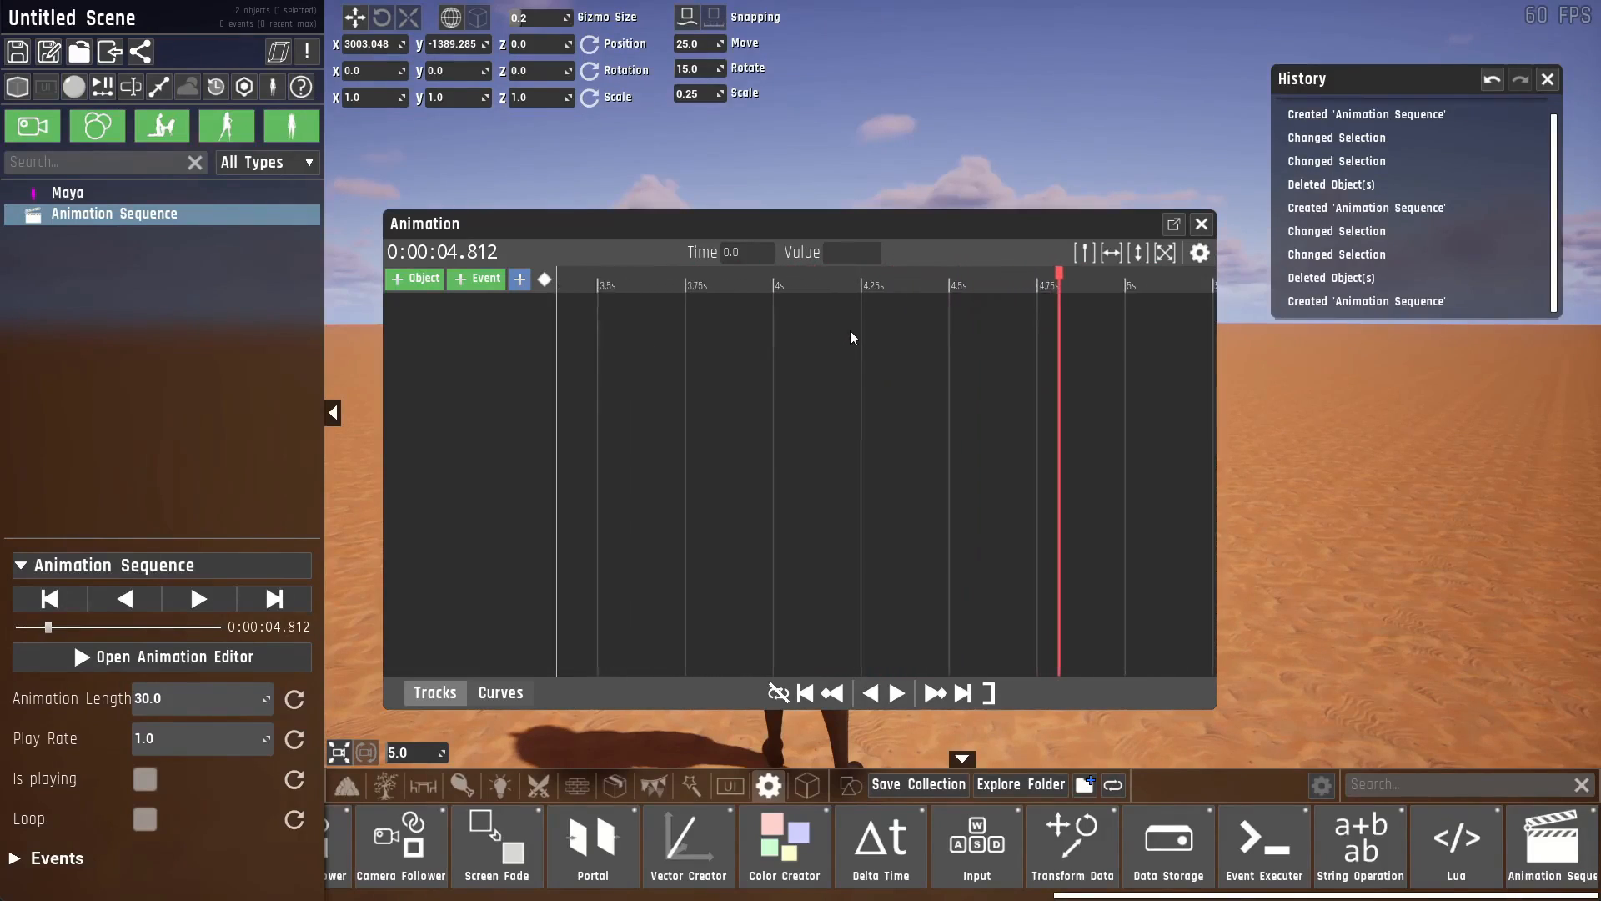
drag(1059, 276, 815, 276)
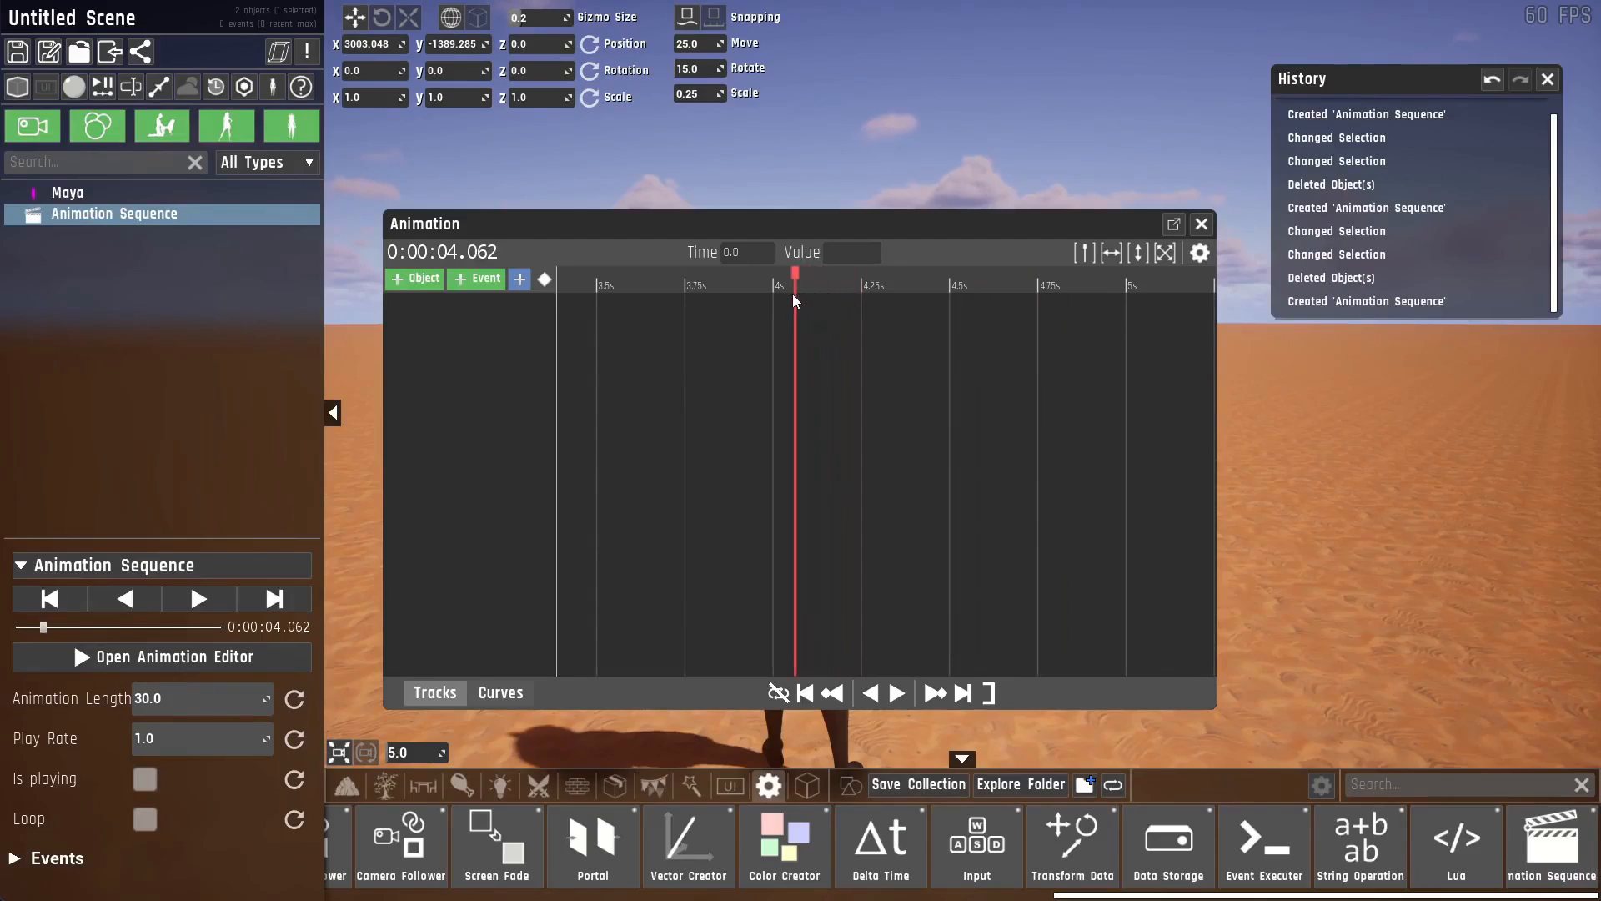
Park the playhead at 4 seconds and turn snapping off in the editor settings.
click(1199, 252)
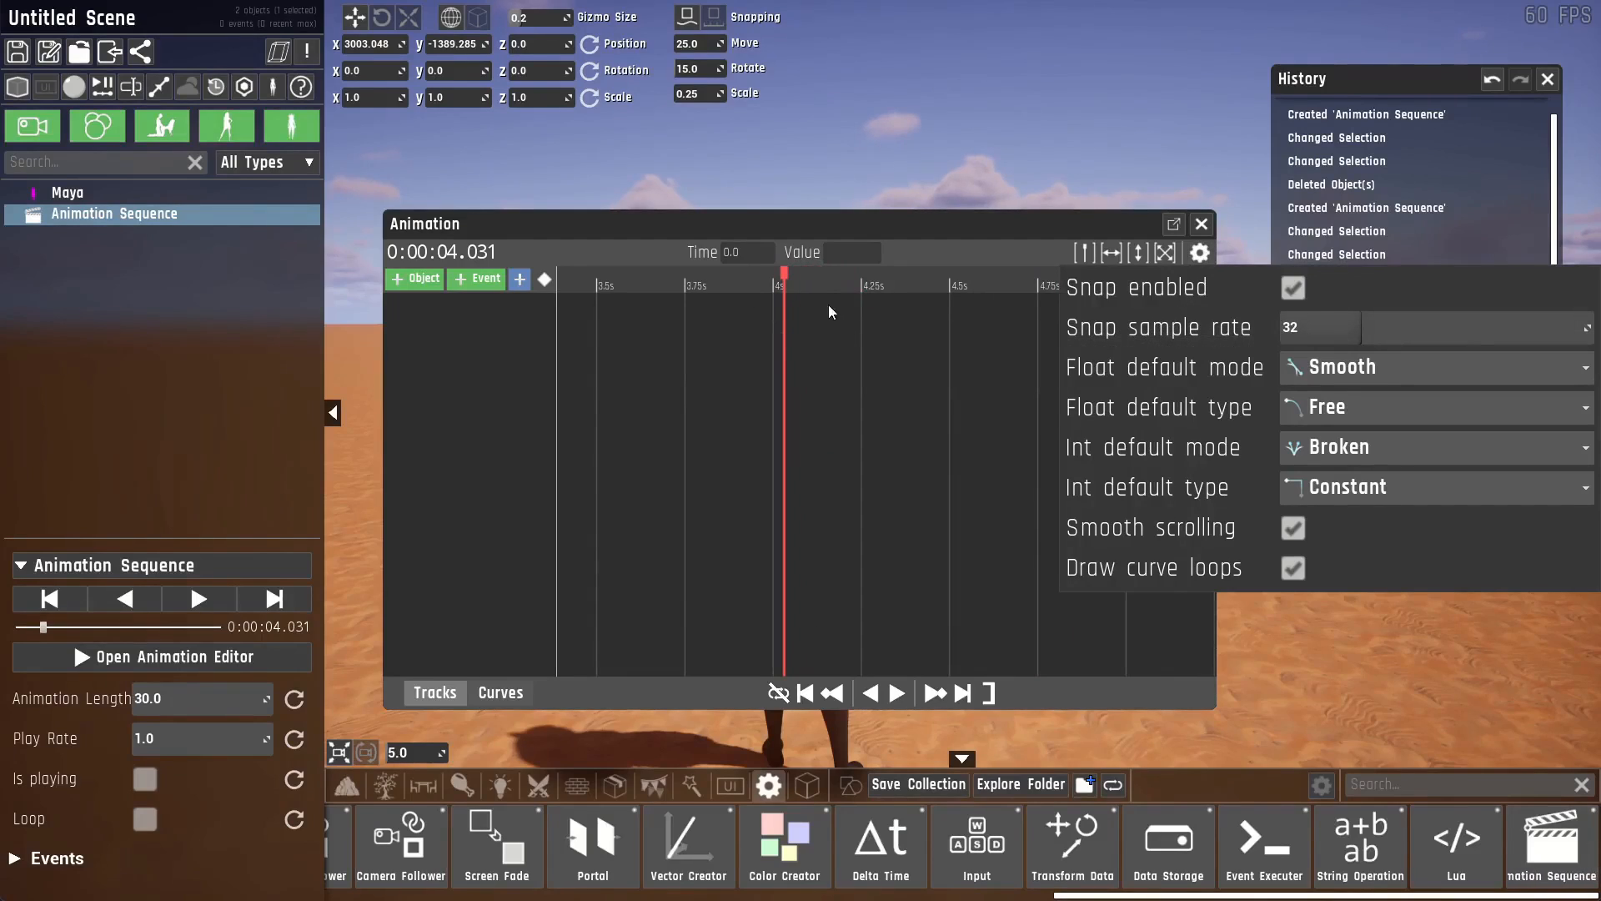
click(1292, 287)
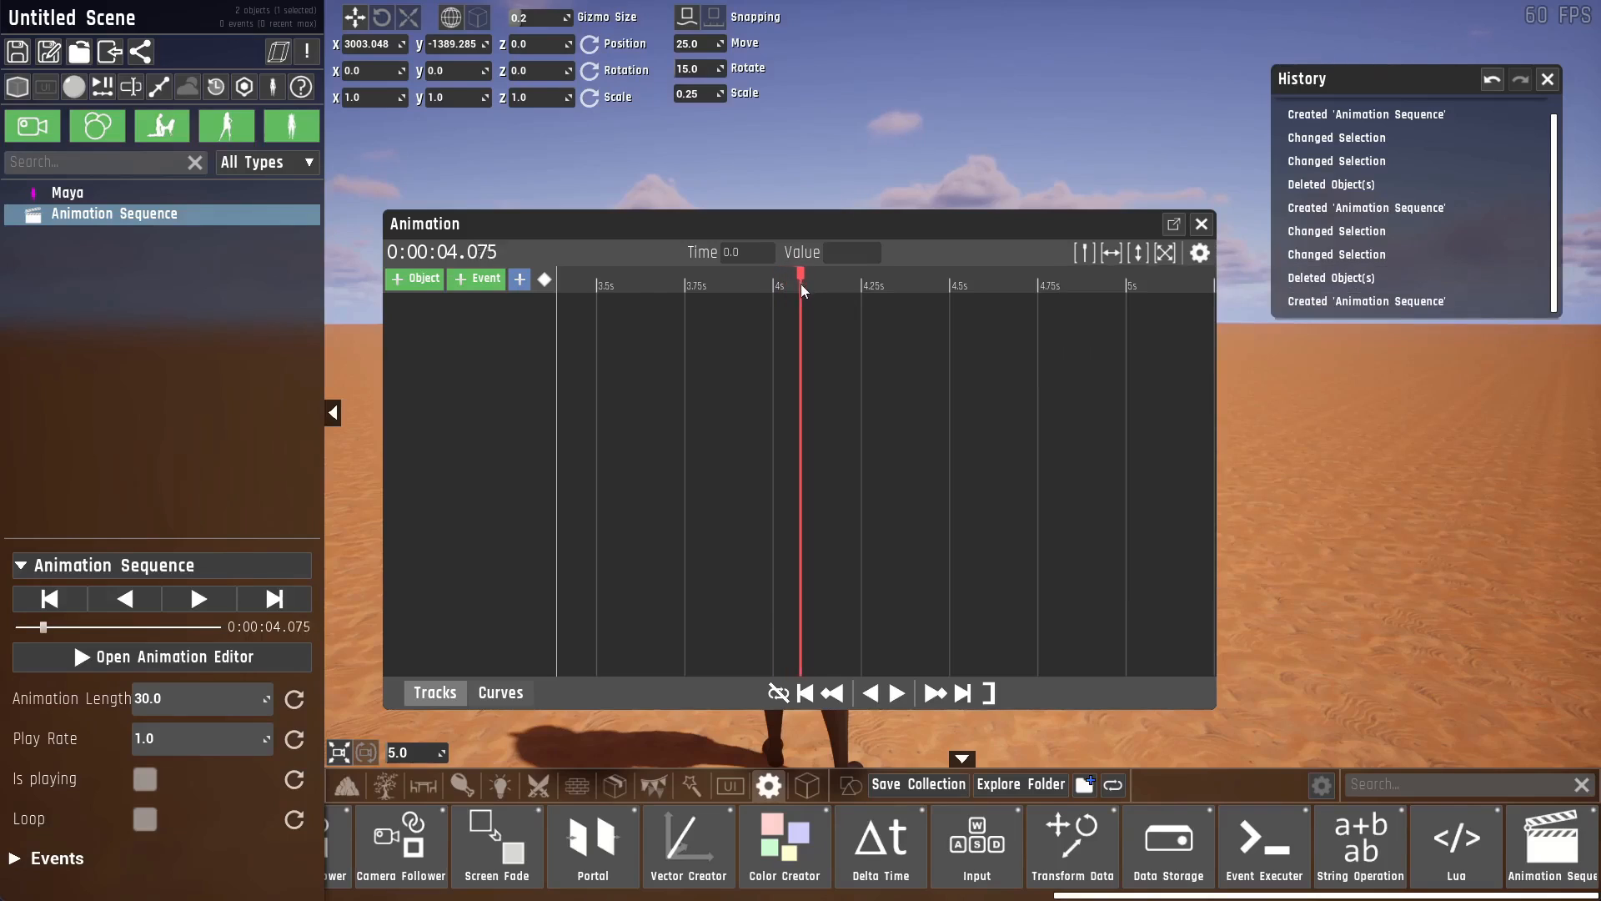
click(1198, 252)
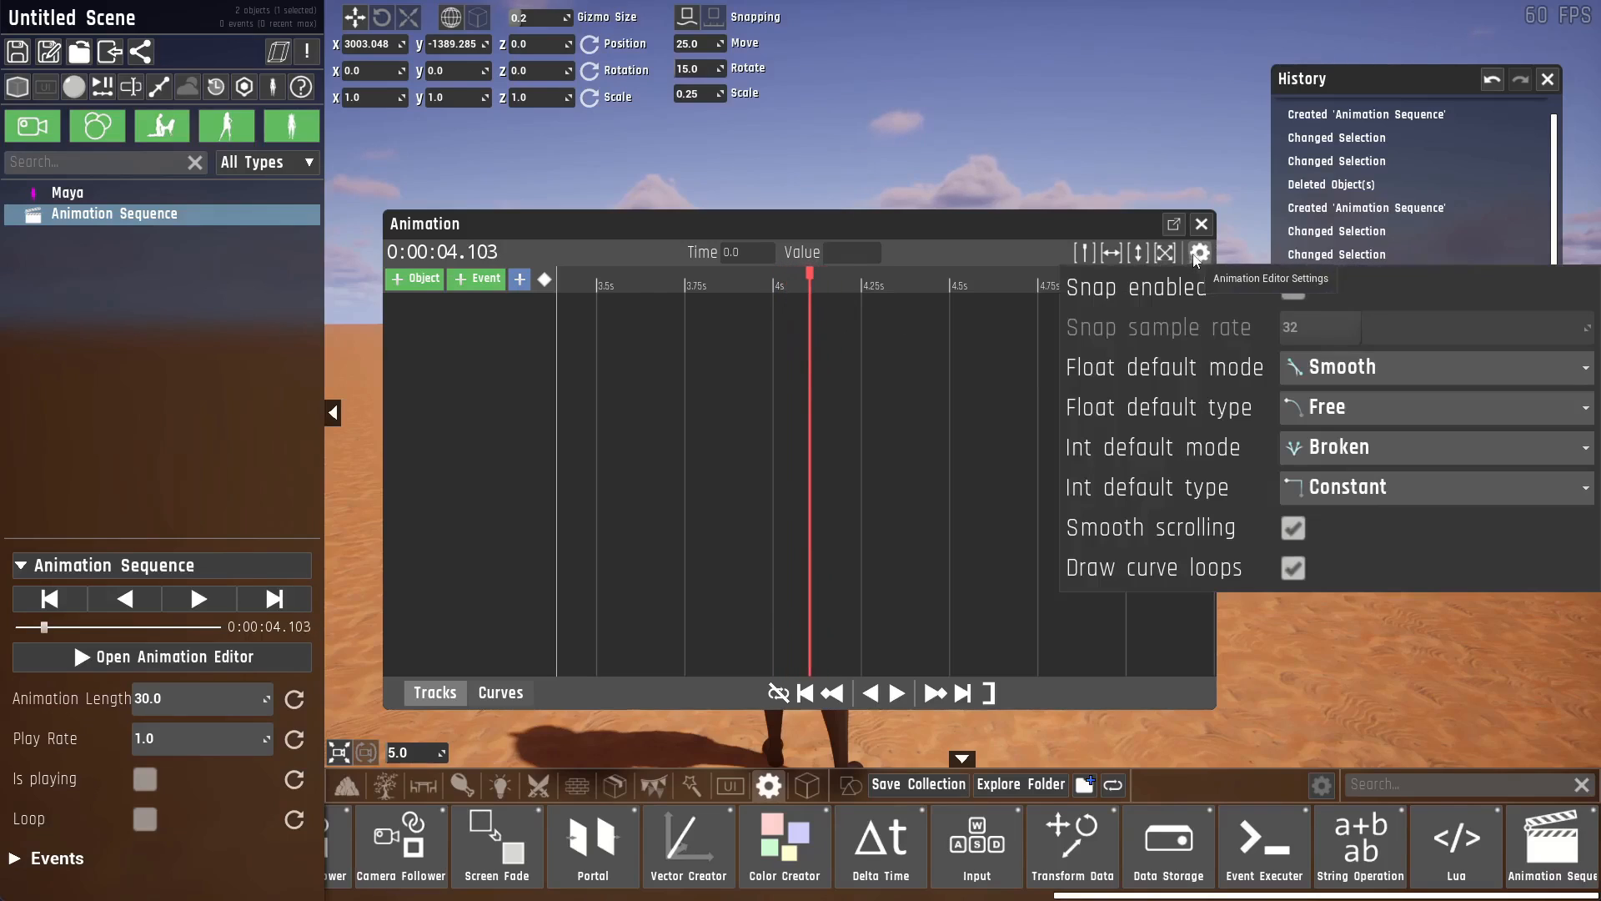
click(1292, 287)
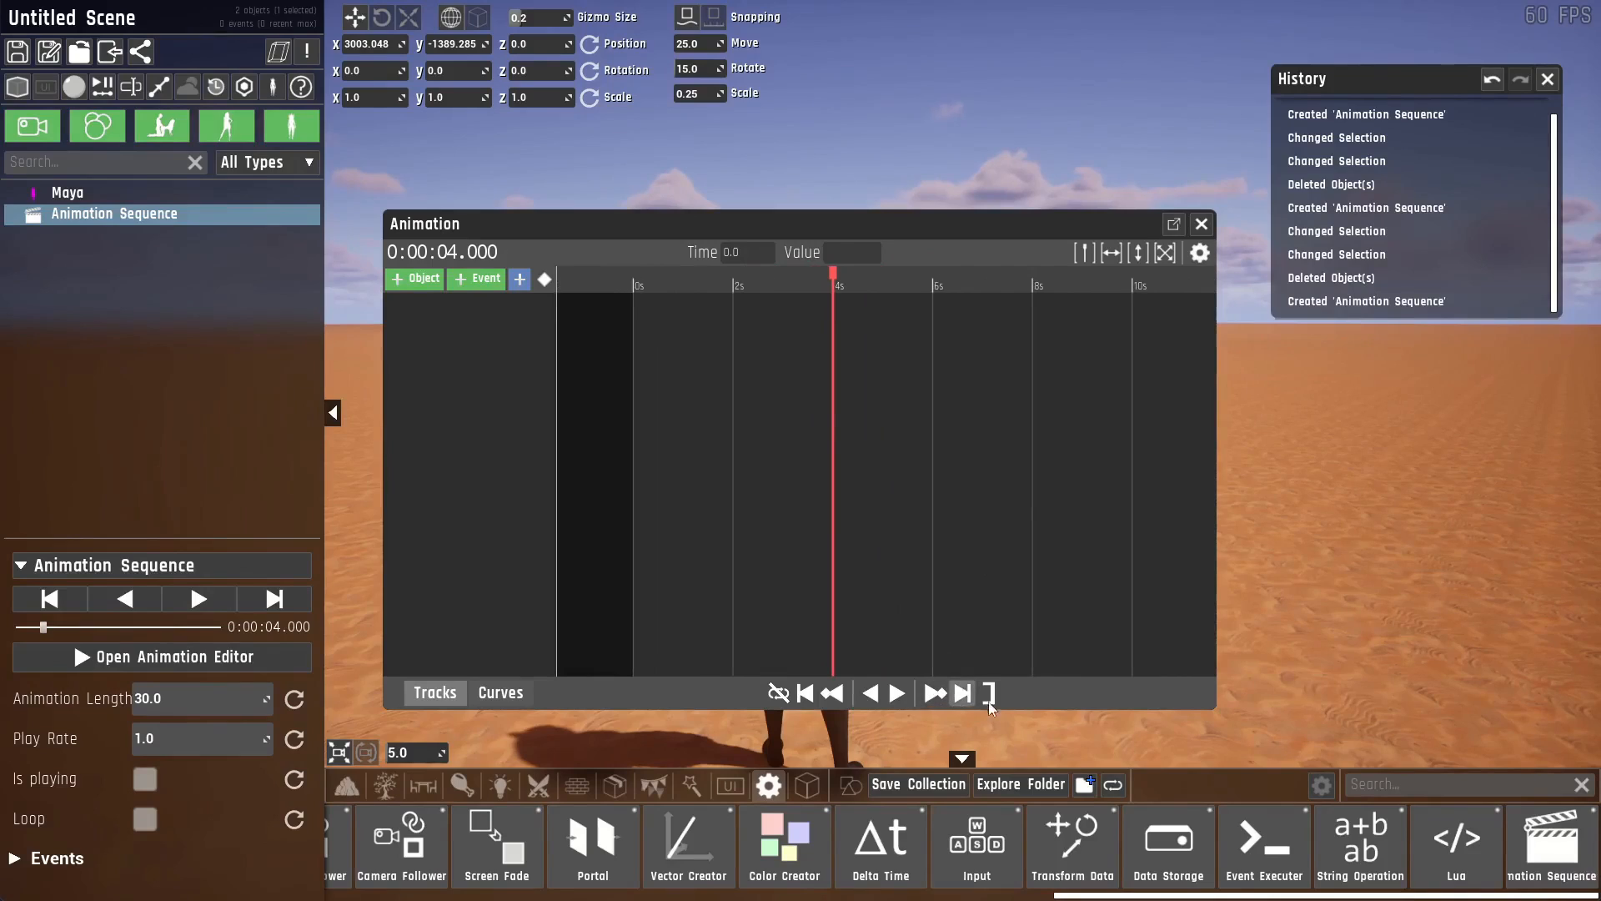
mouse_move(987, 693)
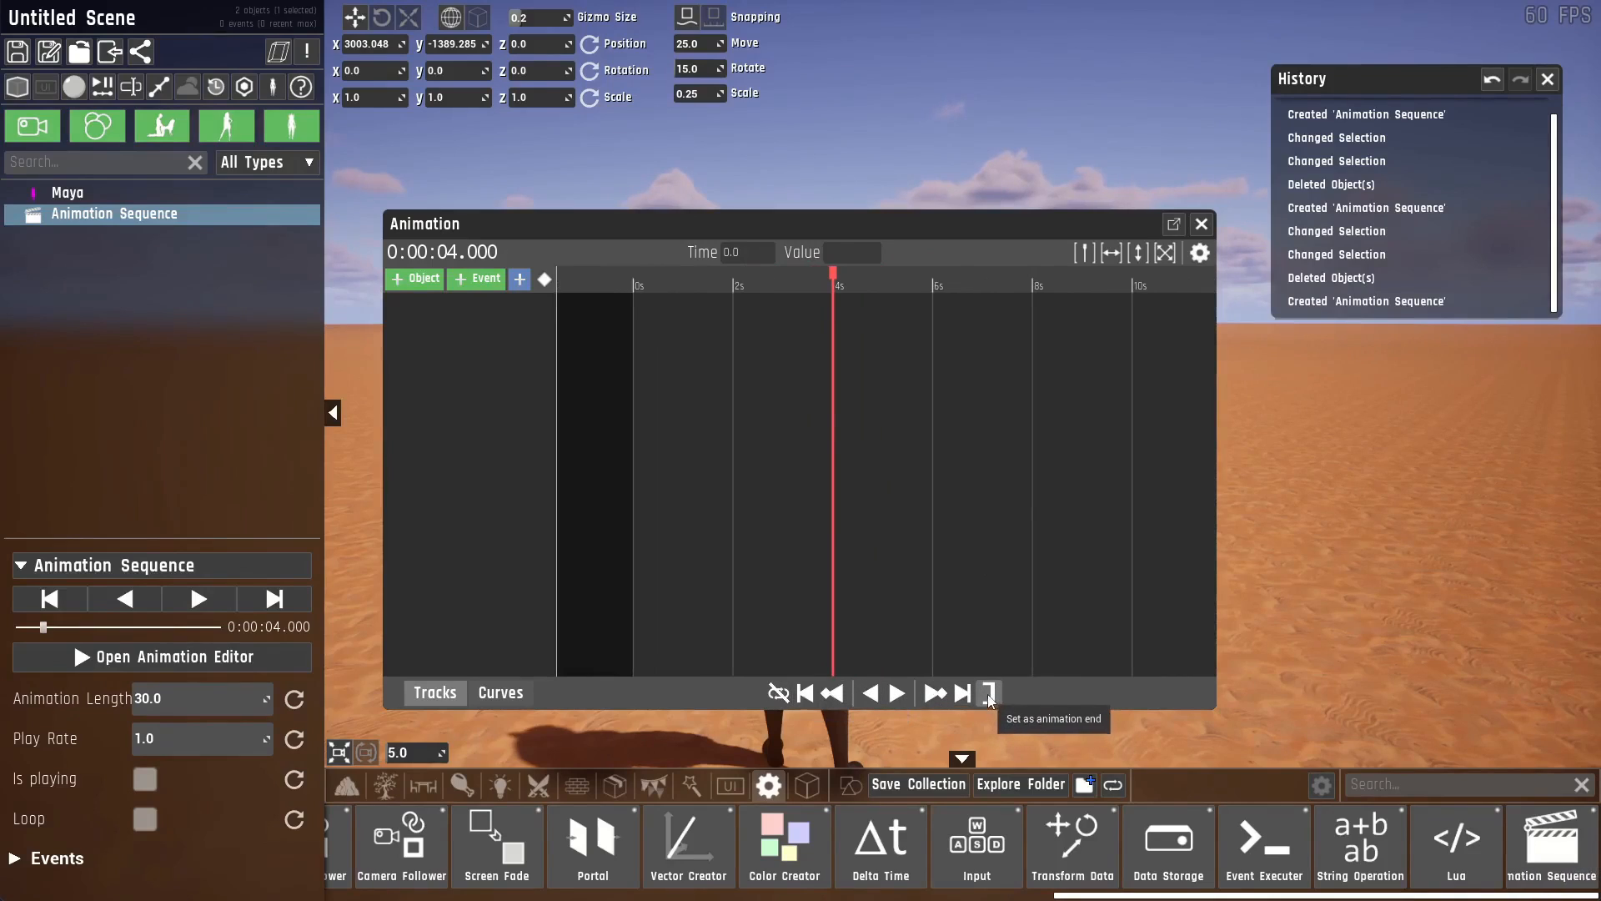
mouse_move(828, 367)
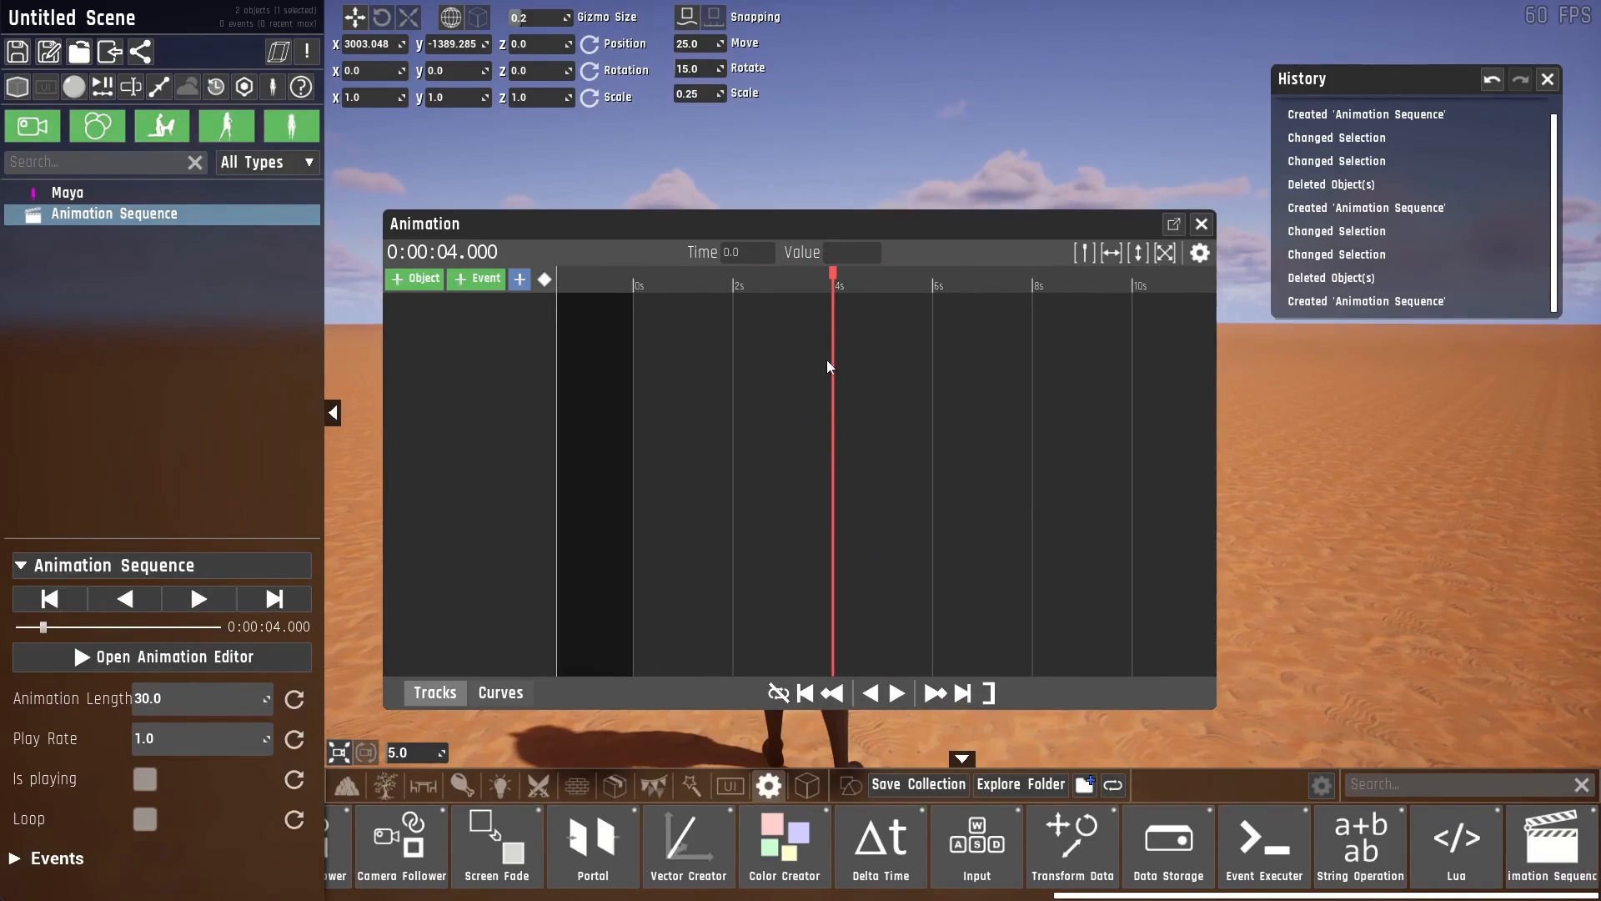
mouse_move(979, 652)
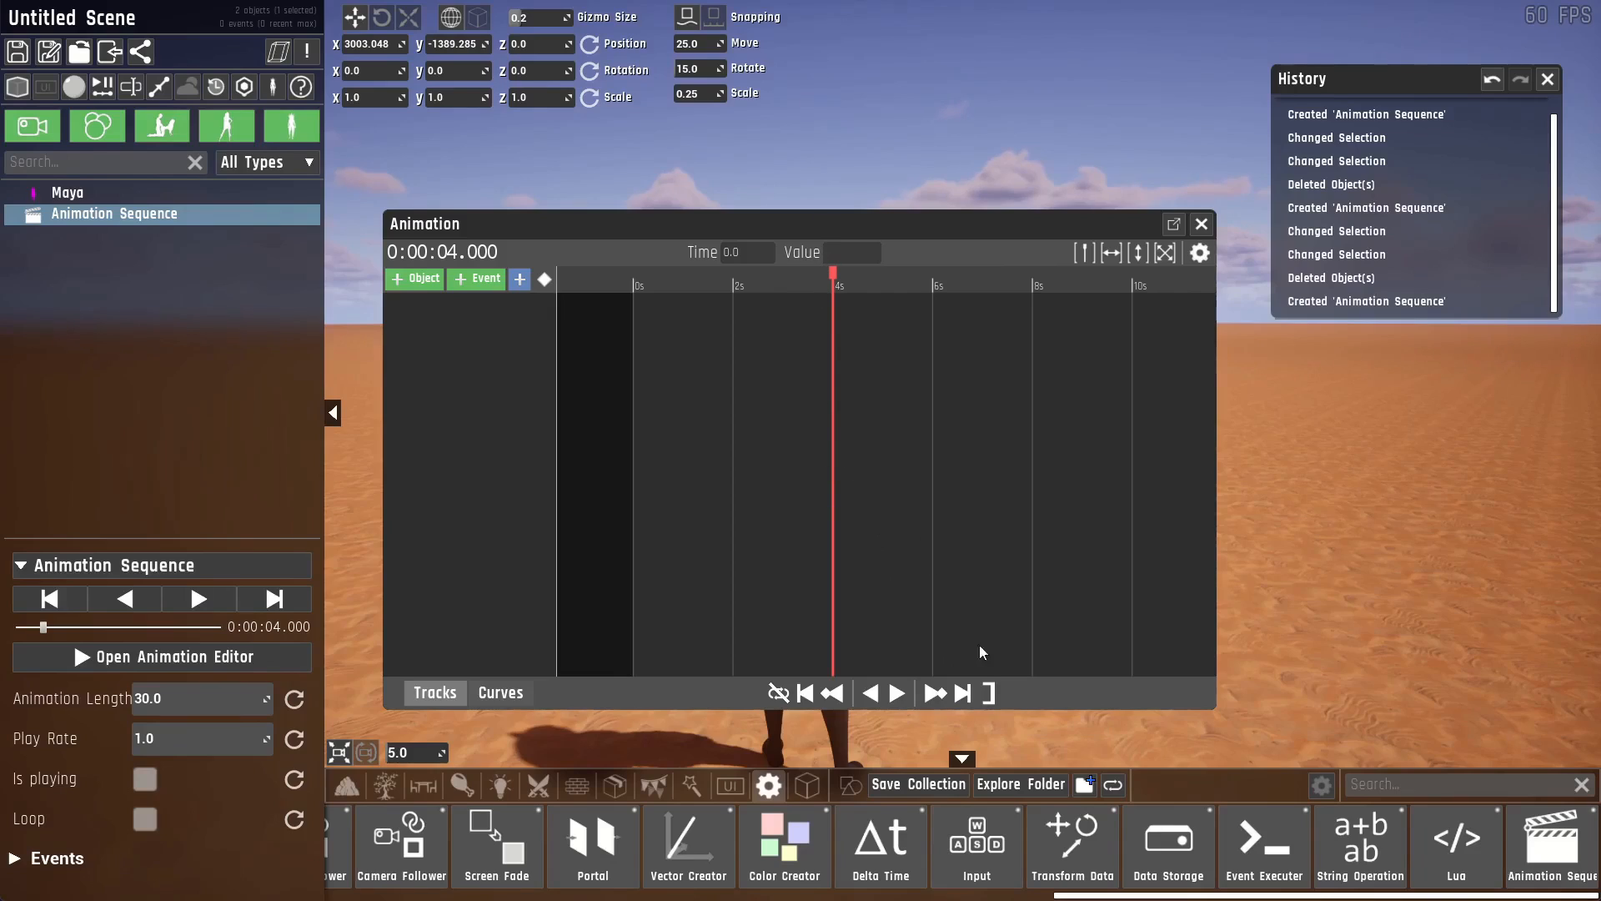
mouse_move(1081, 372)
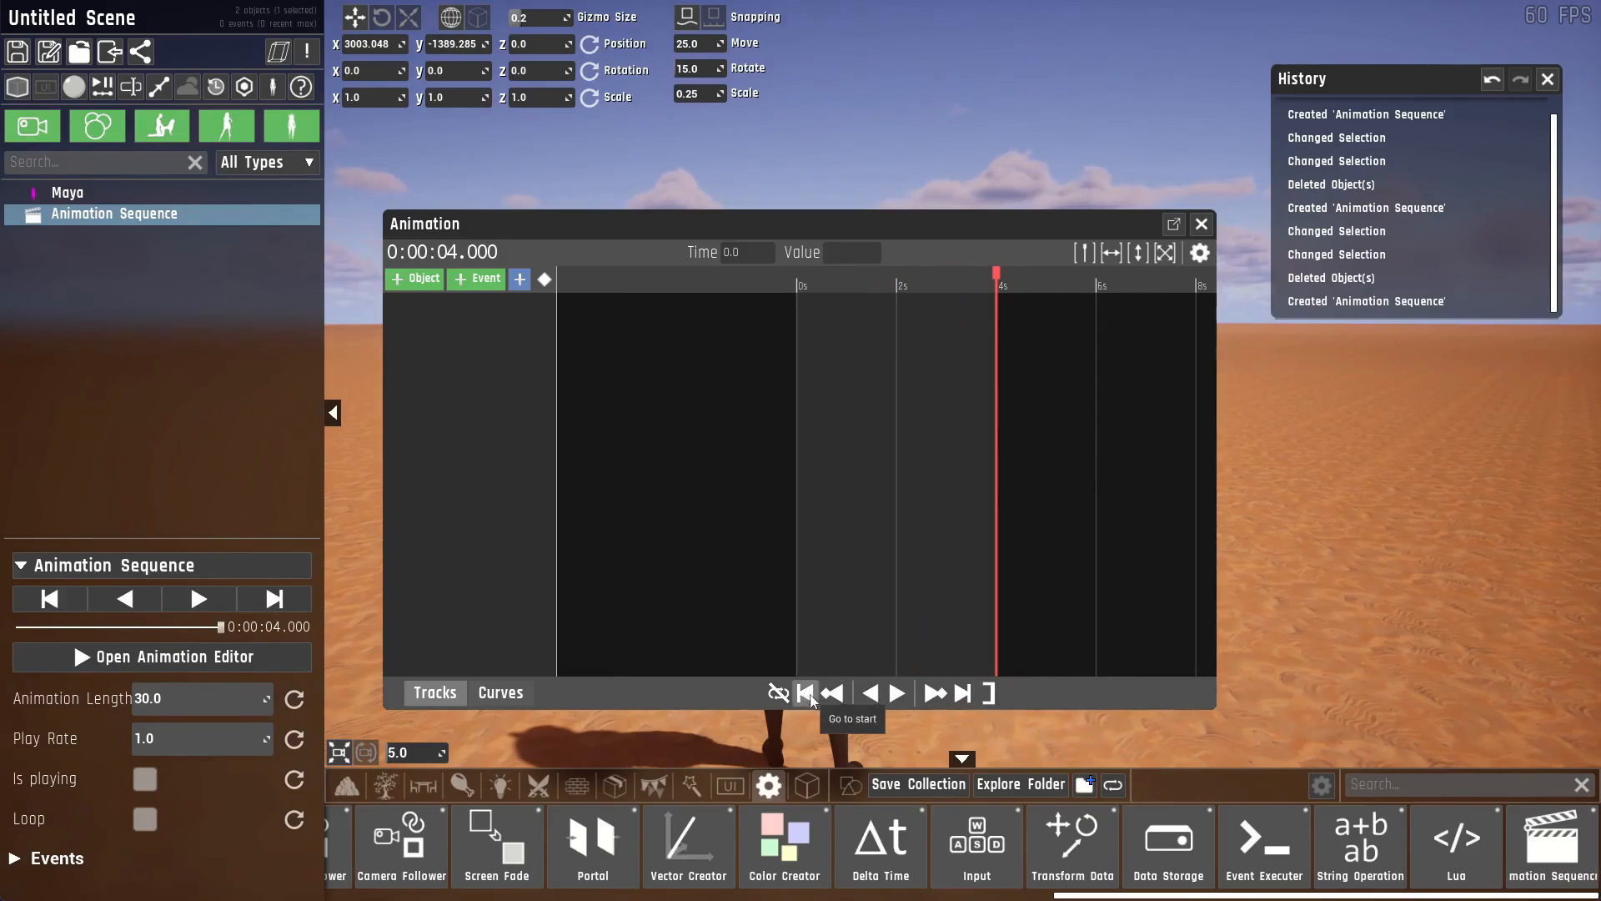
Return the playhead to the start of the 4-second sequence.
click(893, 692)
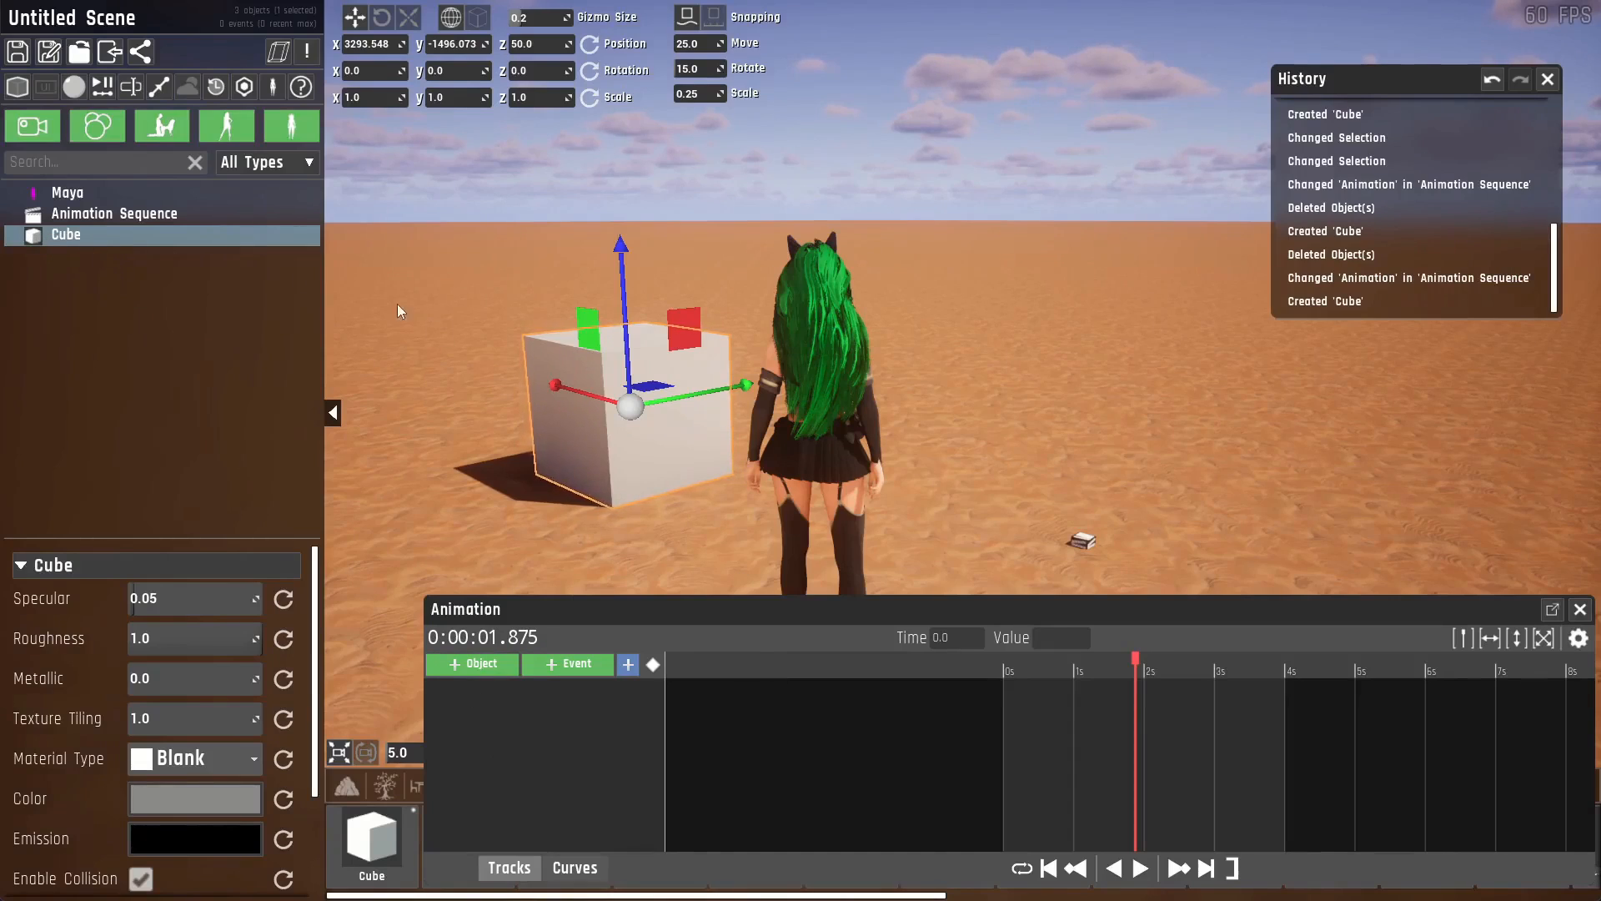
mouse_move(472, 664)
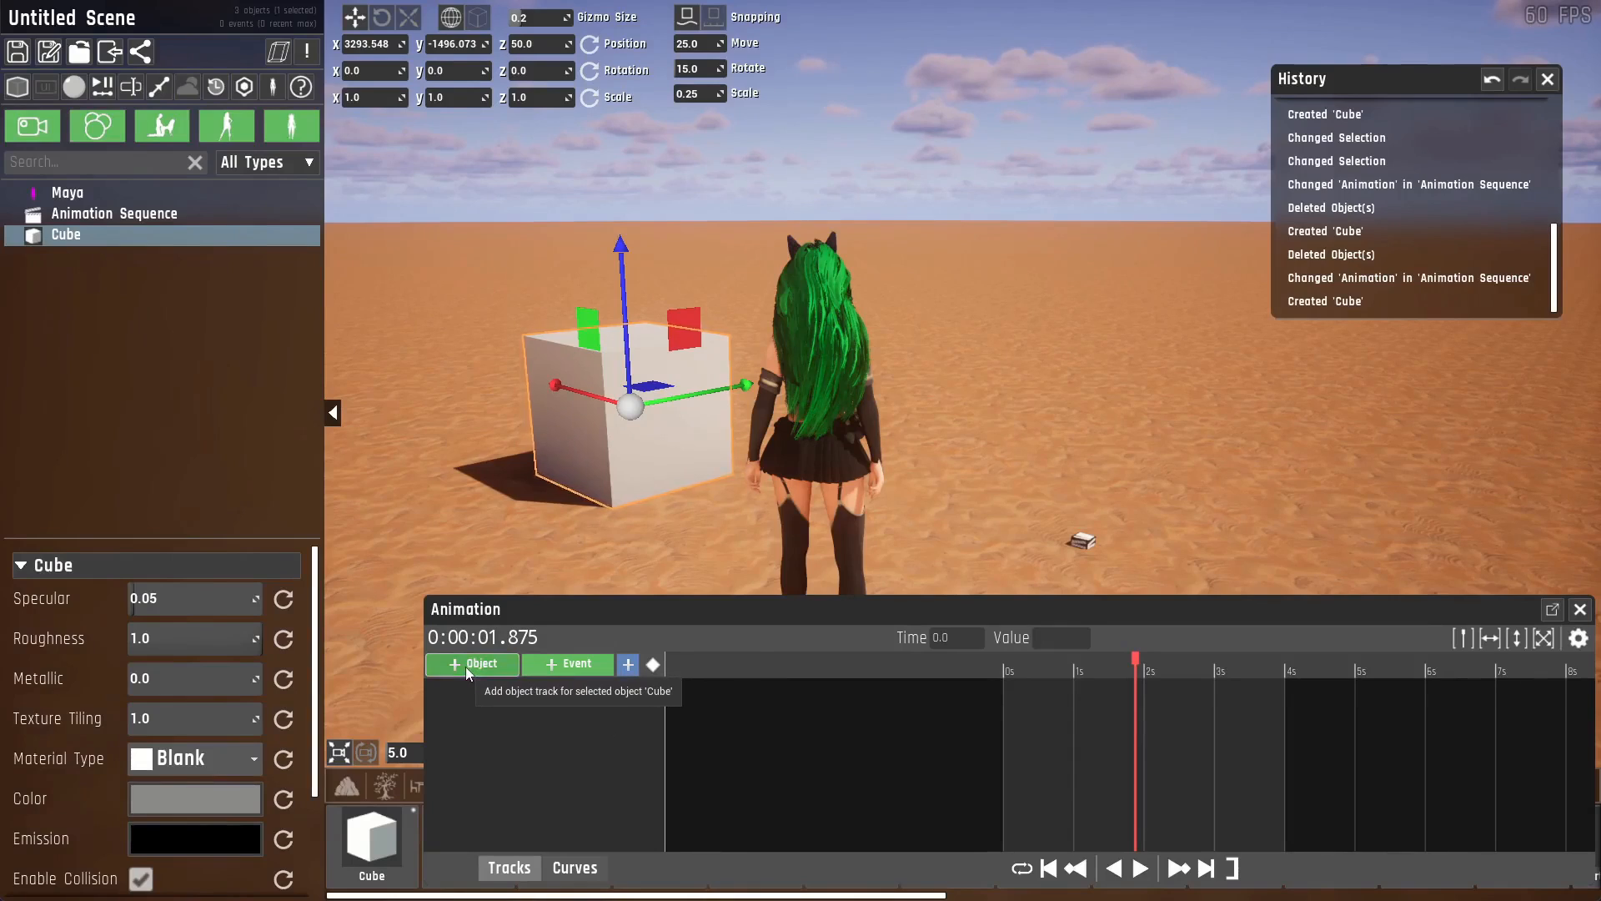
Add a Cube object track to the animation timeline.
click(472, 664)
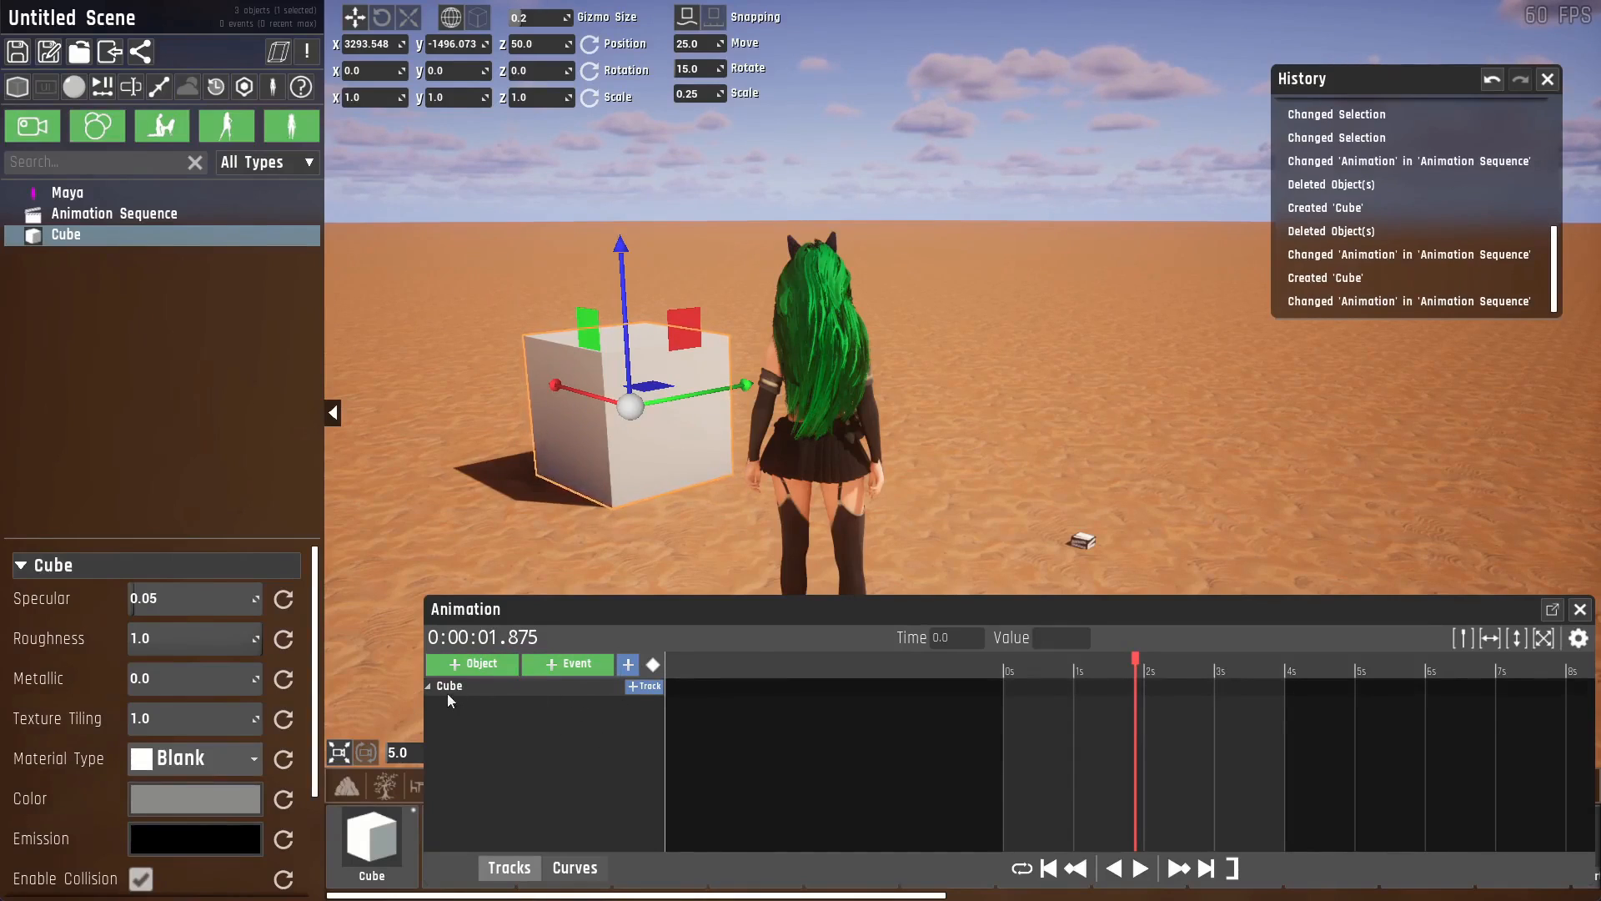
right_click(450, 686)
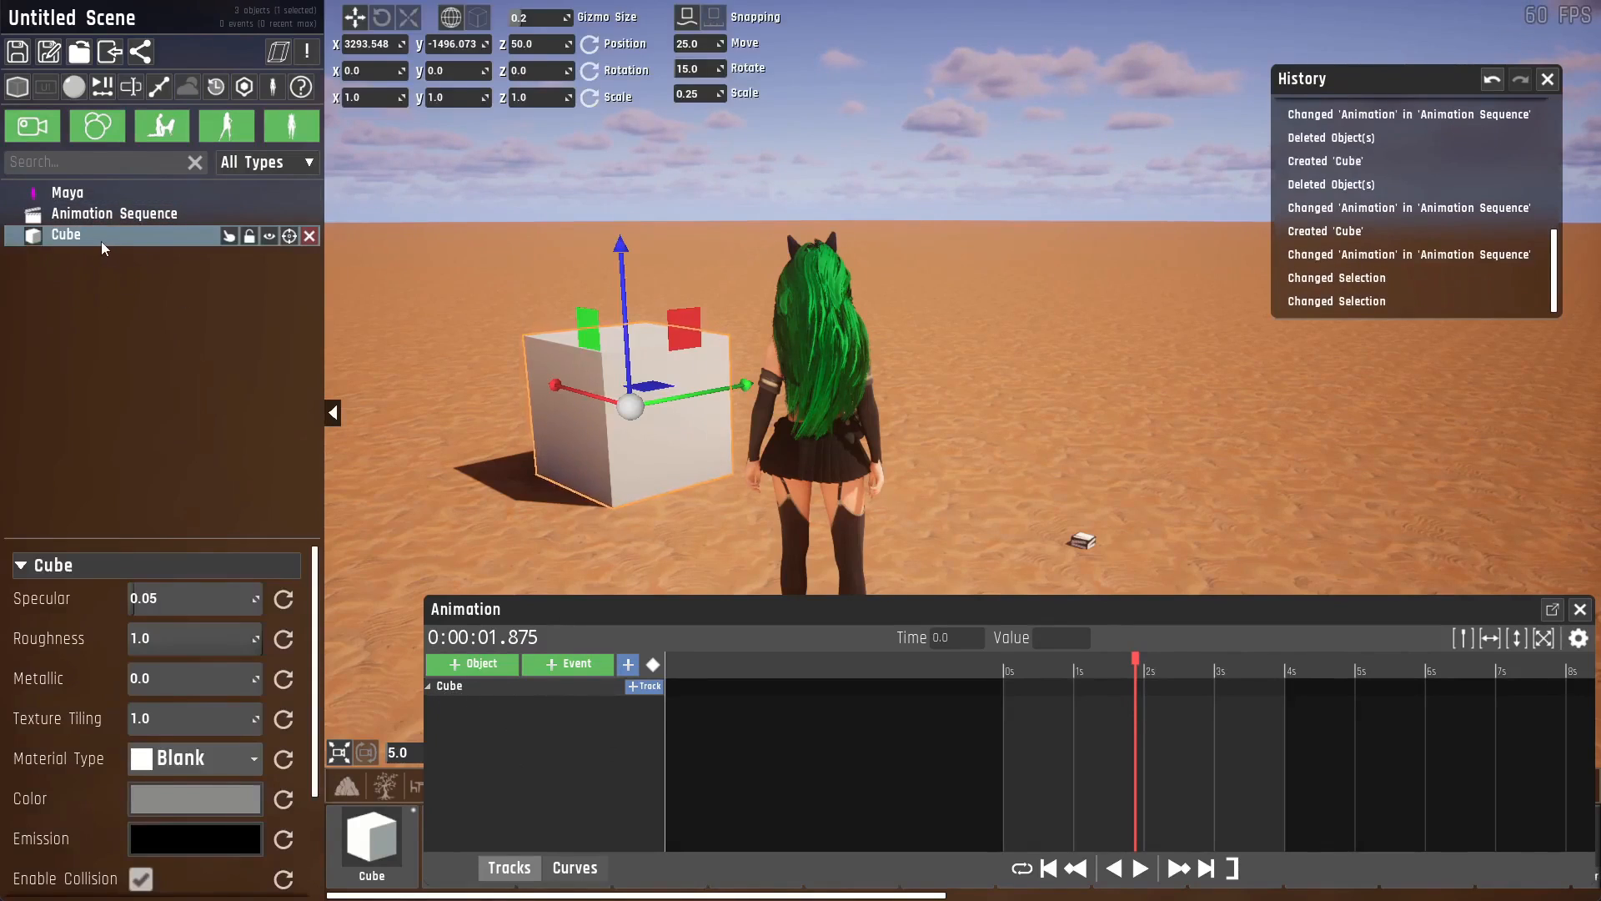
scroll(down, 3)
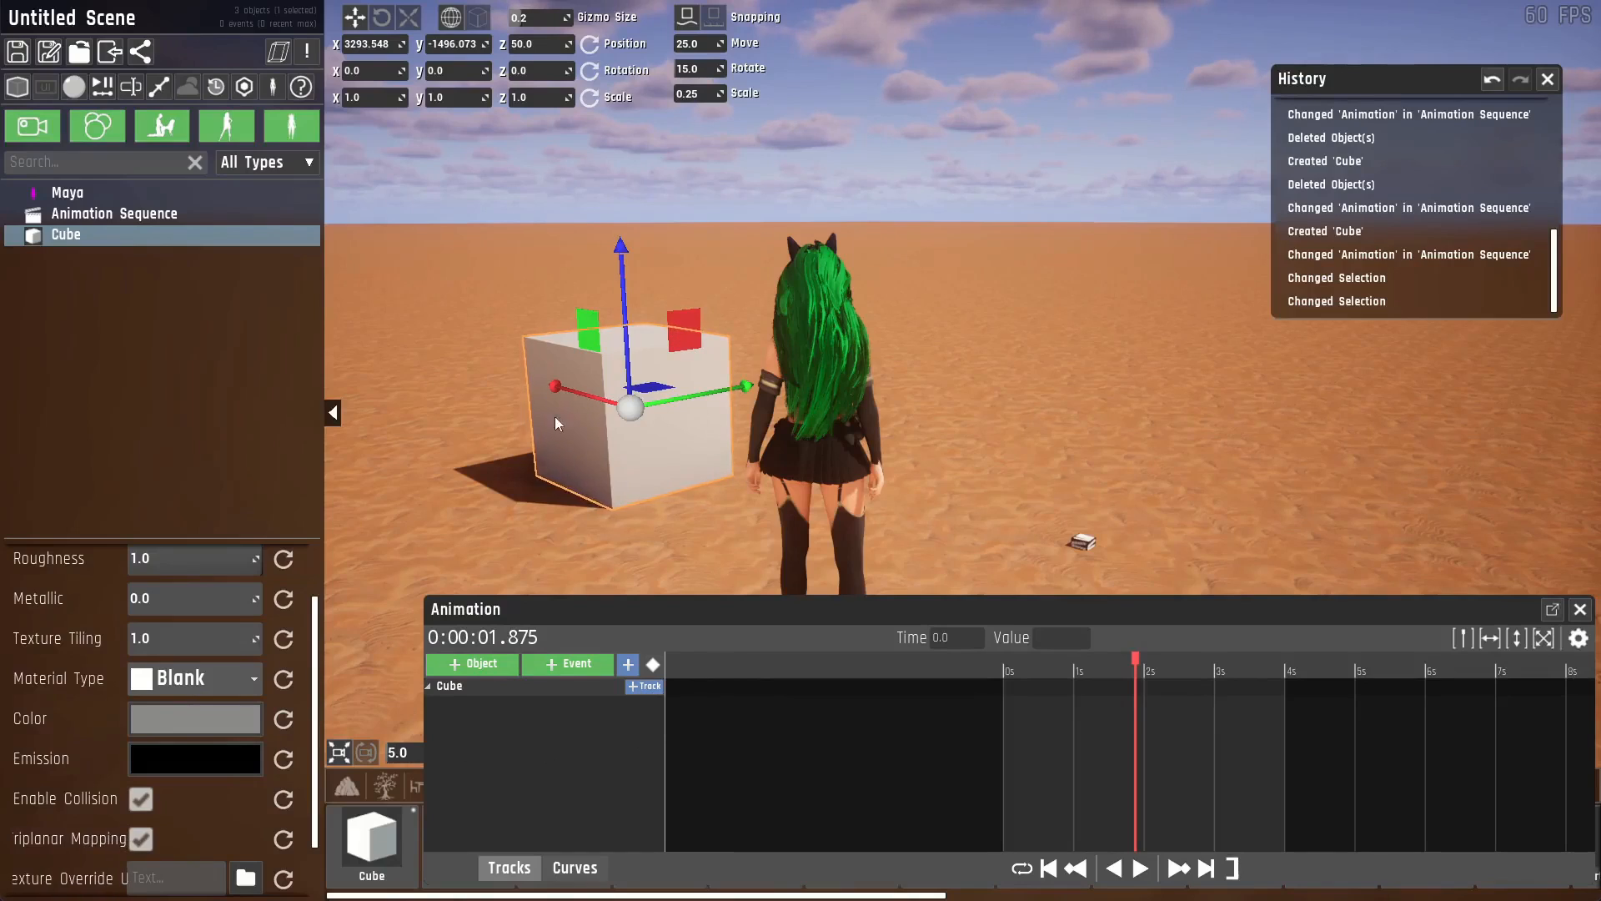
click(643, 687)
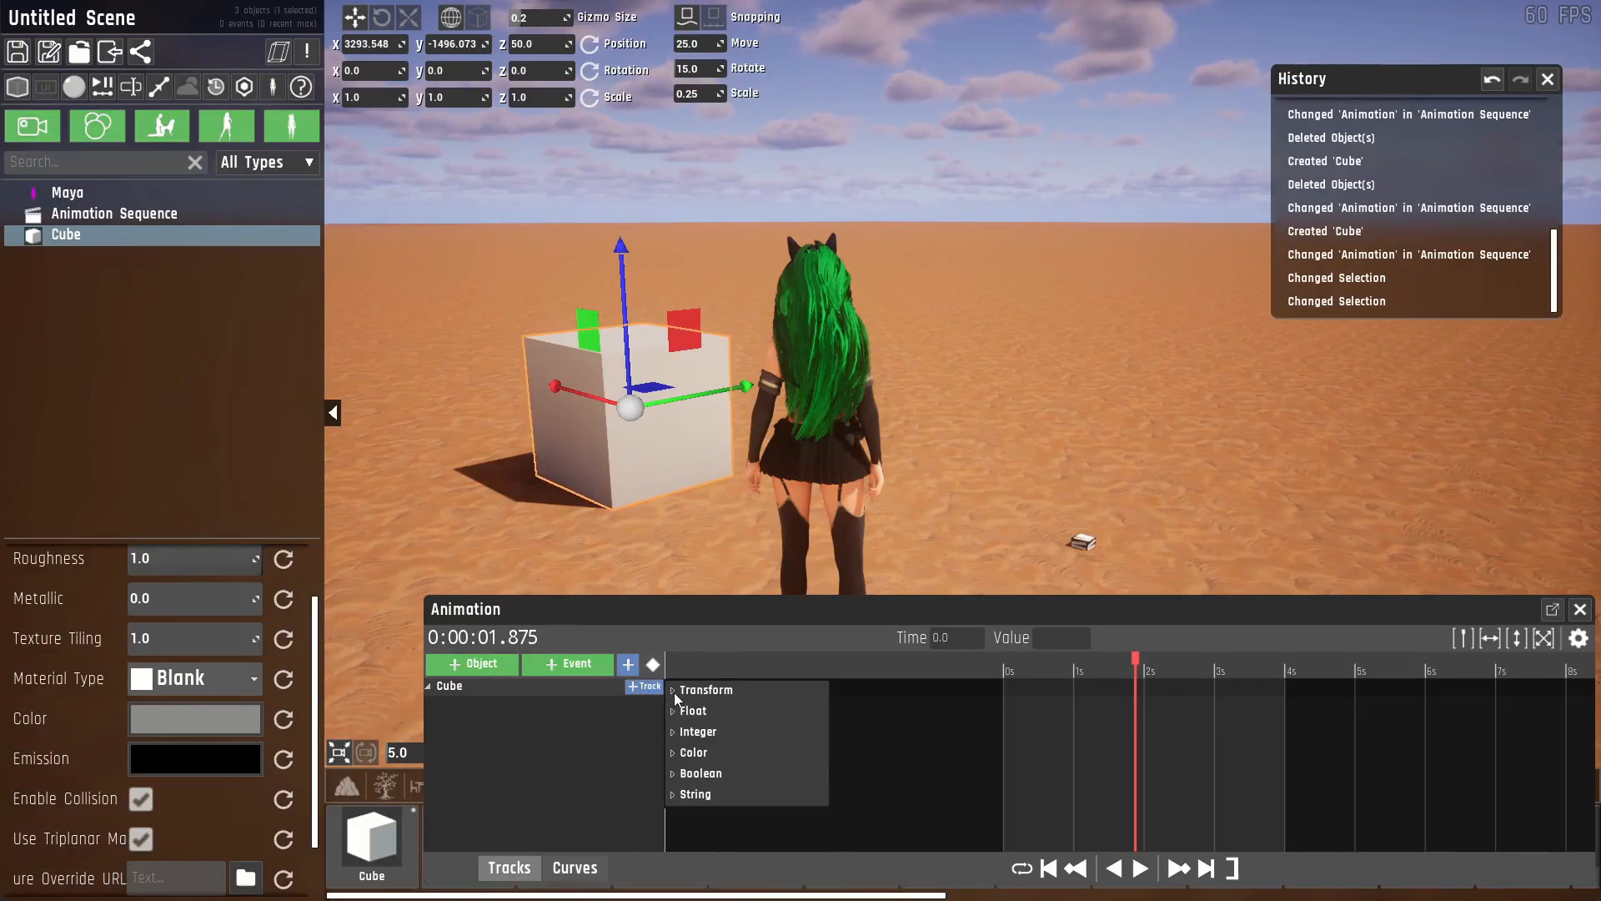
click(704, 688)
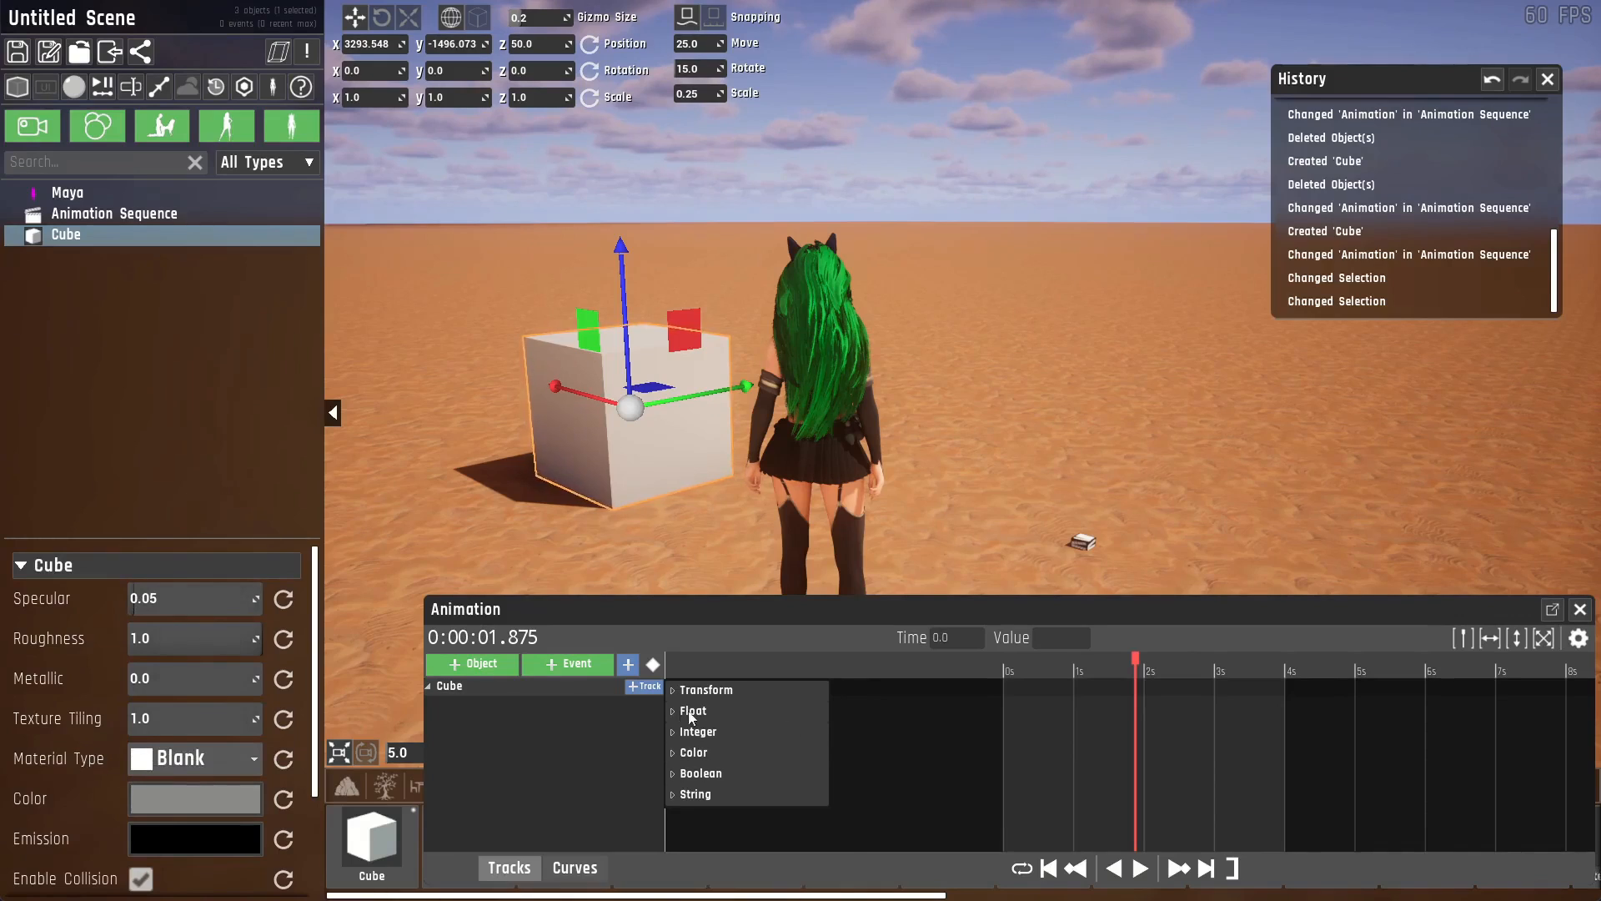
click(692, 710)
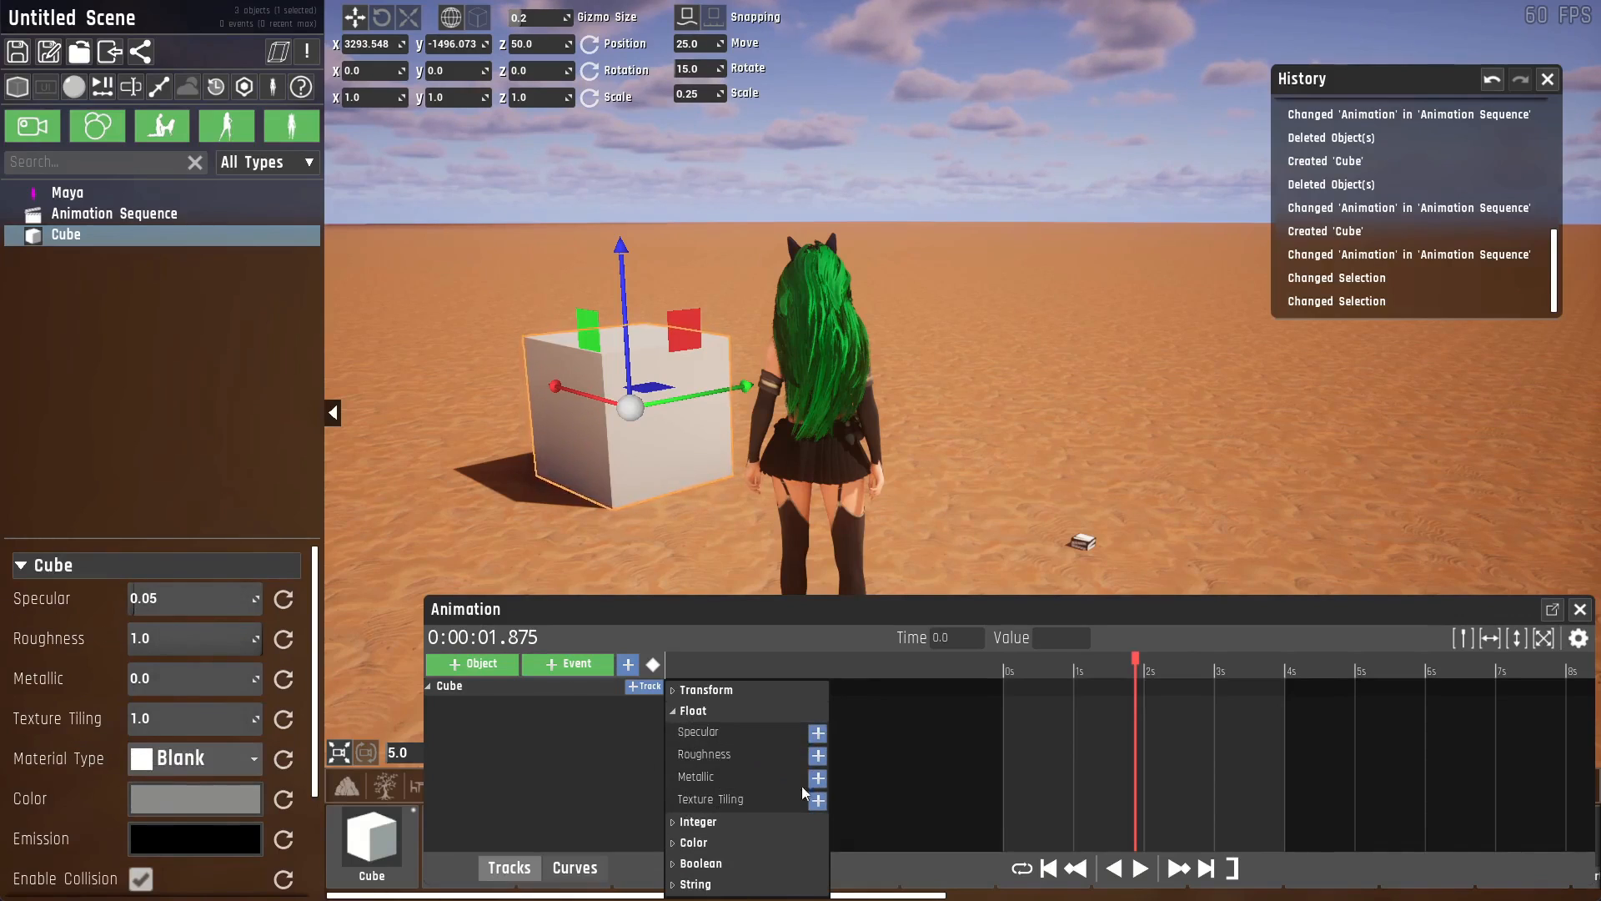
click(699, 820)
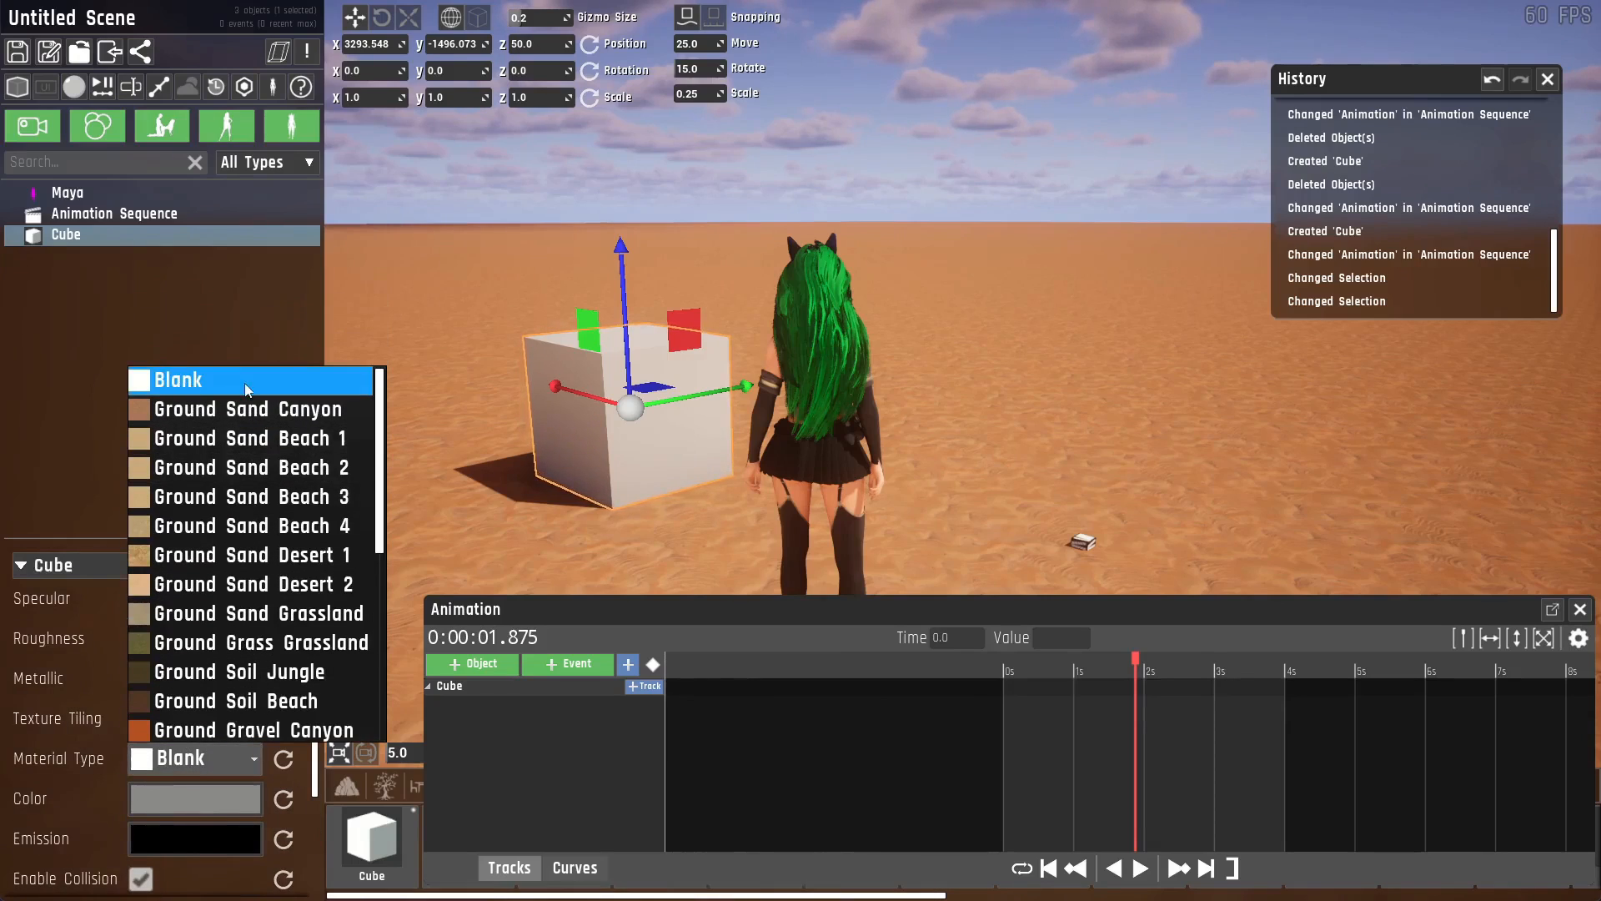
mouse_move(74, 771)
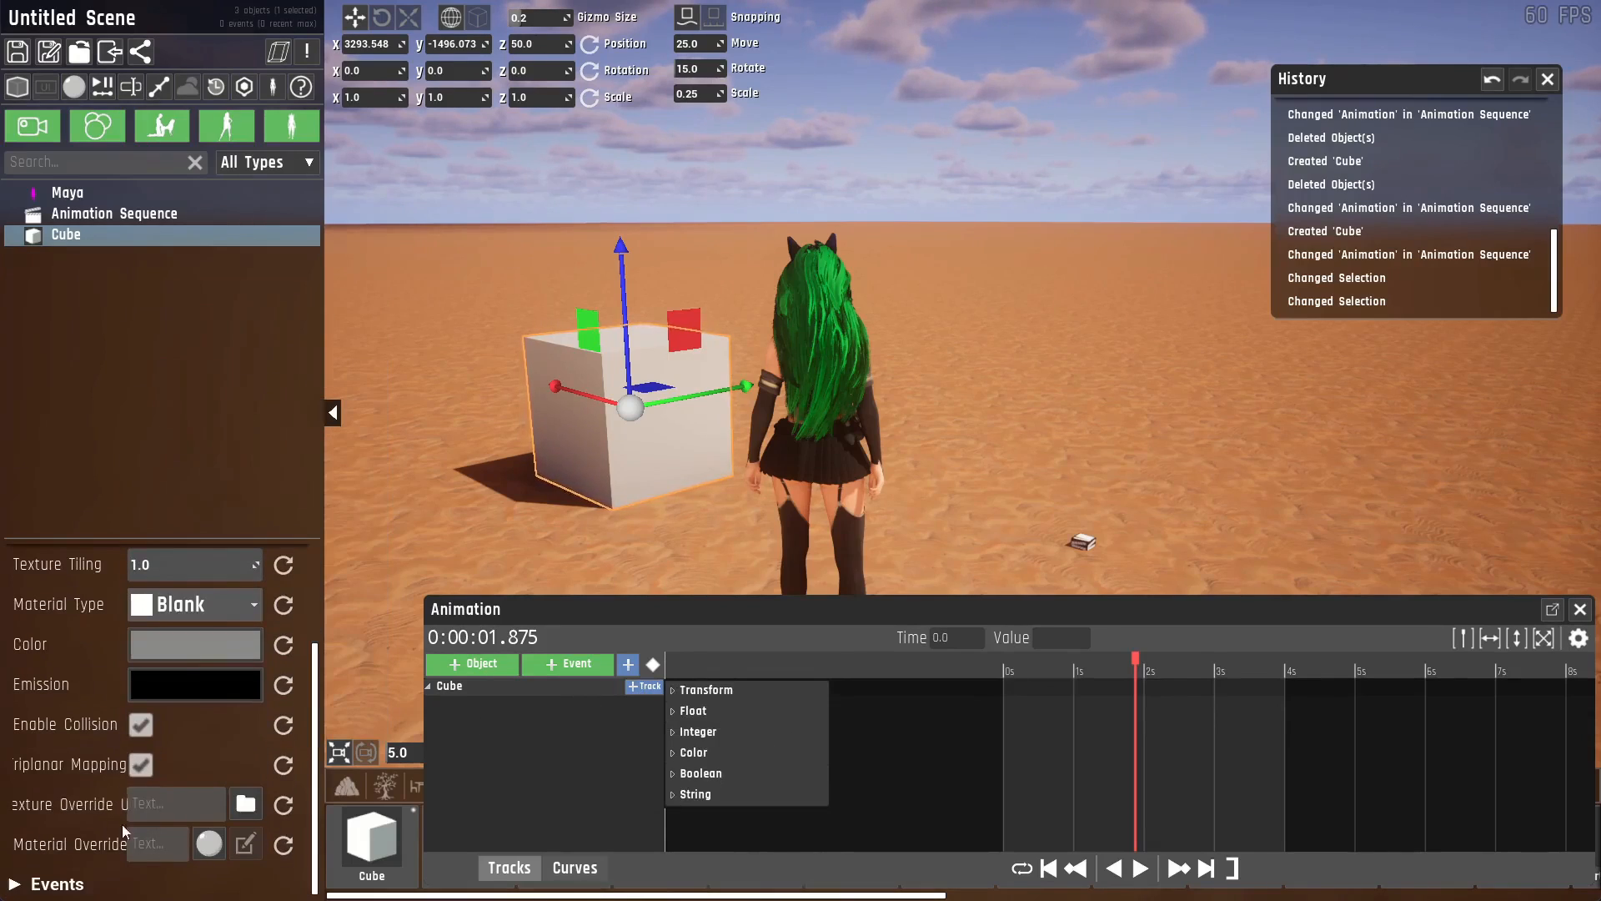
click(693, 752)
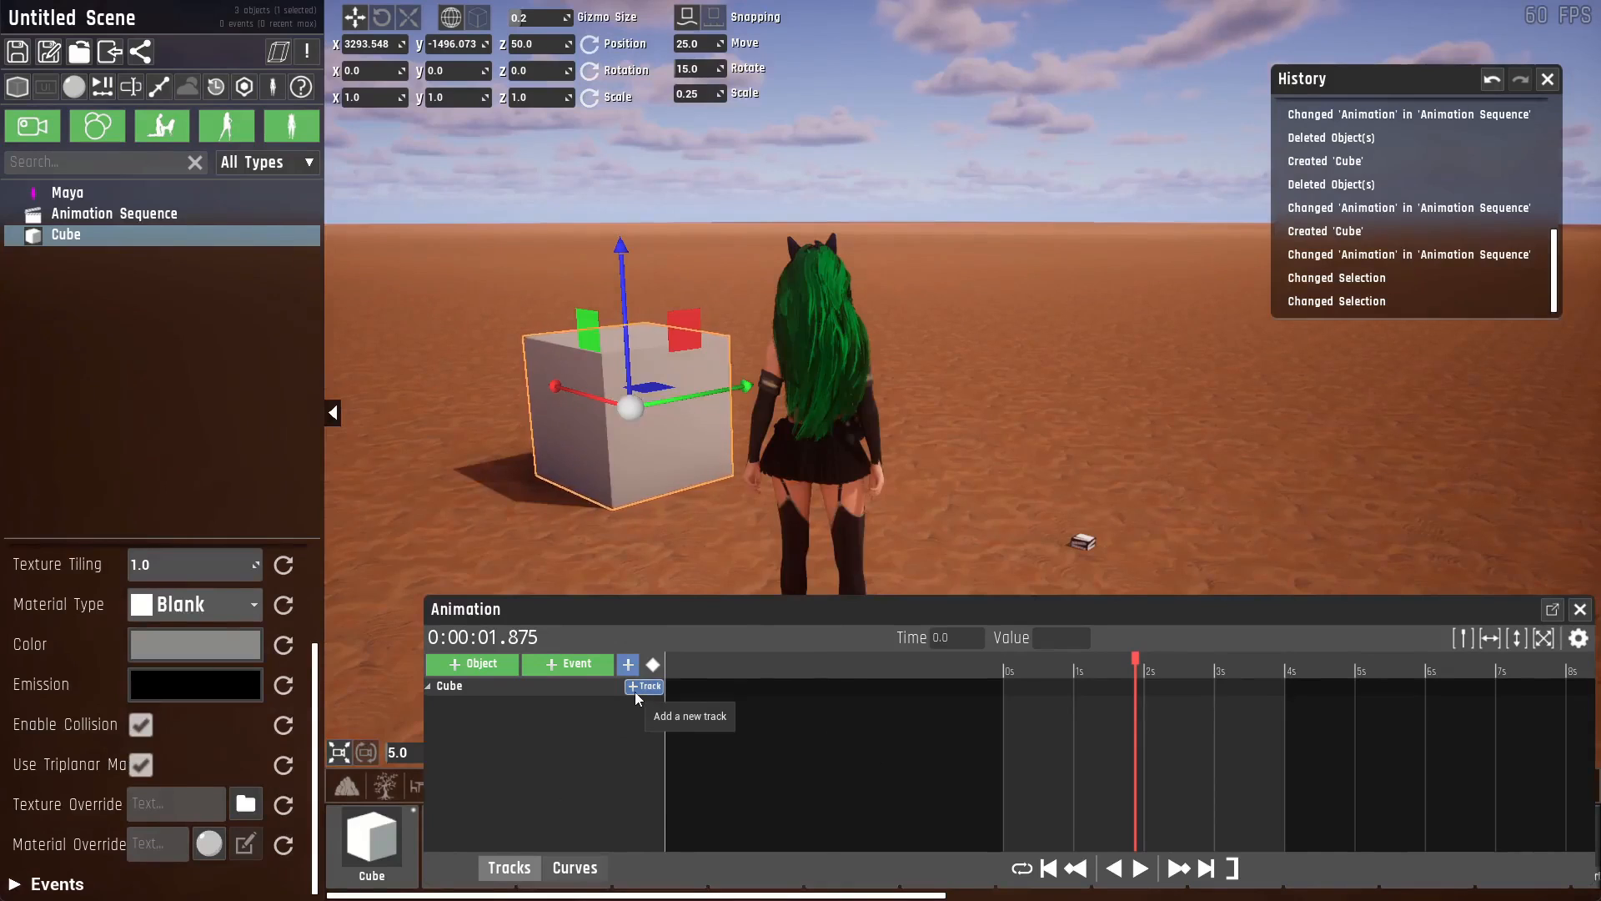
Add a position track for the Cube and bring up the Rotation track's delete option.
click(644, 687)
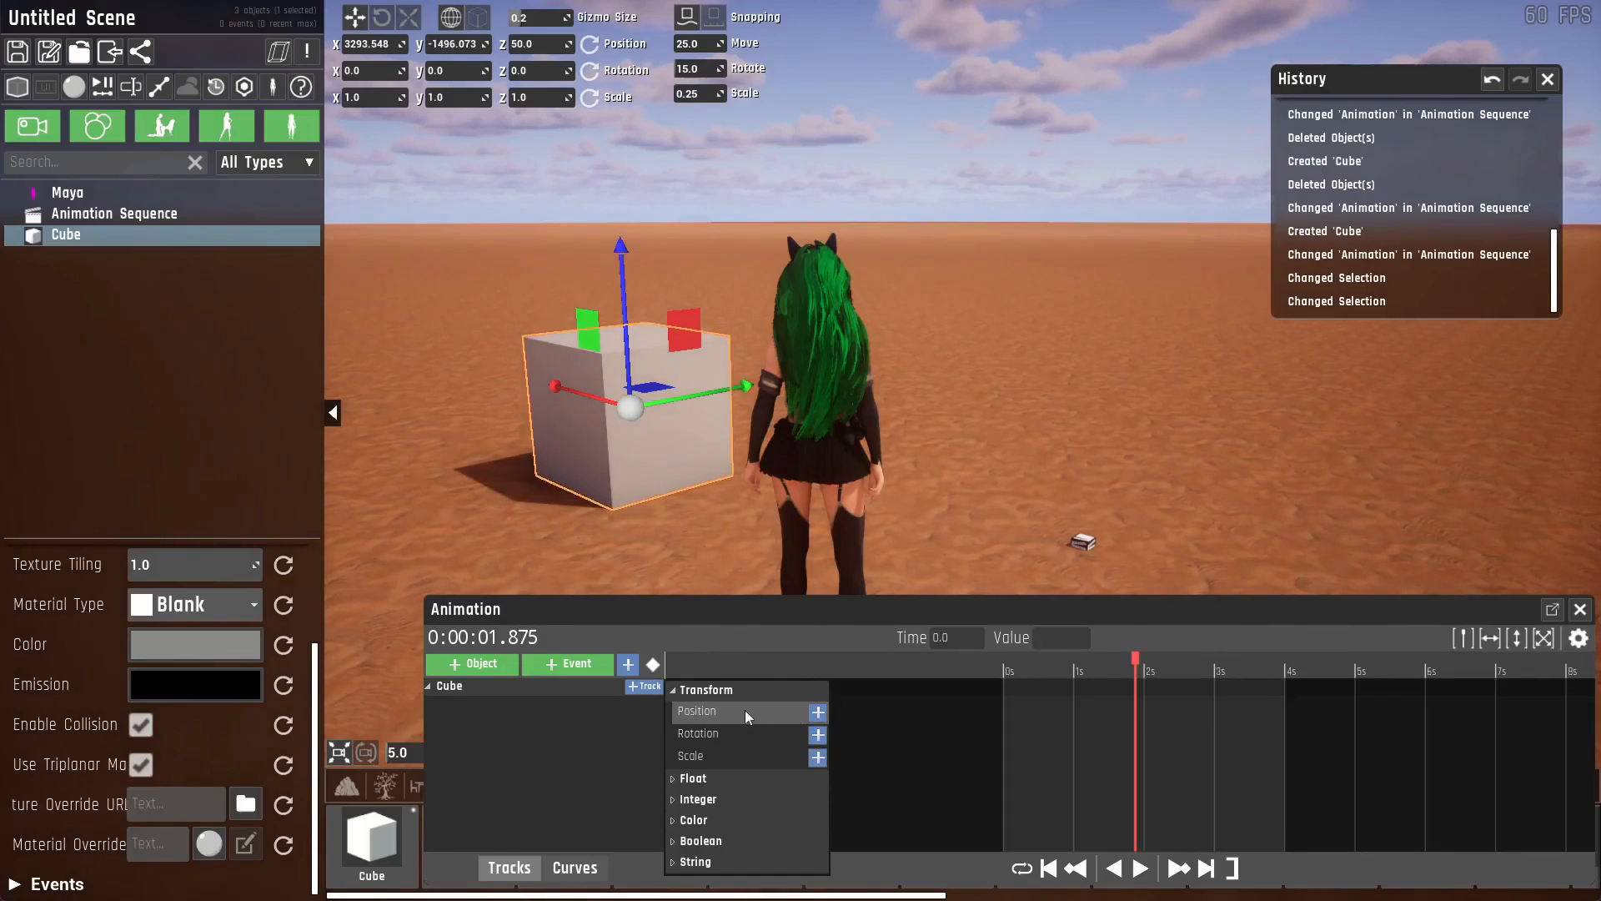
click(697, 711)
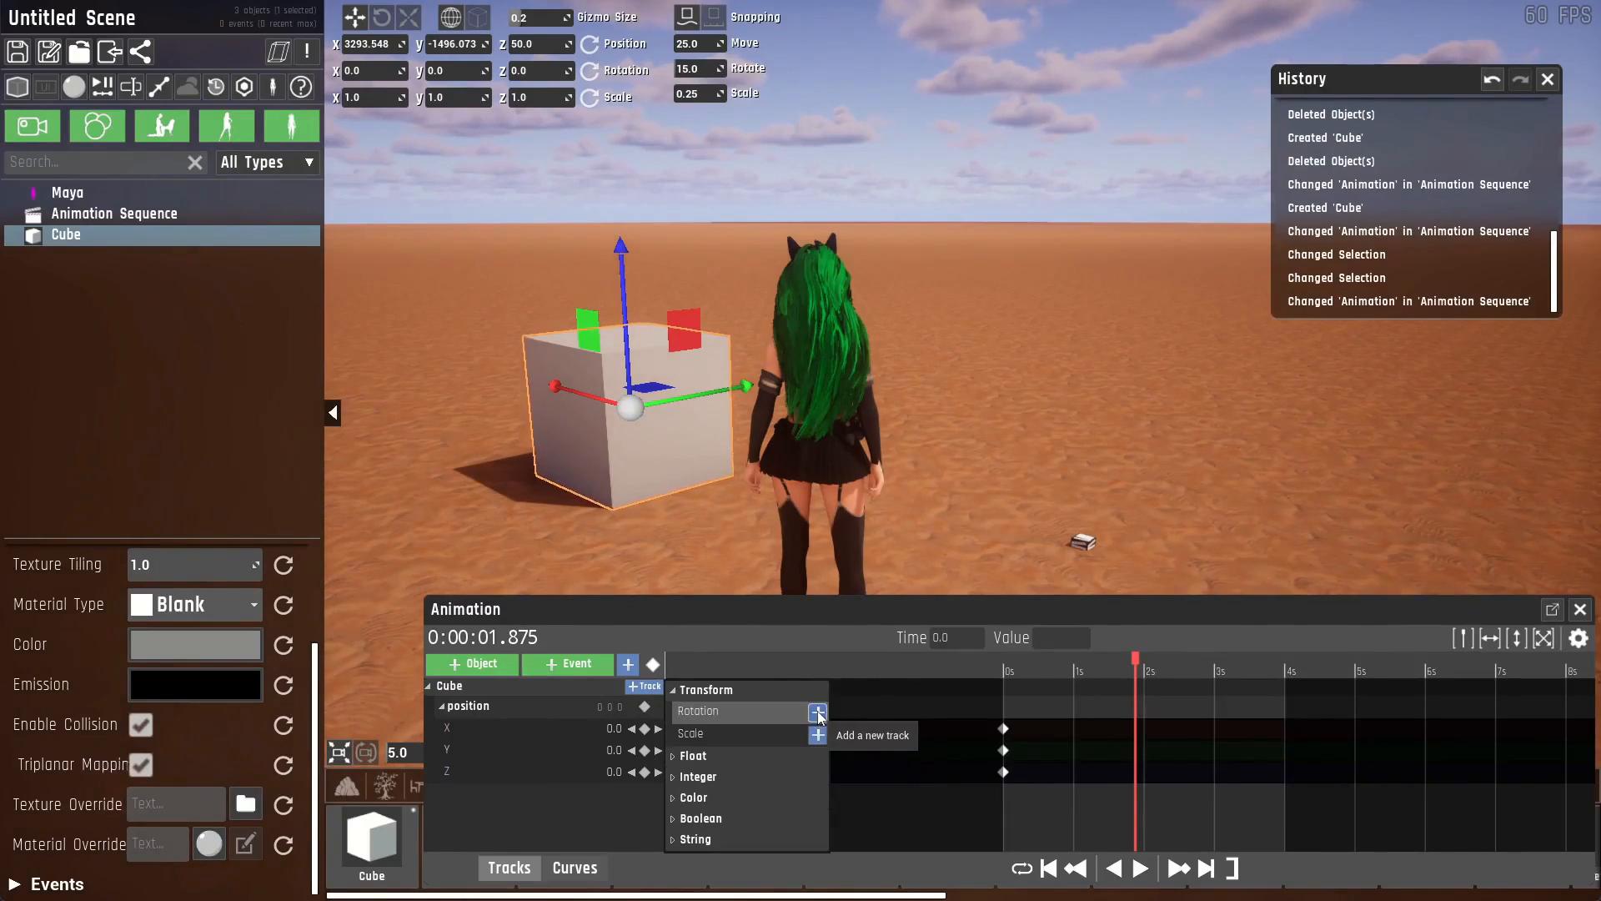
click(818, 711)
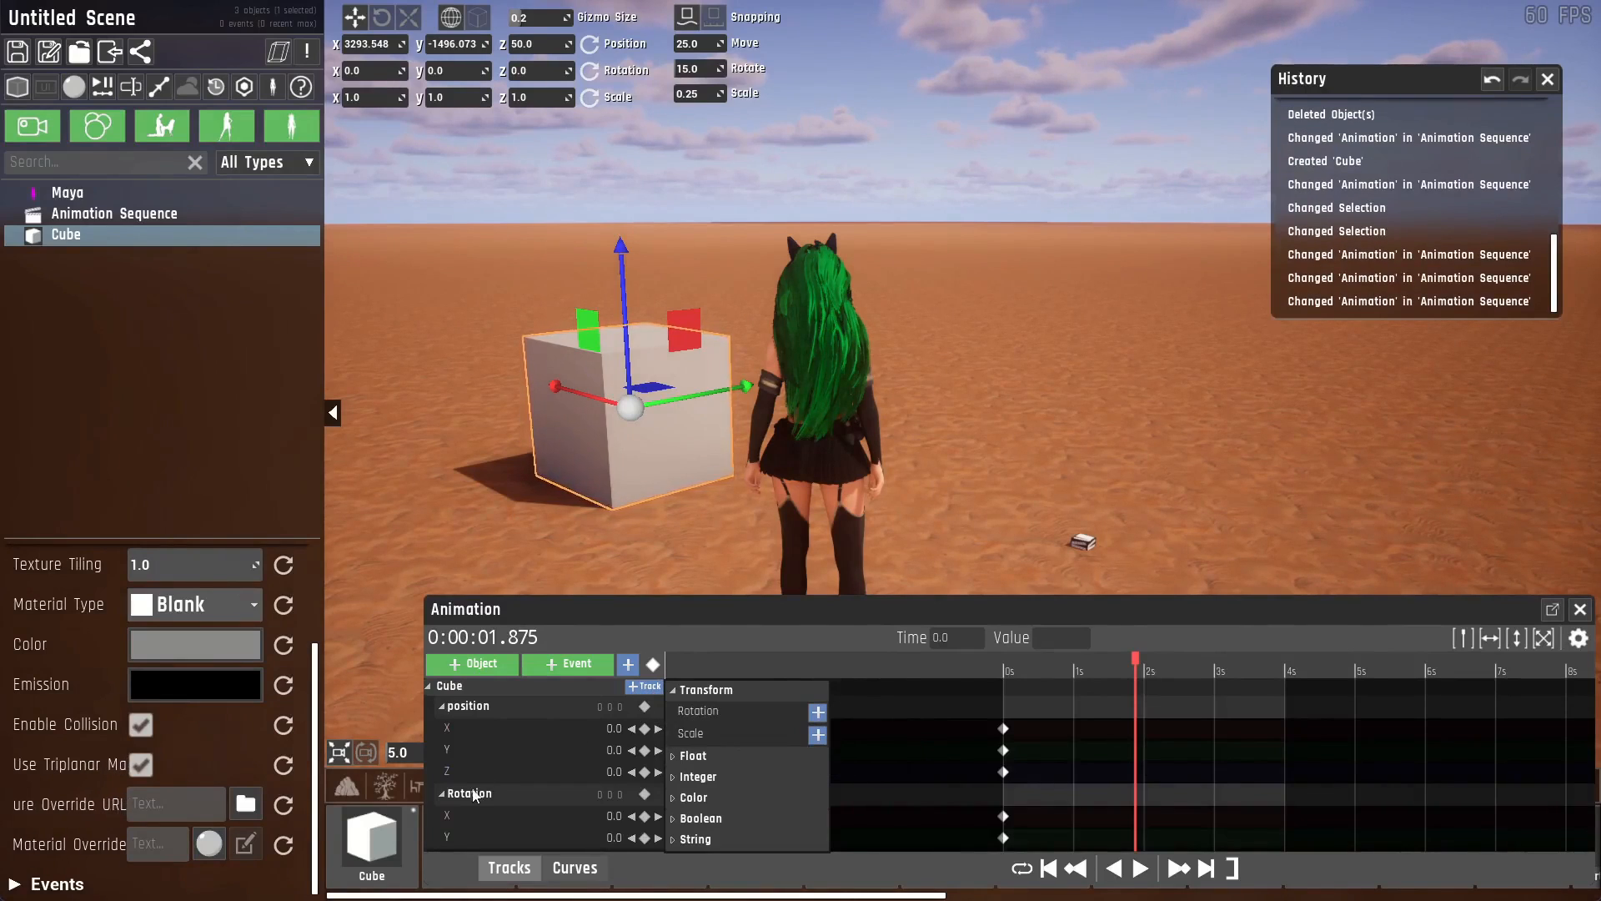
right_click(470, 793)
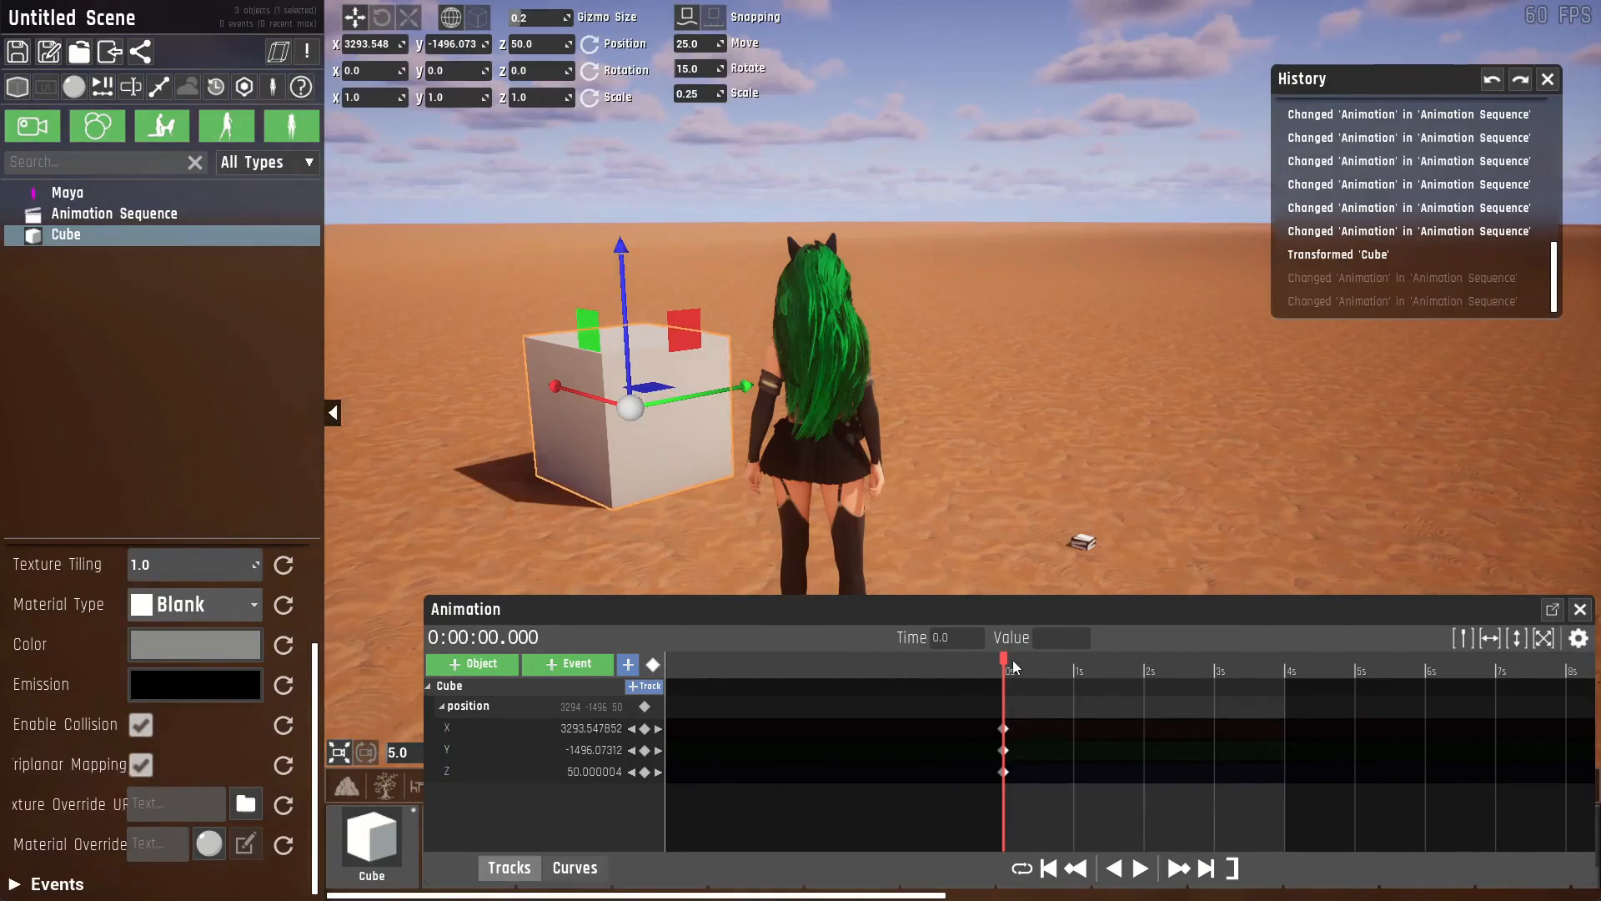
Key the Cube's position at 0, 2 and 4 seconds, raising it high mid-animation.
drag(1006, 667, 1284, 672)
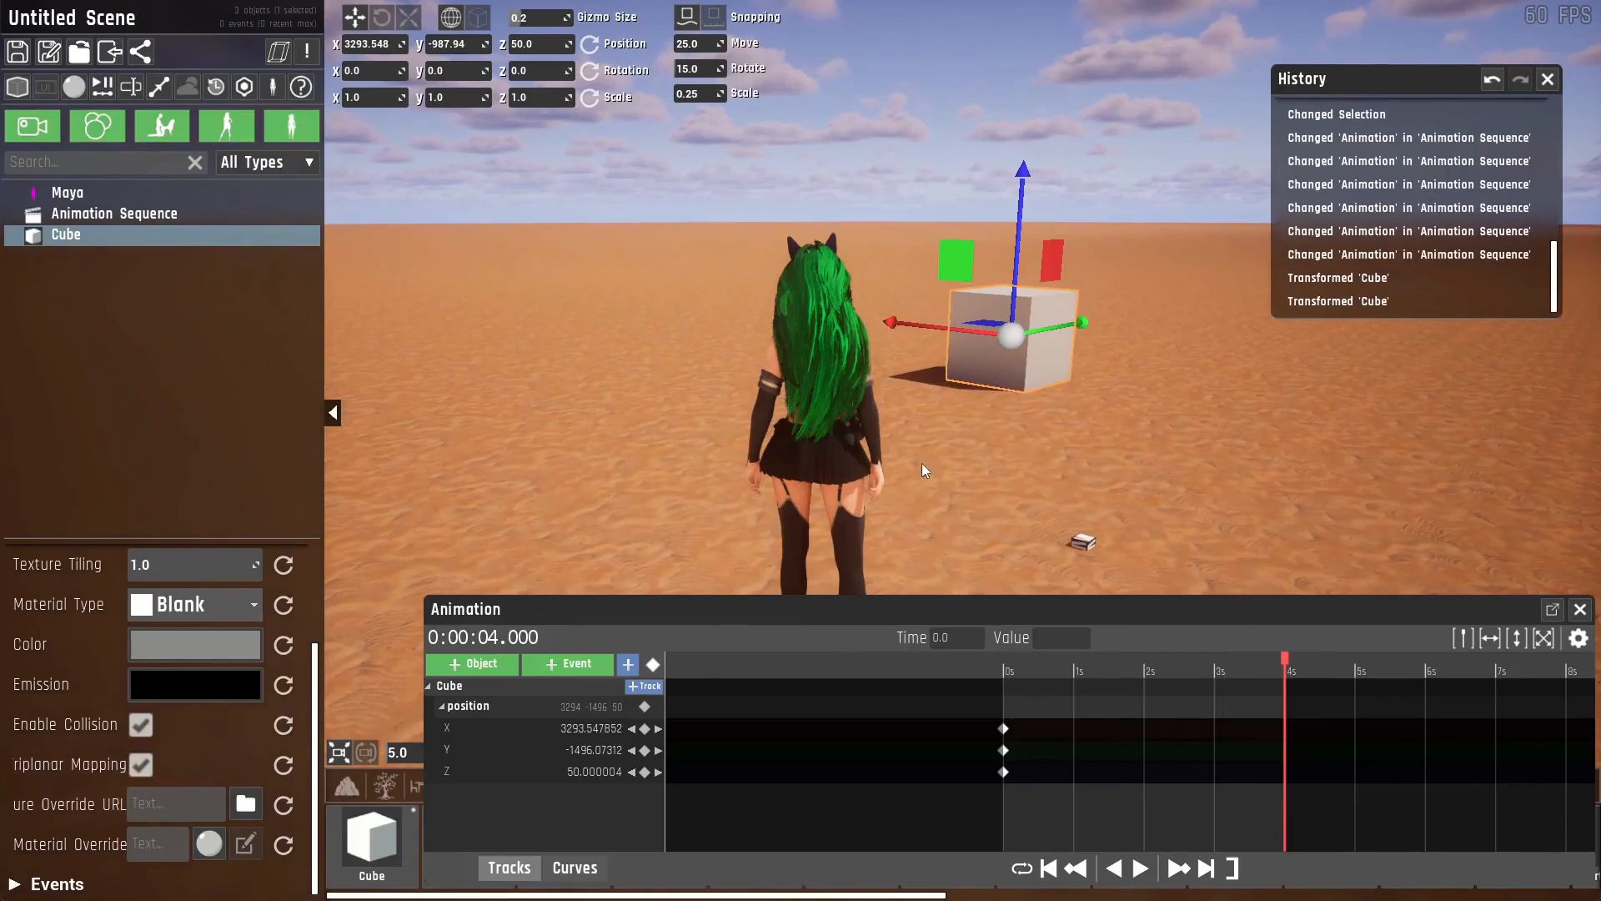
mouse_move(645, 708)
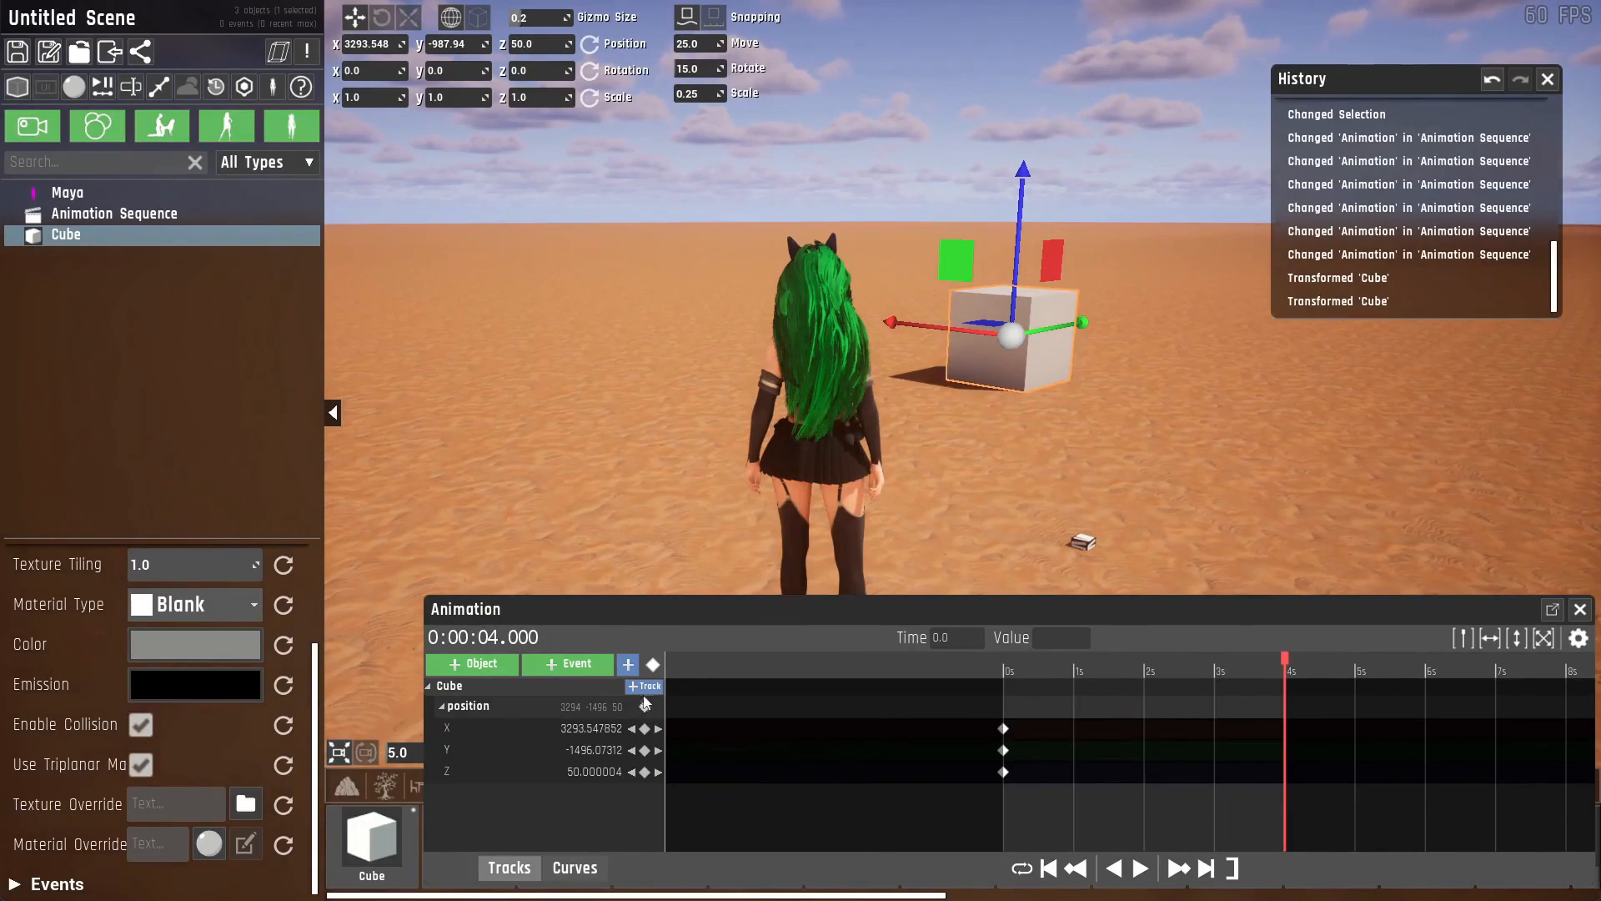
click(645, 750)
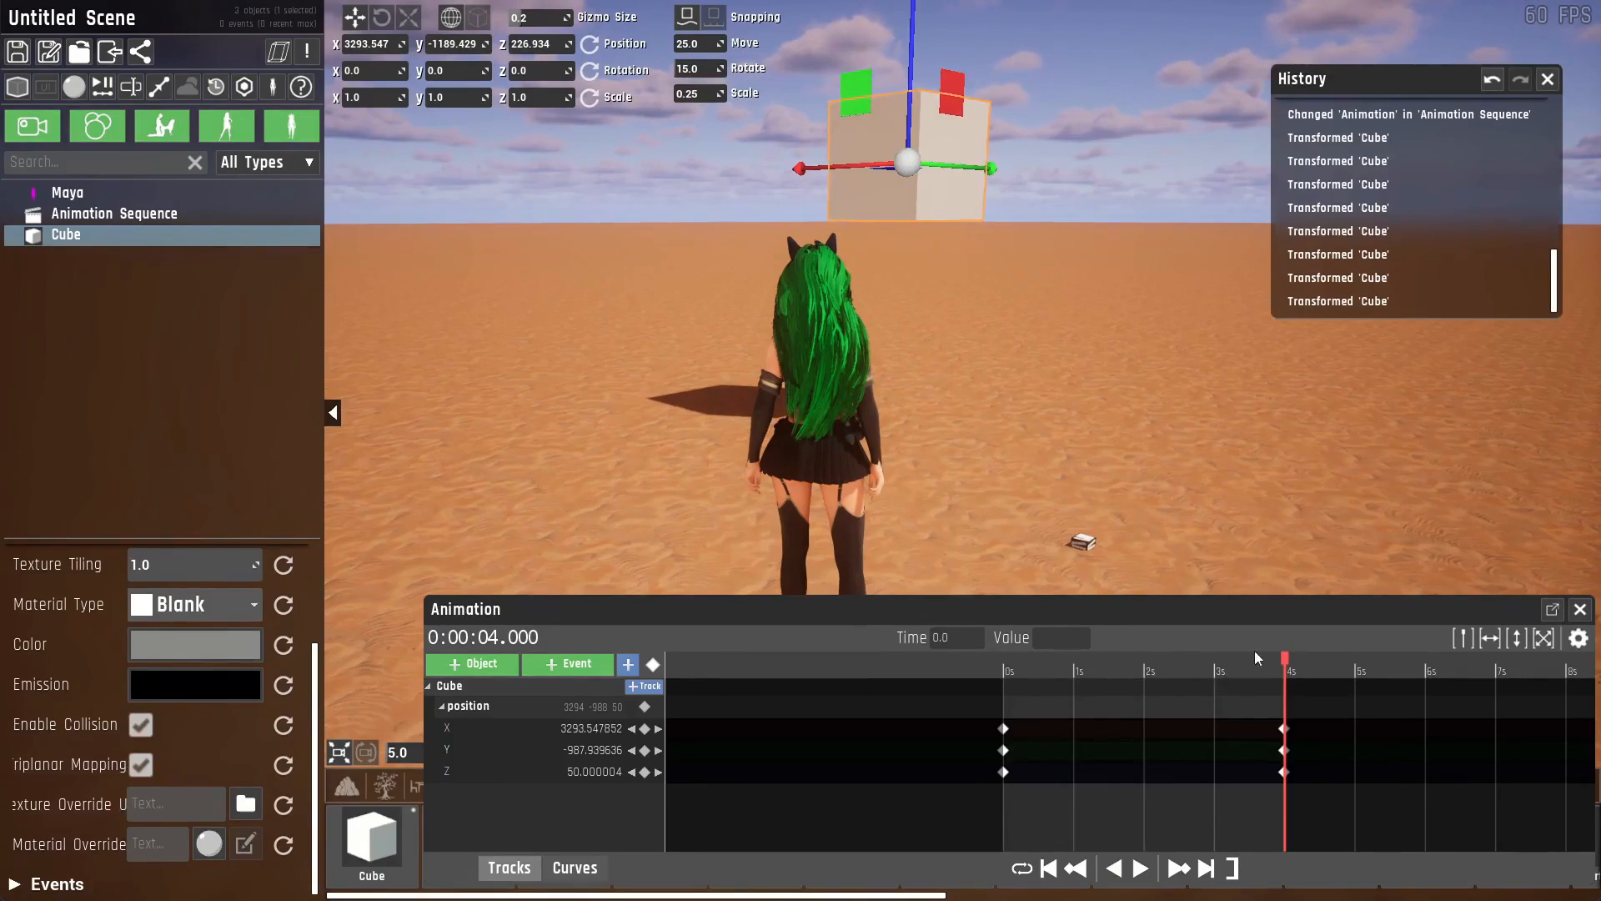
mouse_move(1154, 720)
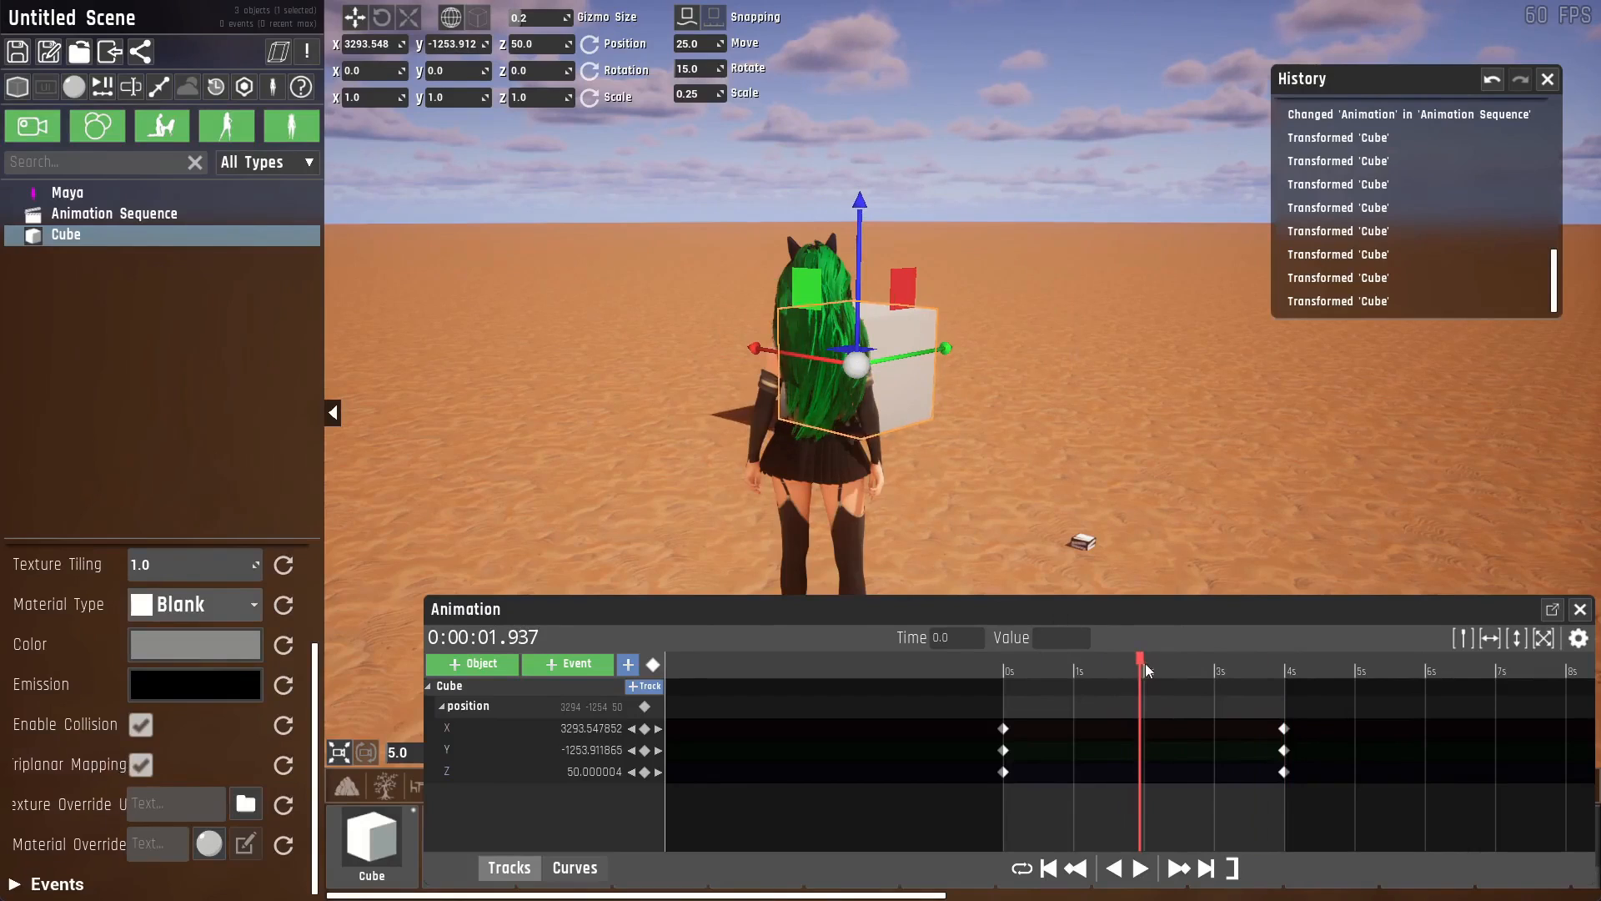
drag(1141, 664, 1285, 664)
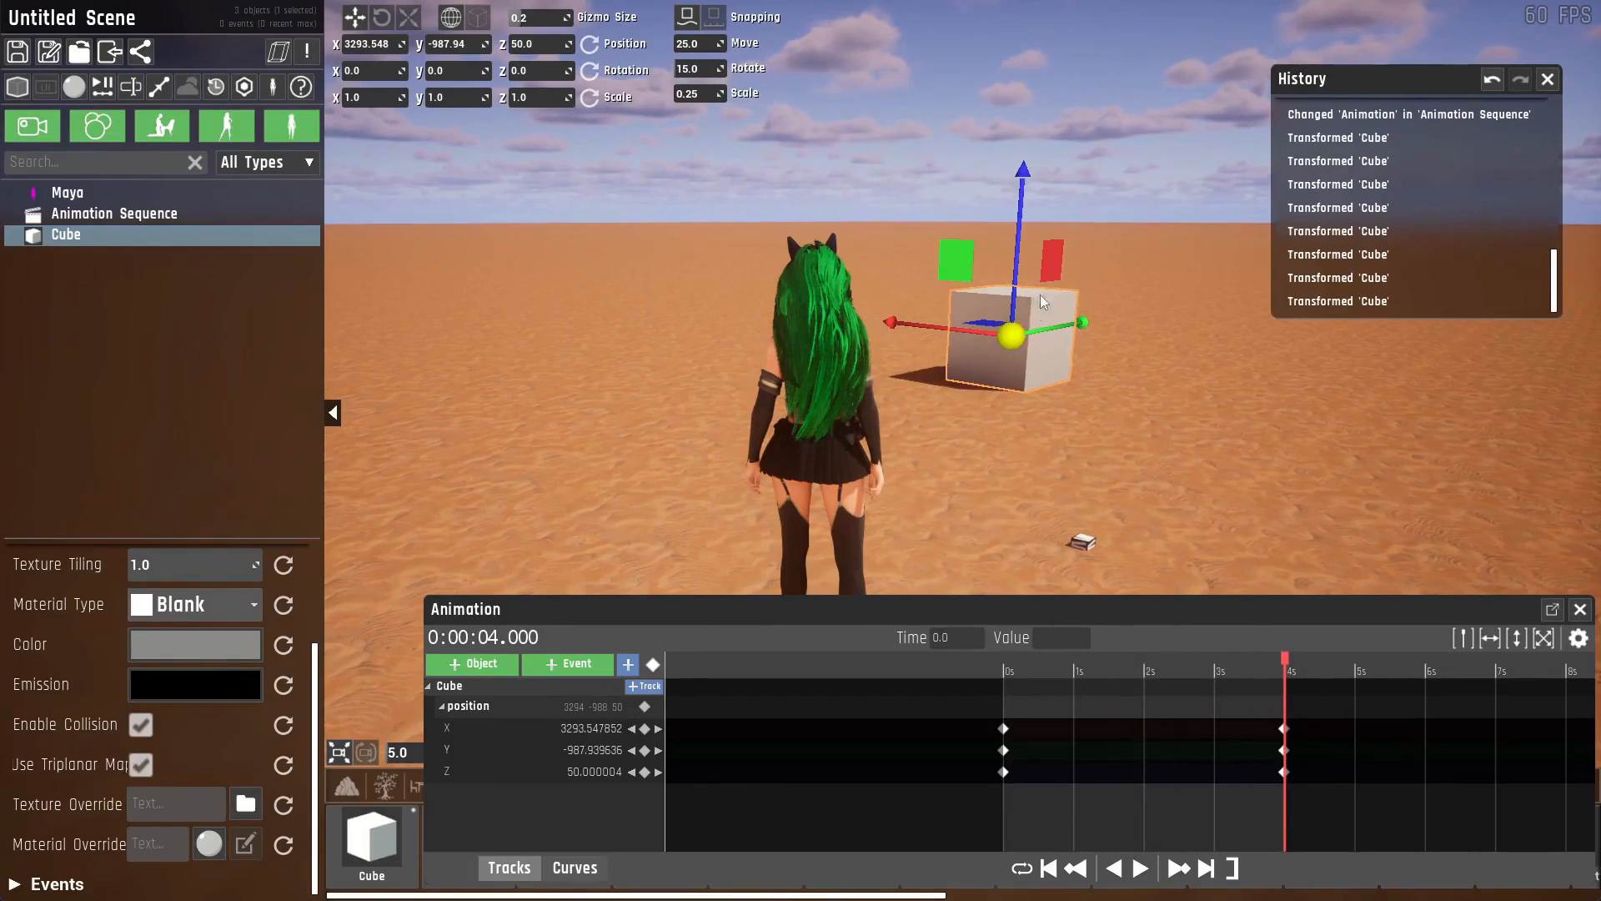
drag(1005, 337, 904, 158)
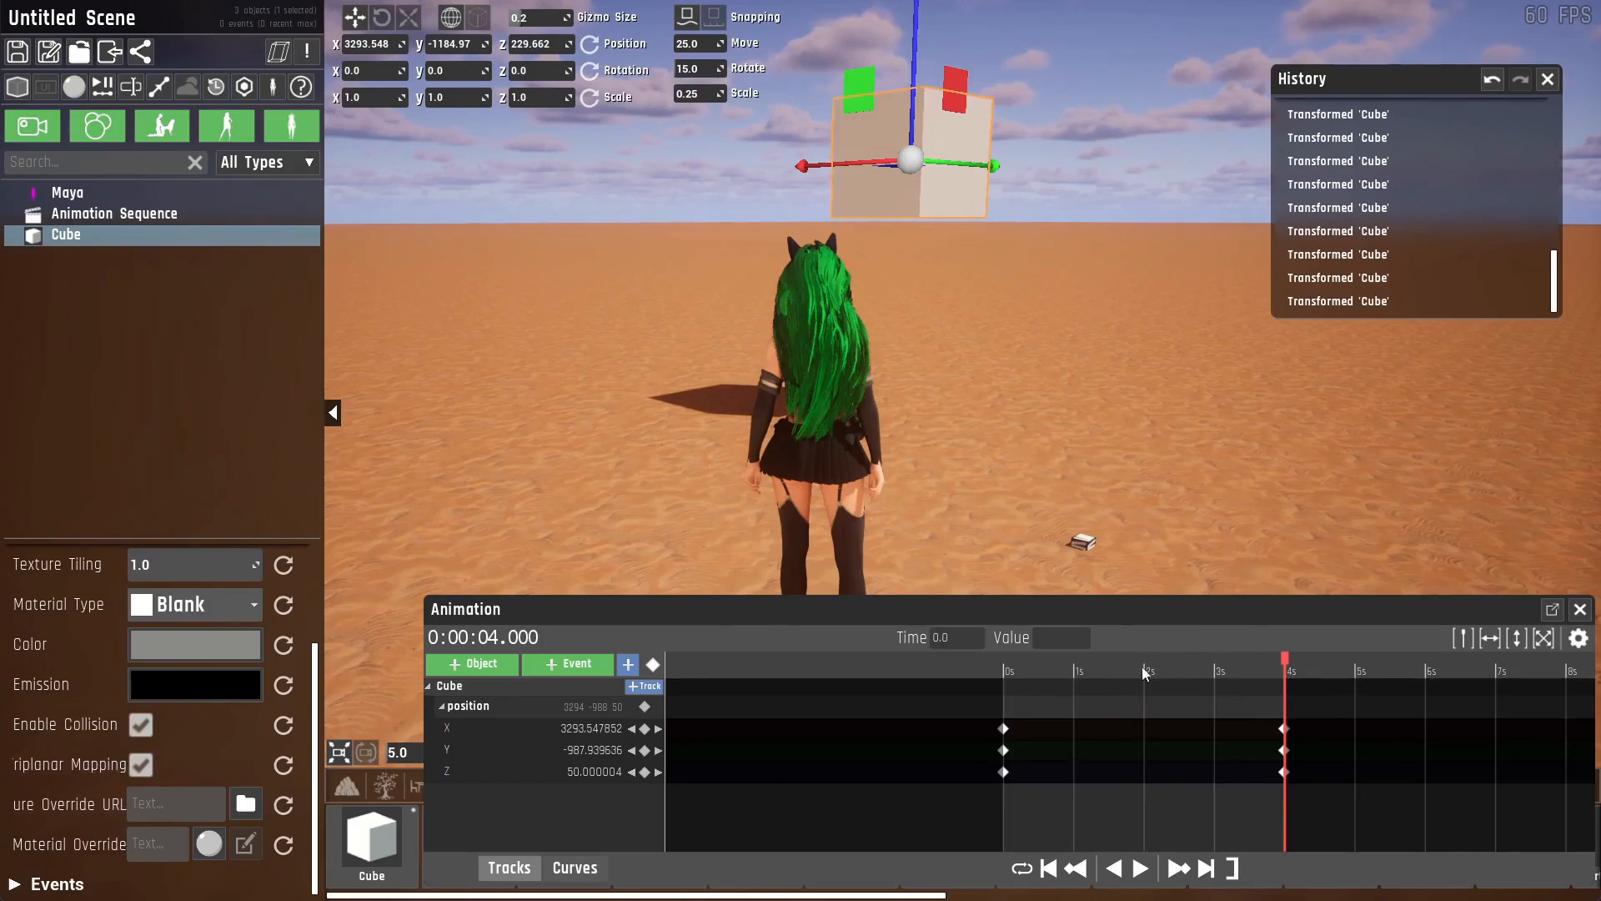
click(1155, 670)
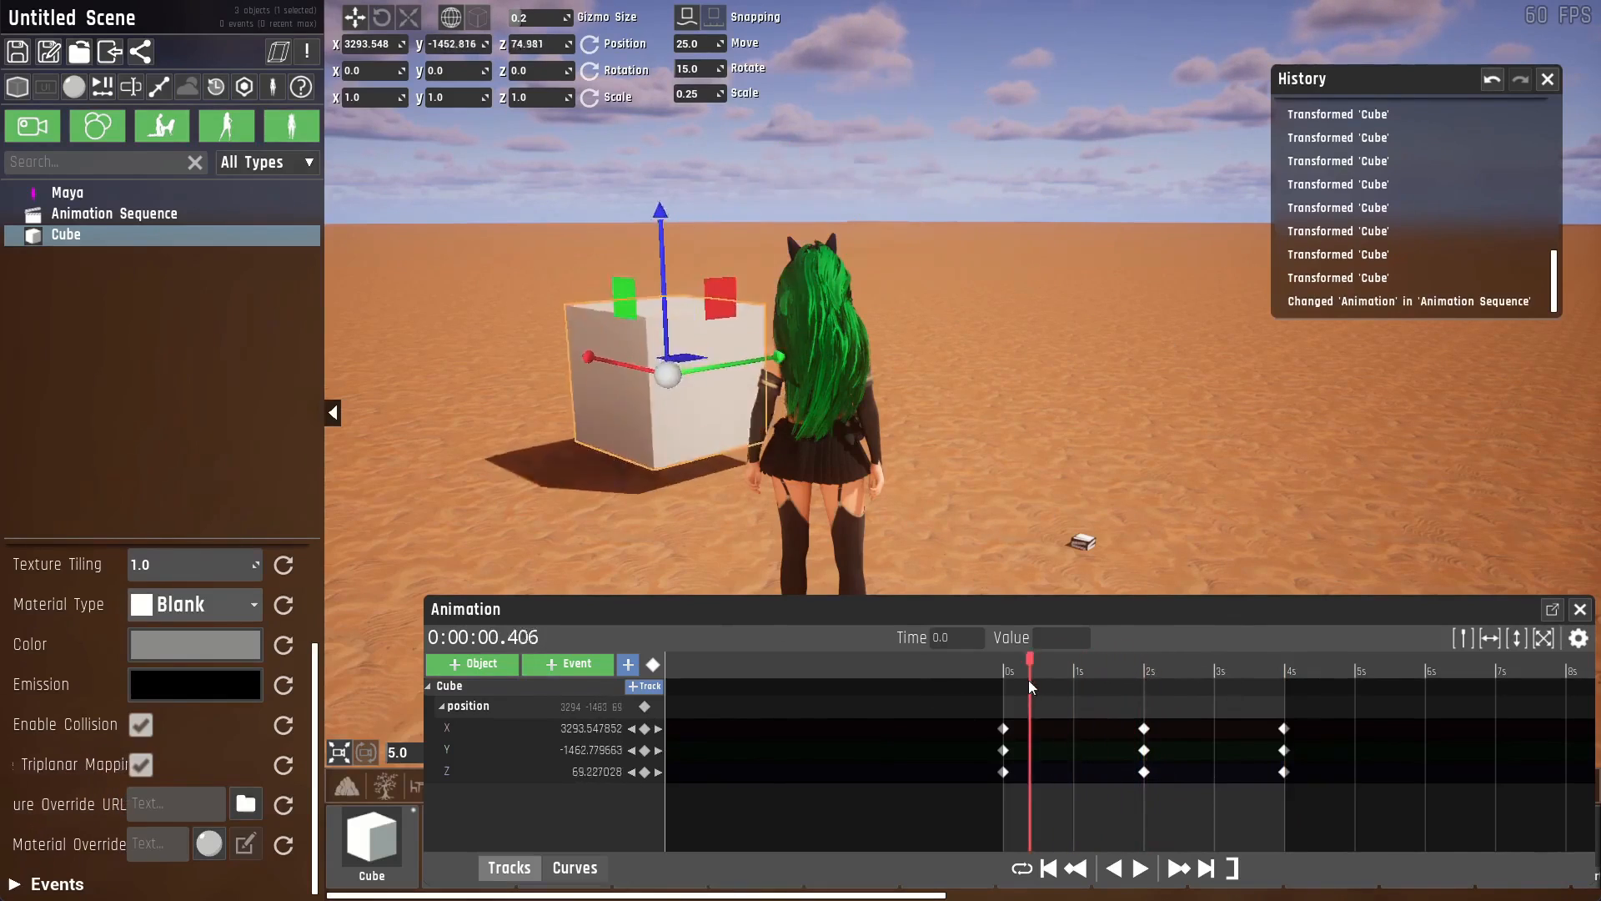
drag(1029, 686, 1018, 686)
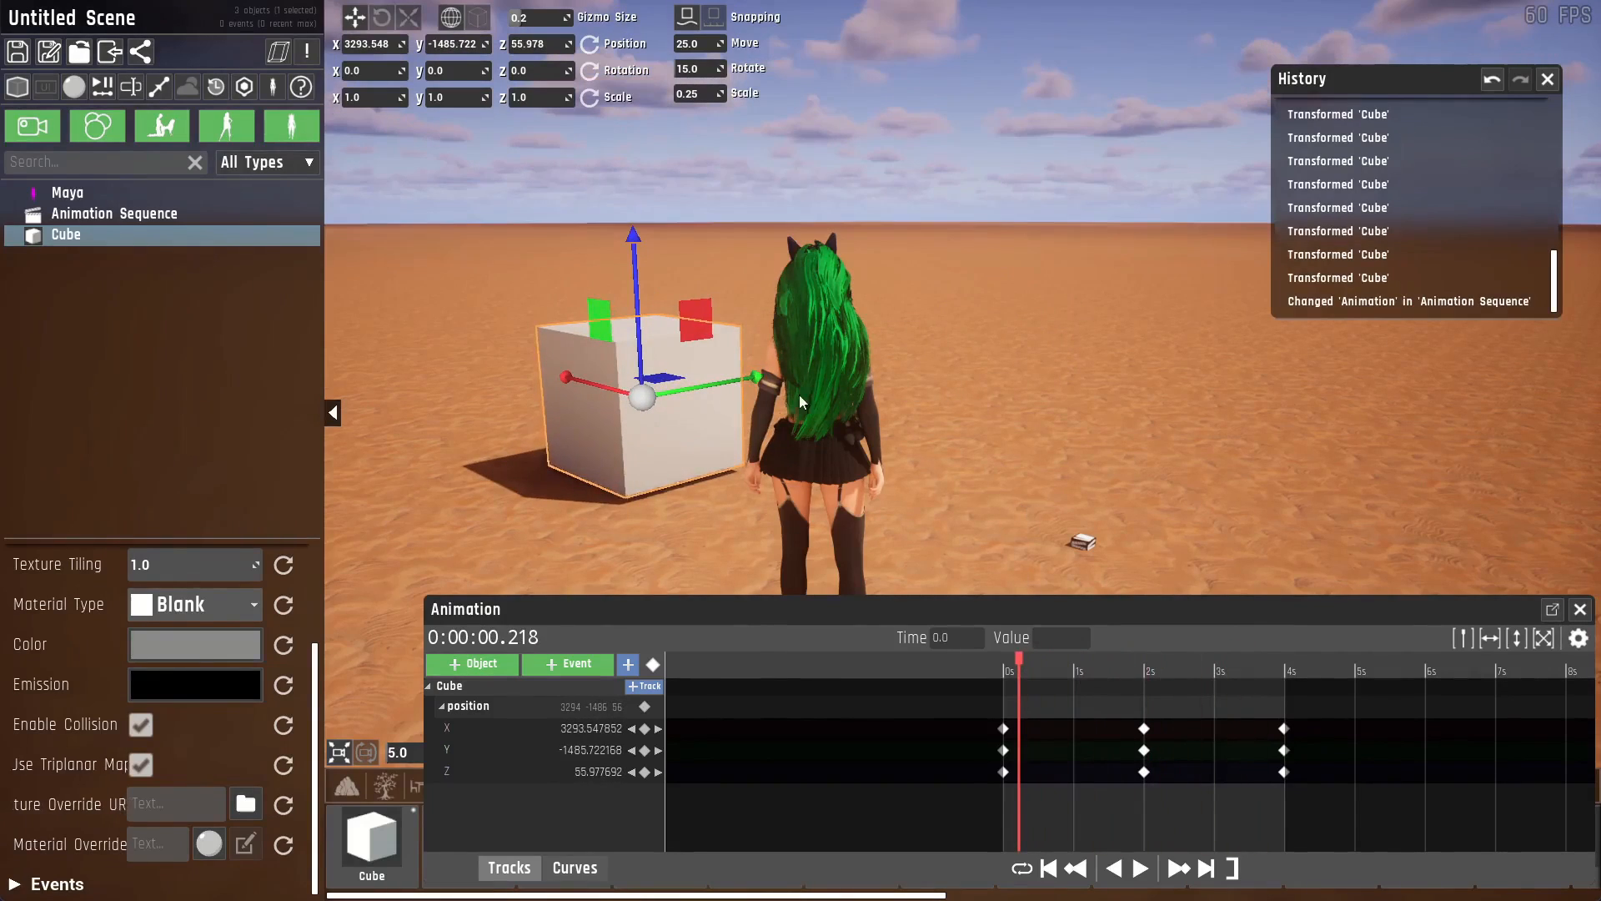
Add a Color track keyed with the Cube's grey colour at 0 seconds, then move to 4 seconds.
click(643, 685)
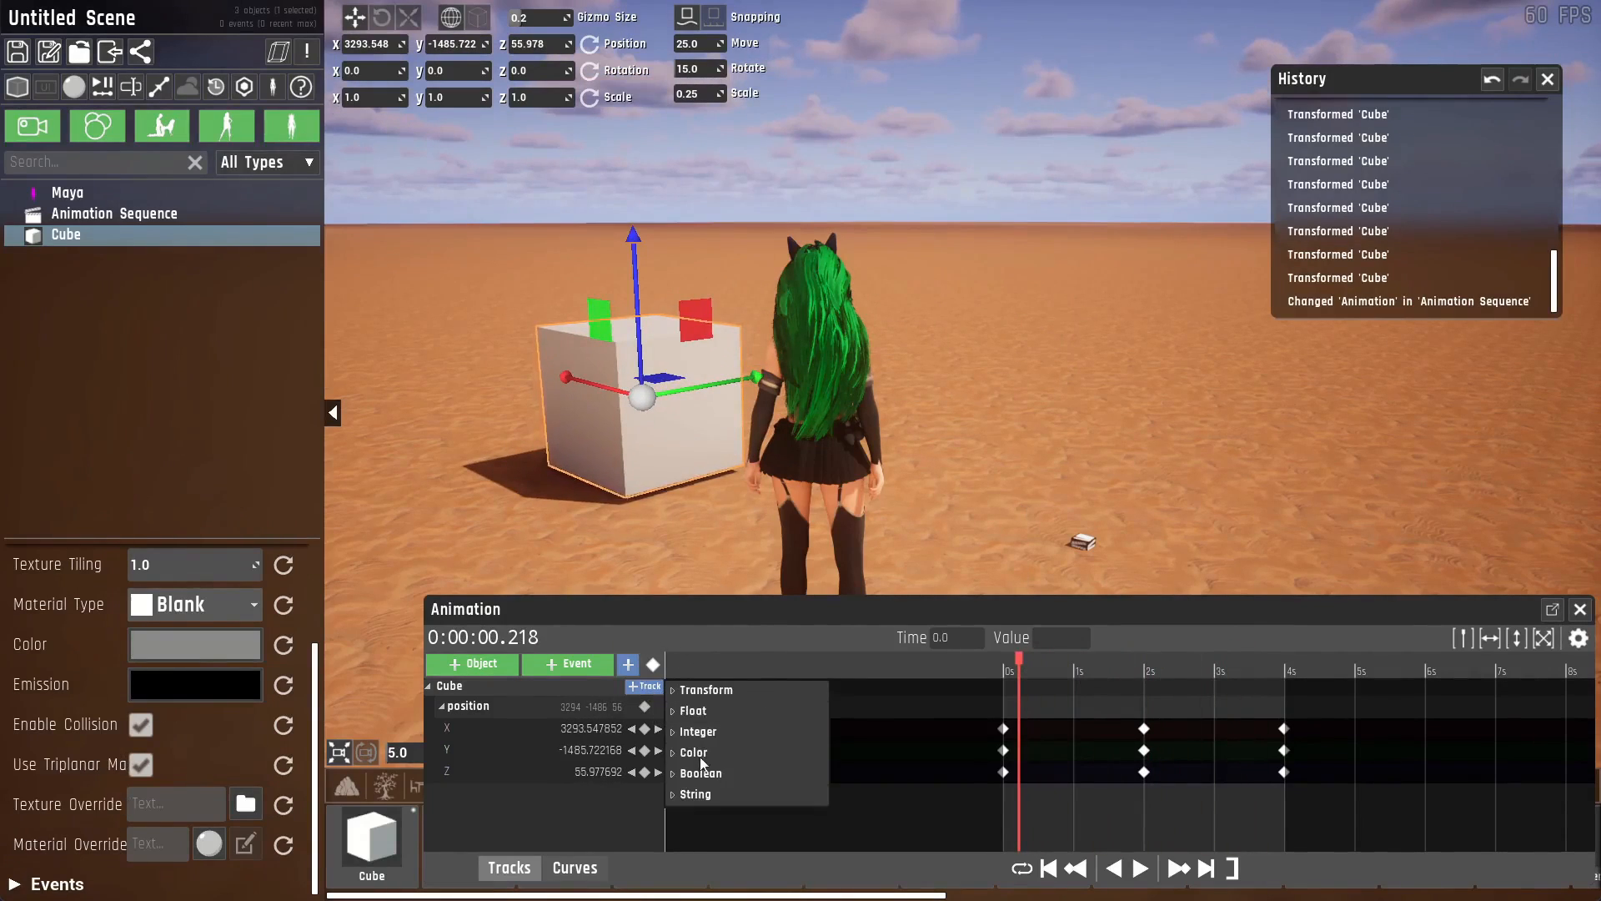
click(692, 752)
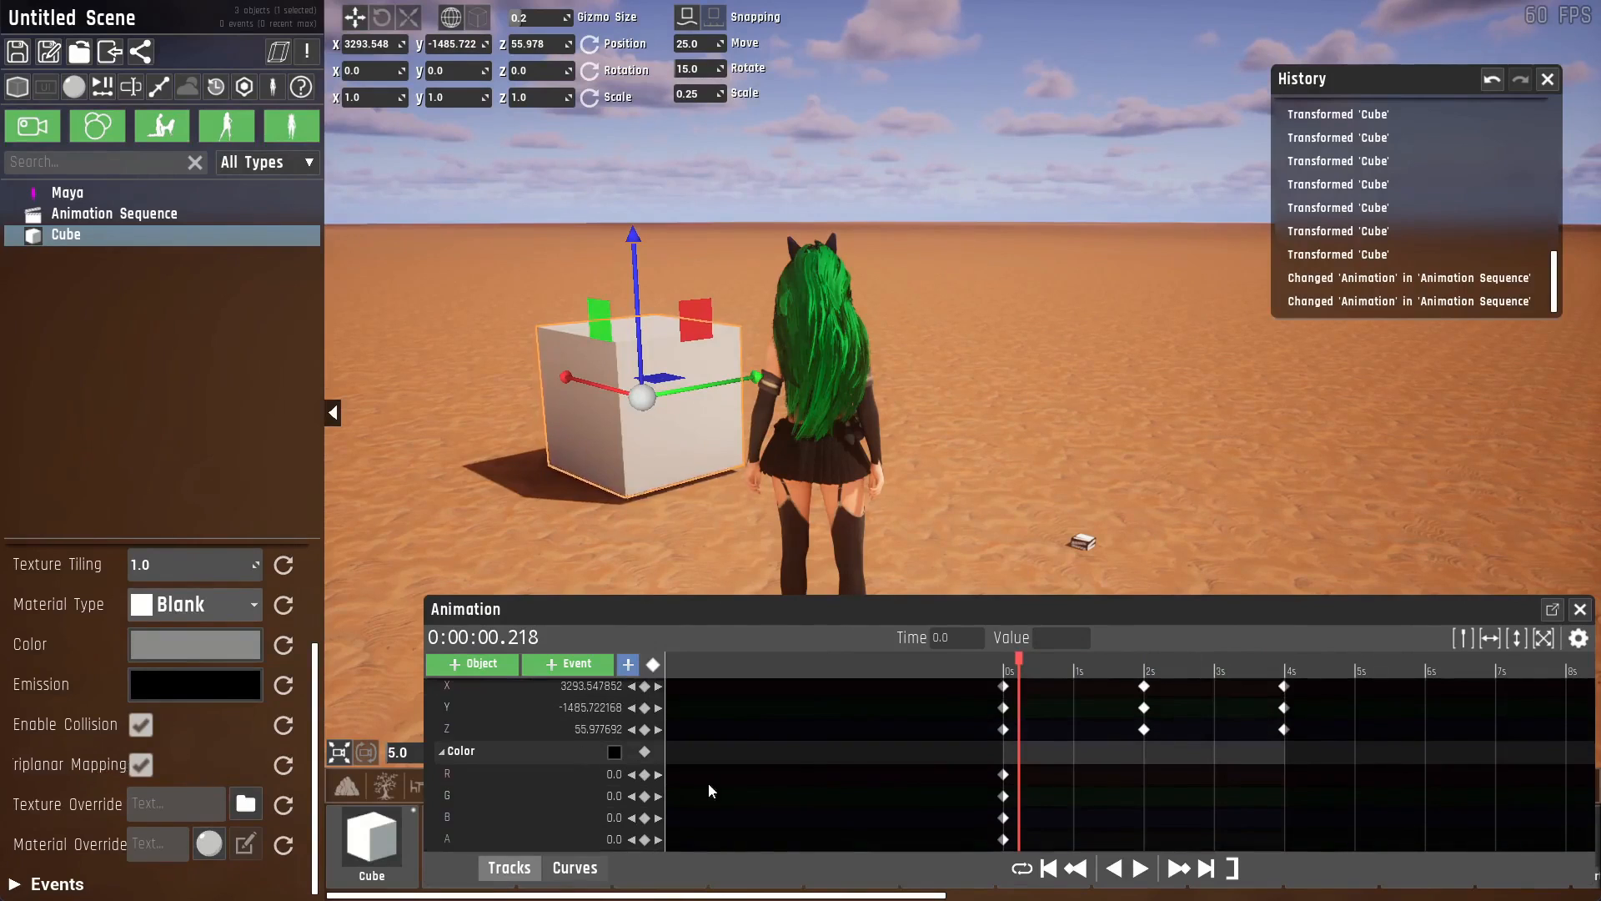
click(1005, 669)
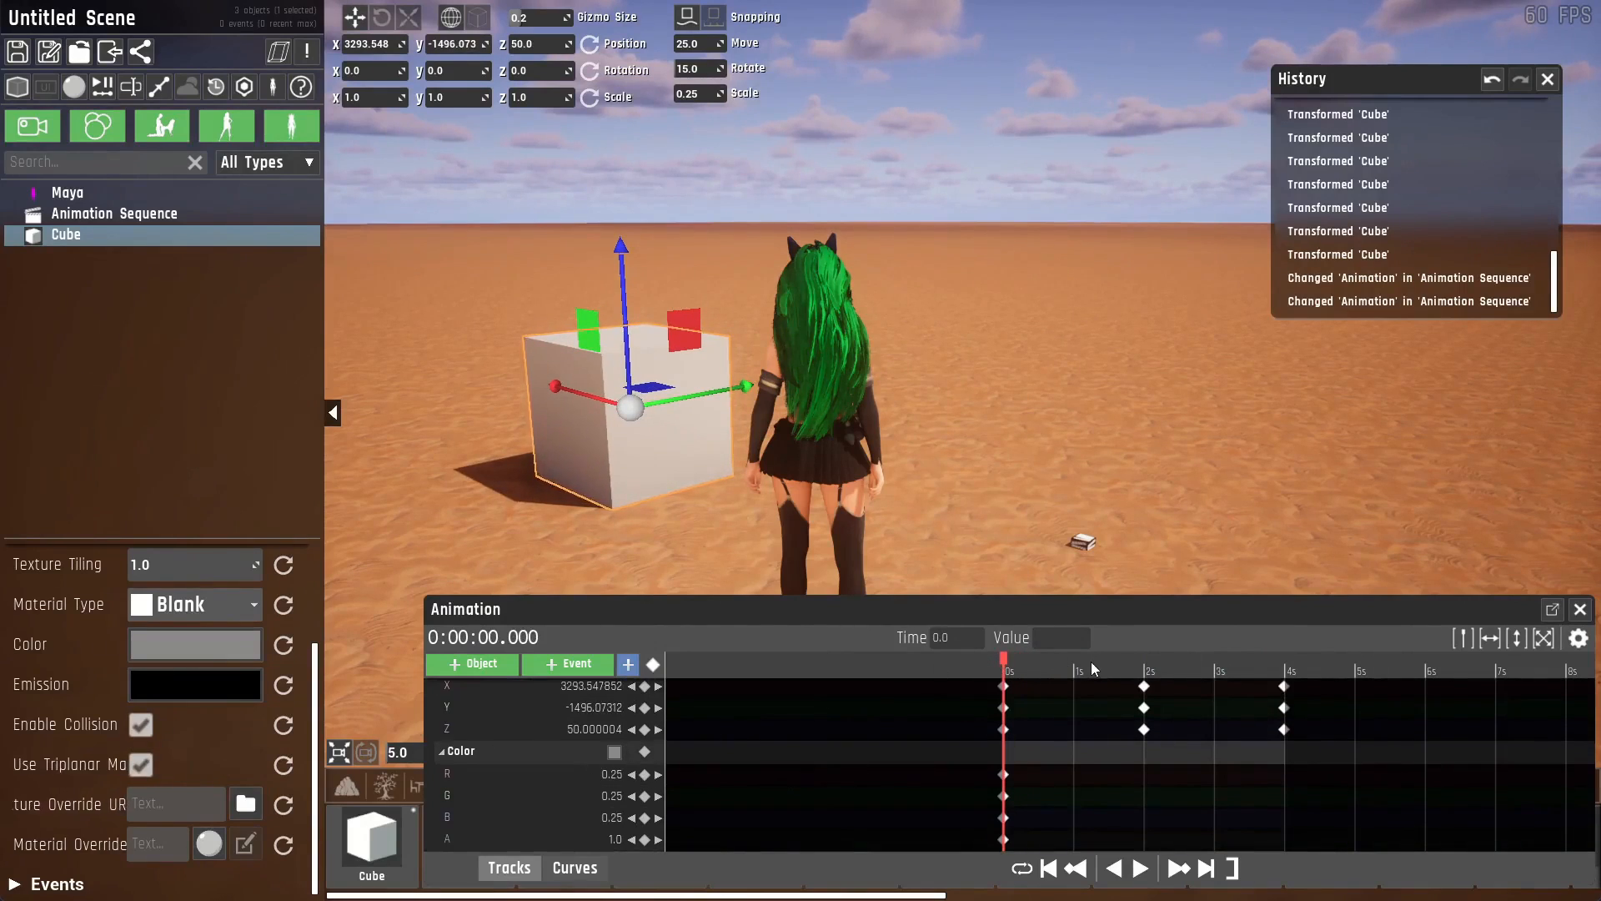
click(1168, 670)
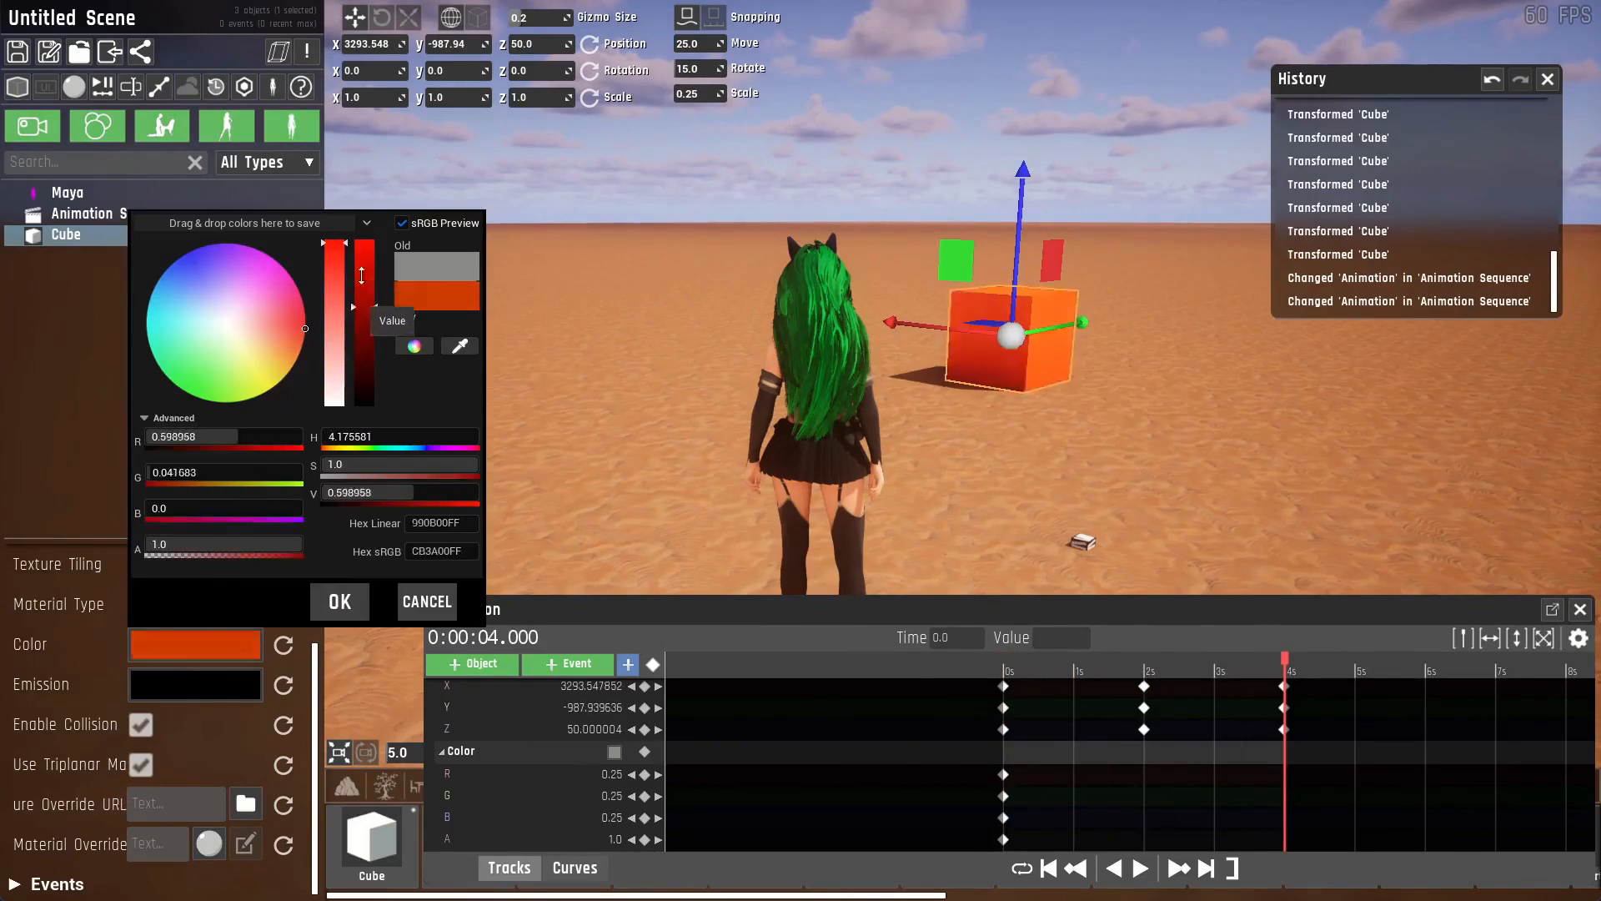
click(340, 602)
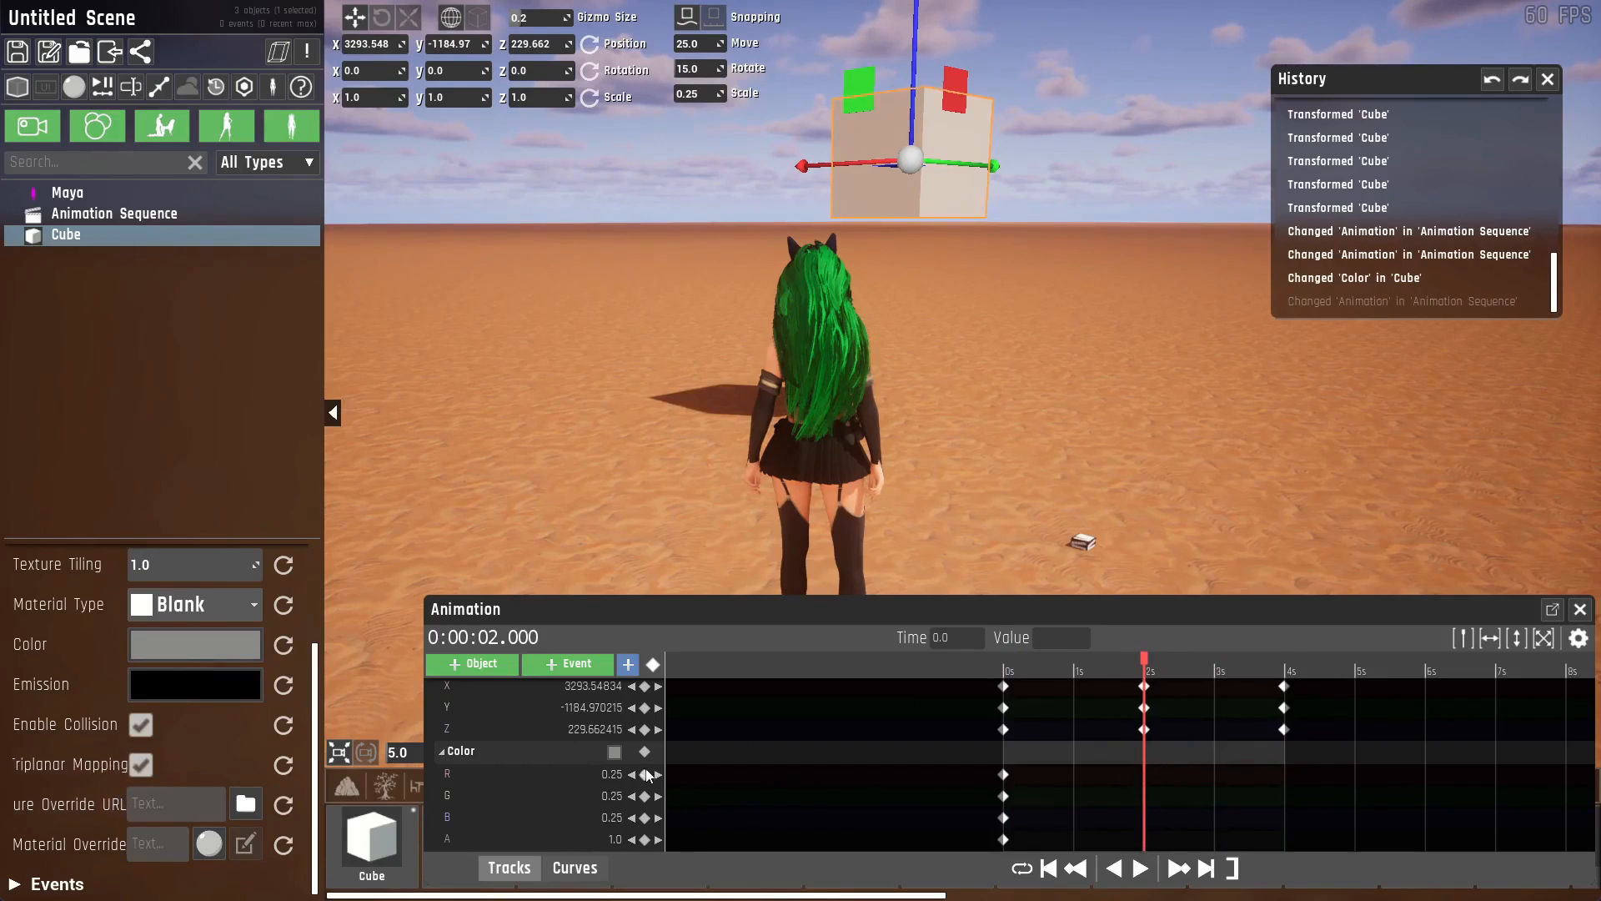
Key the Cube's colour as green at 2 seconds in the colour picker.
click(194, 643)
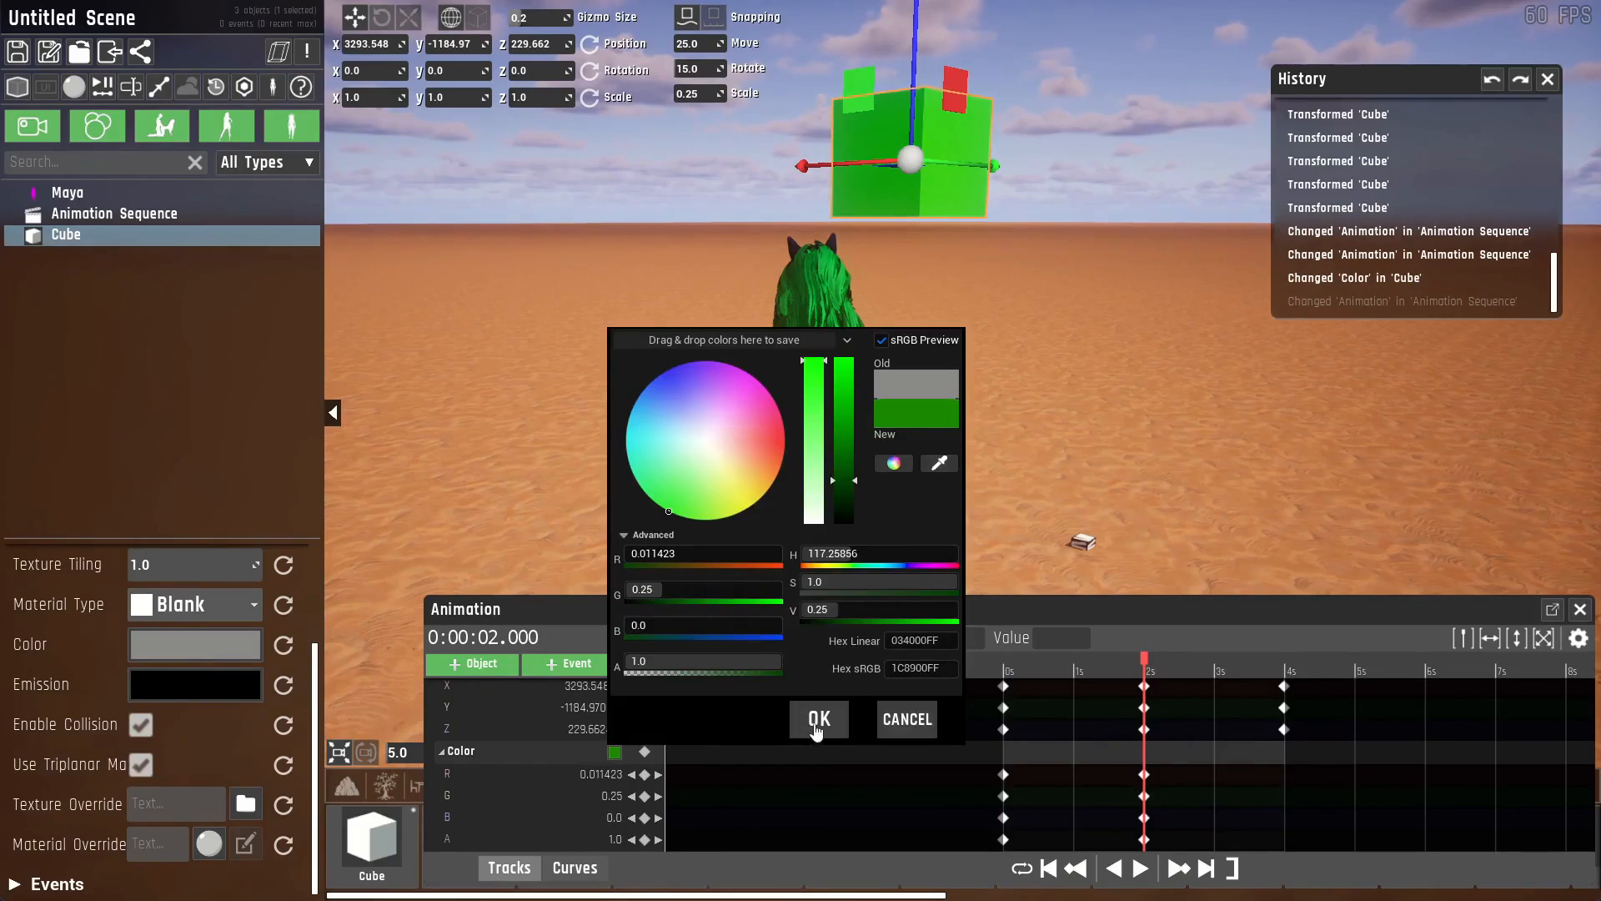
click(817, 718)
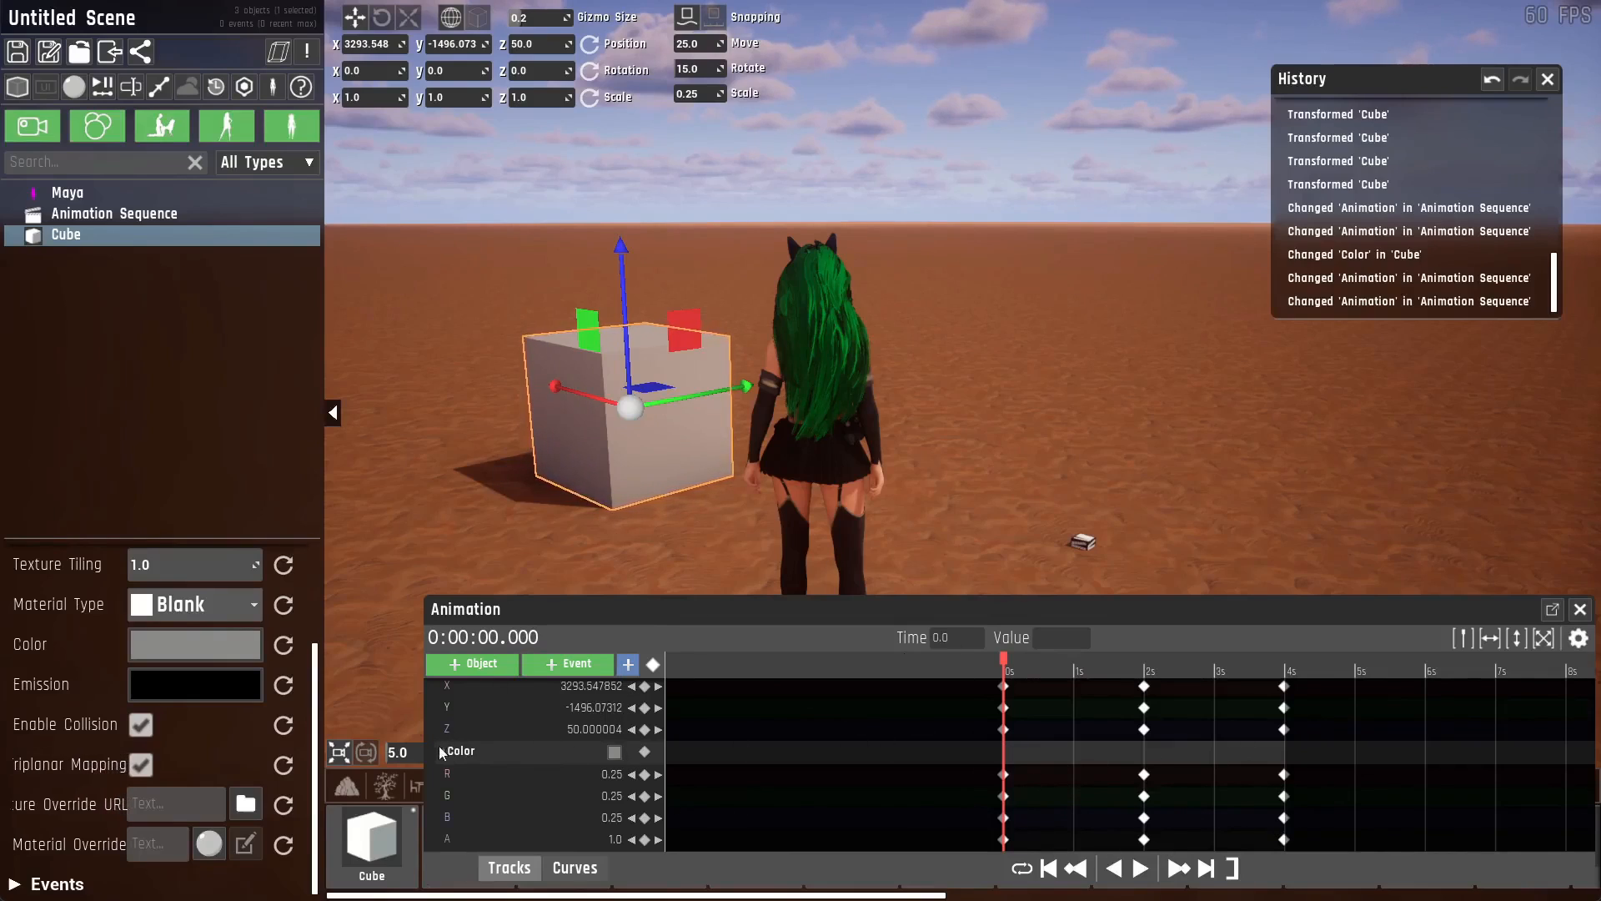
Duplicate the Color track's keyframes onto a new emission track.
right_click(461, 750)
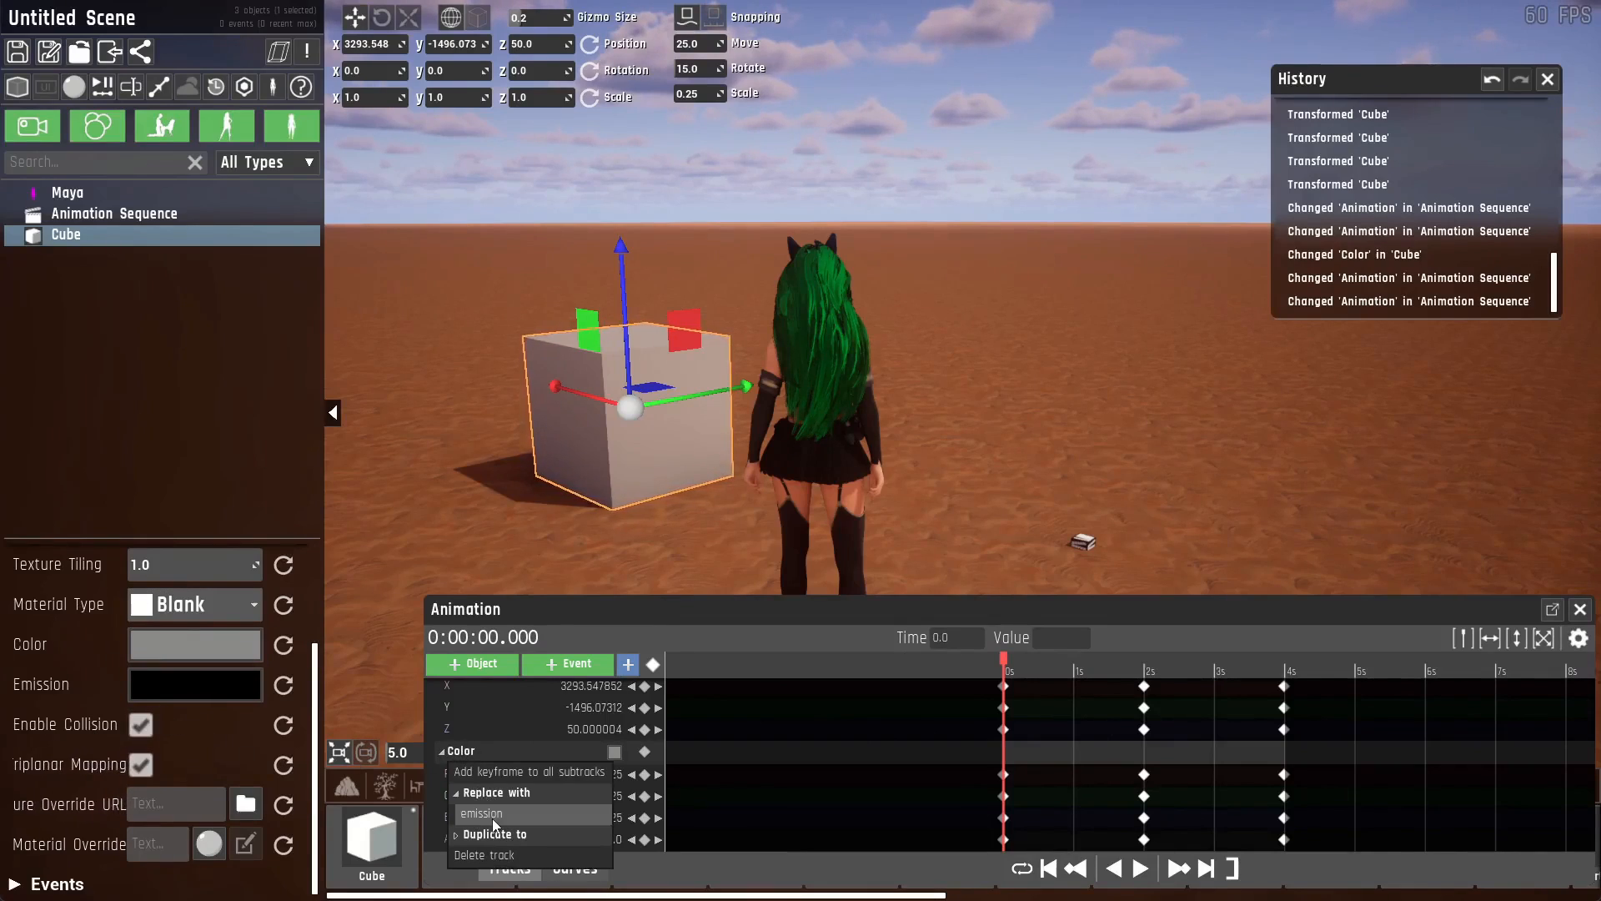
click(480, 814)
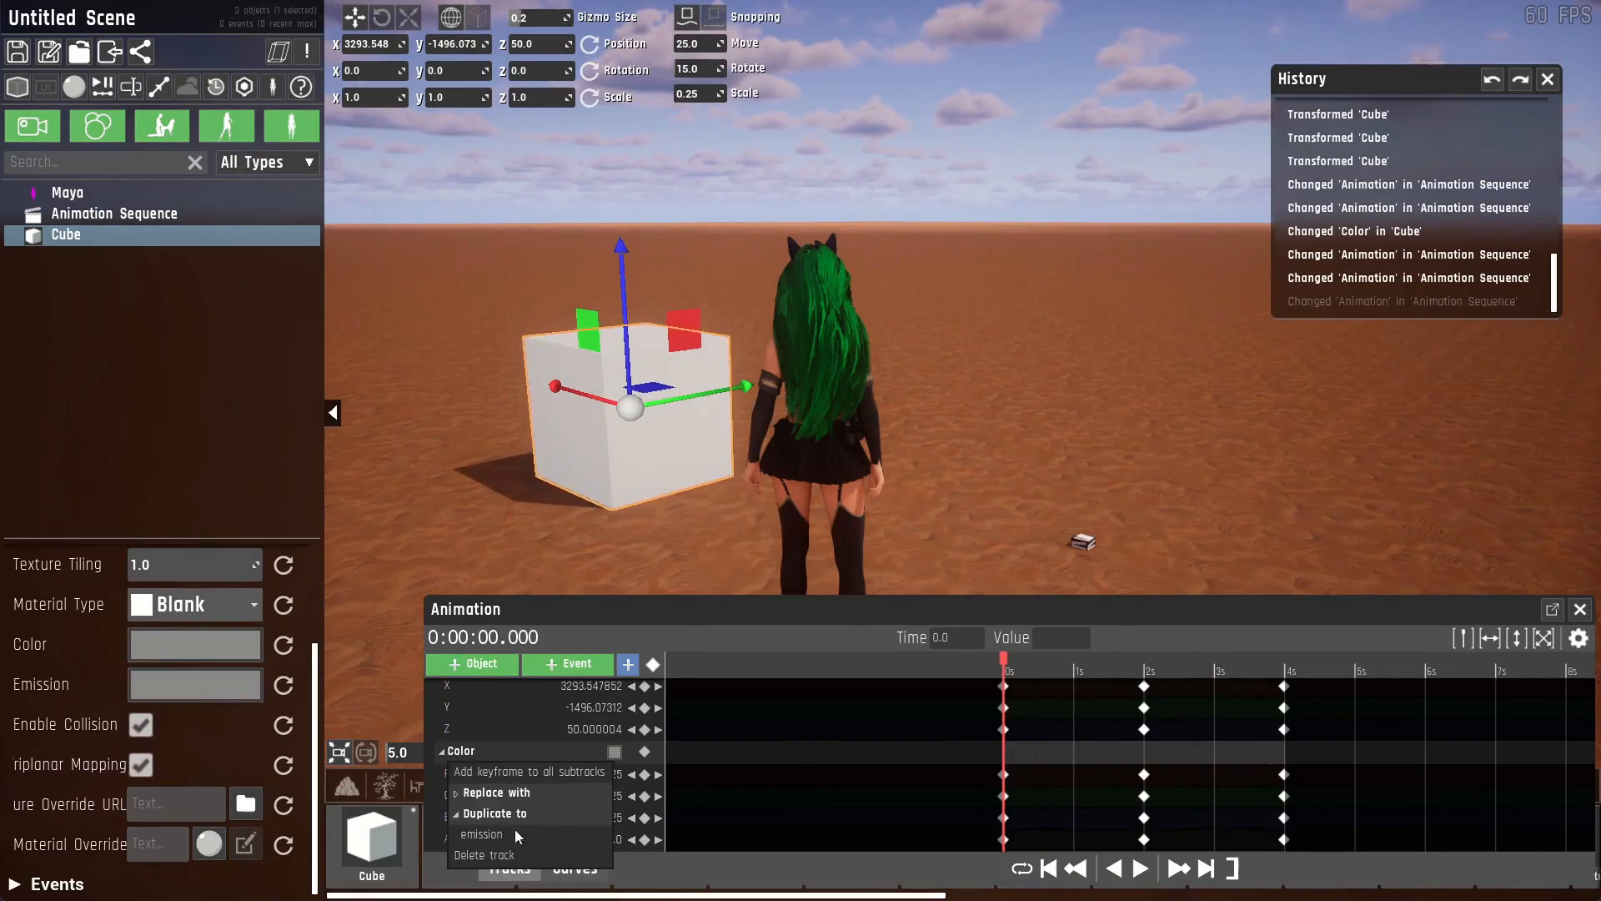
click(480, 833)
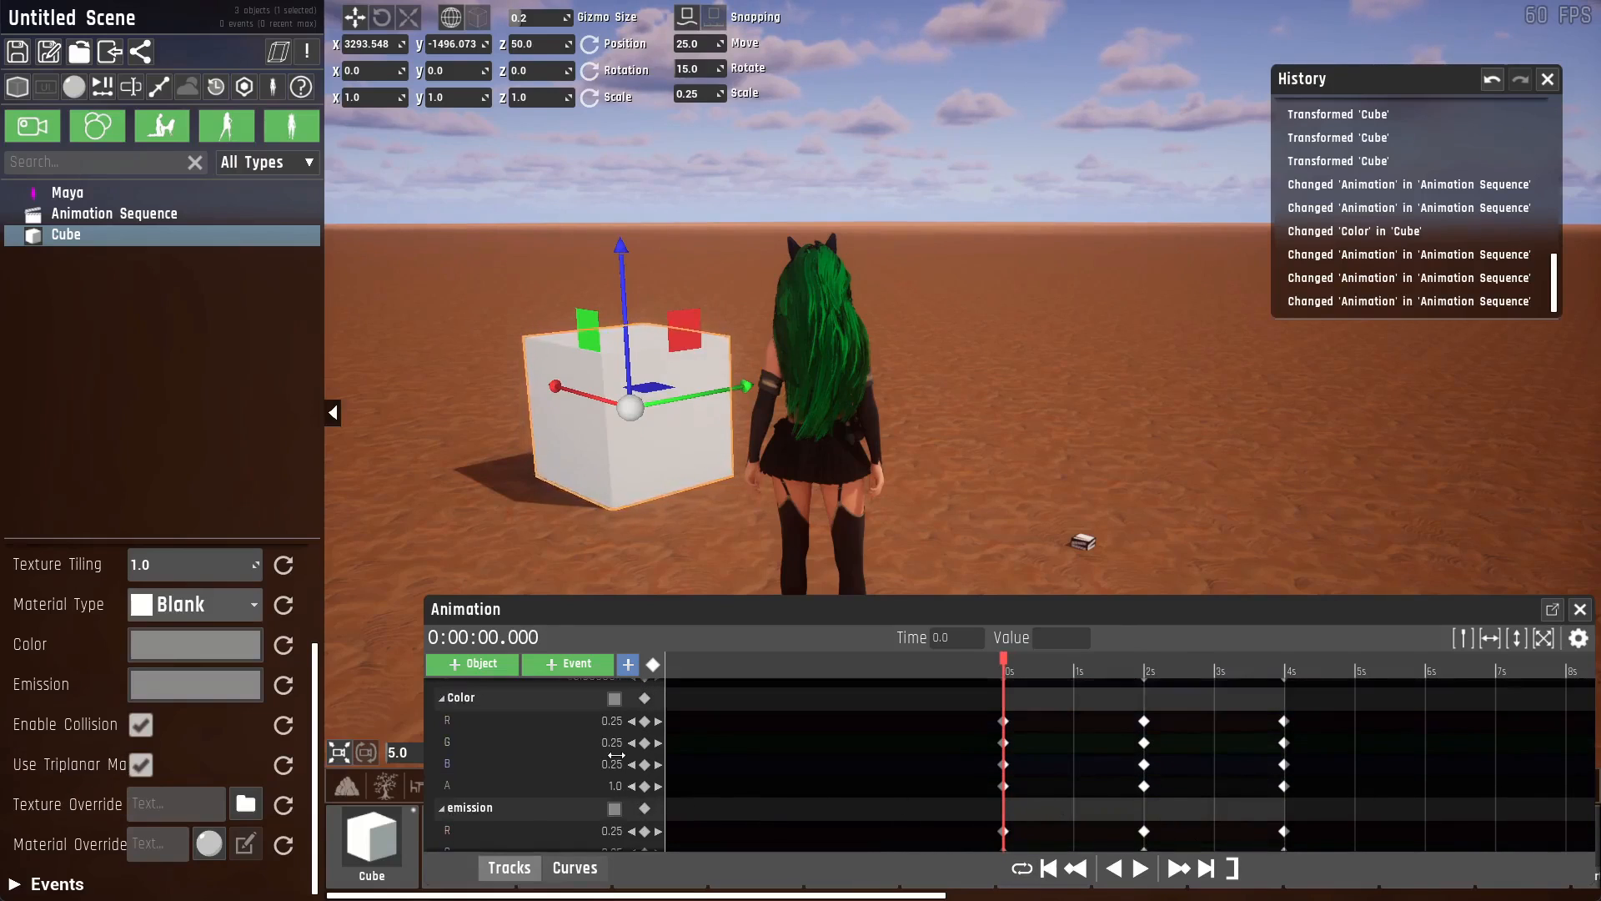
click(117, 214)
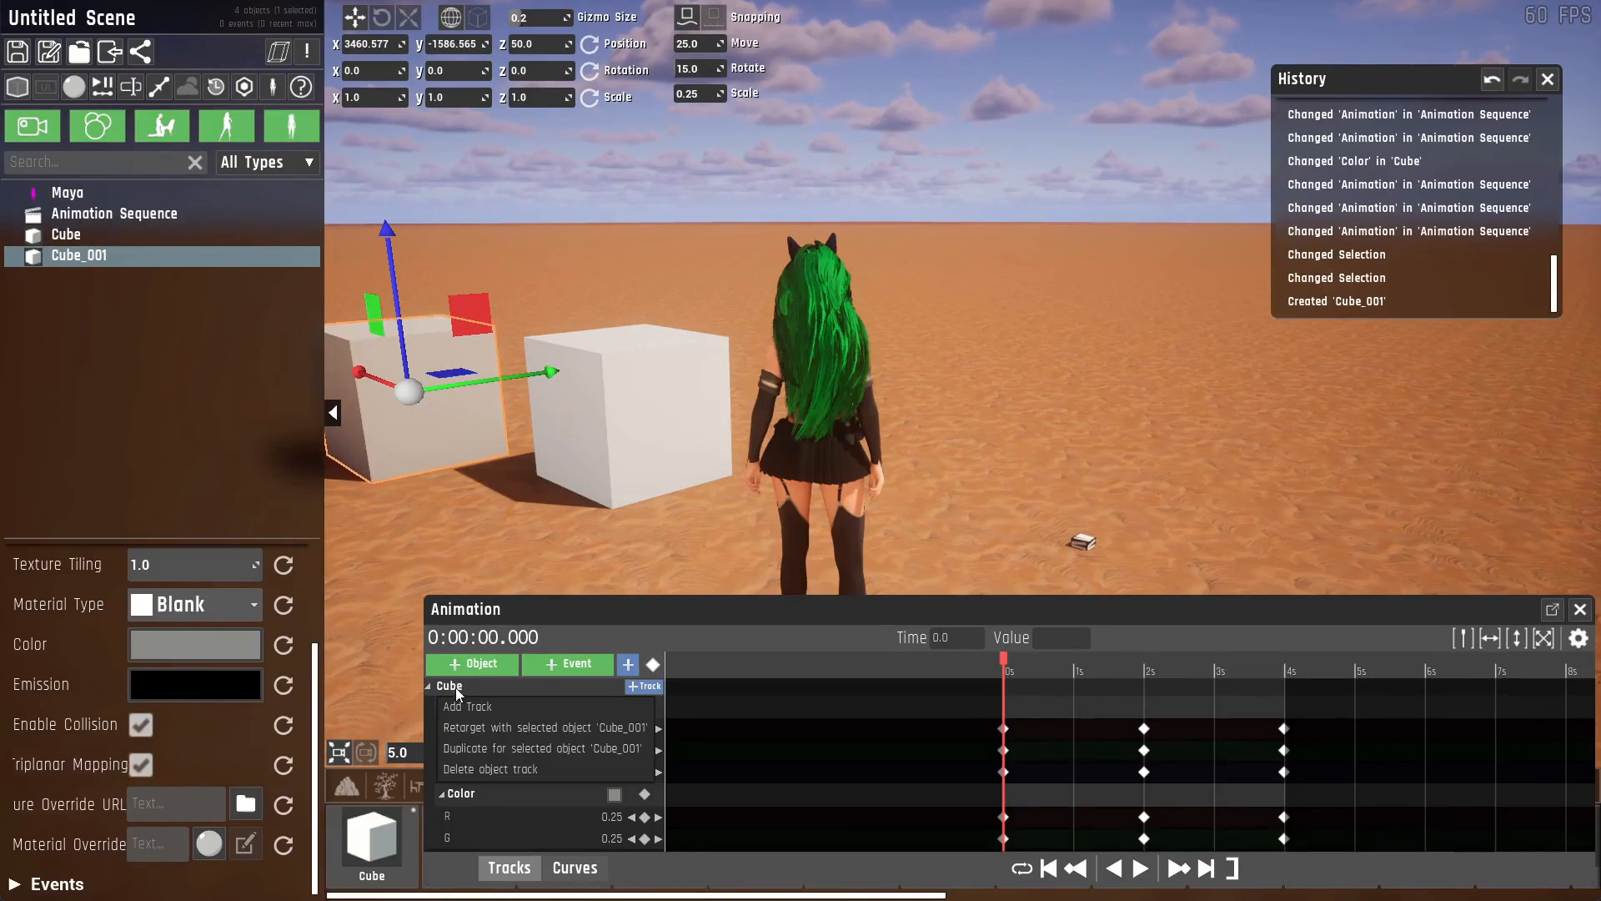
Duplicate the Cube into Cube_001 and show the Cube track's retarget options.
click(467, 705)
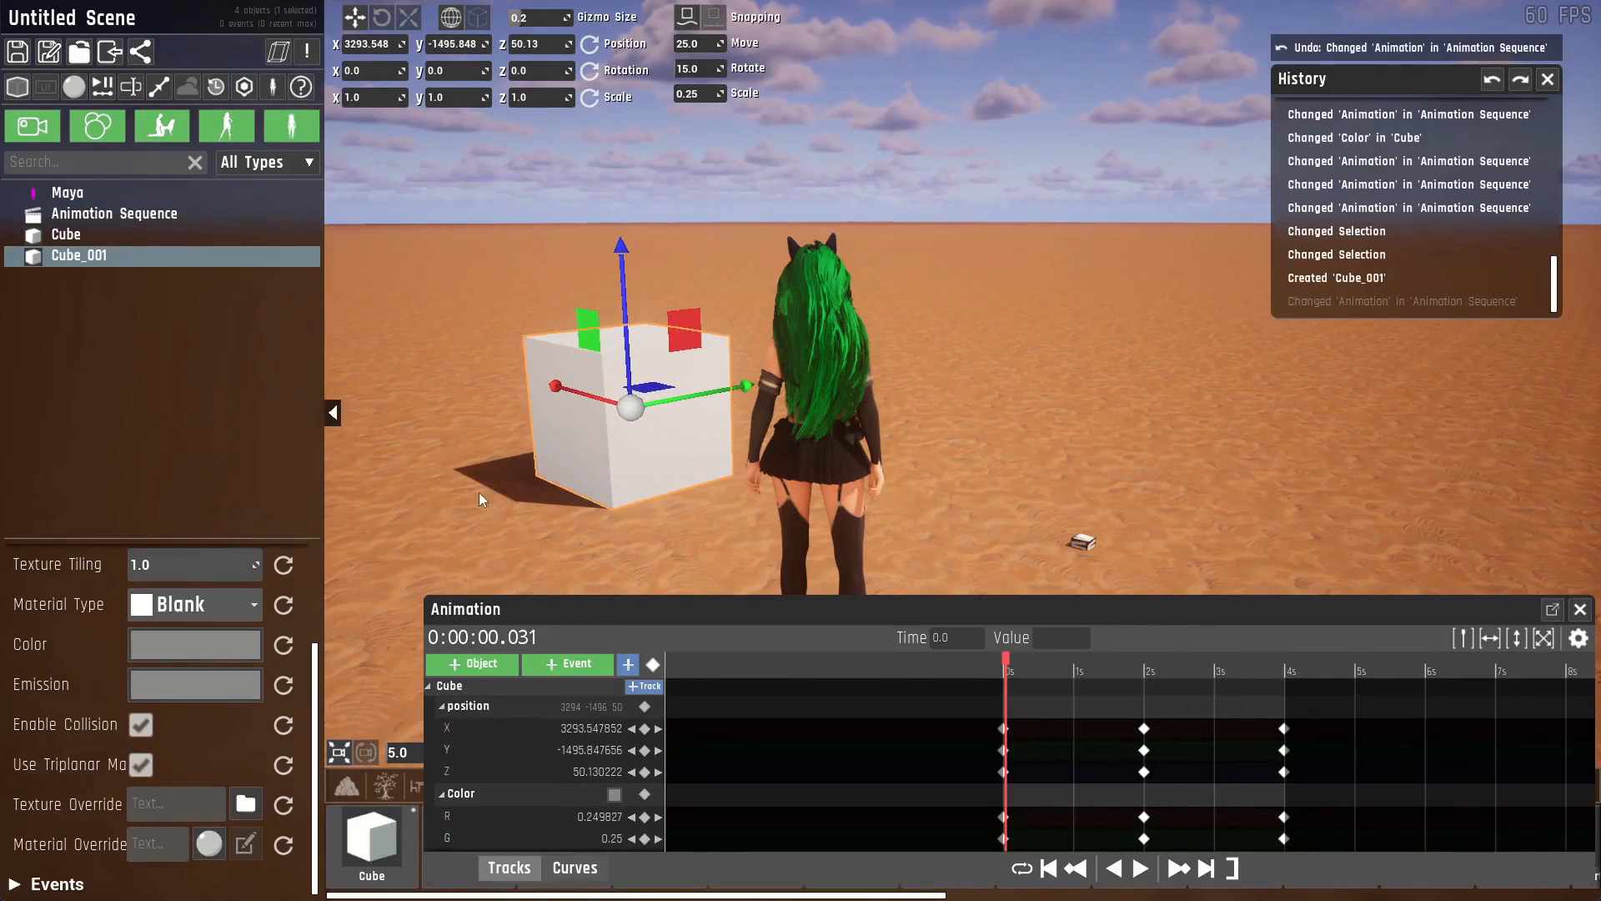
click(449, 686)
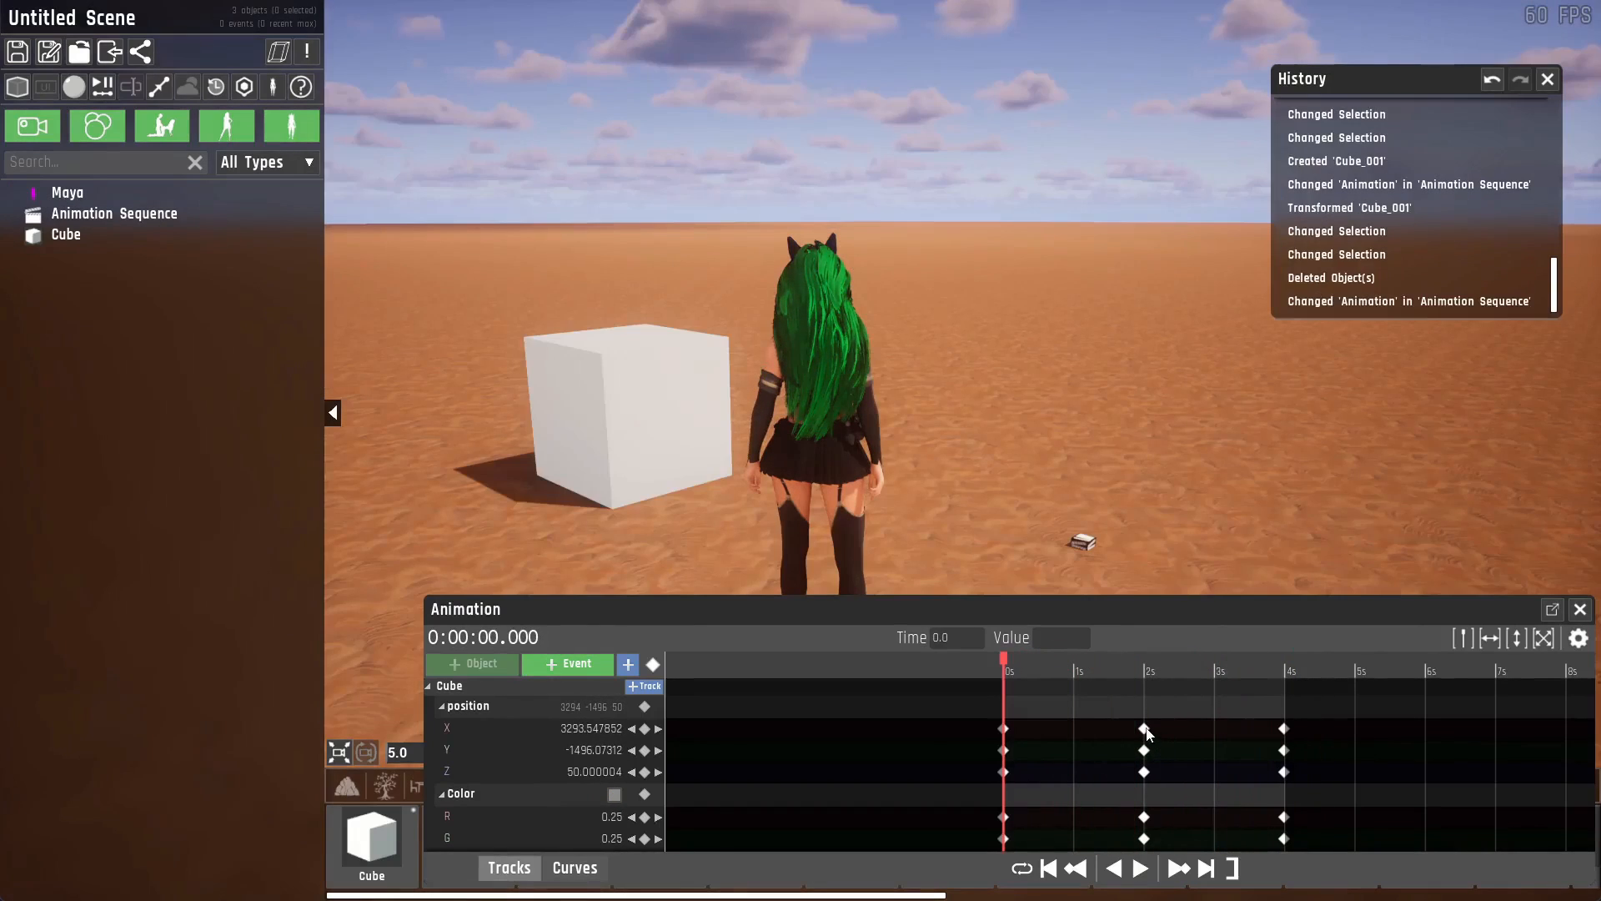
Select the middle position keyframes and shift them earlier to about 1.4 seconds.
click(1143, 729)
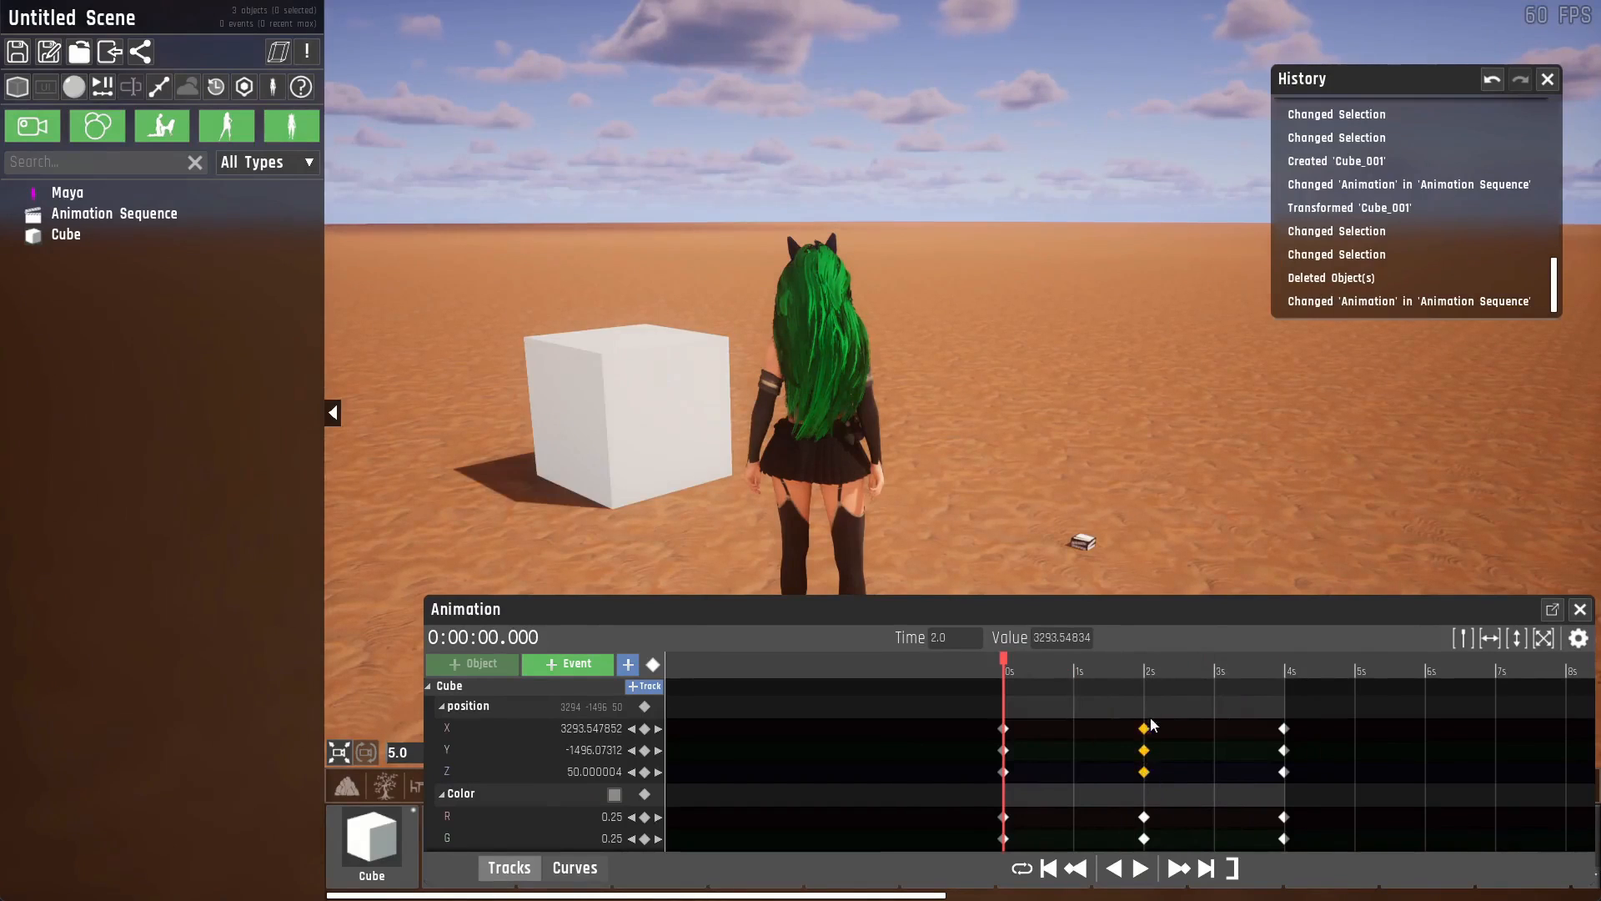
drag(1144, 728, 1096, 728)
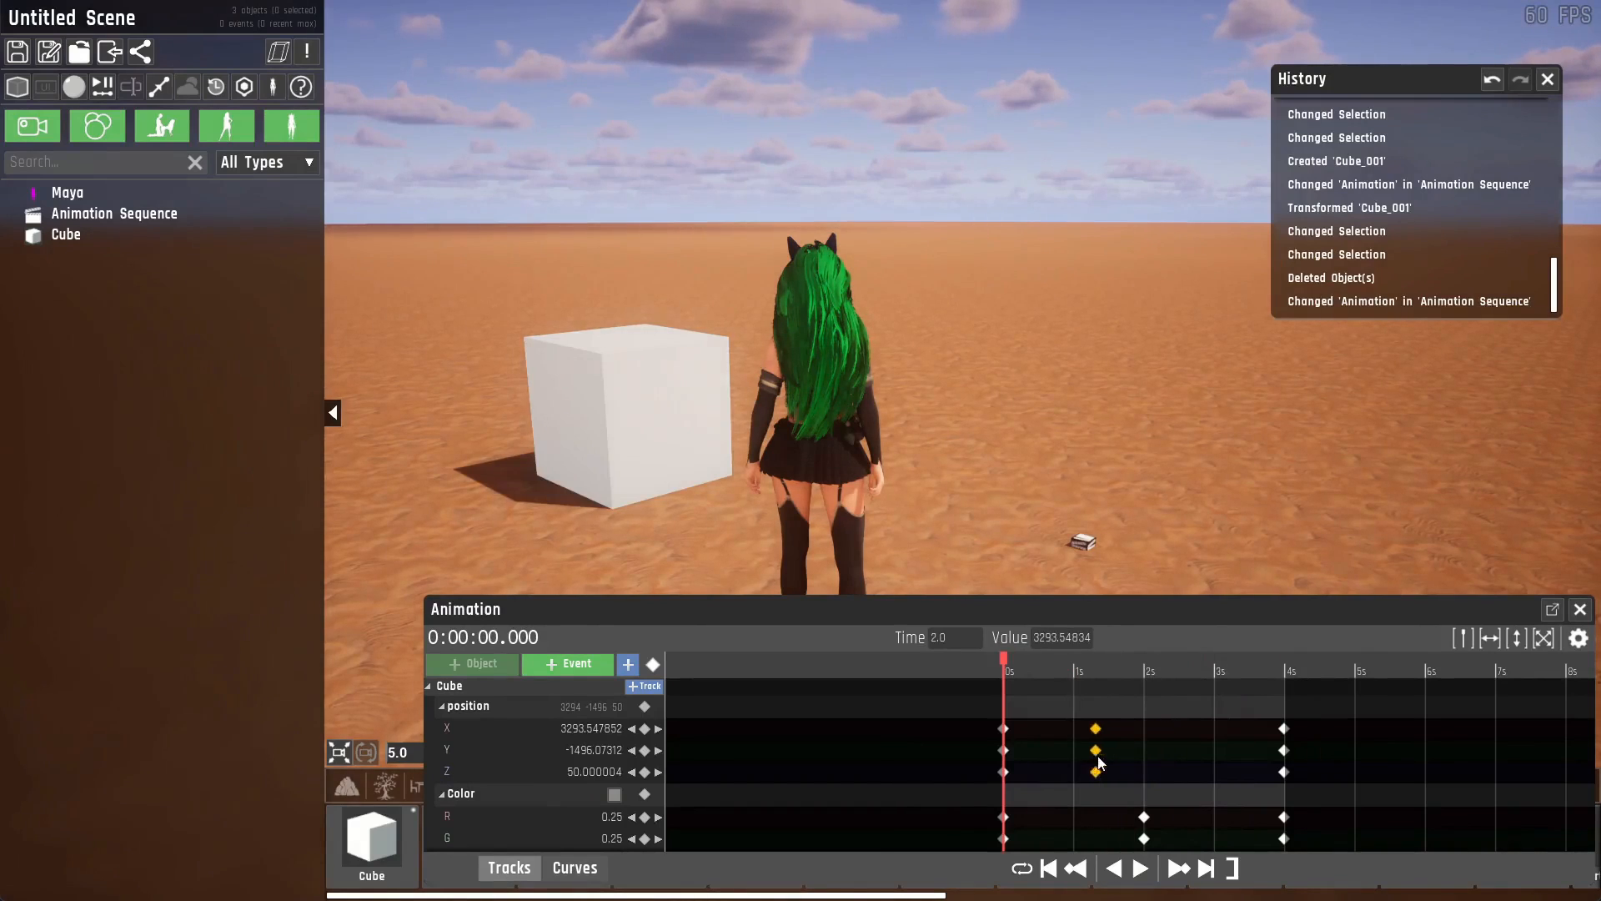
drag(1096, 749, 1099, 762)
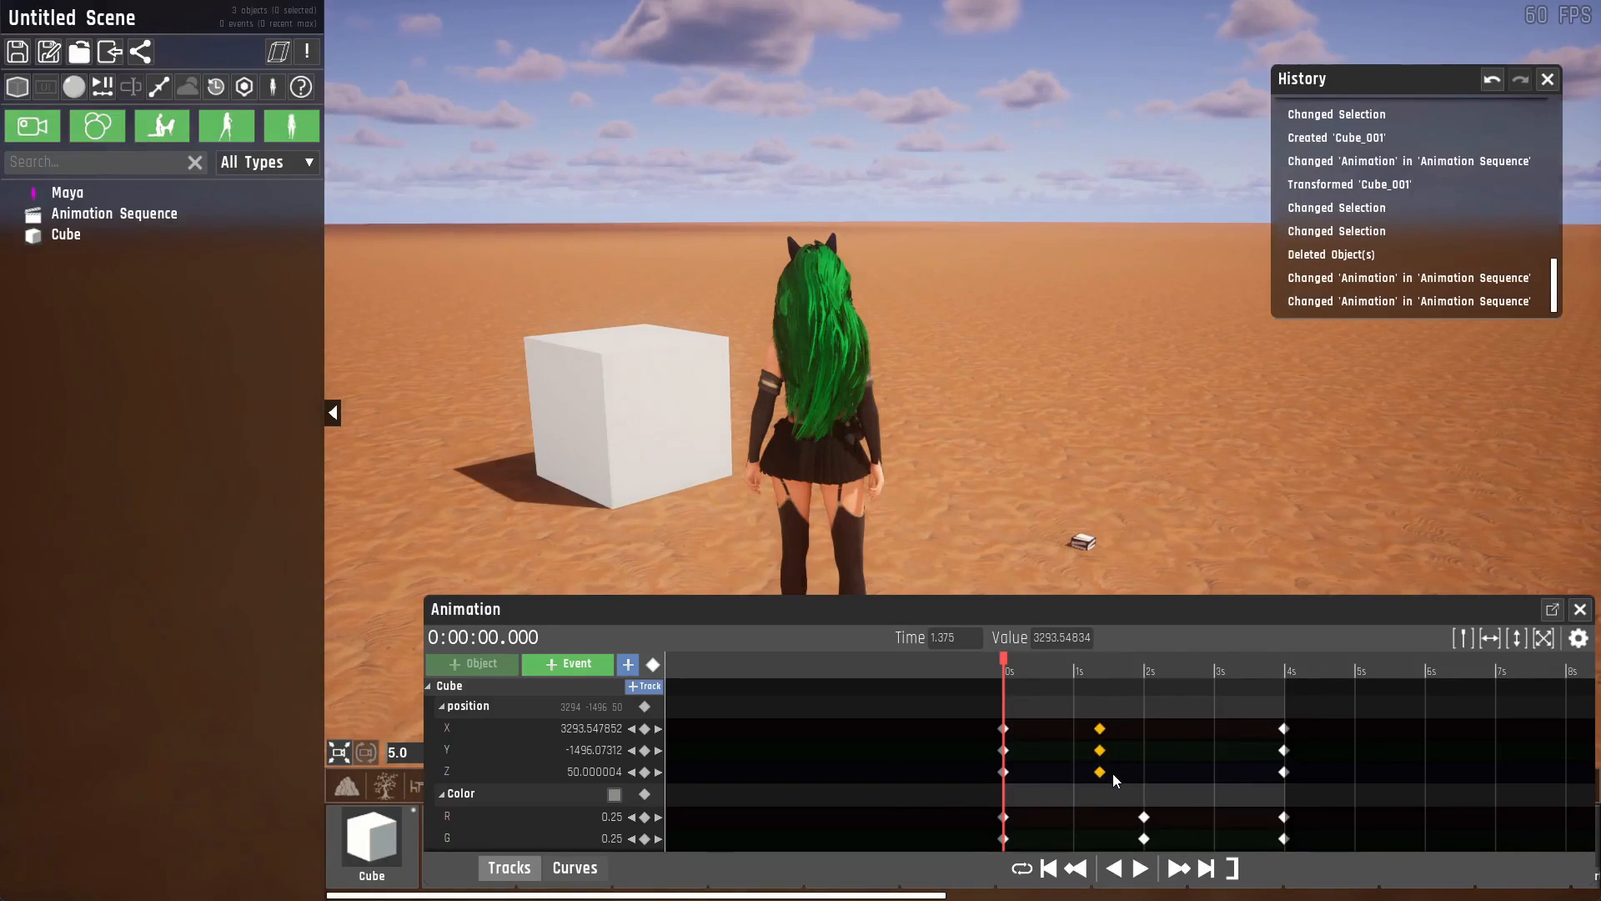
Move the playhead to about 2.5 seconds and box-select the Cube's intermediate position keyframes.
click(1177, 670)
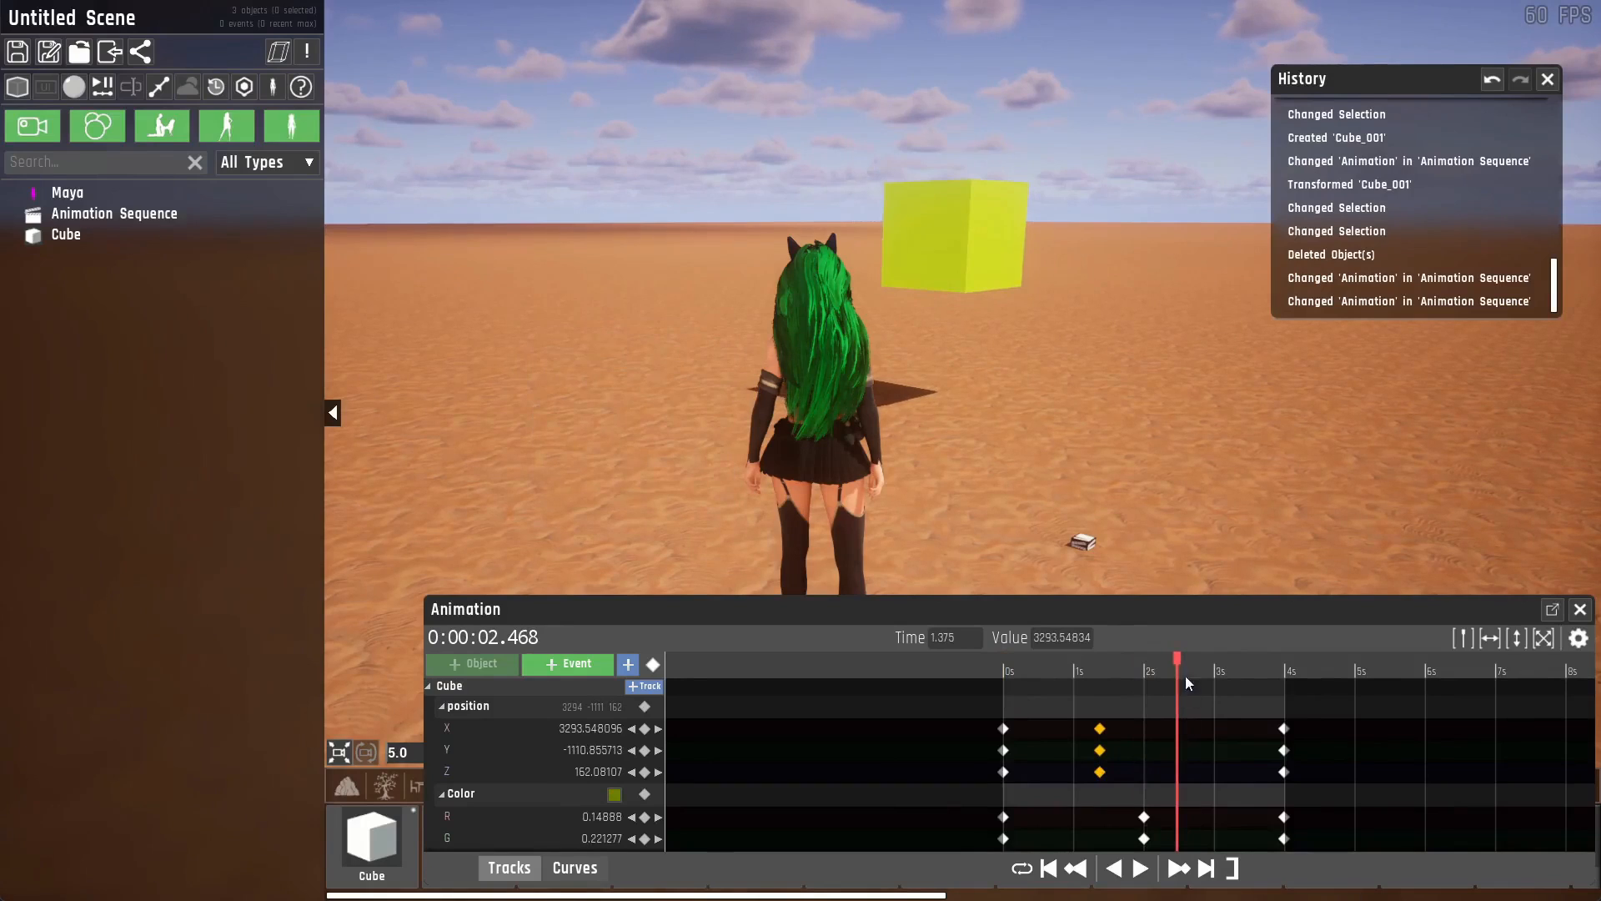
click(1175, 683)
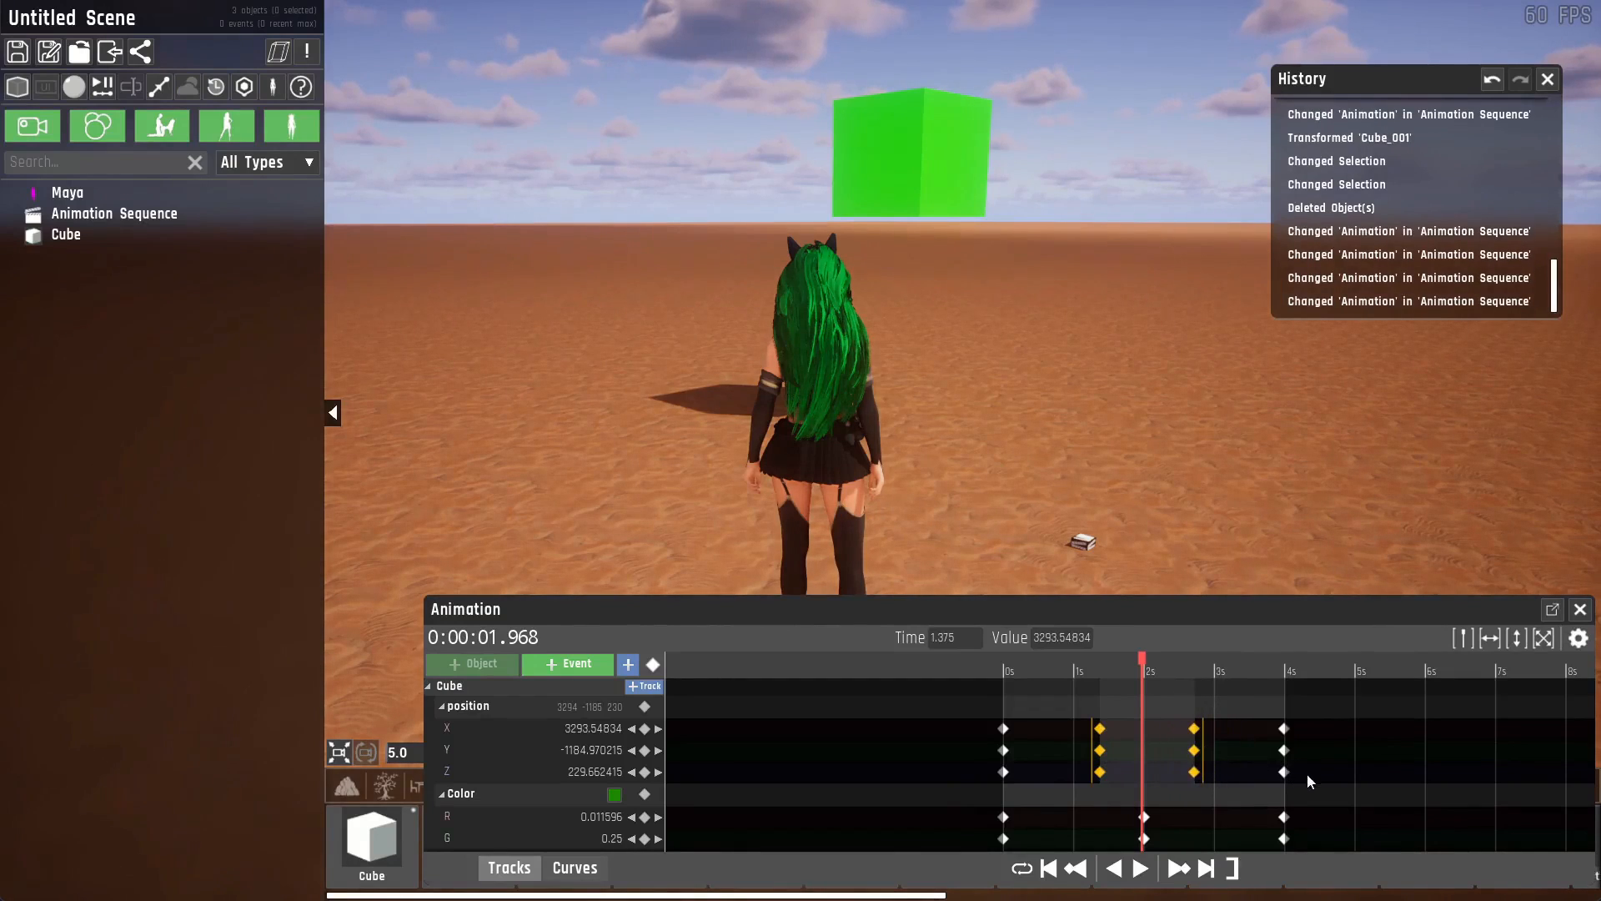
drag(1192, 731, 1231, 731)
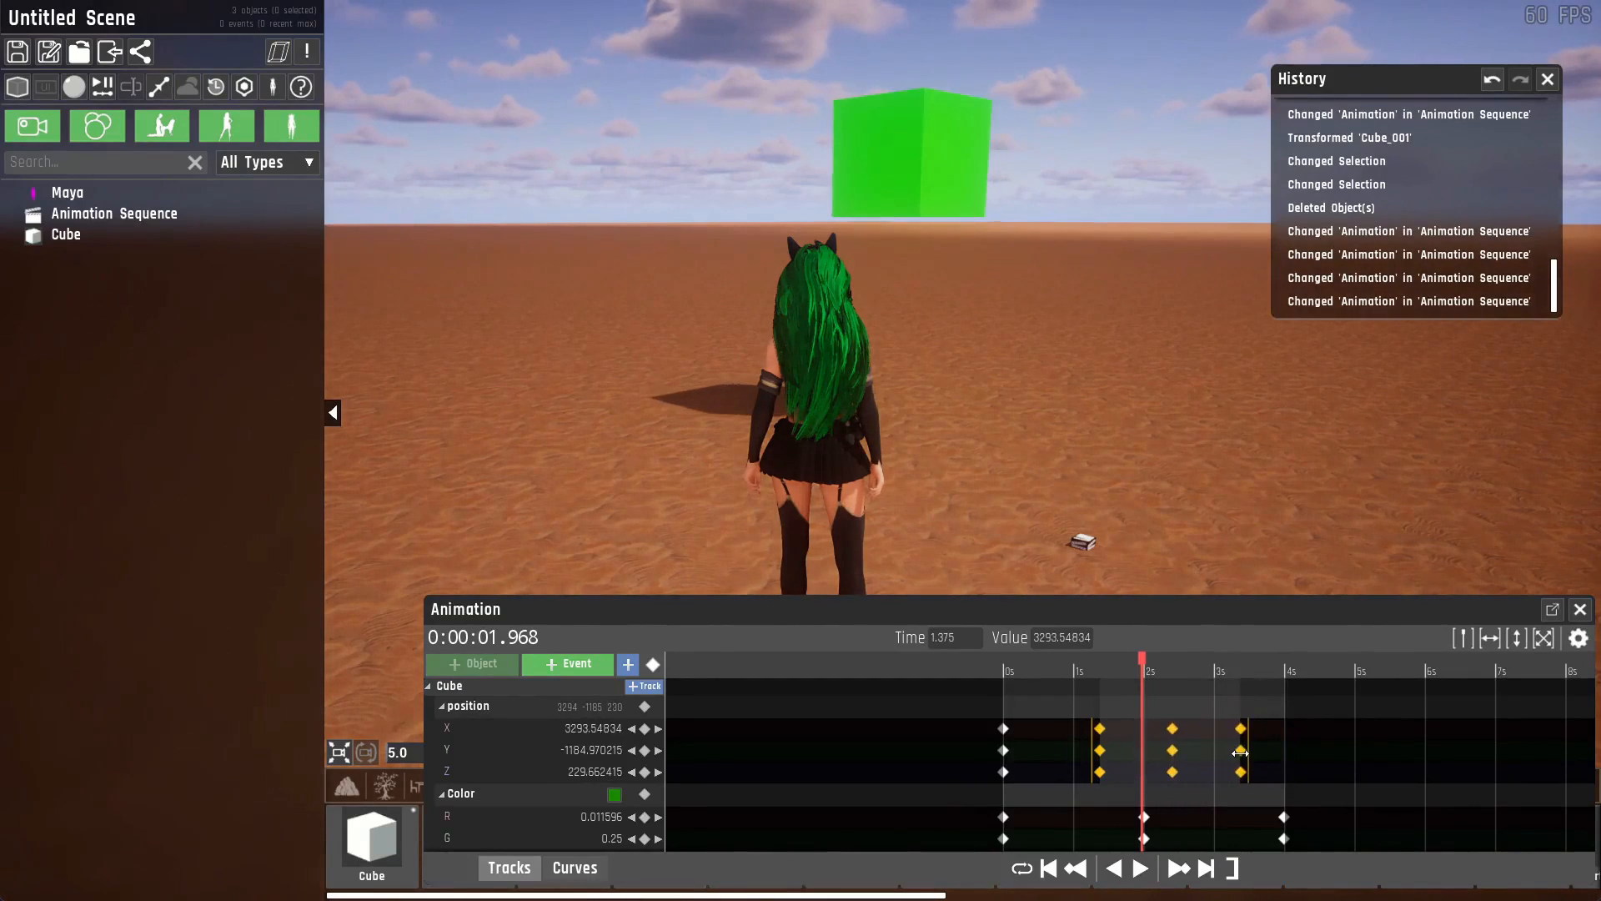
drag(1239, 749, 1294, 764)
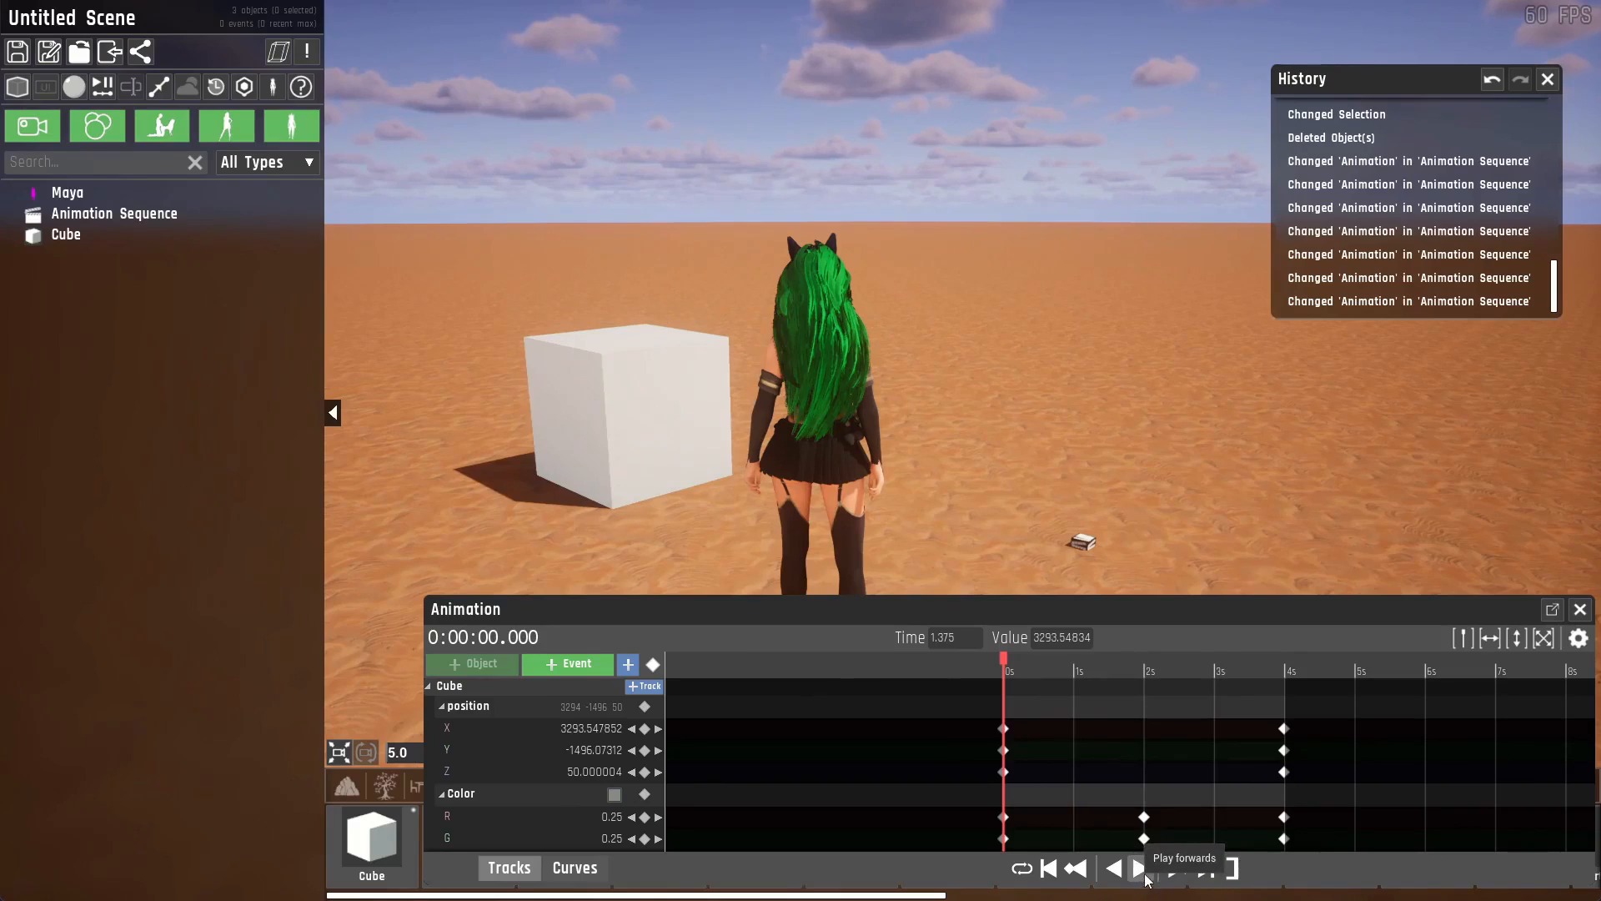
click(1138, 868)
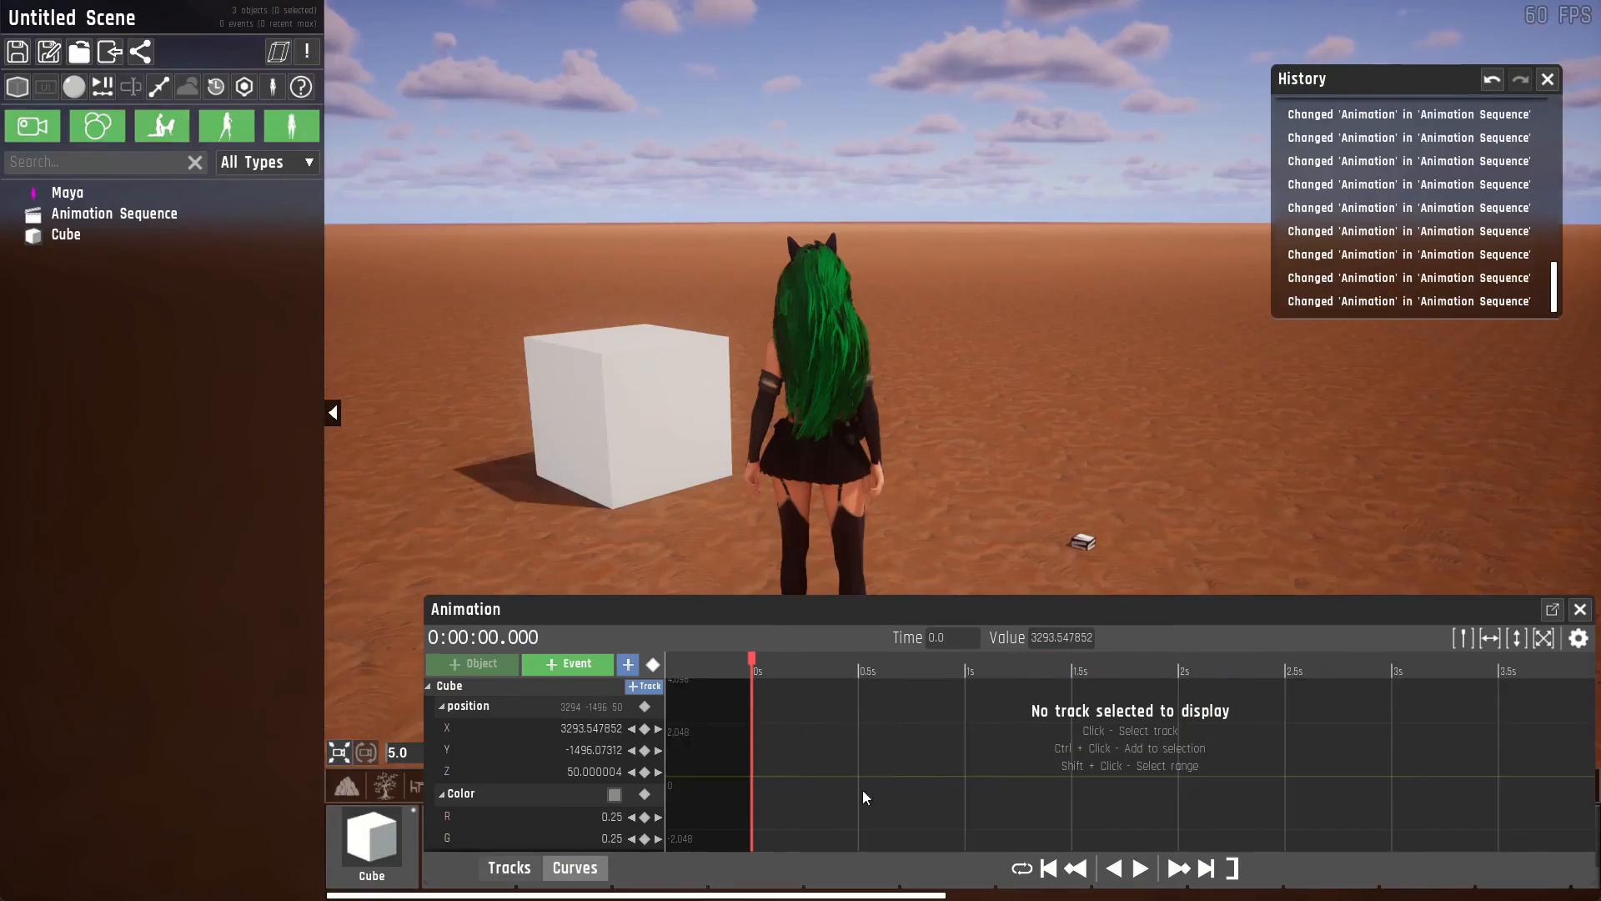
mouse_move(905, 746)
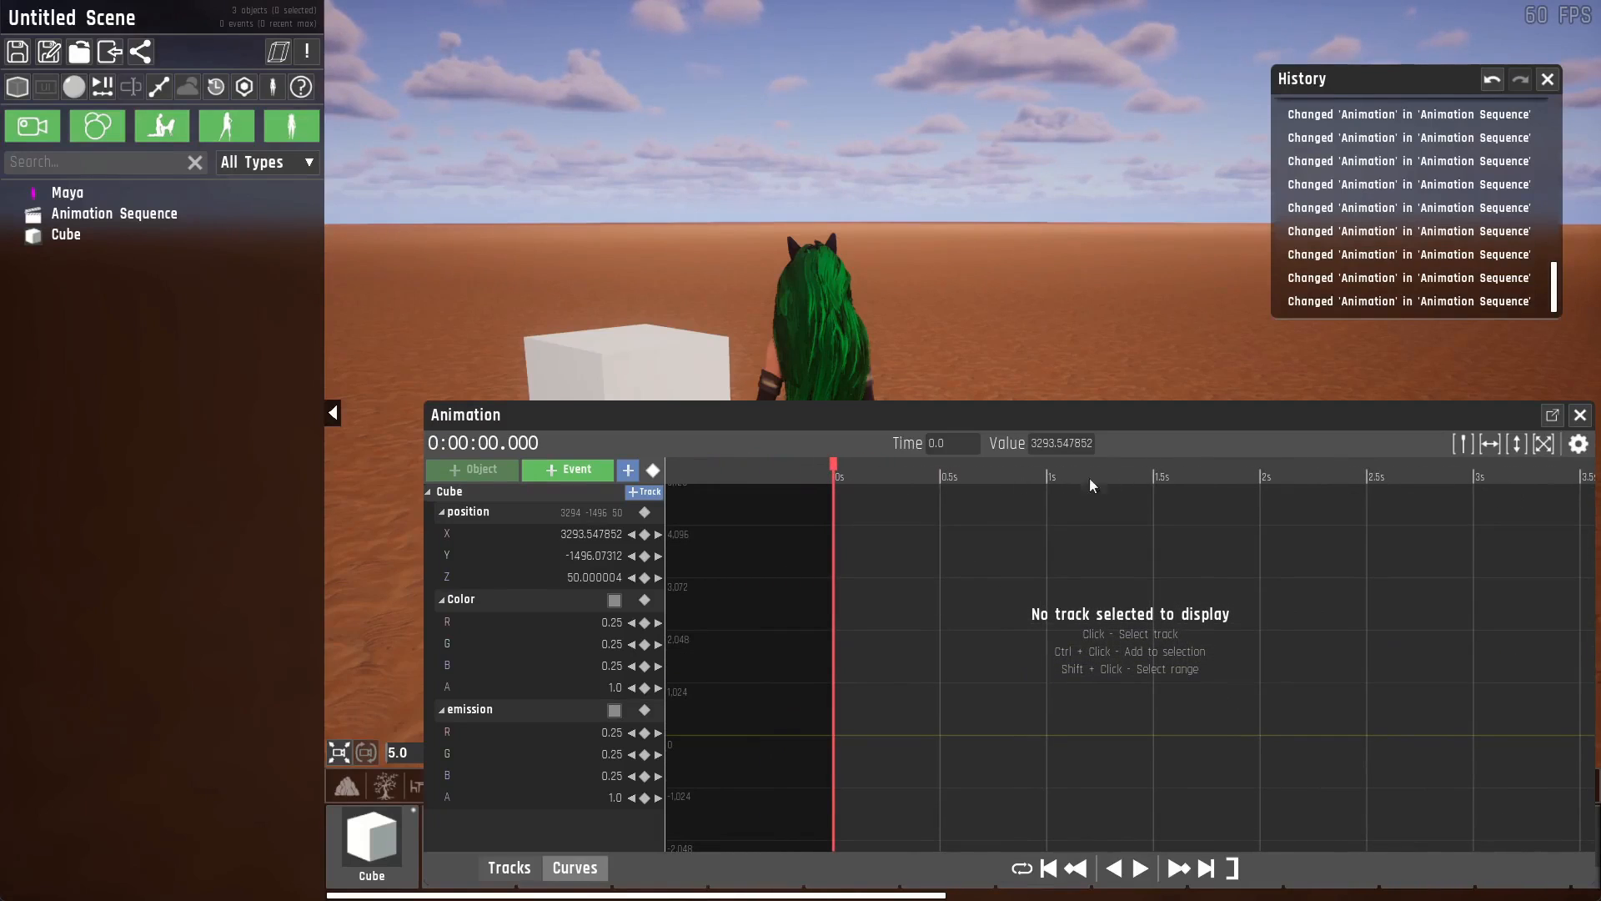
mouse_move(698, 669)
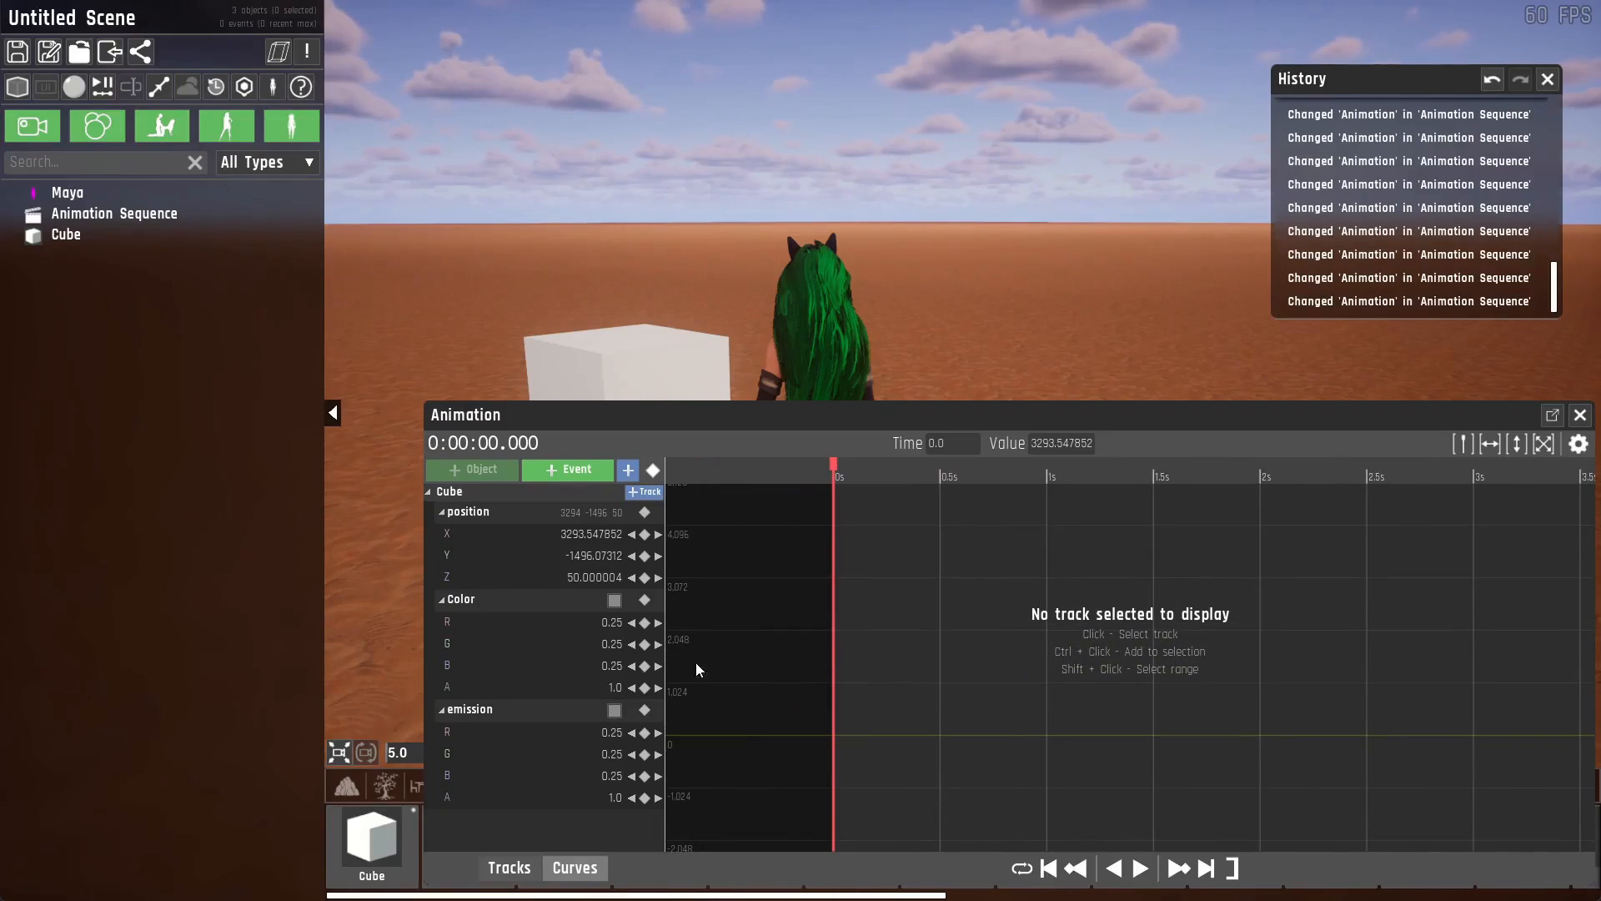
mouse_move(754, 641)
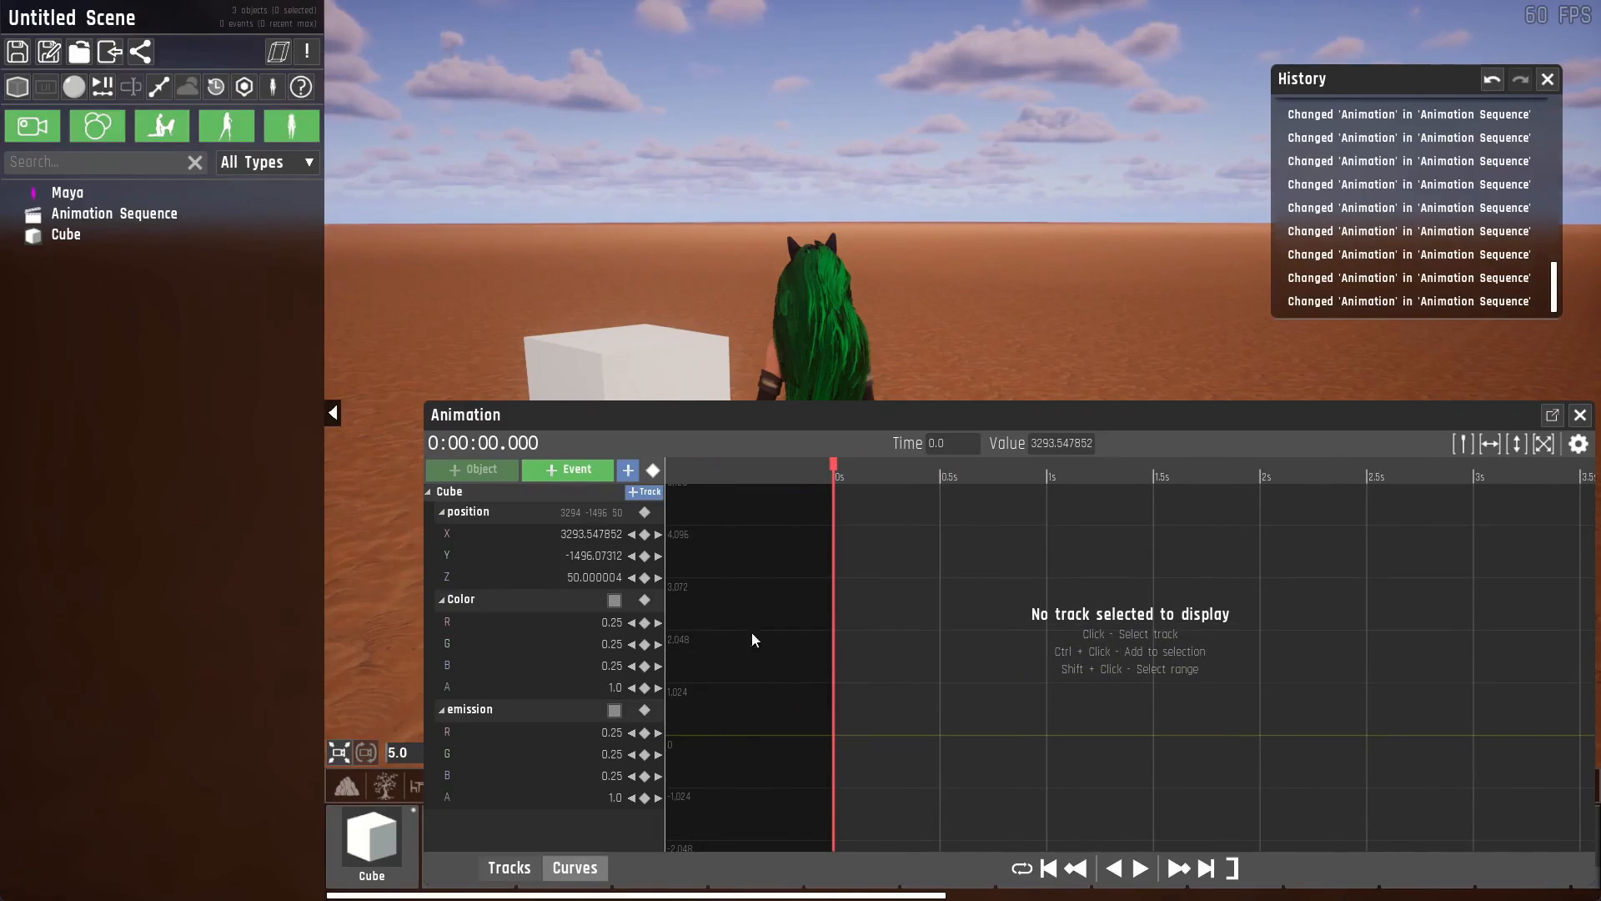
mouse_move(987, 670)
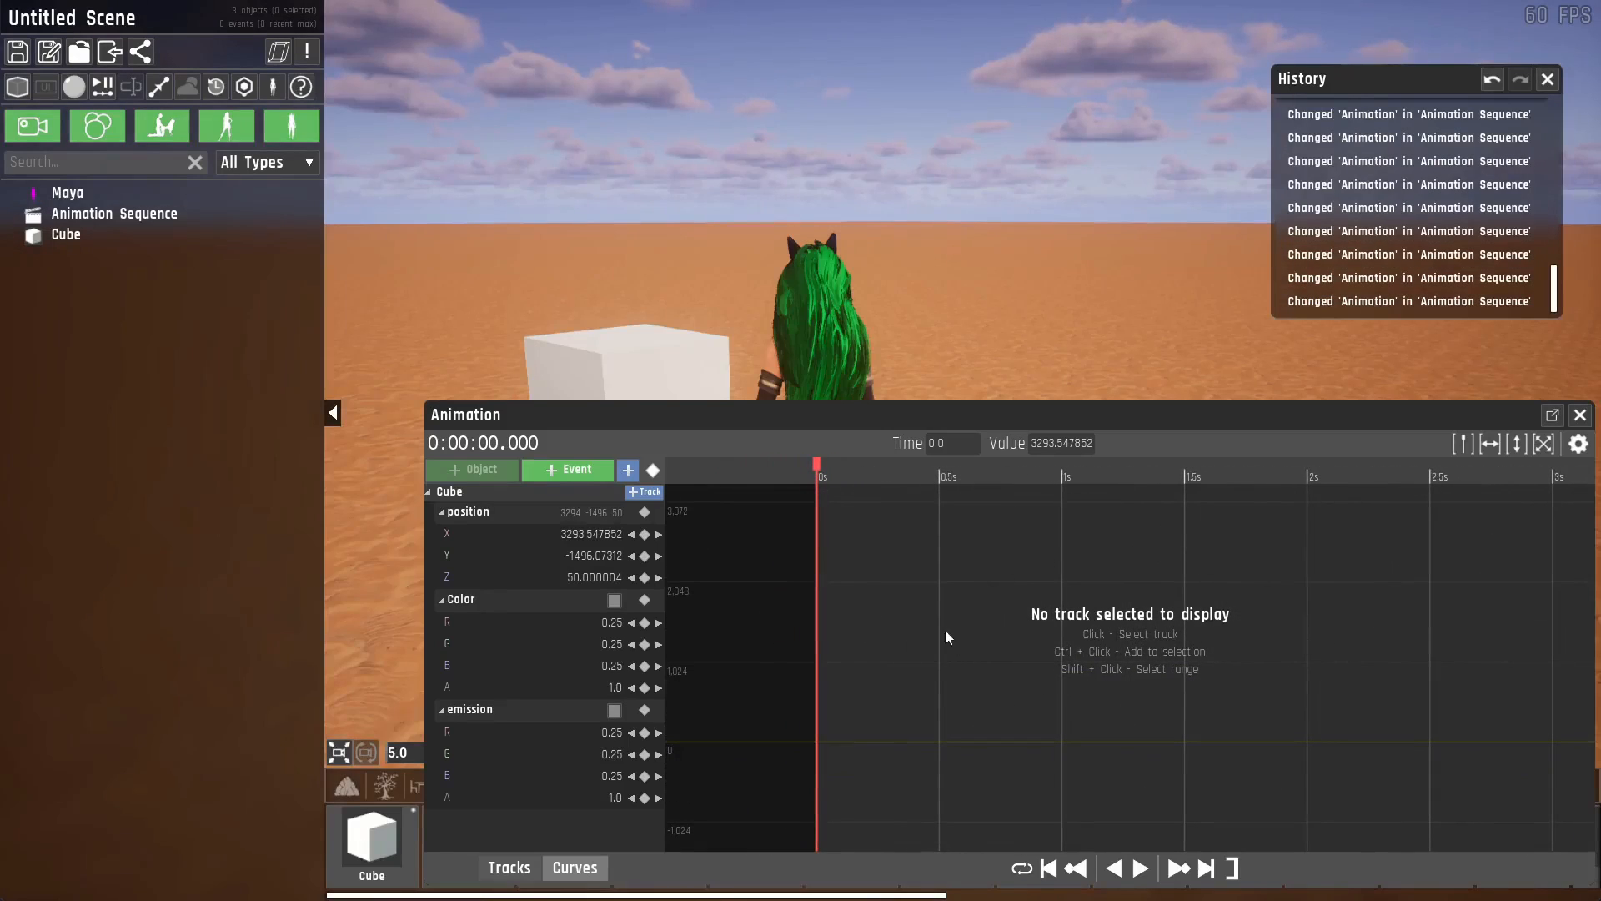
mouse_move(1104, 720)
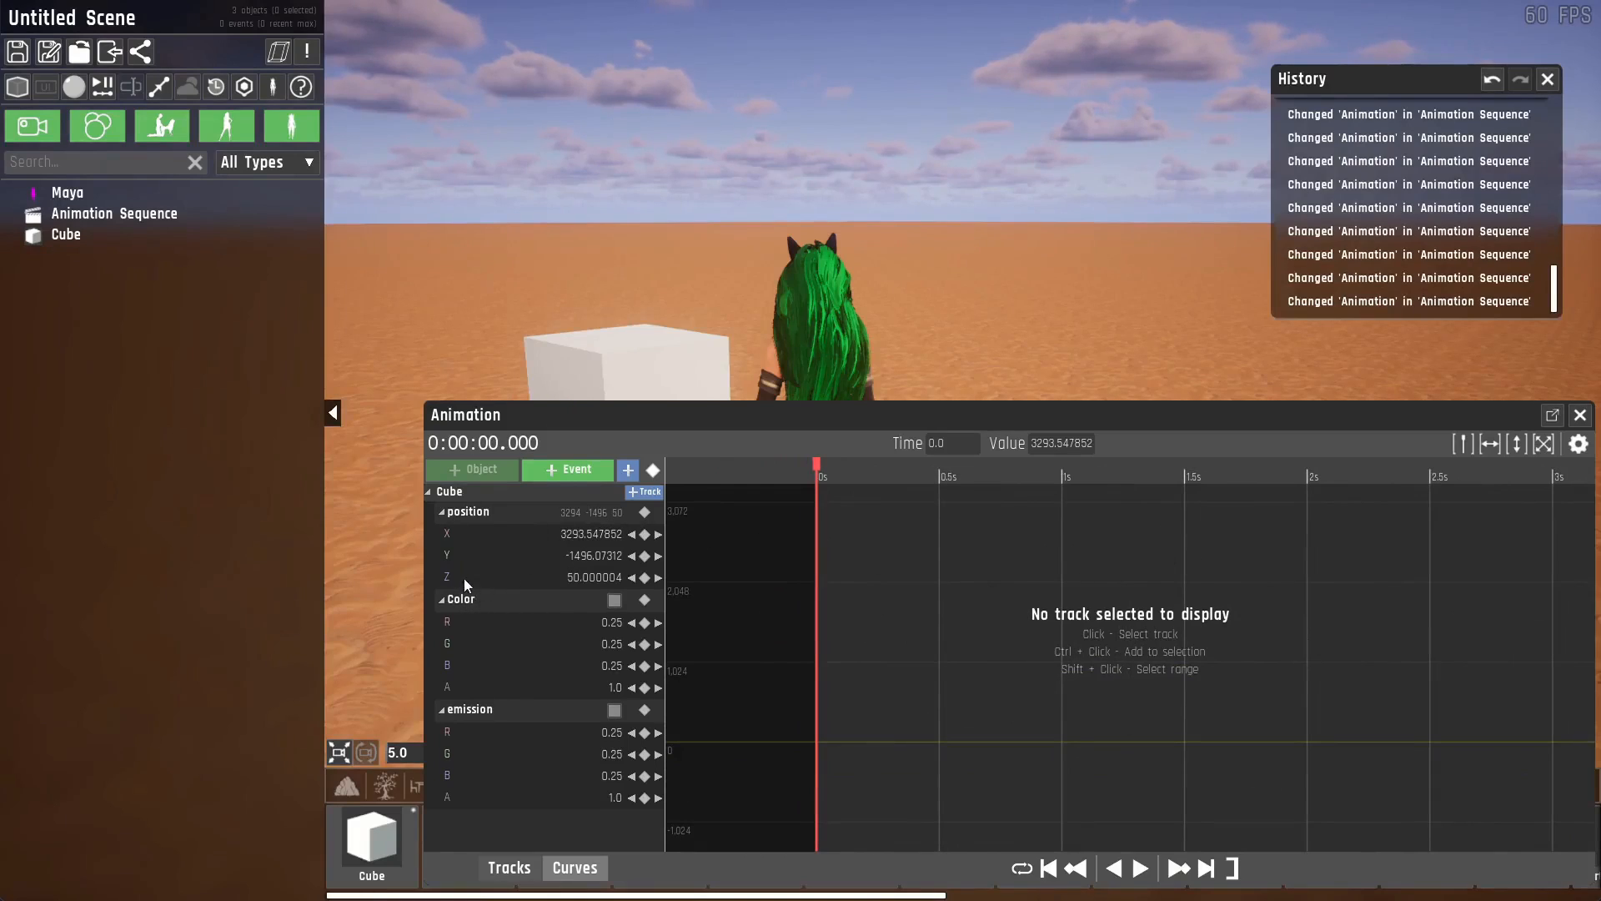
Display the Cube's Z position curve in the curves view.
click(486, 534)
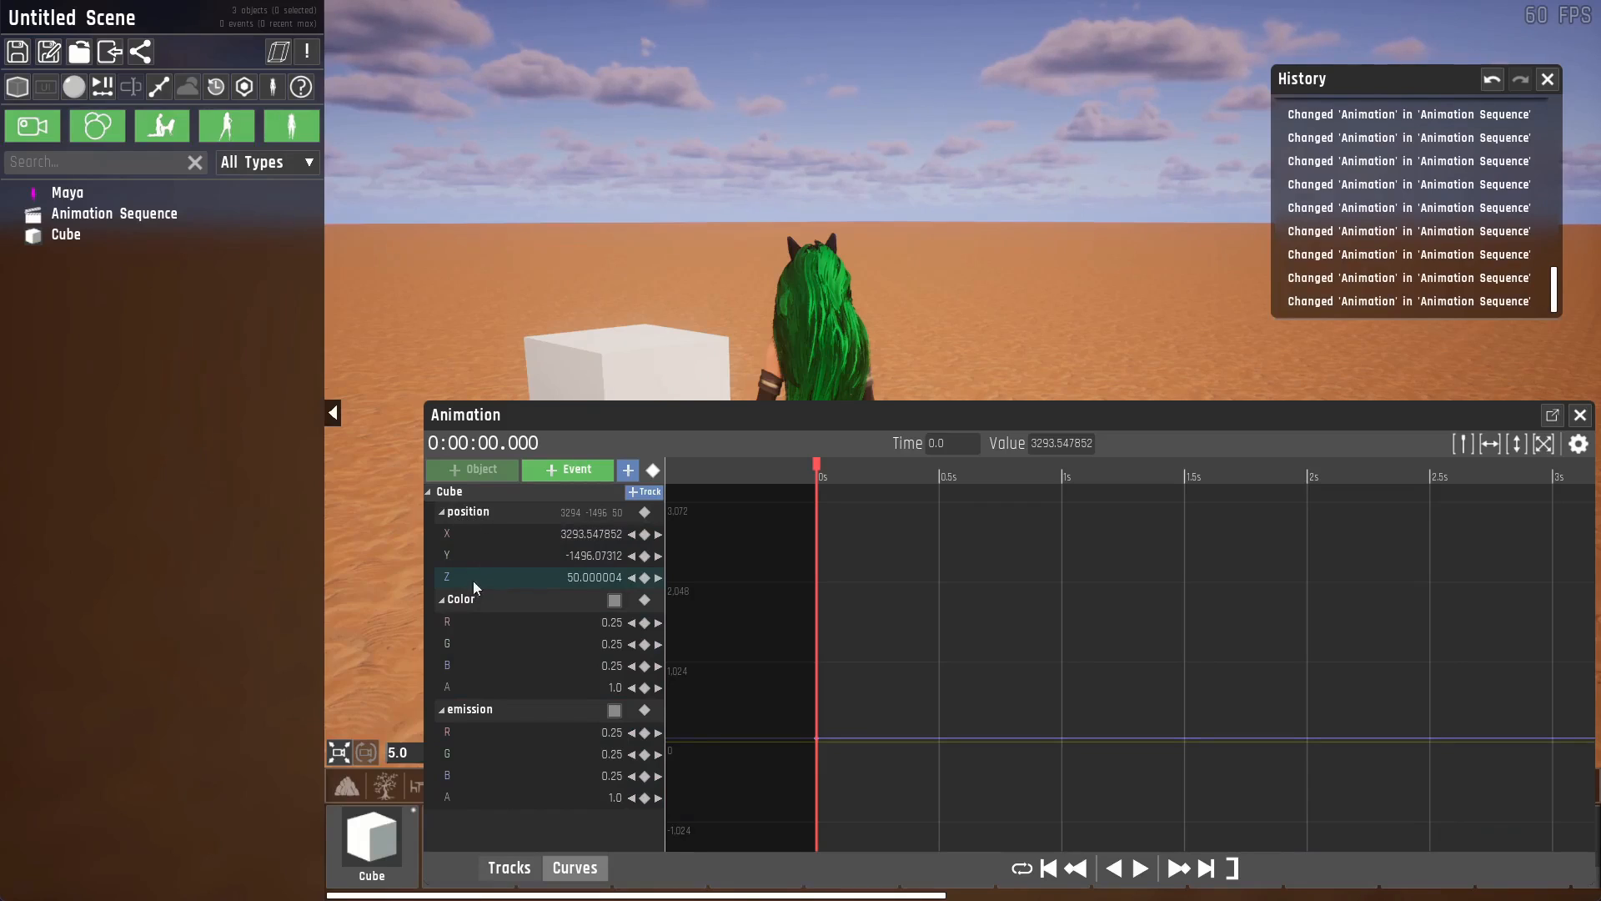
mouse_move(467, 515)
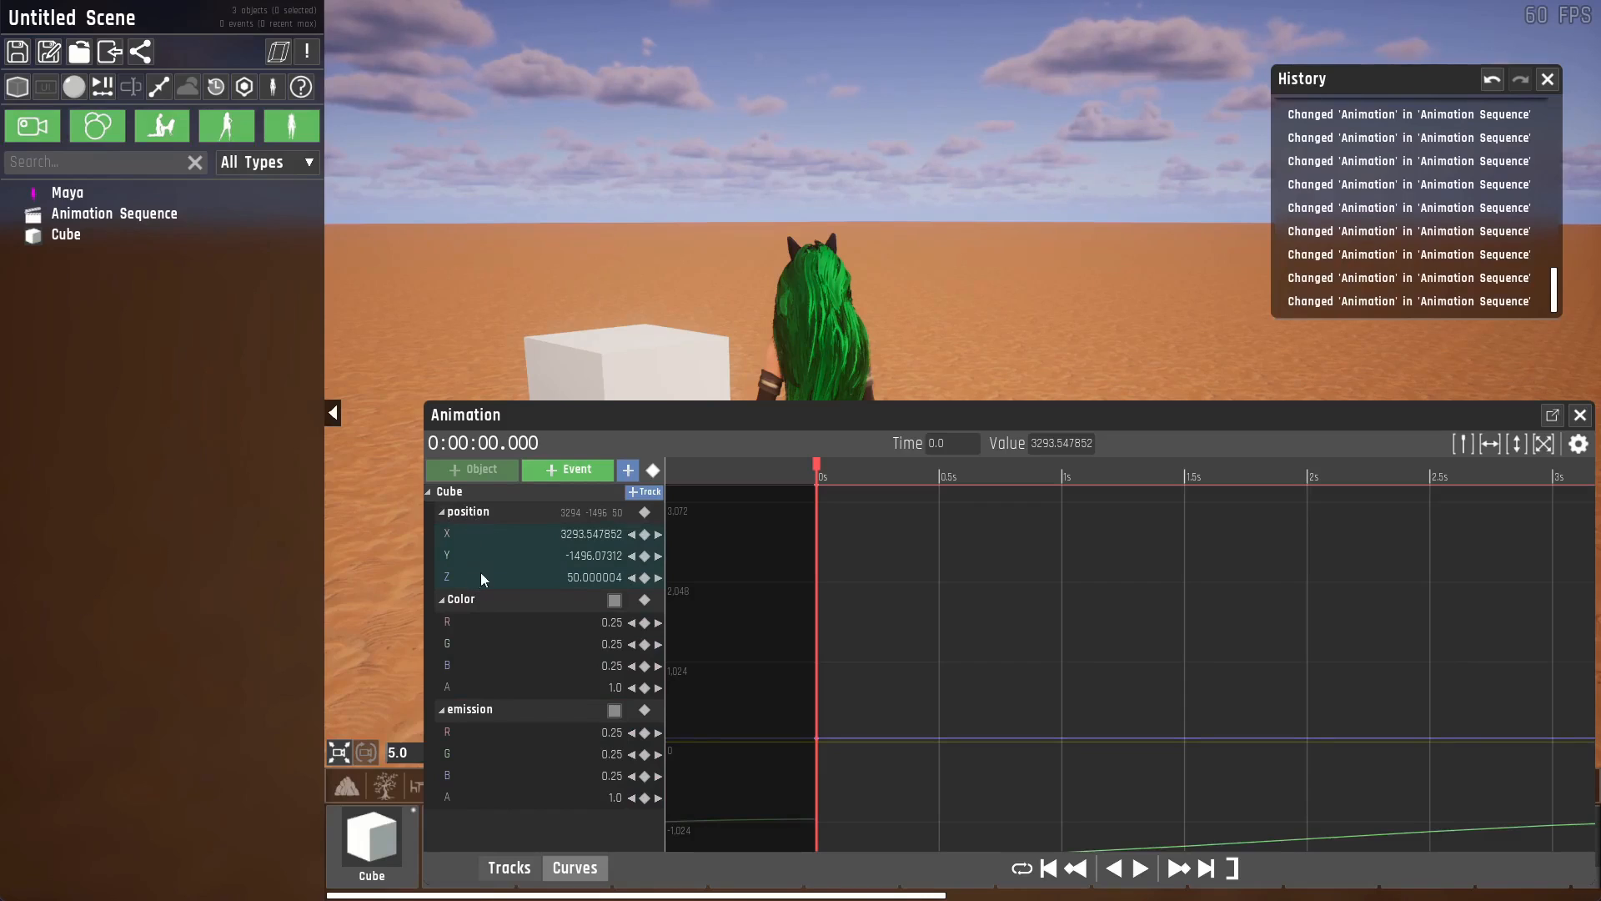
mouse_move(482, 561)
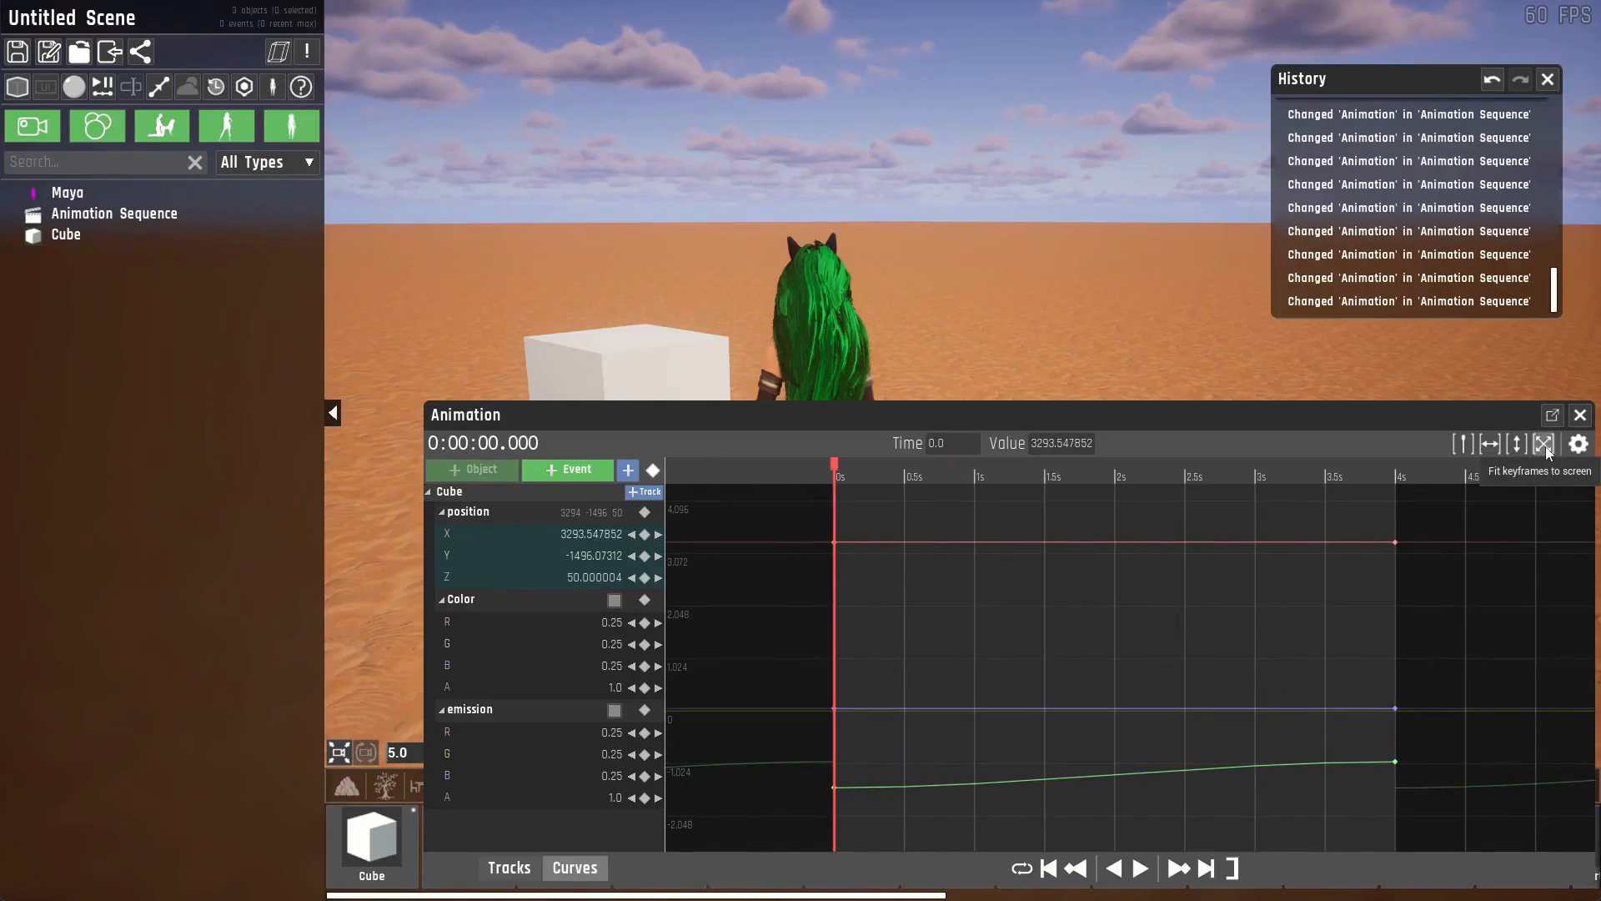
Fit all the Cube's position keyframes into the graph view, then select the cube.
click(1544, 443)
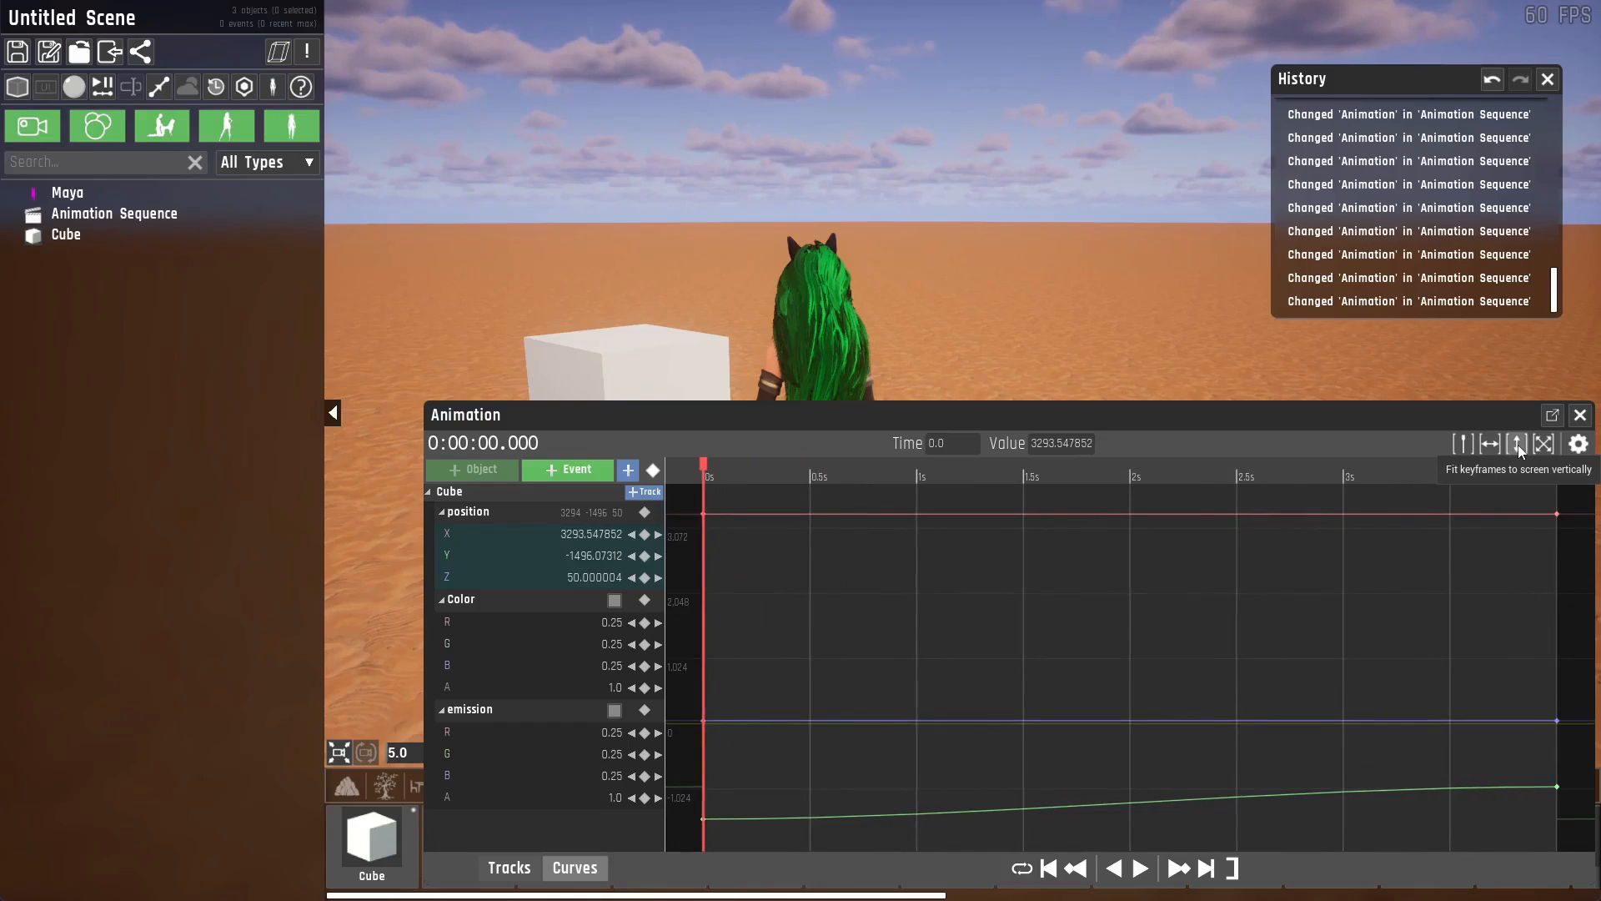
mouse_move(1491, 446)
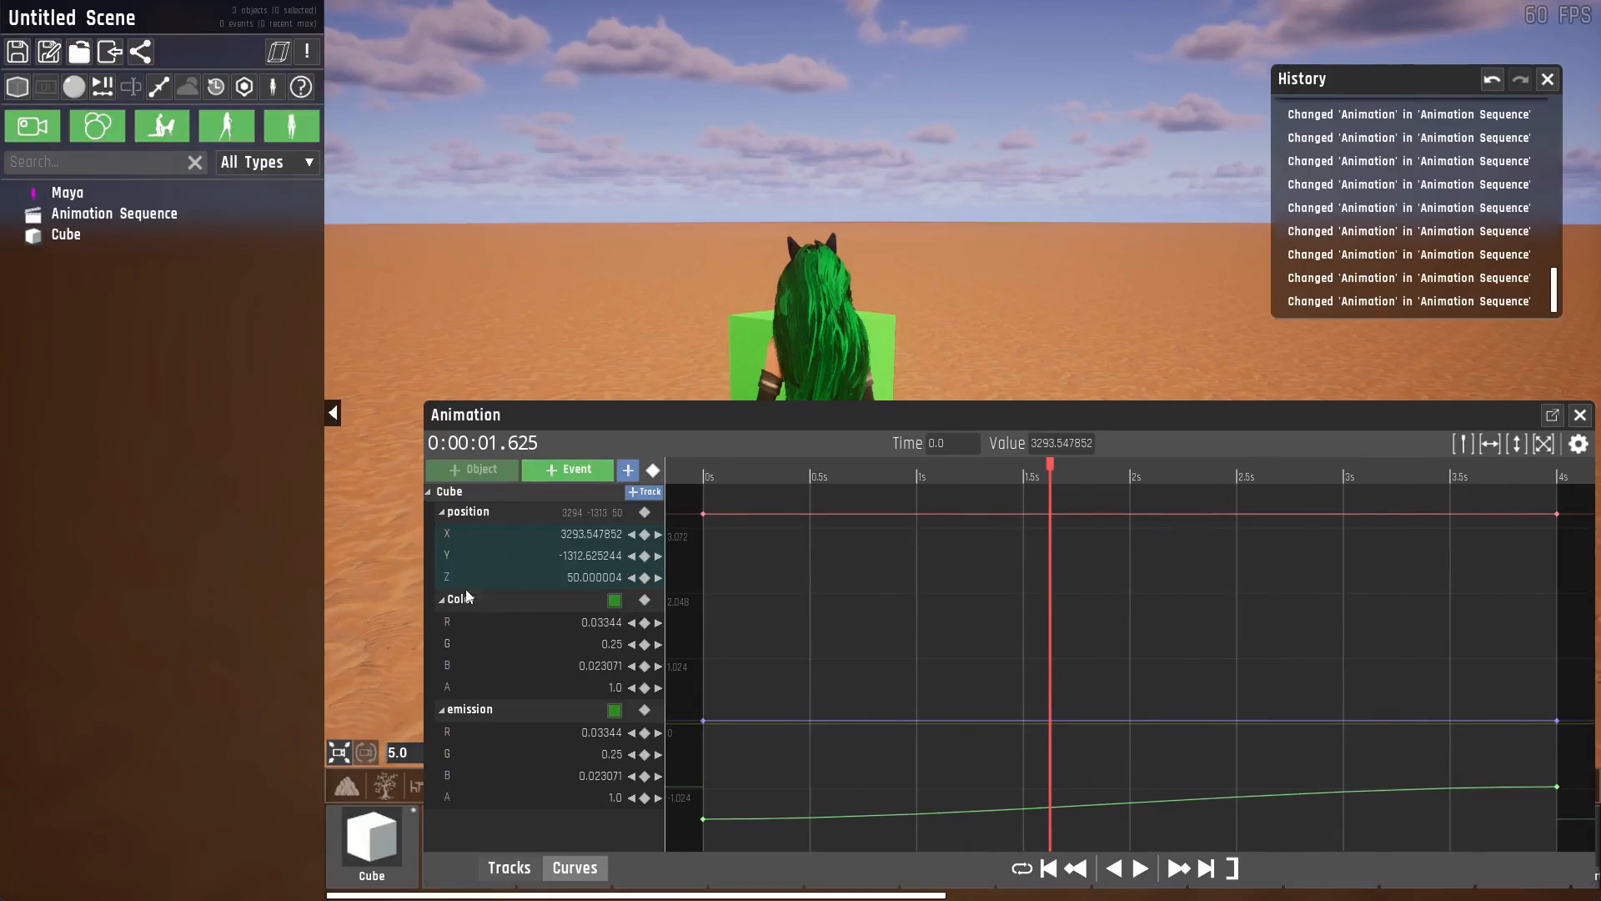
mouse_move(889, 611)
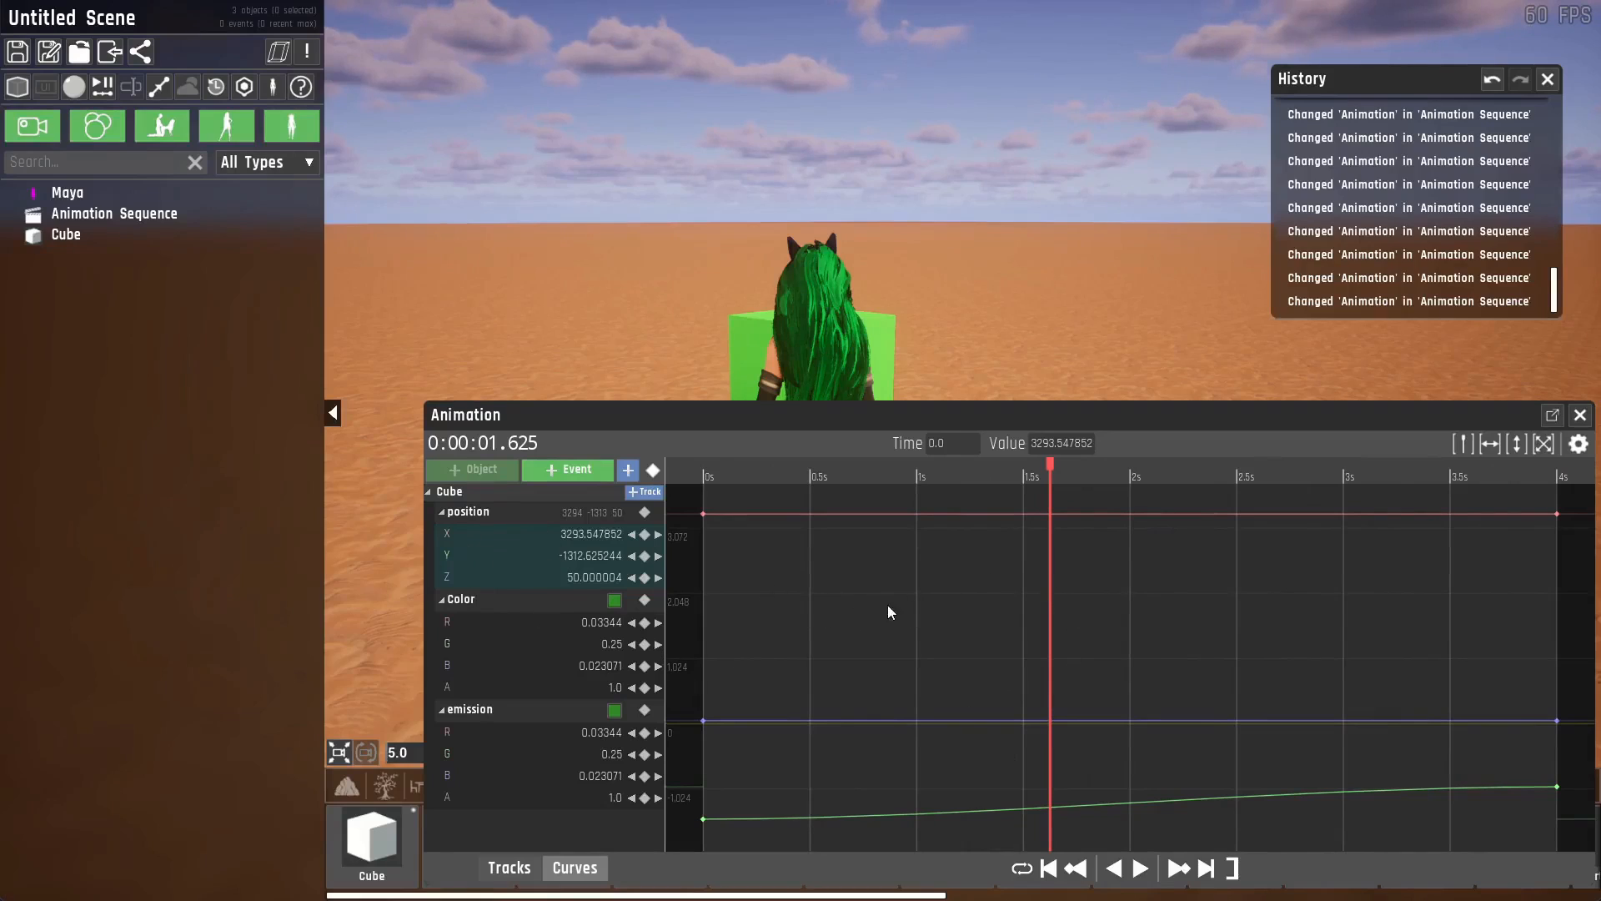
mouse_move(1082, 646)
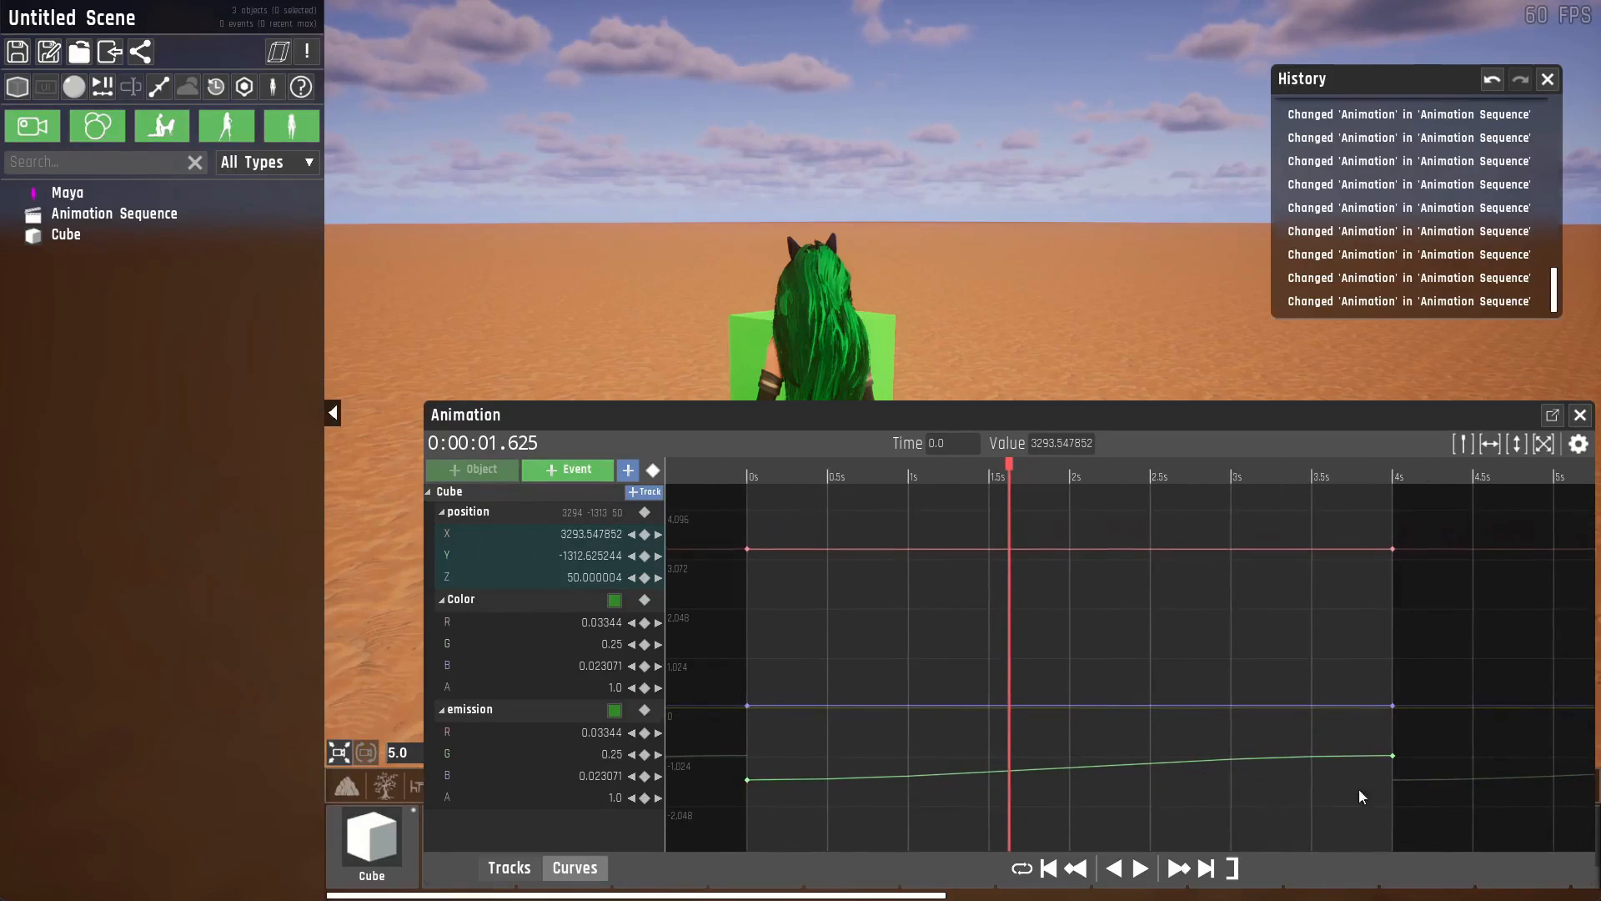
mouse_move(1415, 796)
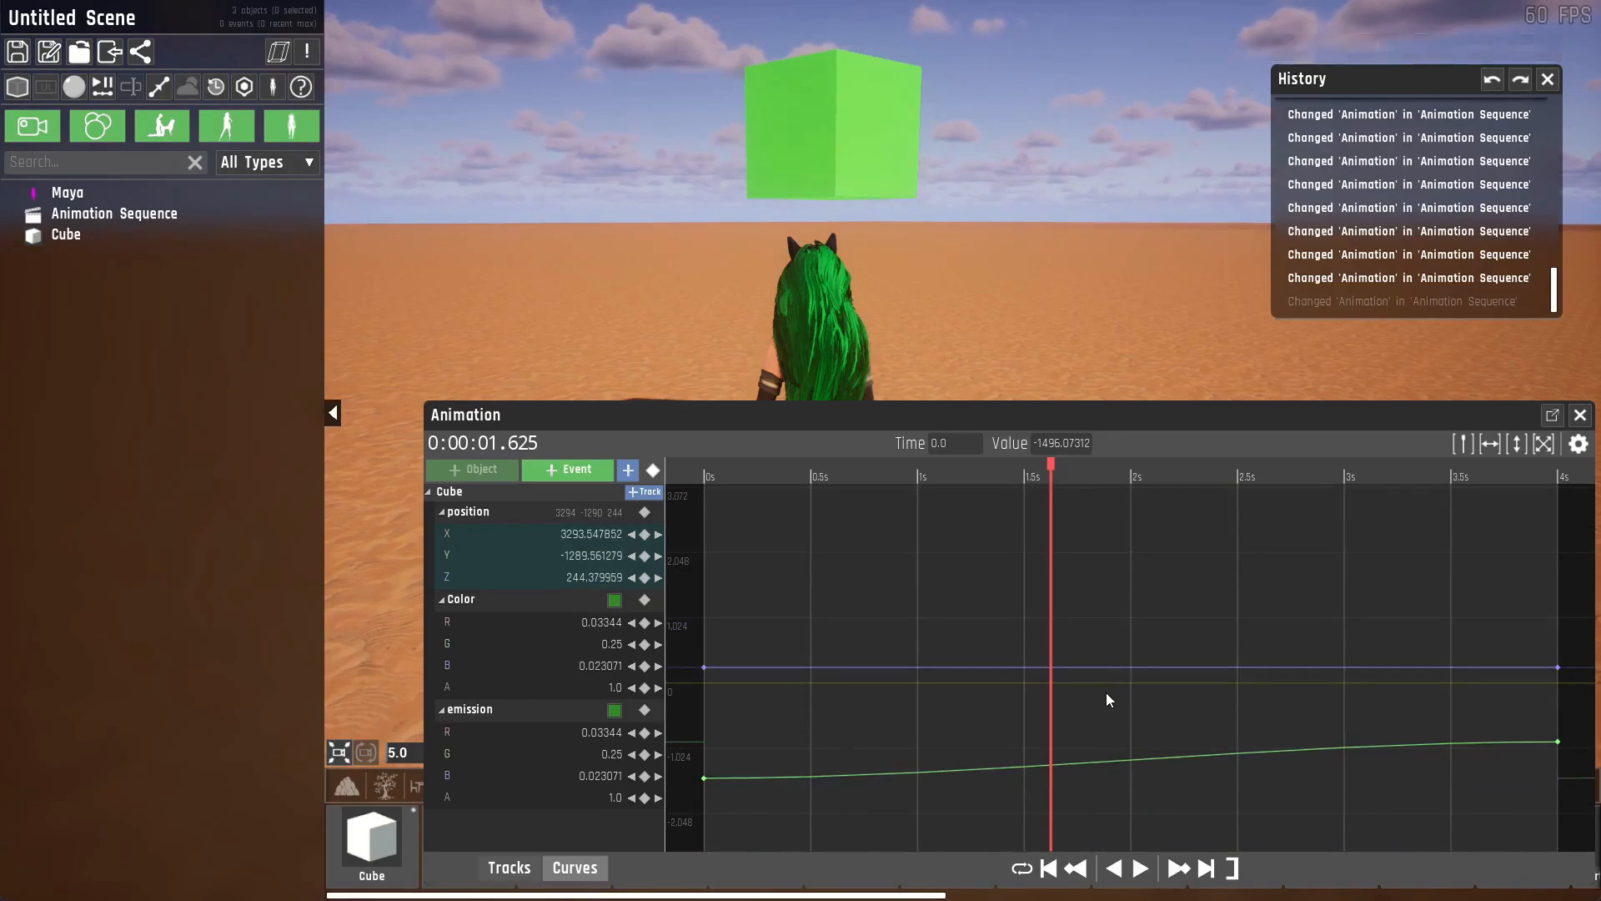
mouse_move(1234, 643)
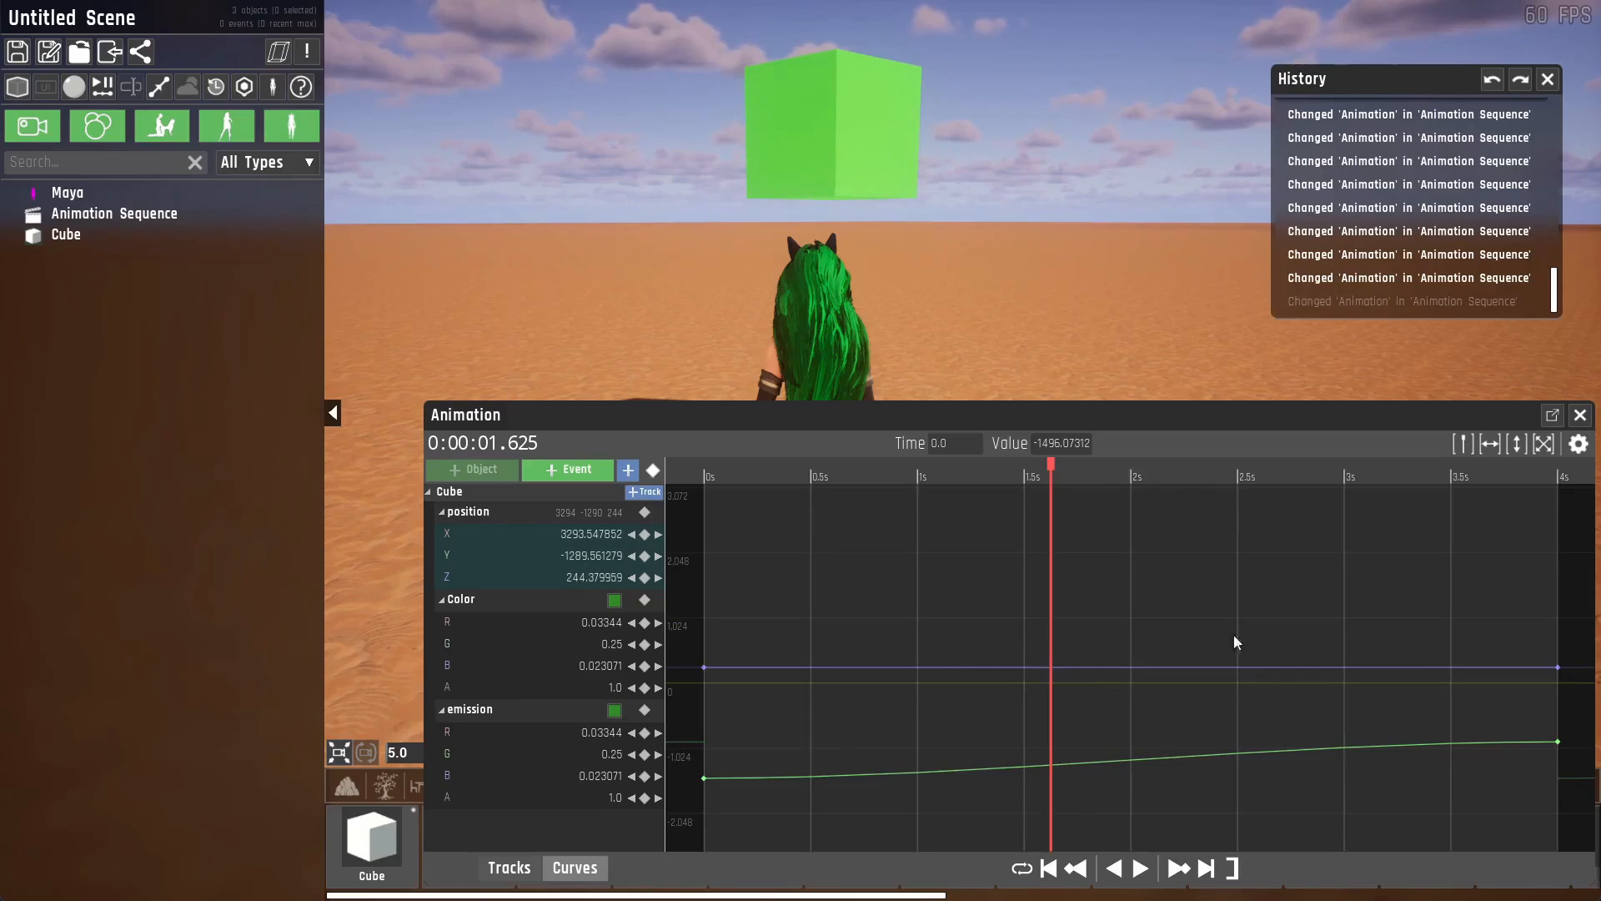
click(67, 234)
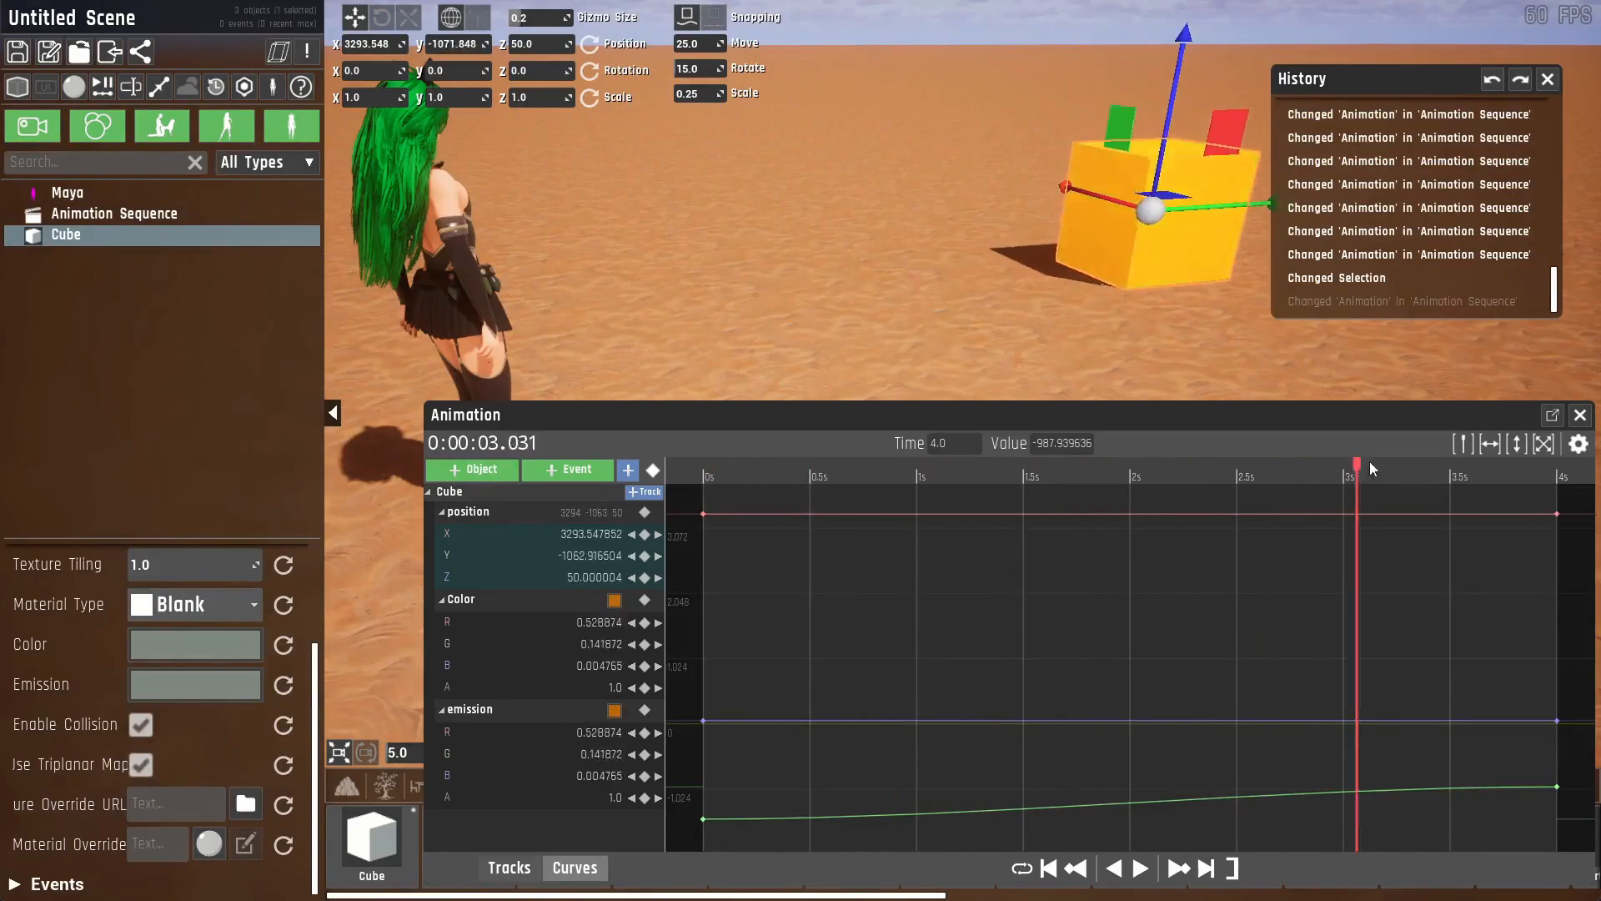
Show only the Cube's Y position curve, select its starting keyframe, and preview playback.
click(788, 475)
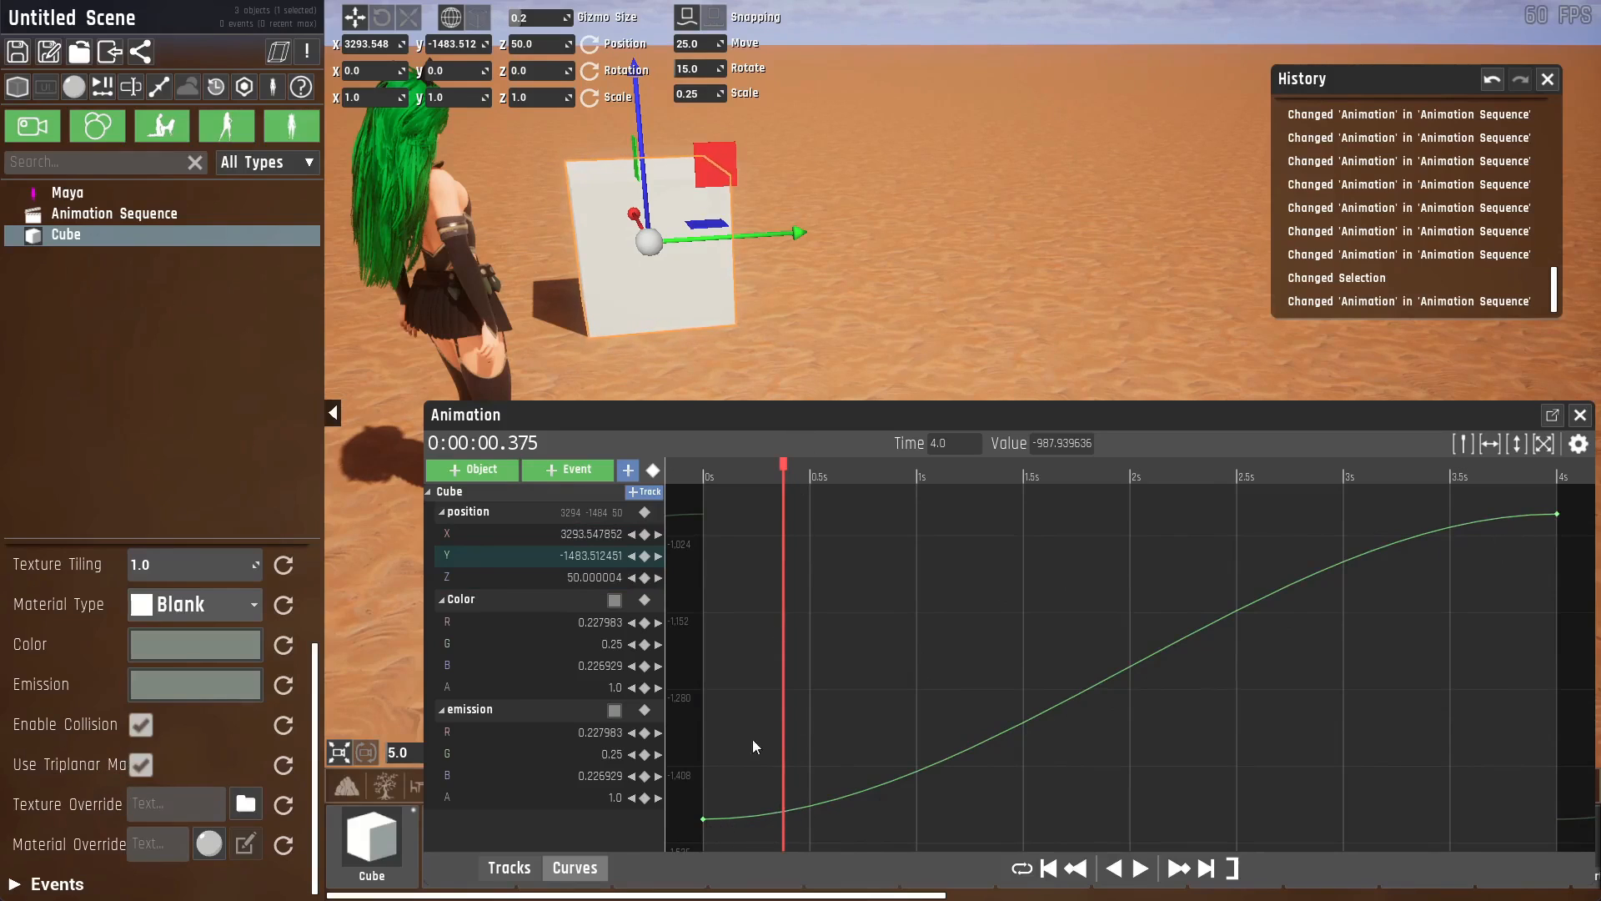
click(916, 464)
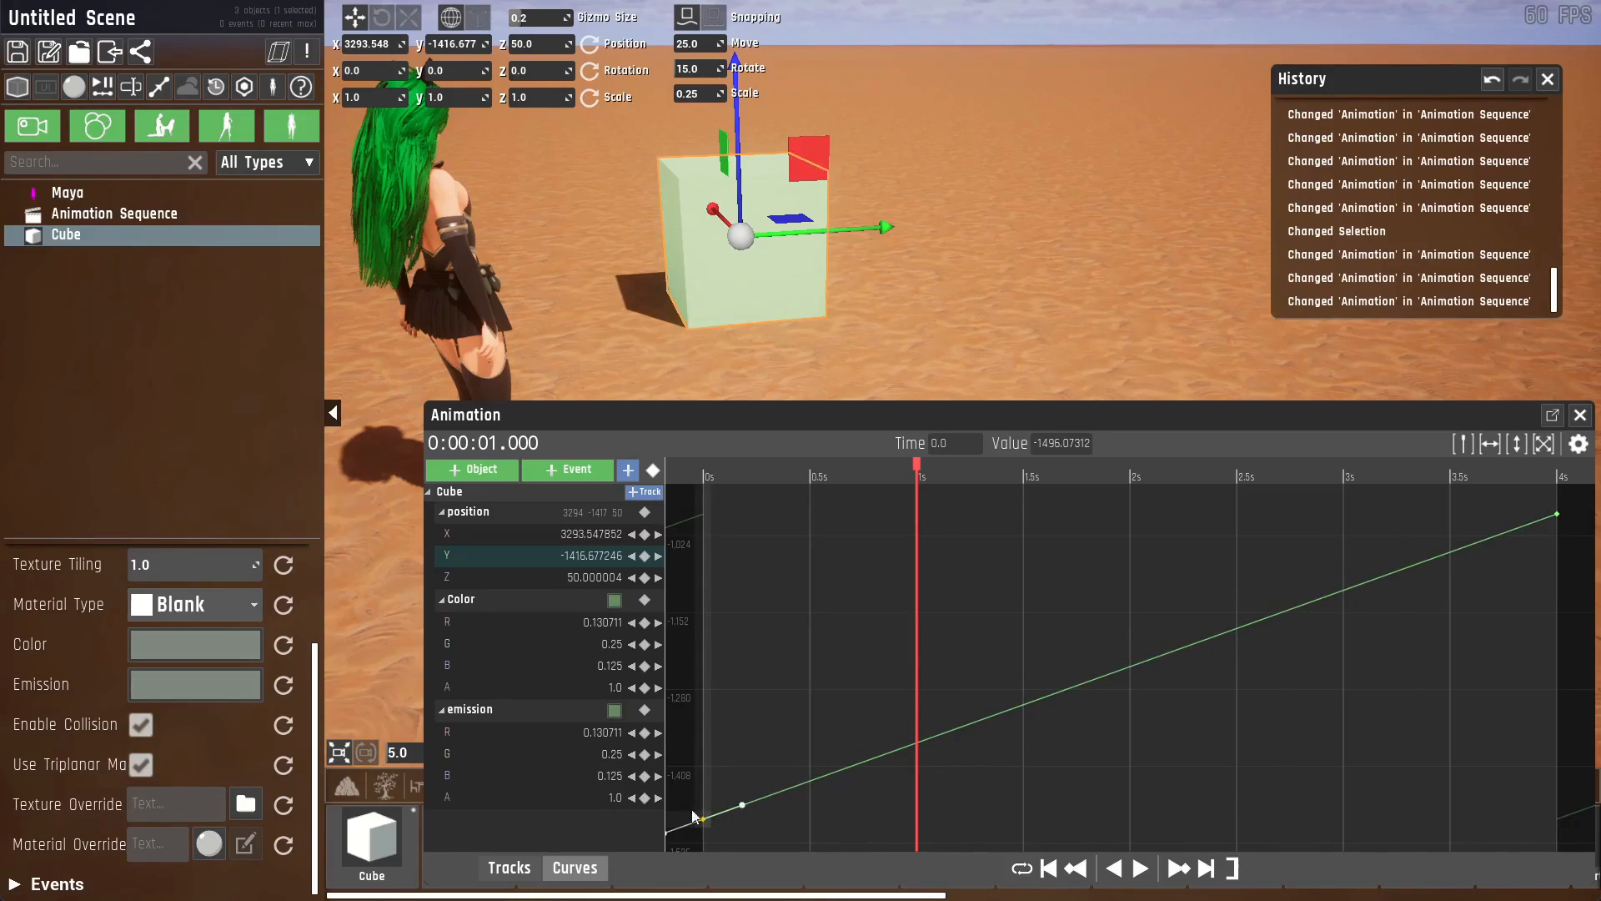
click(1114, 869)
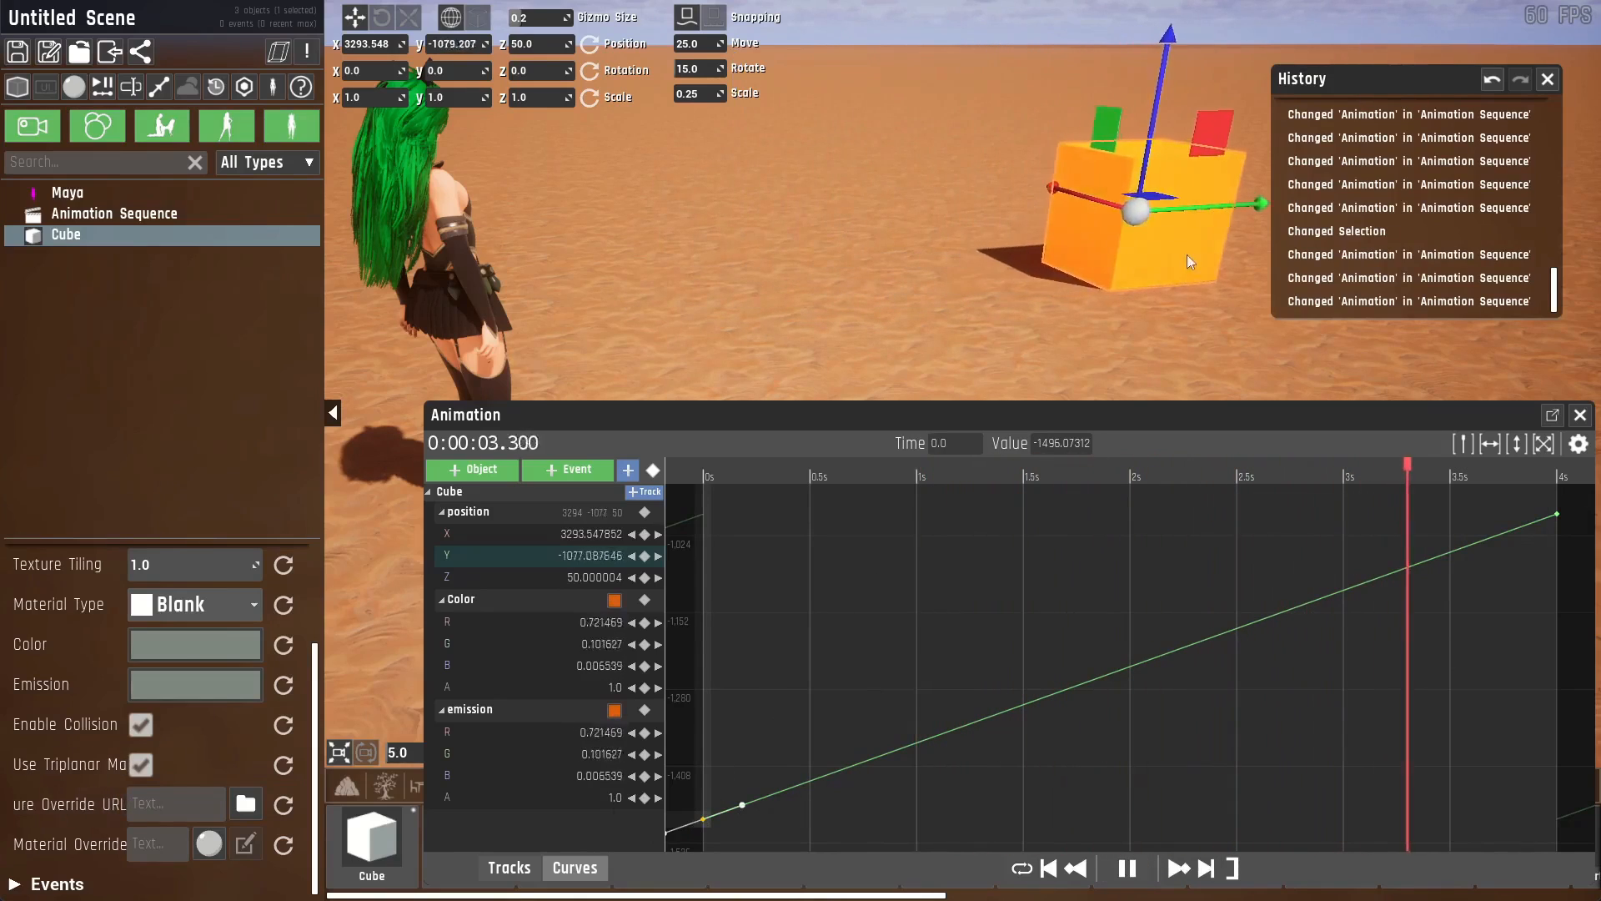
click(979, 466)
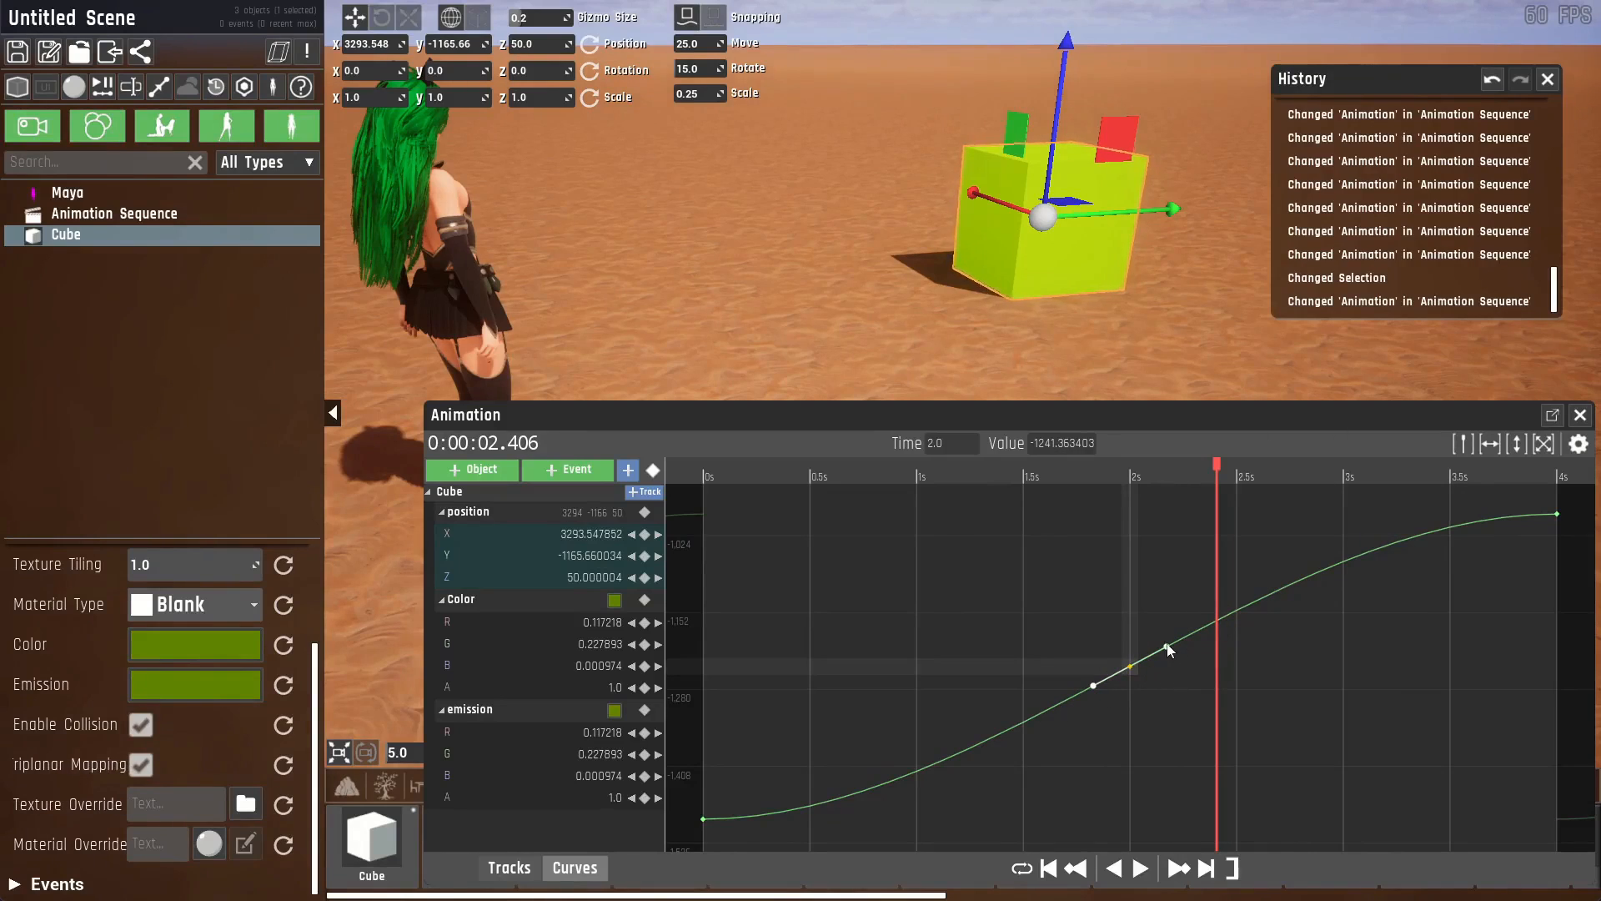
Steepen the Cube's Y curve through the middle keyframe and play back the animation.
drag(1167, 650, 1156, 633)
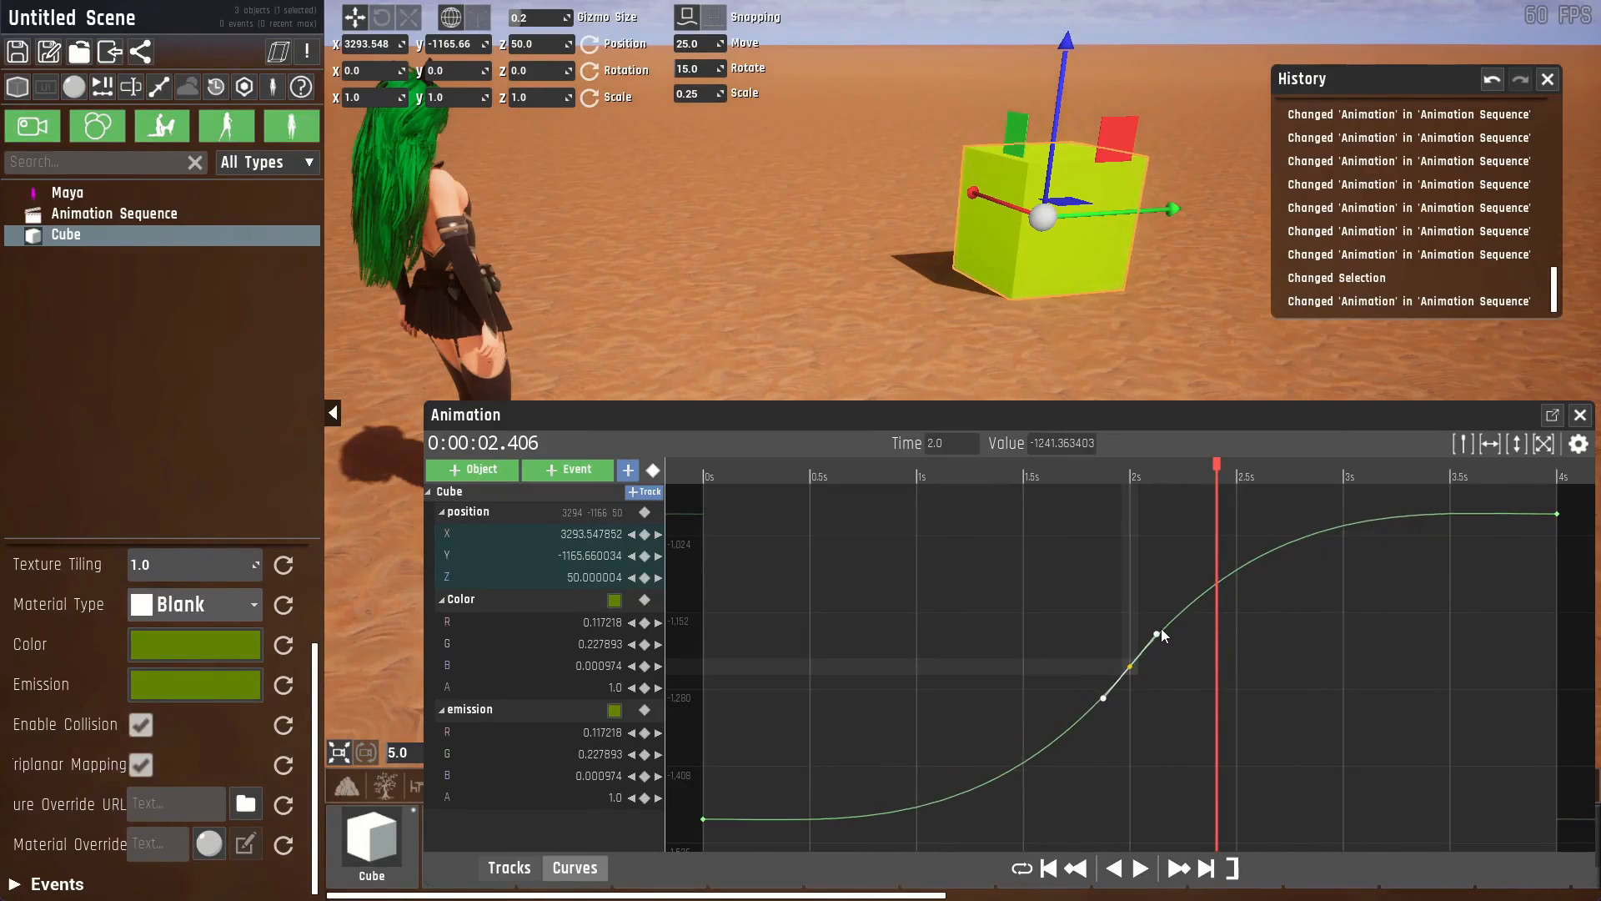
click(1138, 868)
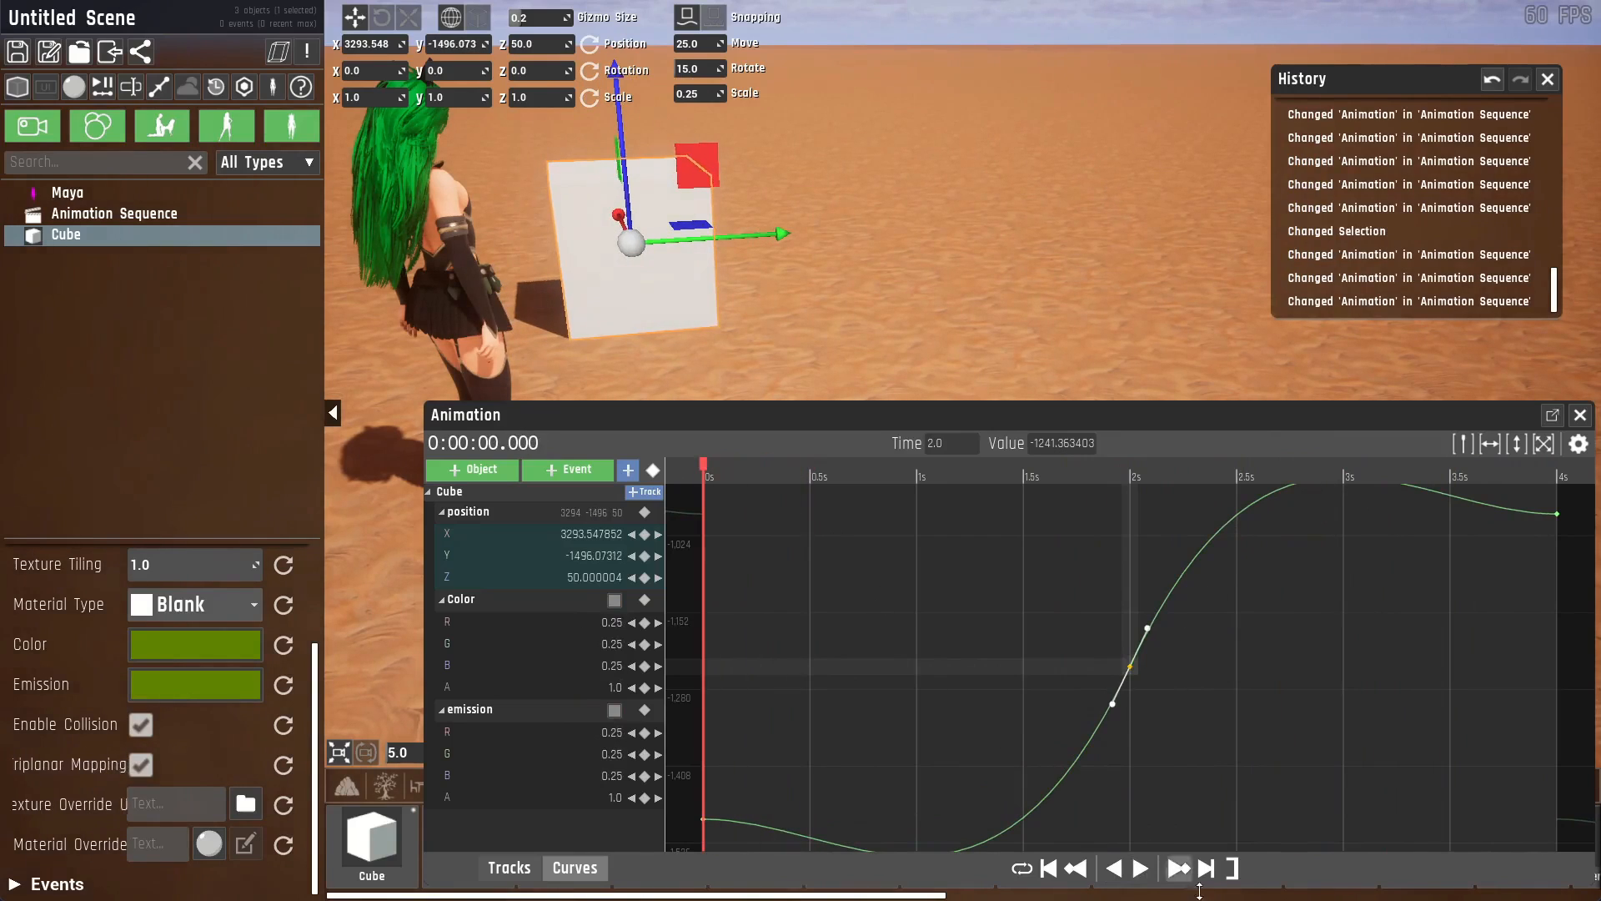
click(1141, 868)
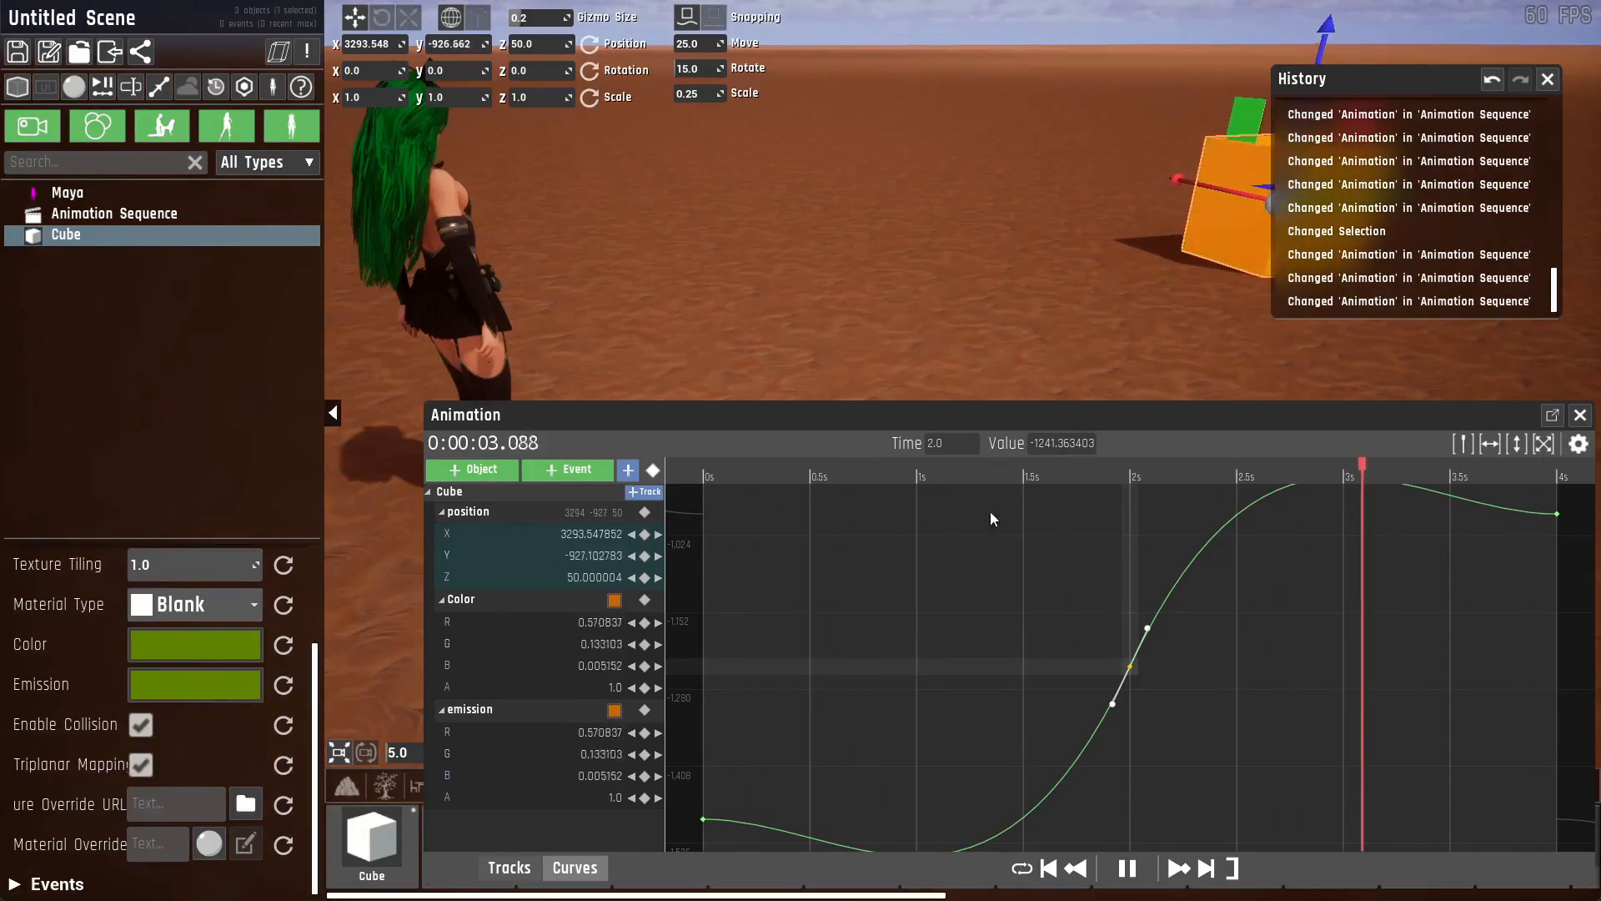
click(924, 474)
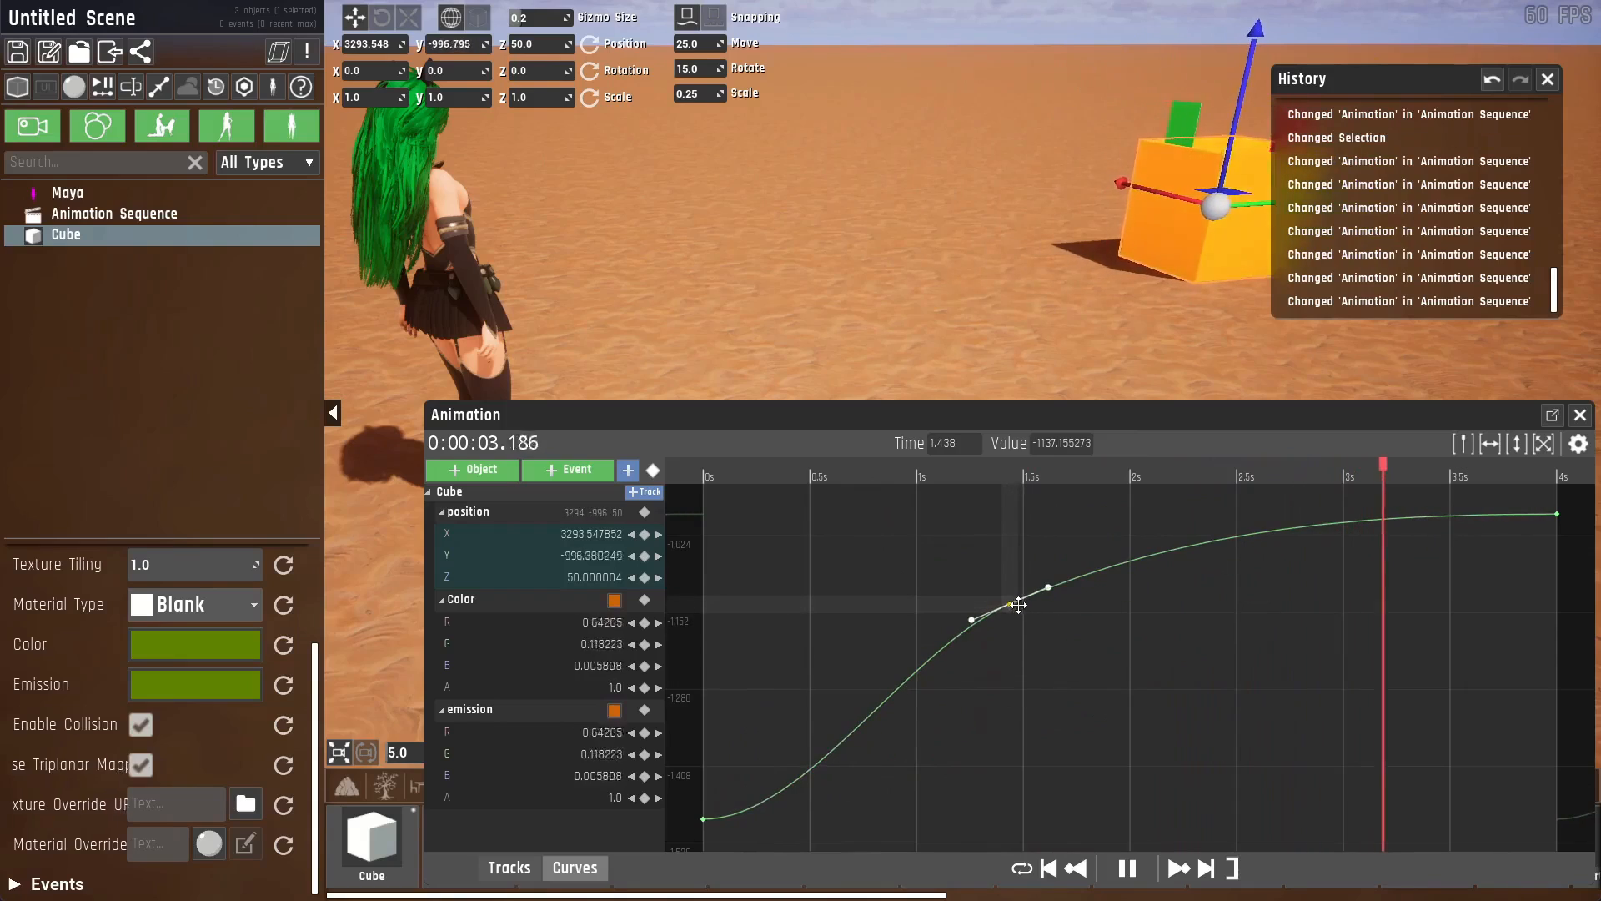
Open the tangent options for the middle Y keyframe near 1.4 seconds.
right_click(1018, 604)
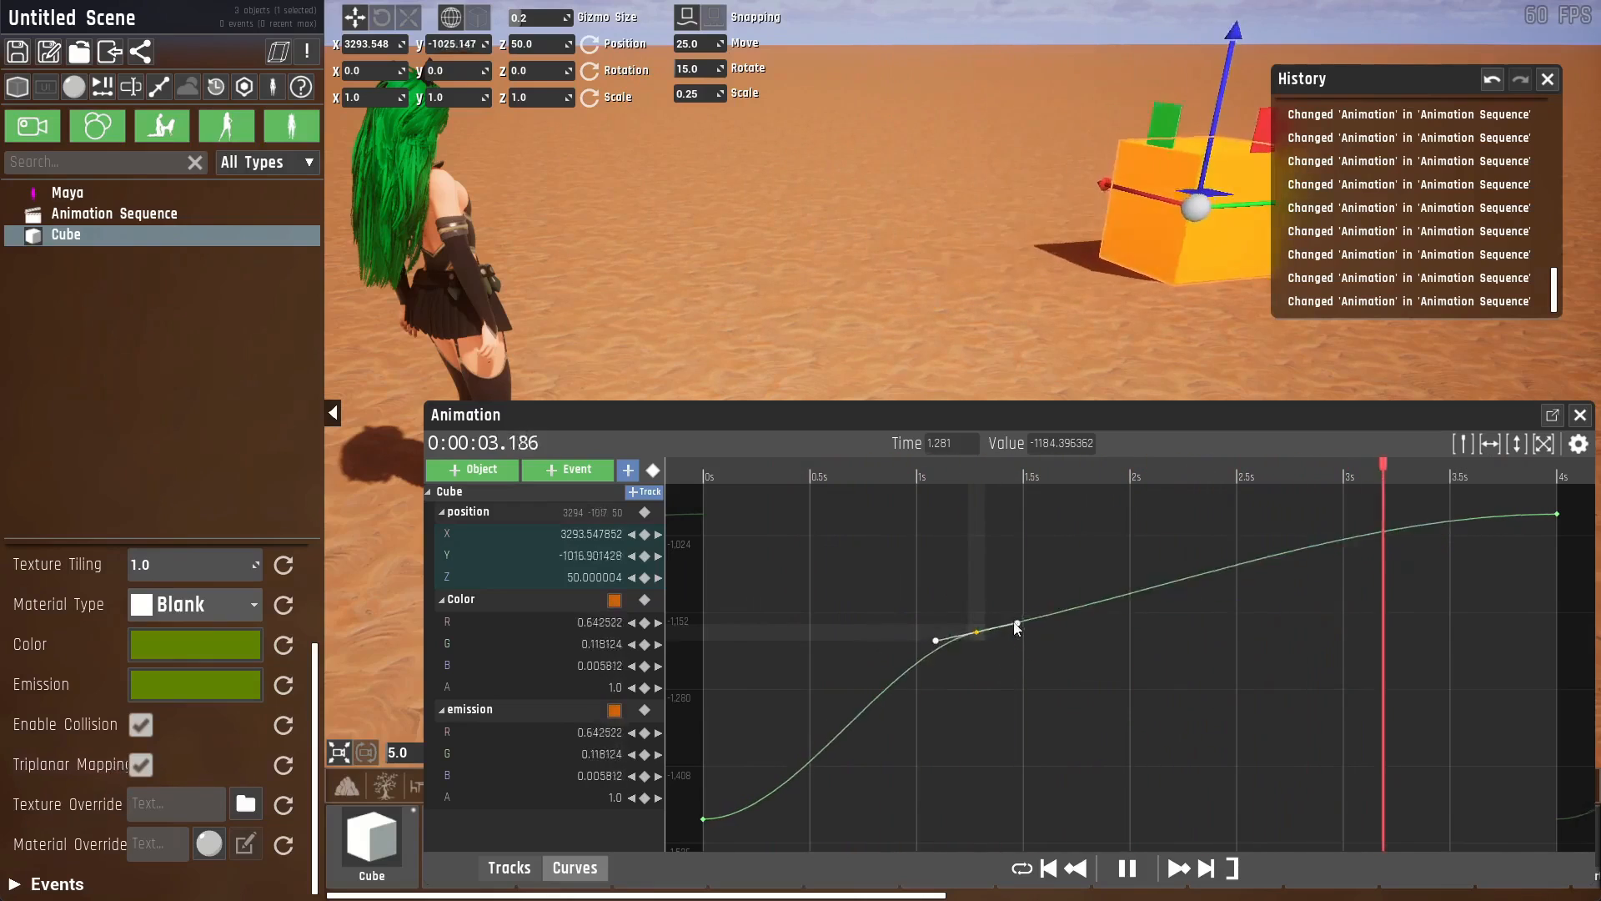
right_click(975, 633)
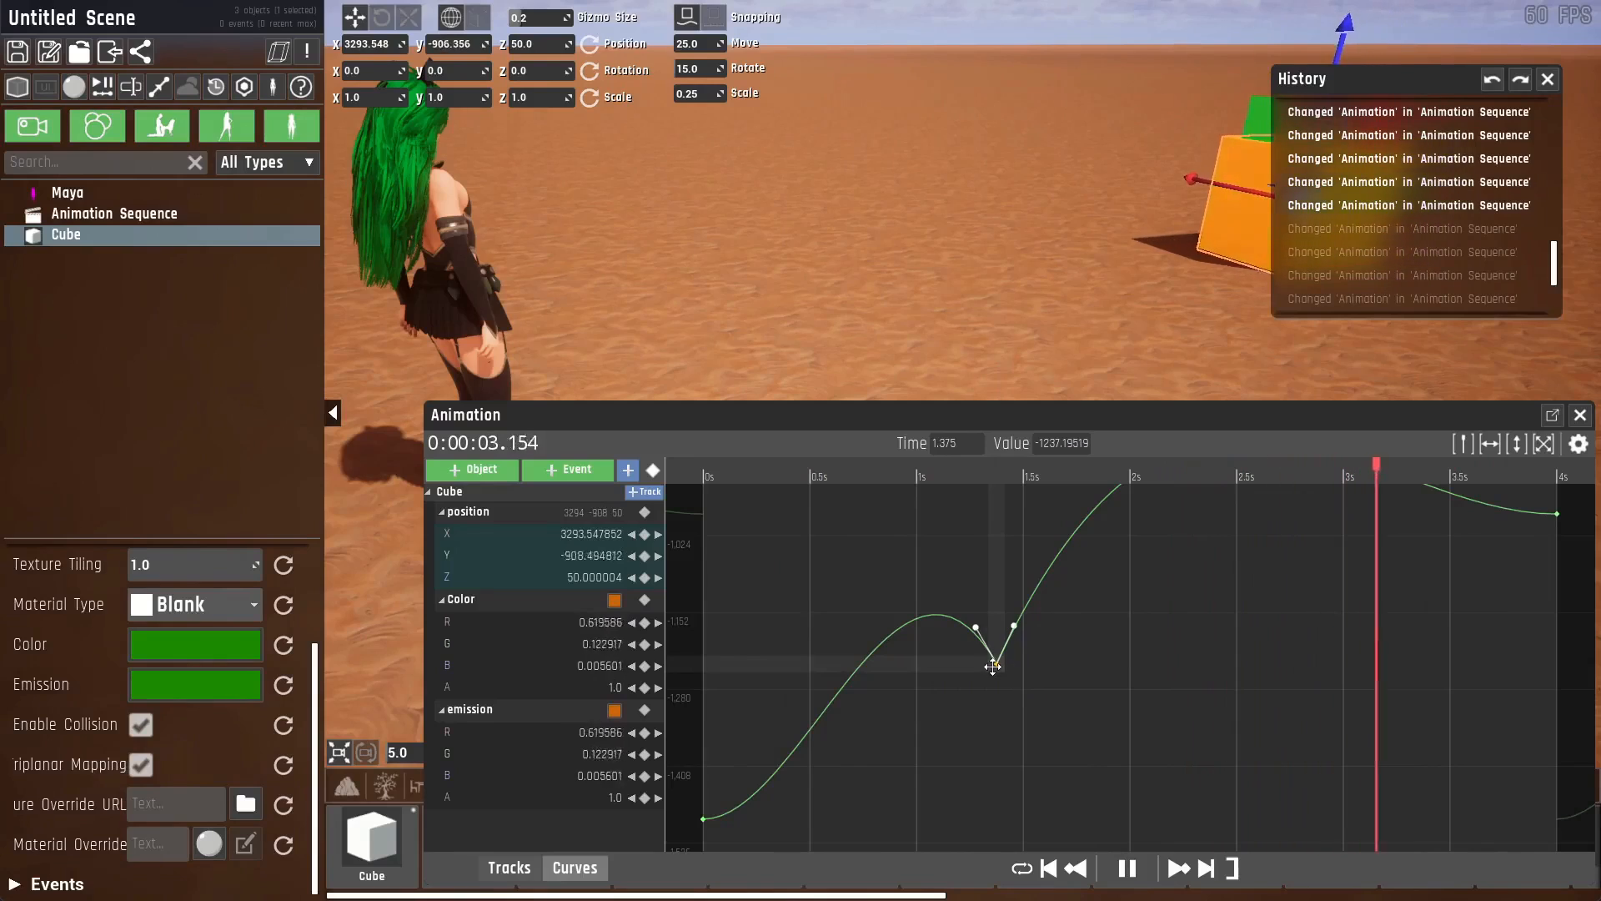
Change tangent modes on the Cube's Y keyframes so the curve stays flat after the middle key.
right_click(992, 665)
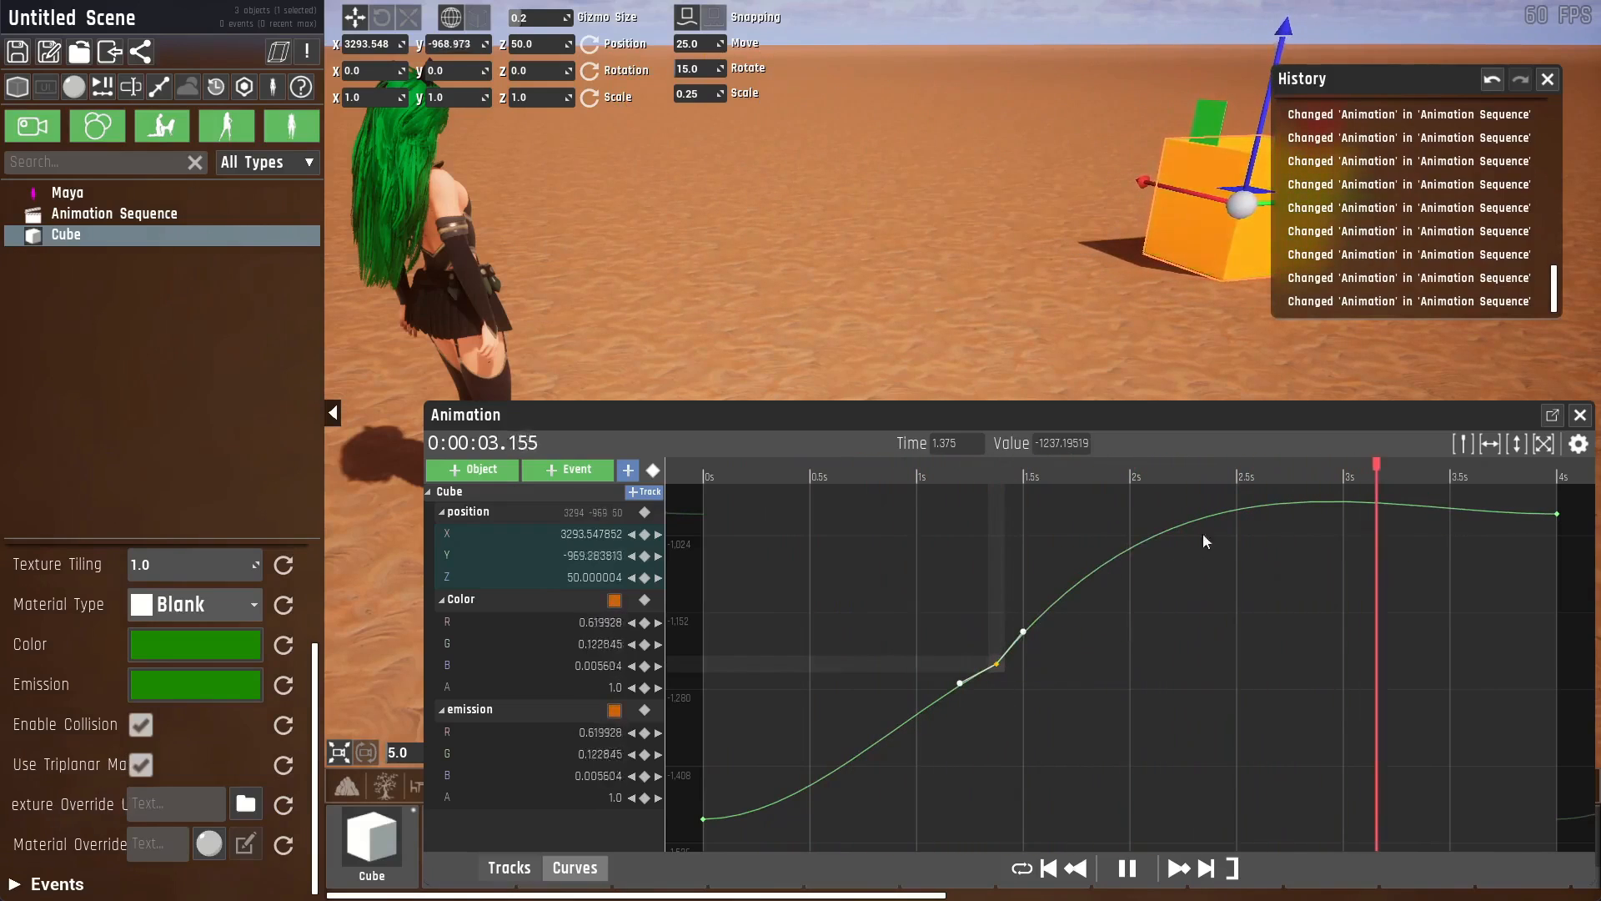
right_click(996, 668)
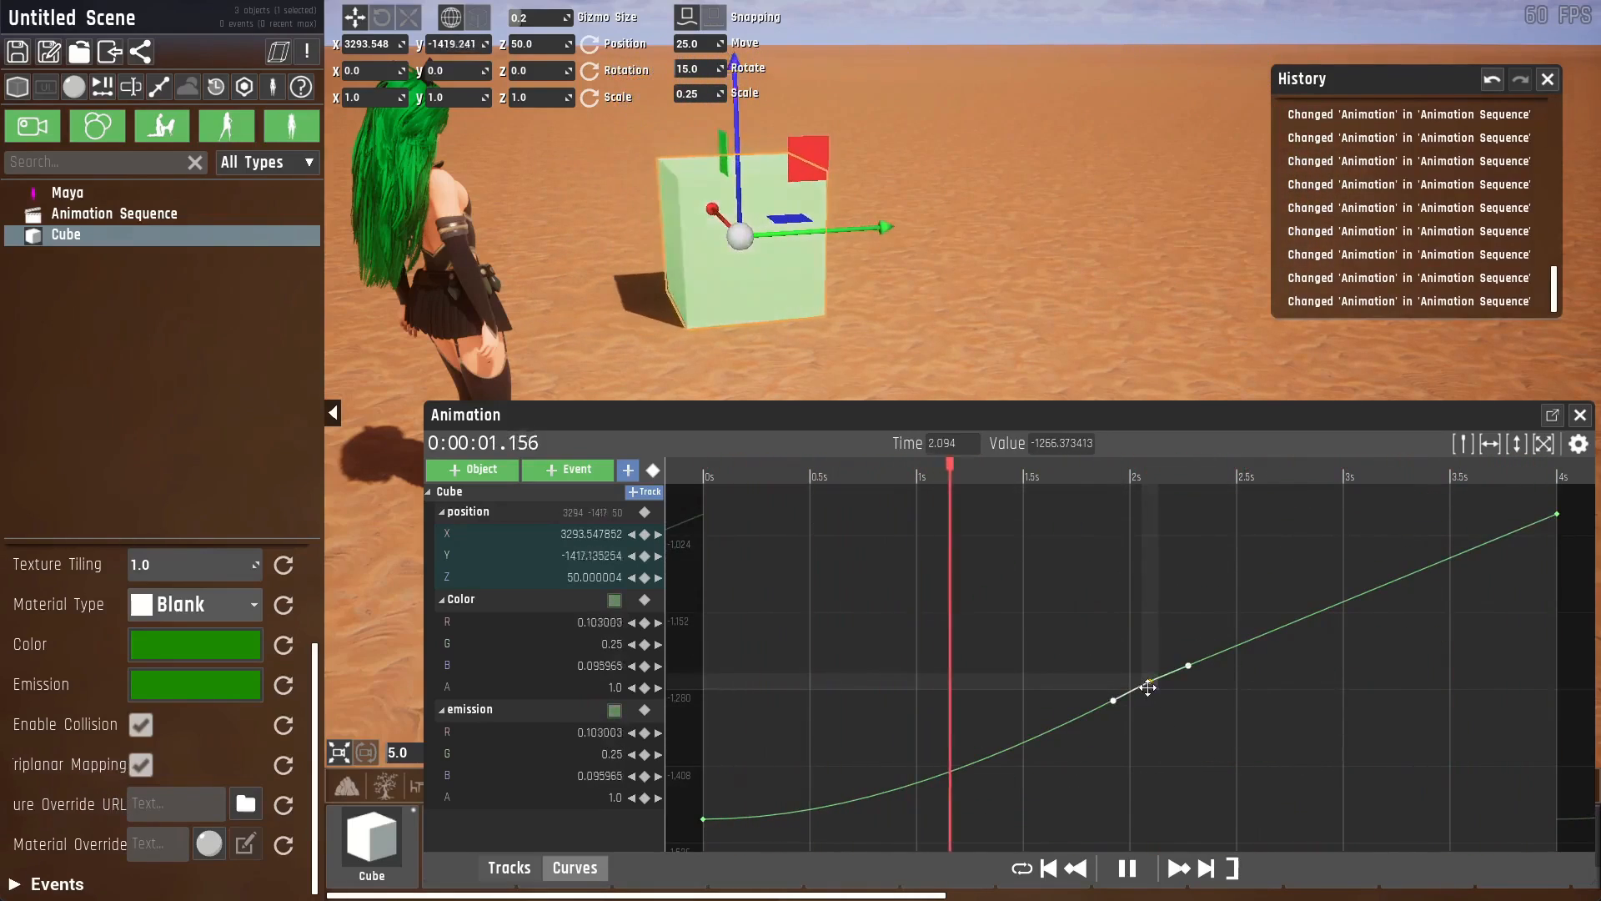
right_click(1150, 688)
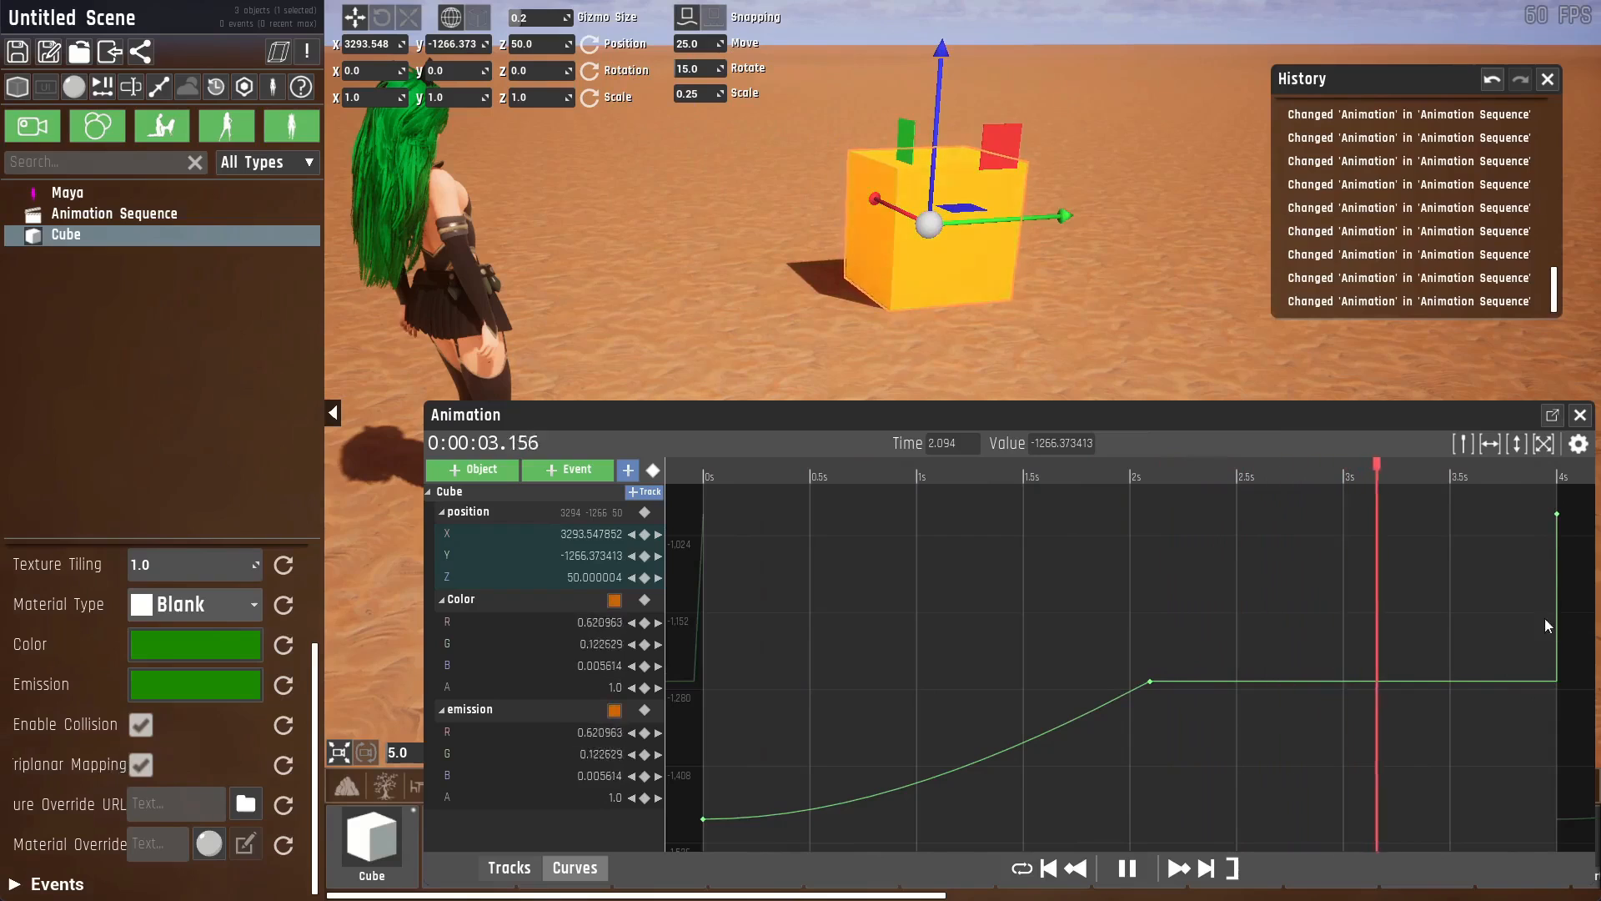
drag(1375, 465, 950, 465)
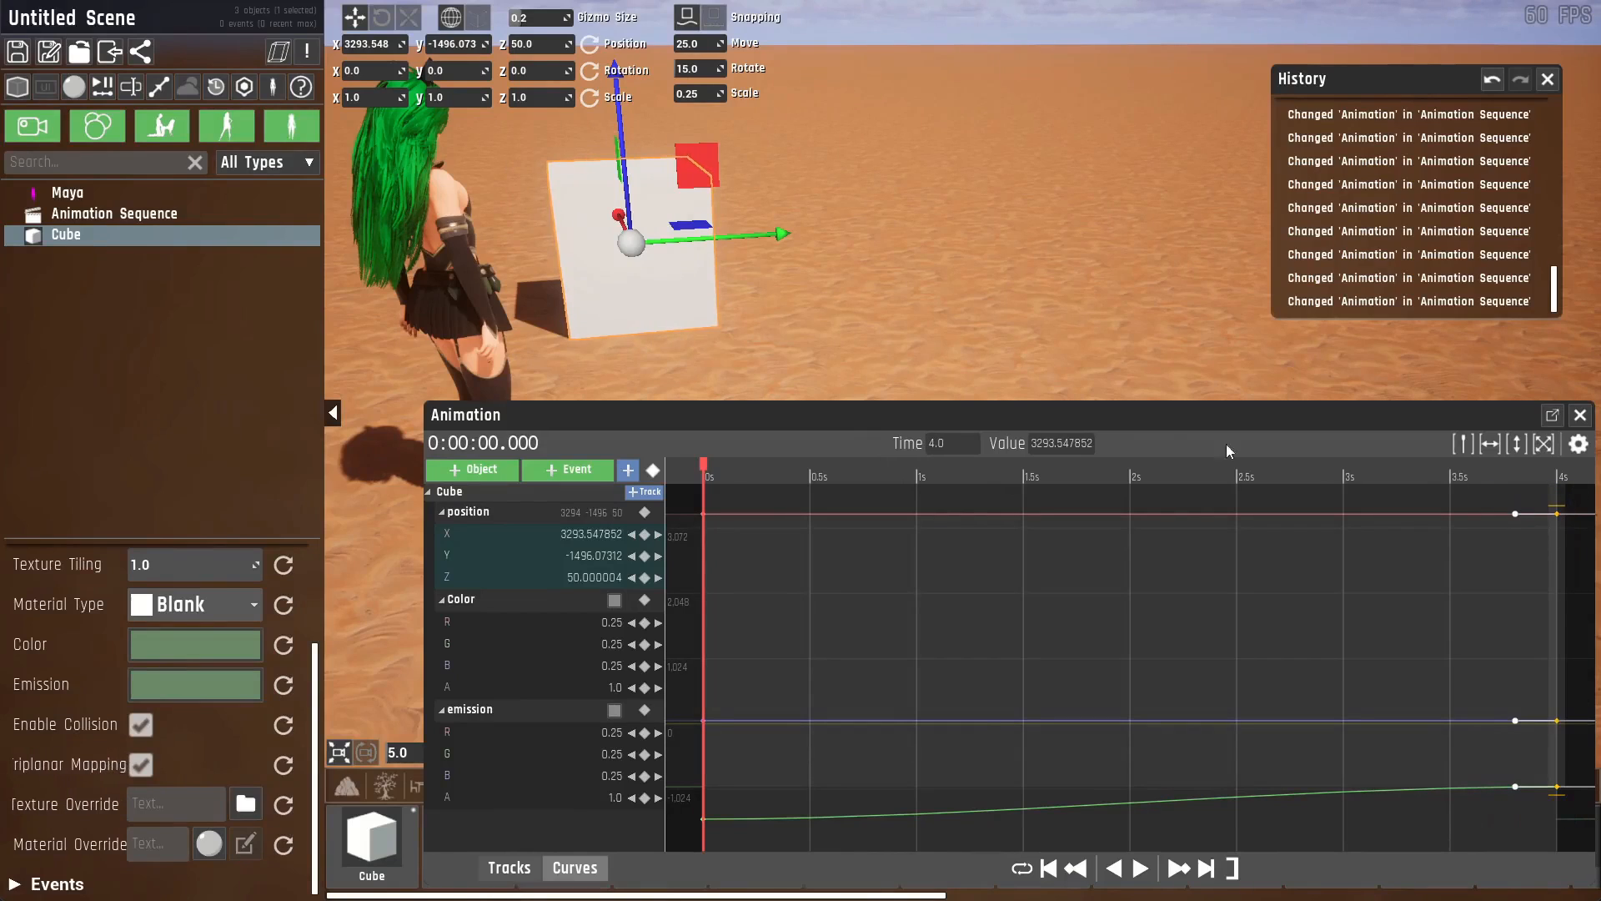
Set the Cube's X, Y and Z position keyframes at 2 seconds to 2000.
click(937, 442)
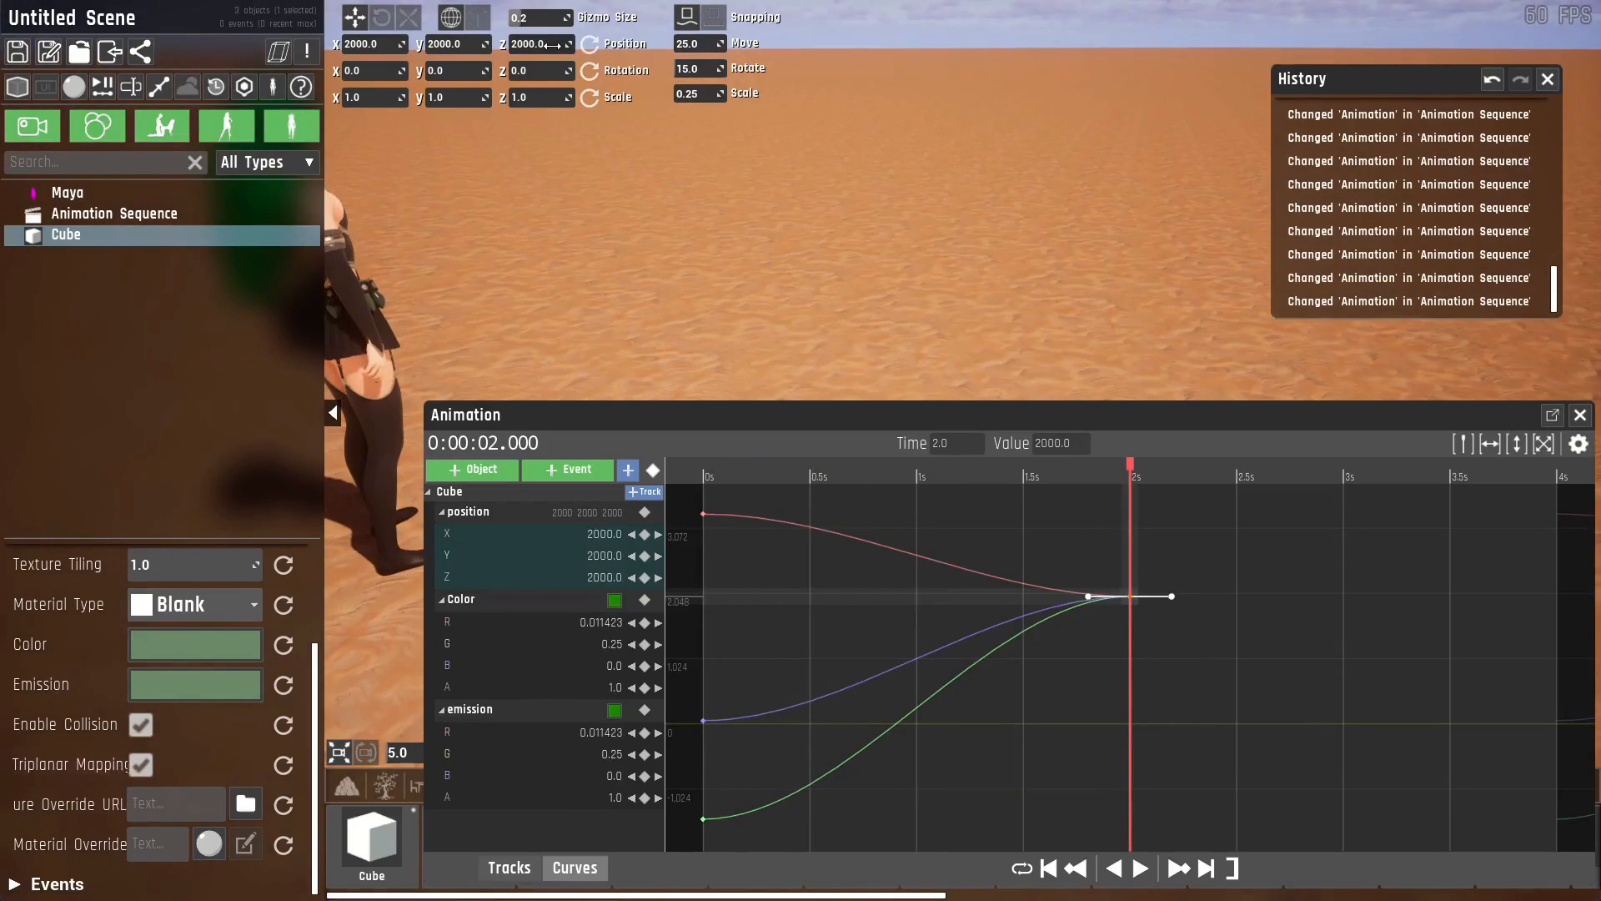
Review default key settings: float keys Smooth with Free tangents, int keys Broken/Constant.
click(1582, 443)
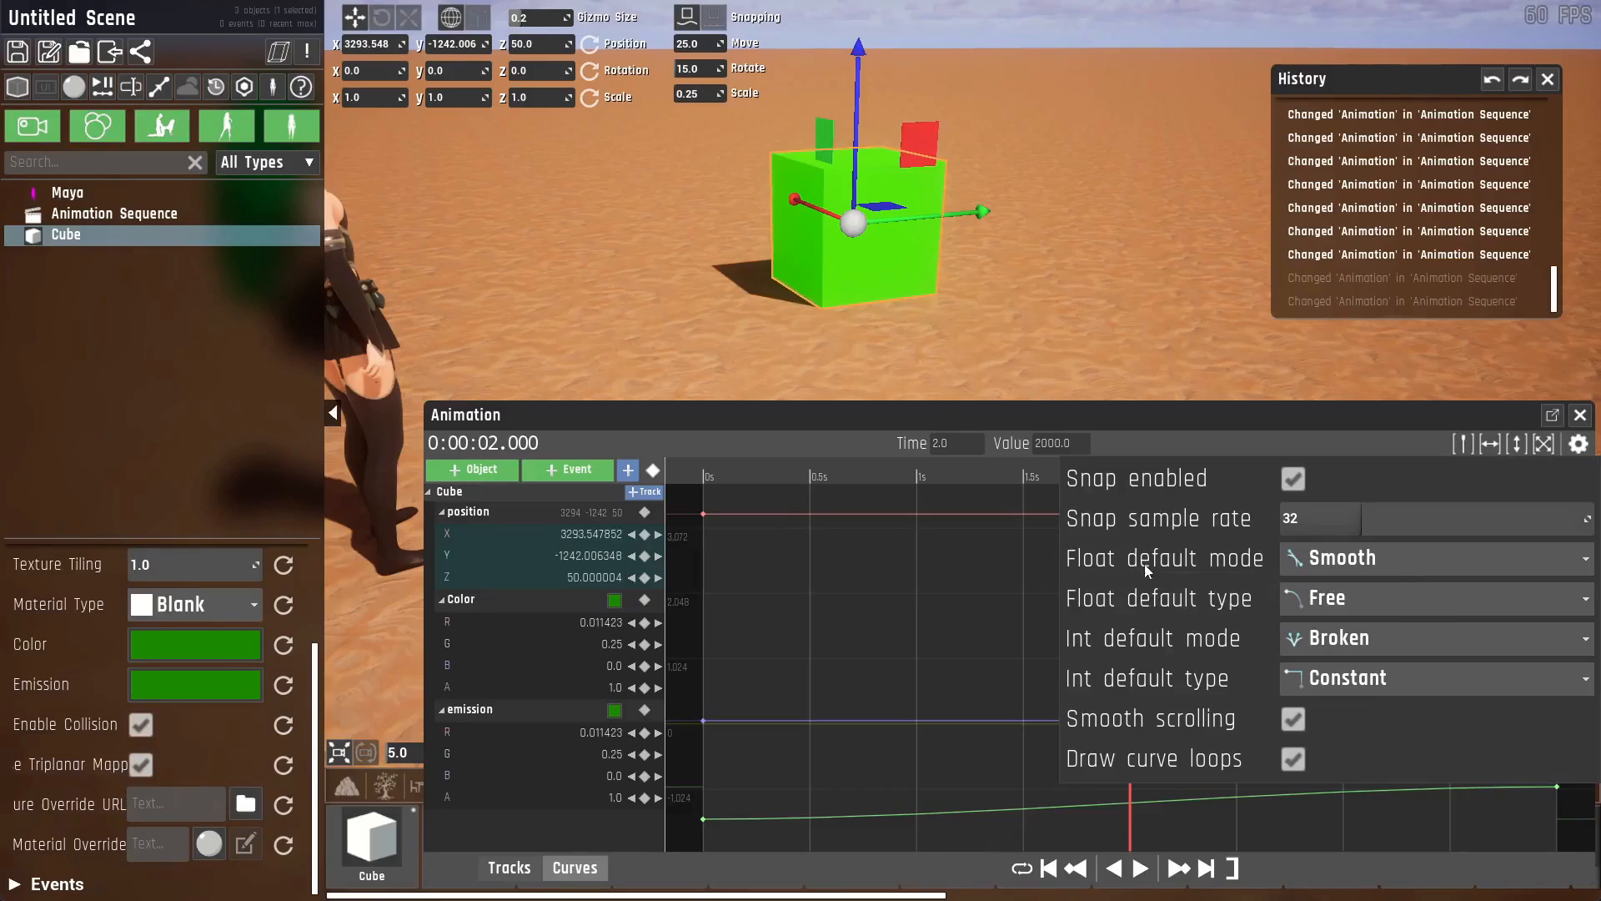
click(1434, 559)
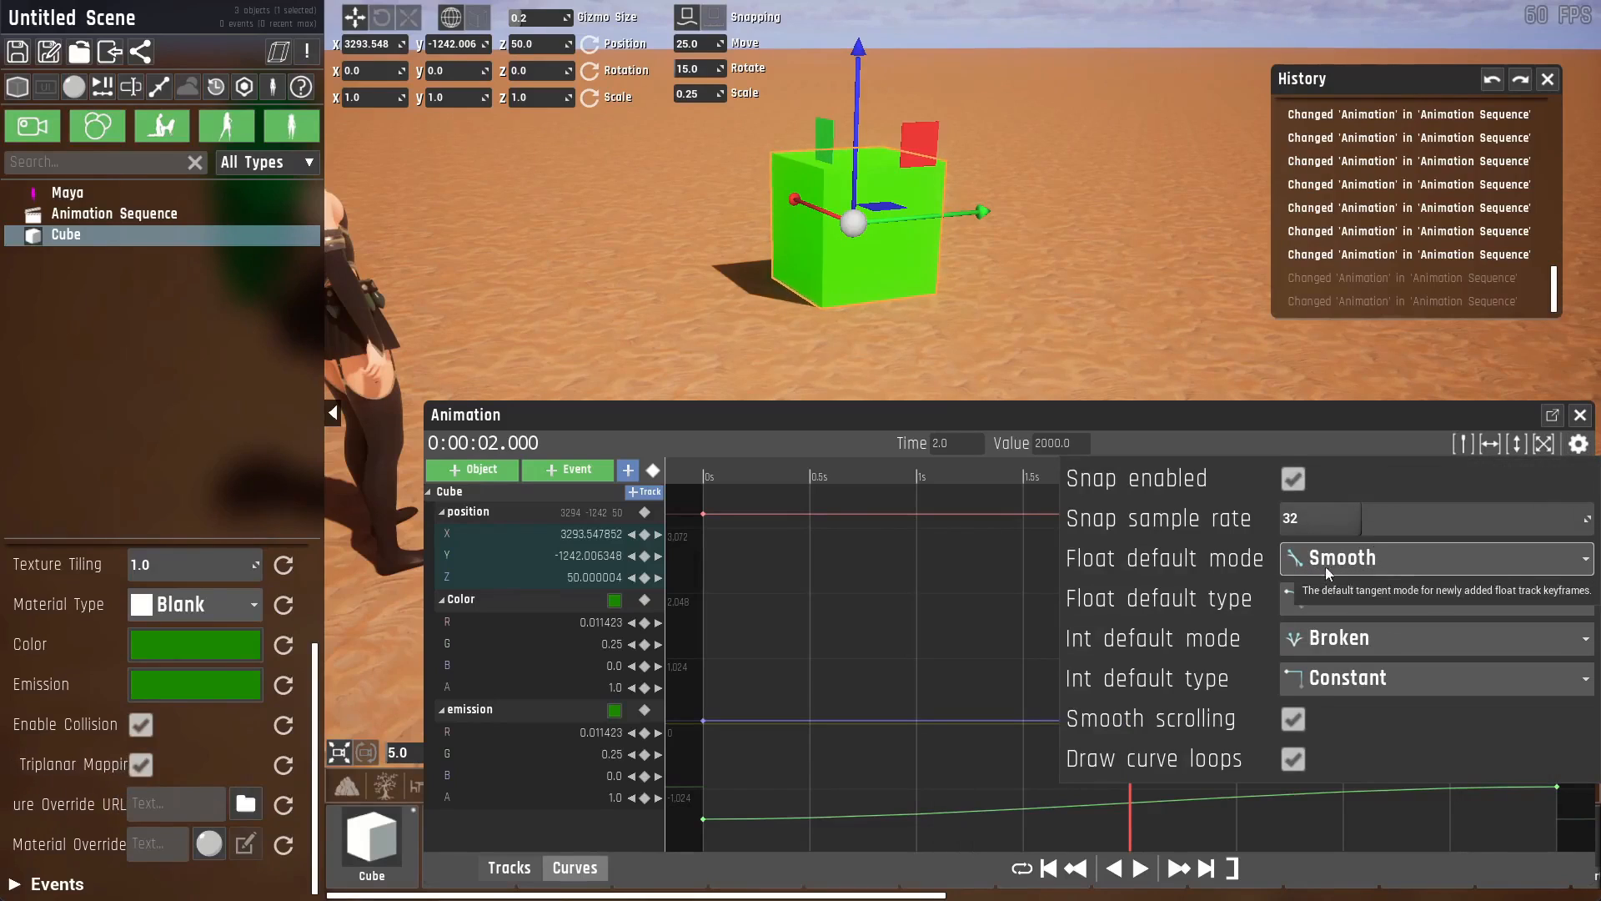
click(1433, 558)
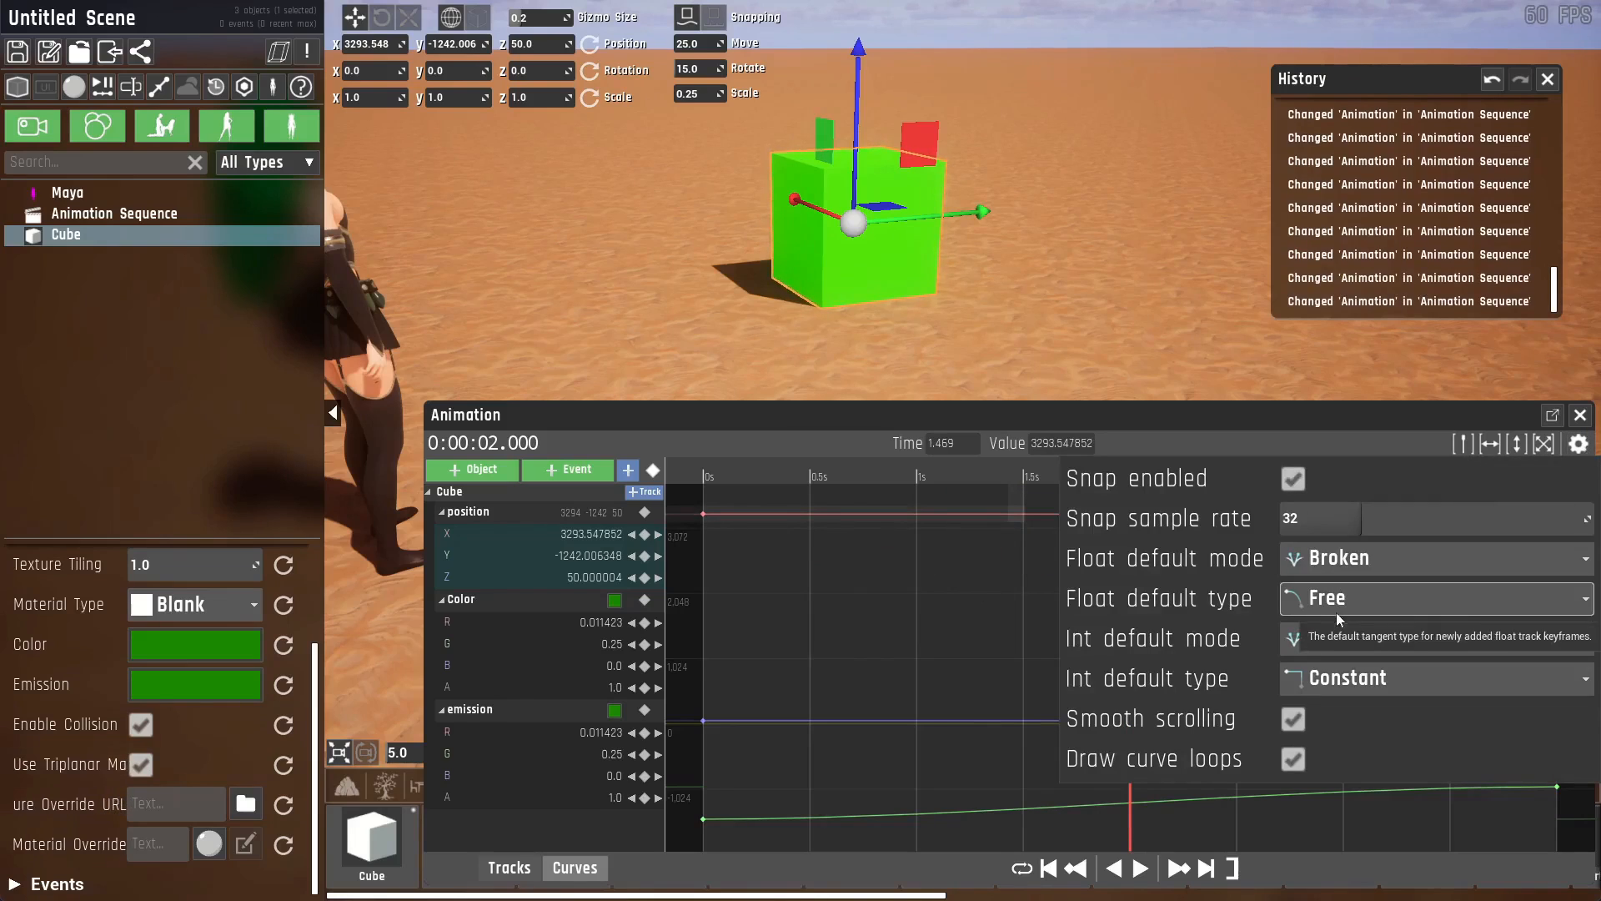
click(1429, 597)
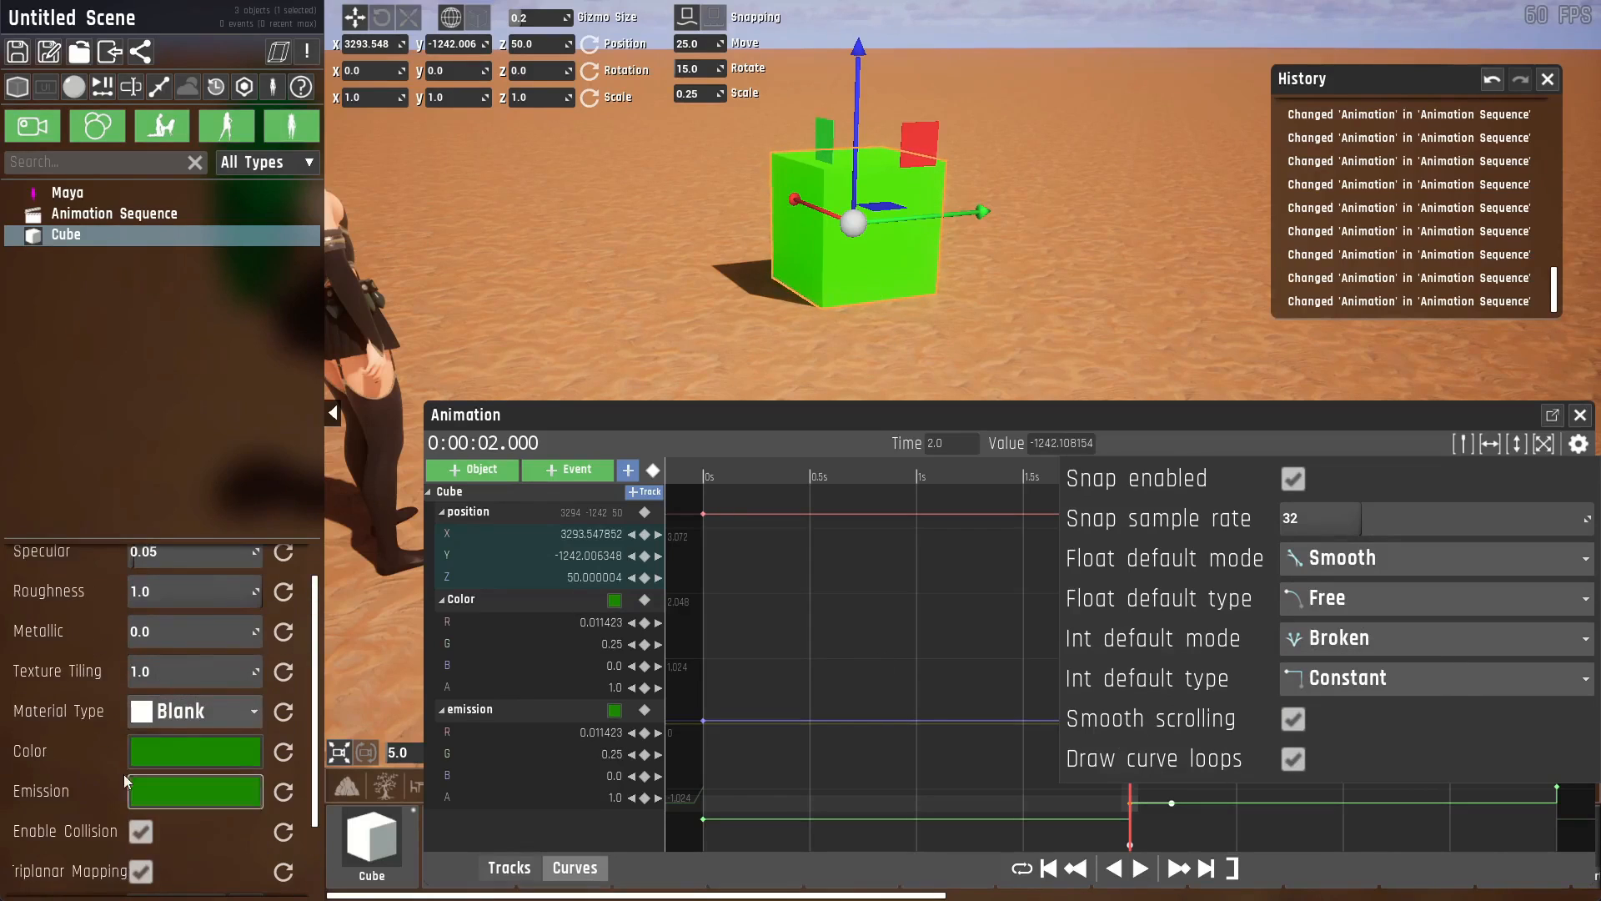
click(194, 711)
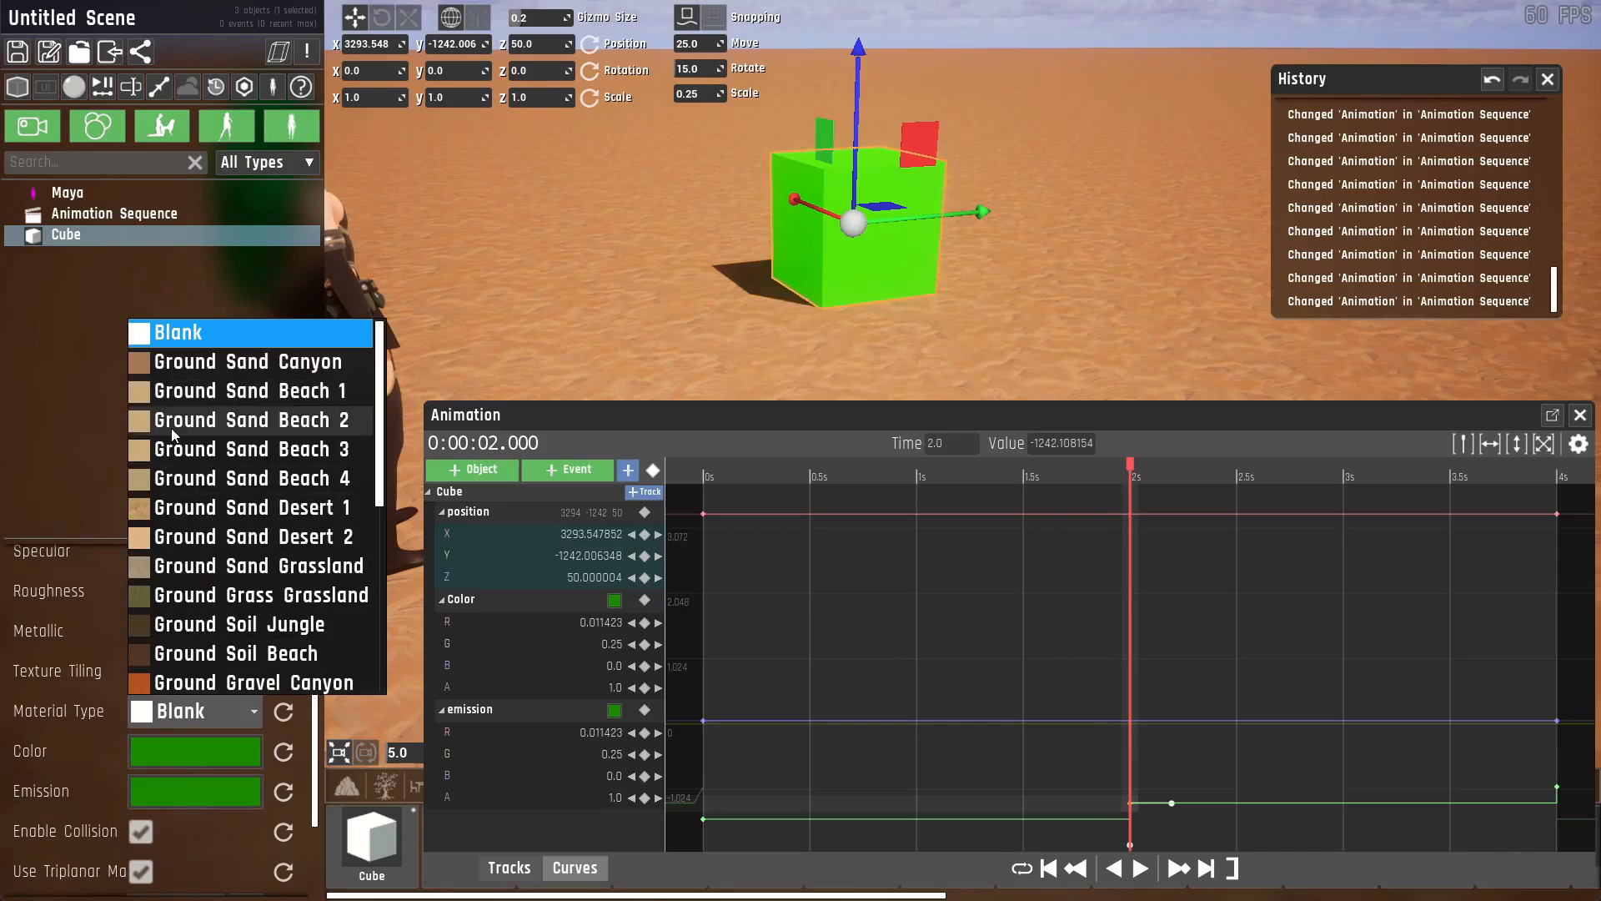
mouse_move(1225, 699)
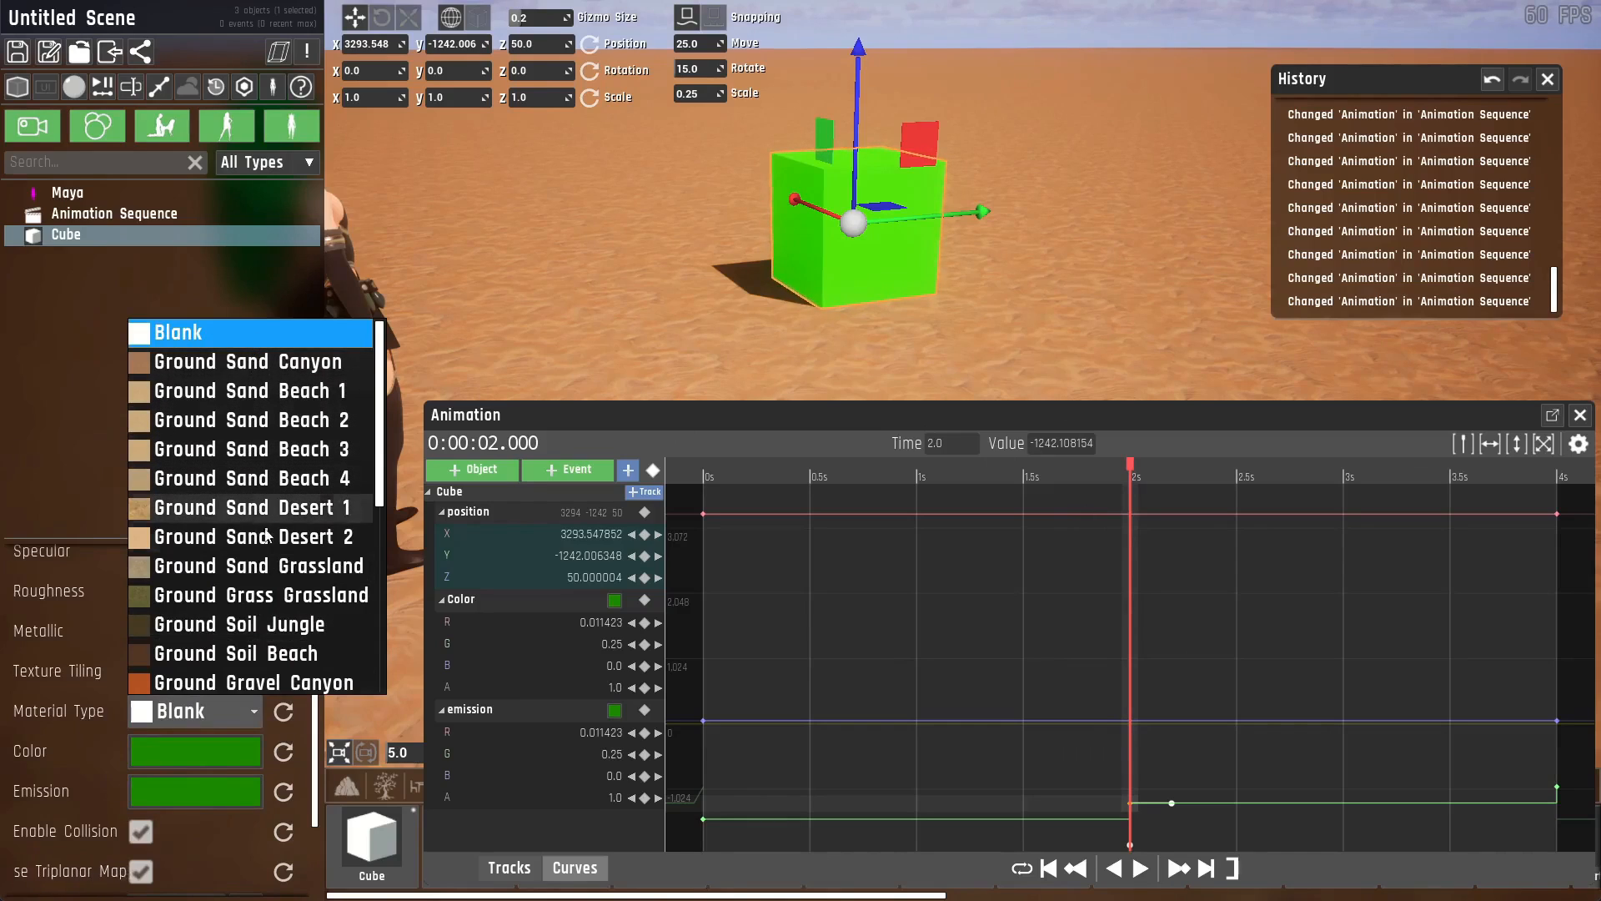
mouse_move(255, 594)
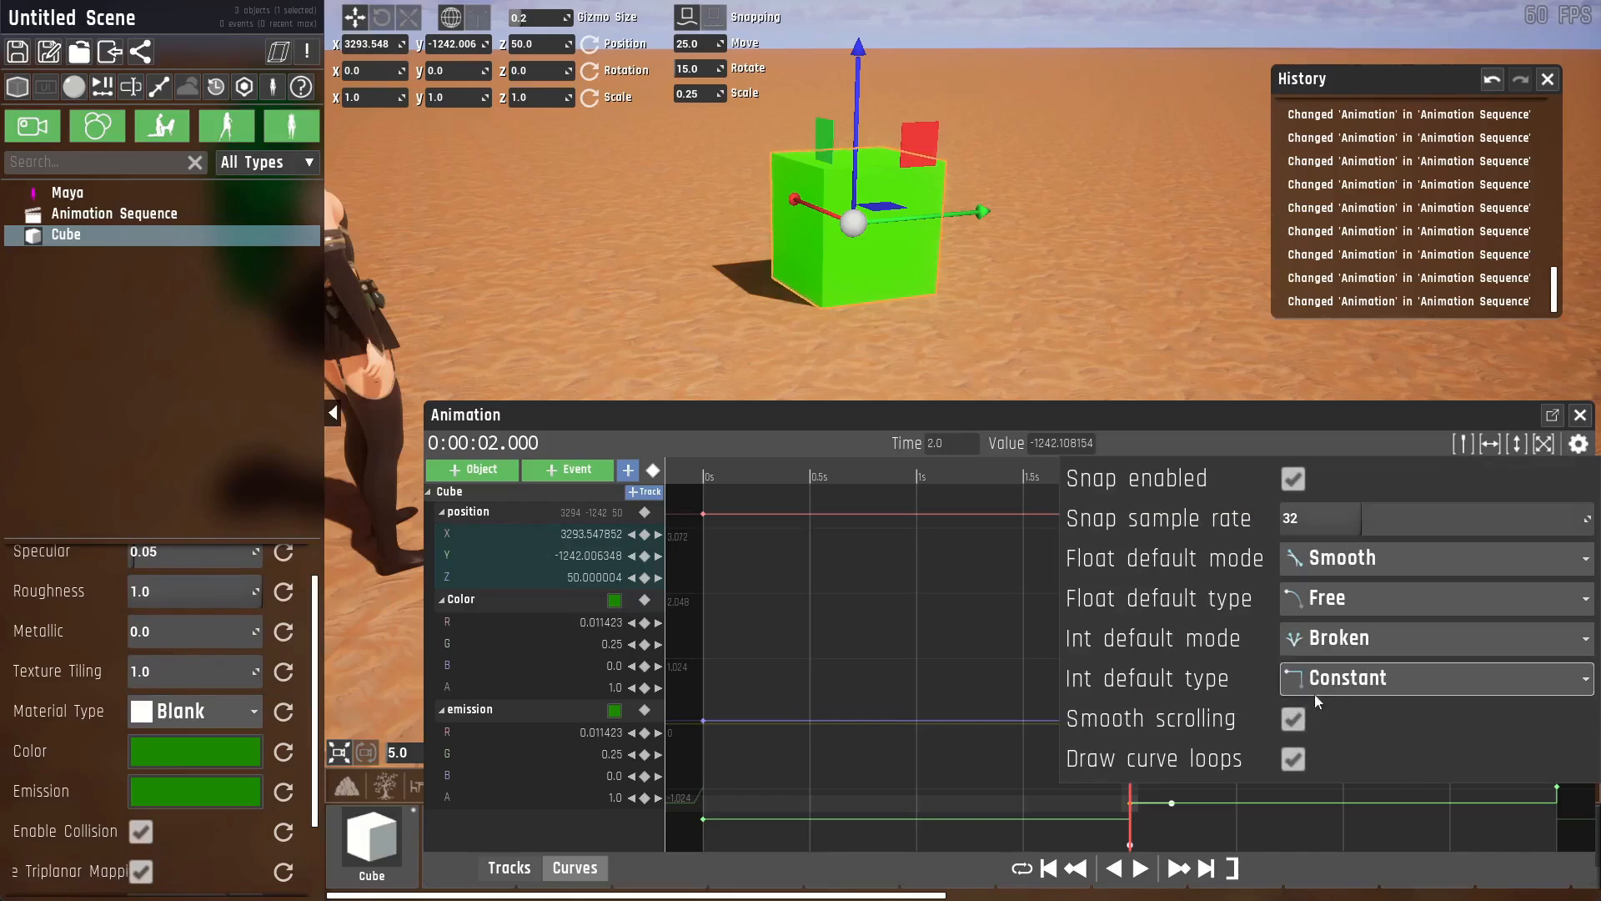
click(1433, 677)
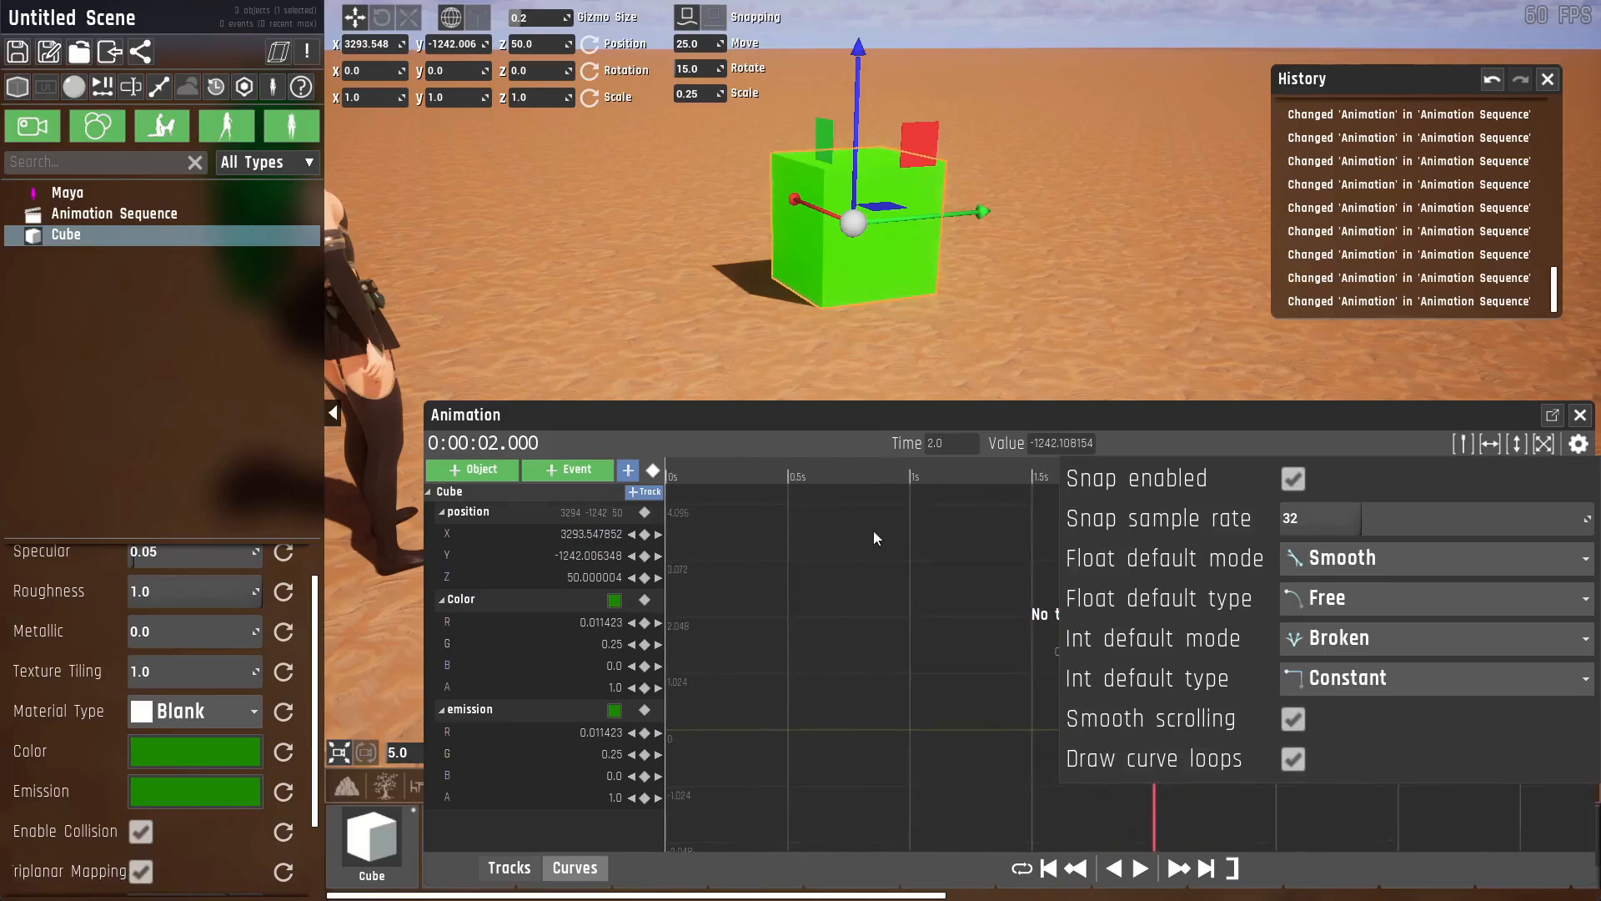
Close the editor settings, toggle animation looping, and remove the Cube from the scene.
click(1293, 758)
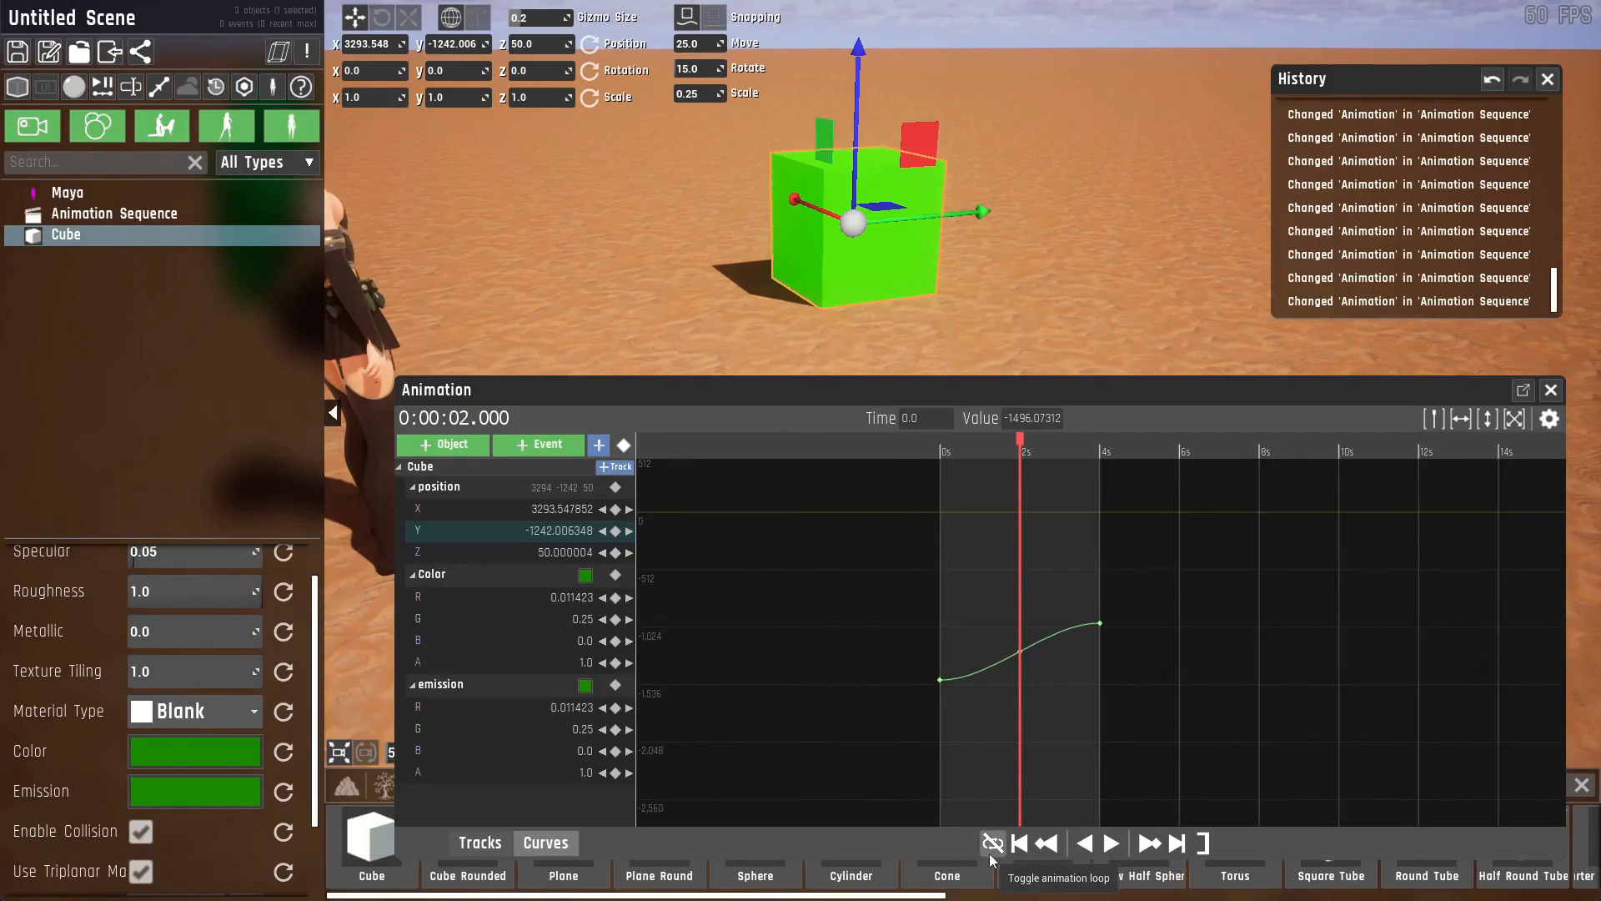
click(991, 843)
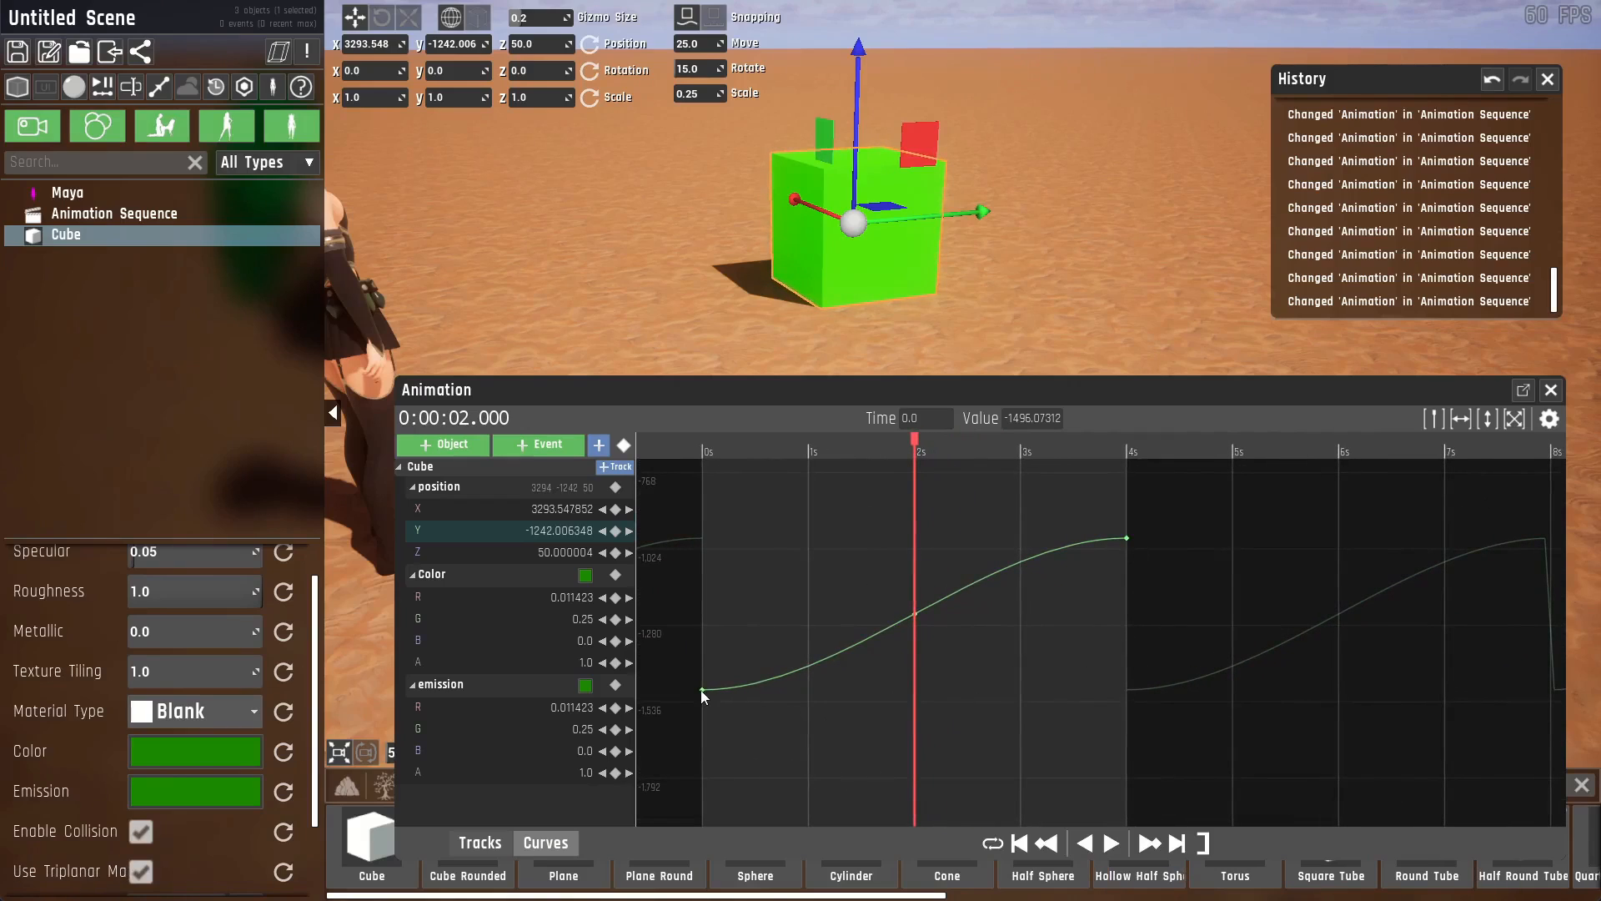
drag(702, 695, 693, 540)
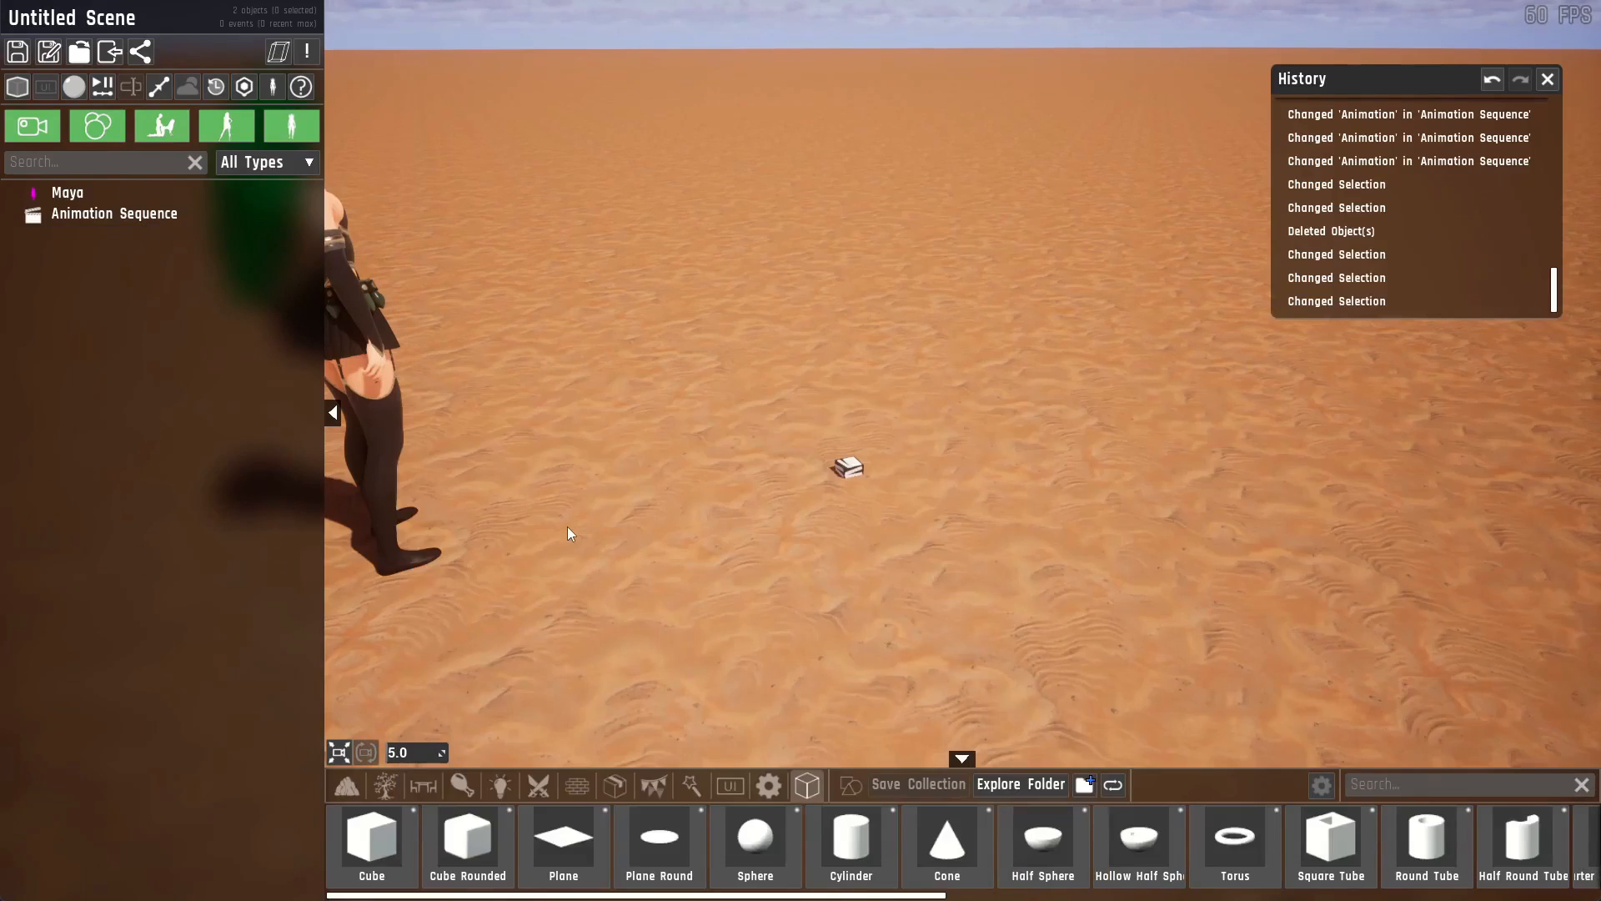
mouse_move(227, 126)
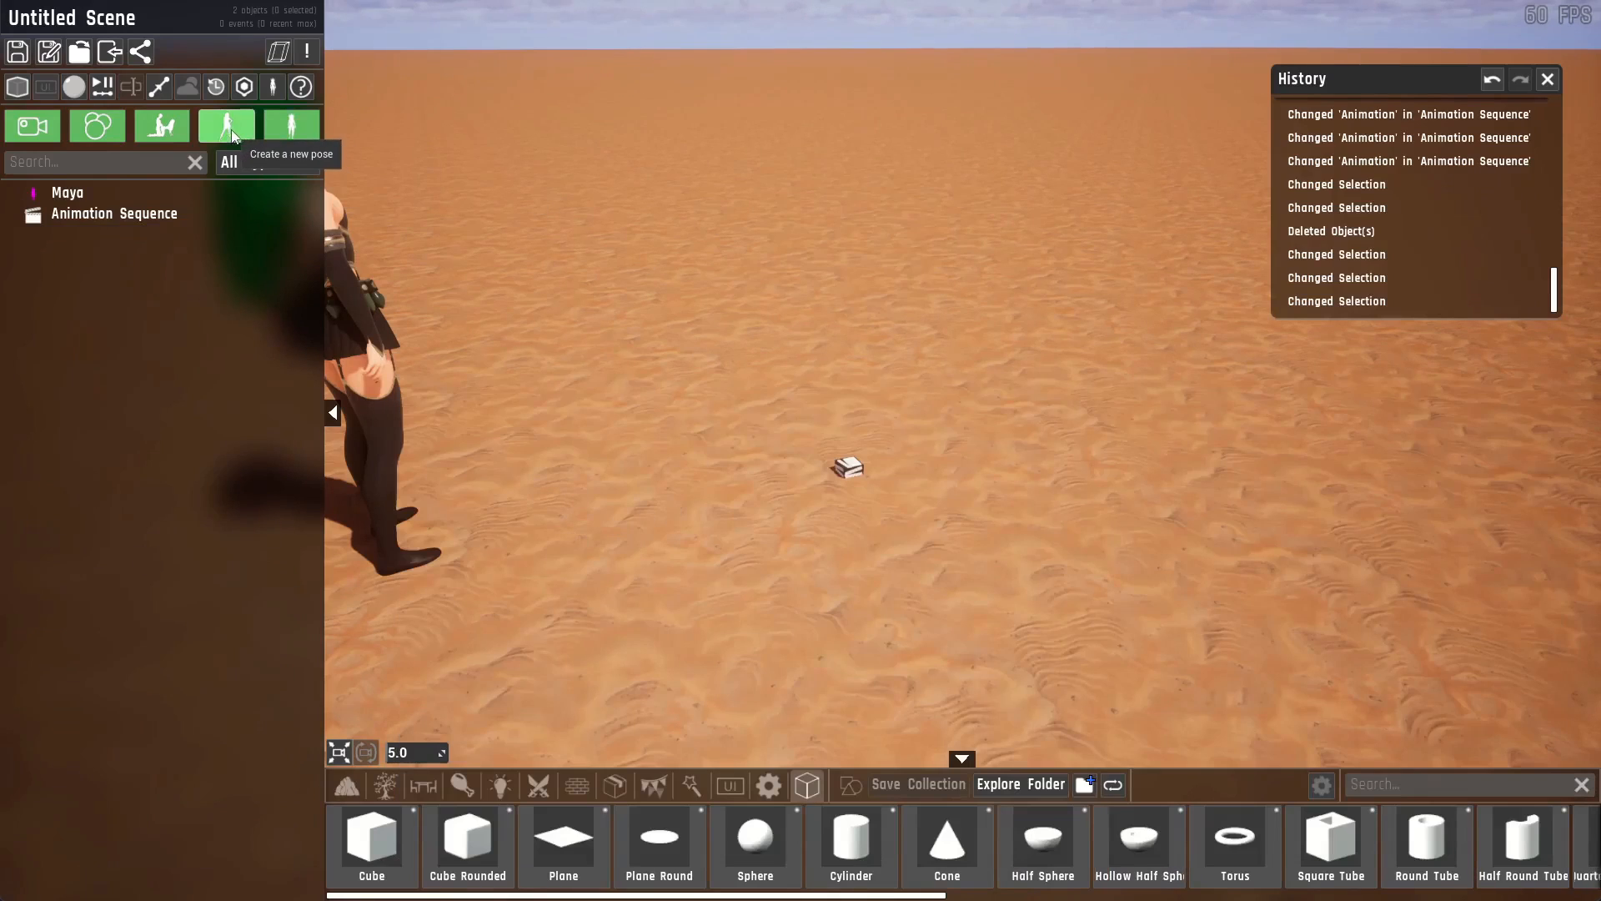
Create a new pose with Maya as skeleton and preset, and place it in the scene.
click(226, 125)
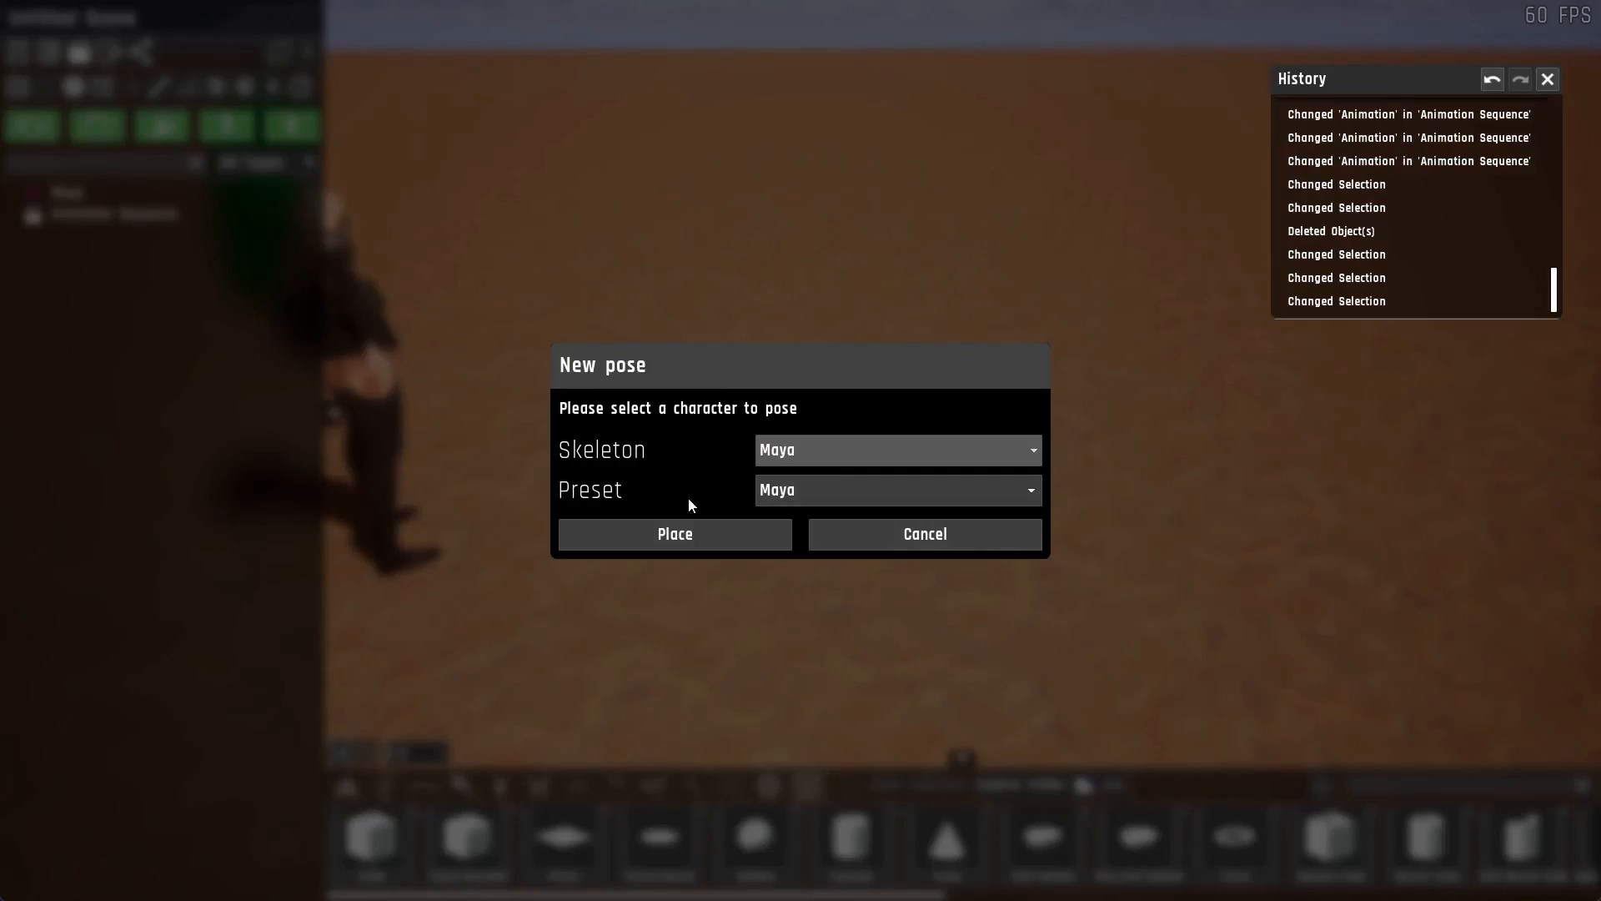
click(673, 534)
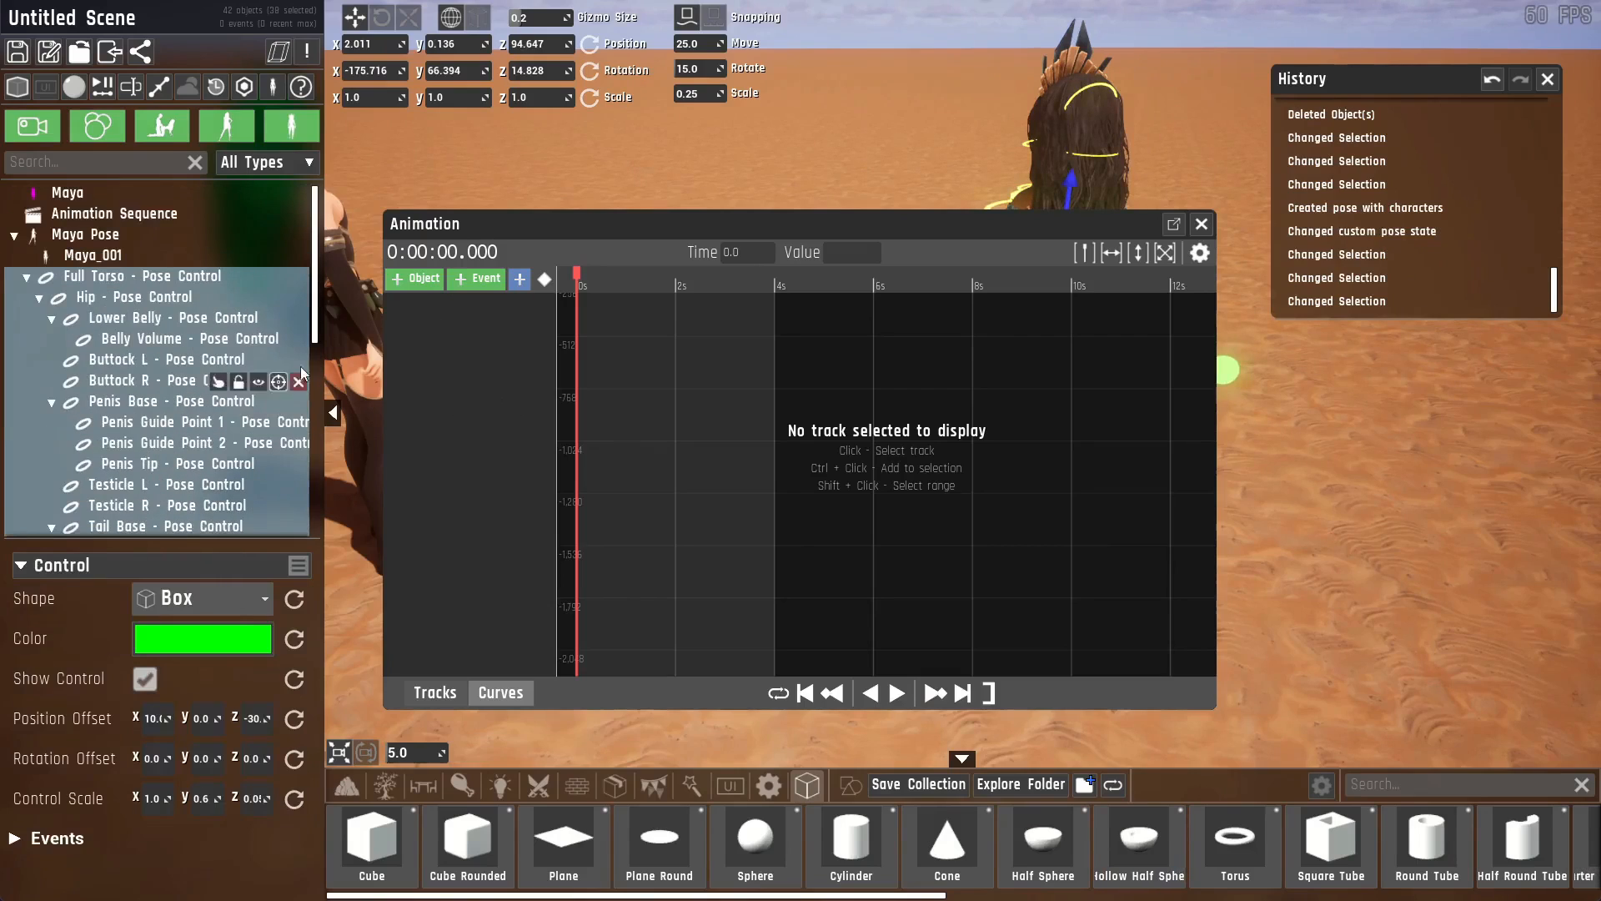
Add Maya's selected pose controls to the sequence and give Full Torso a track.
click(414, 278)
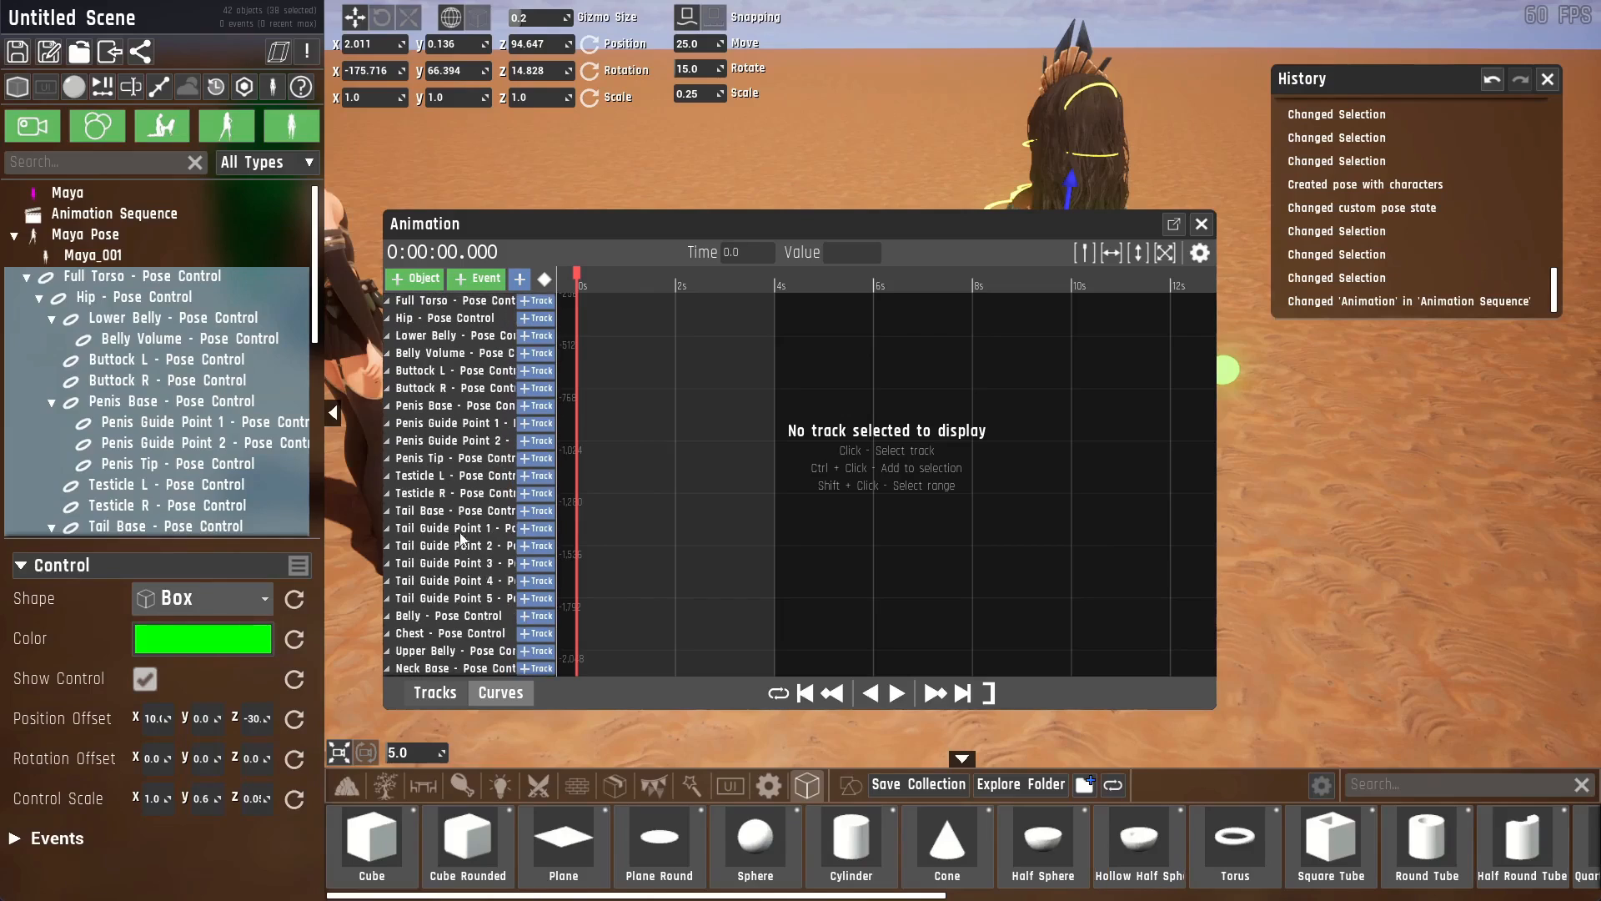
mouse_move(536, 300)
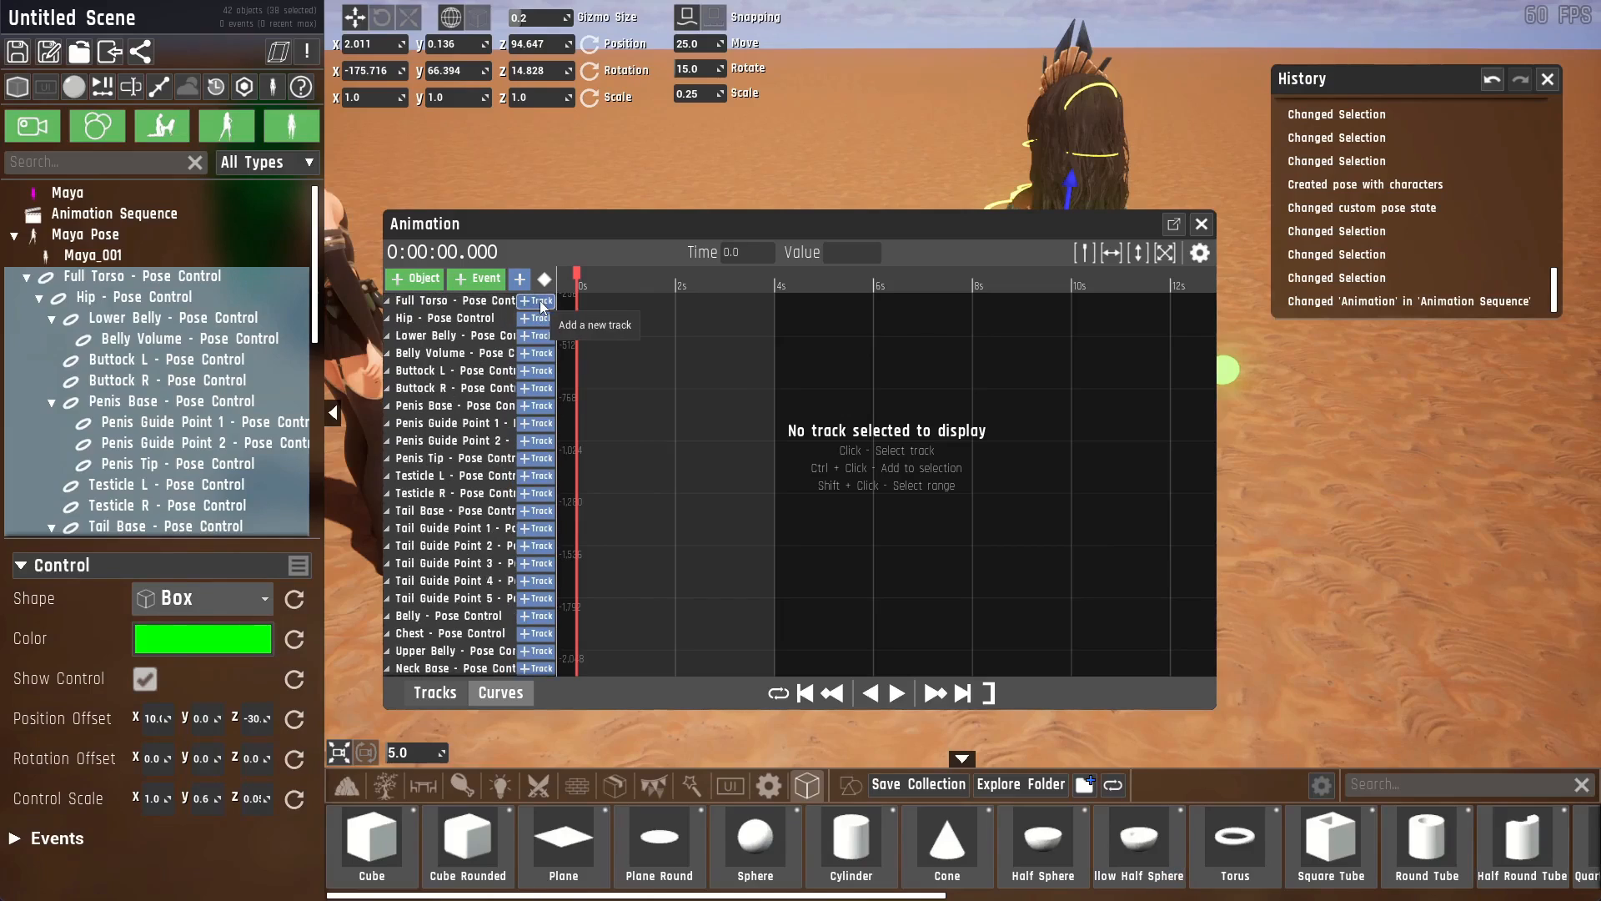
click(534, 301)
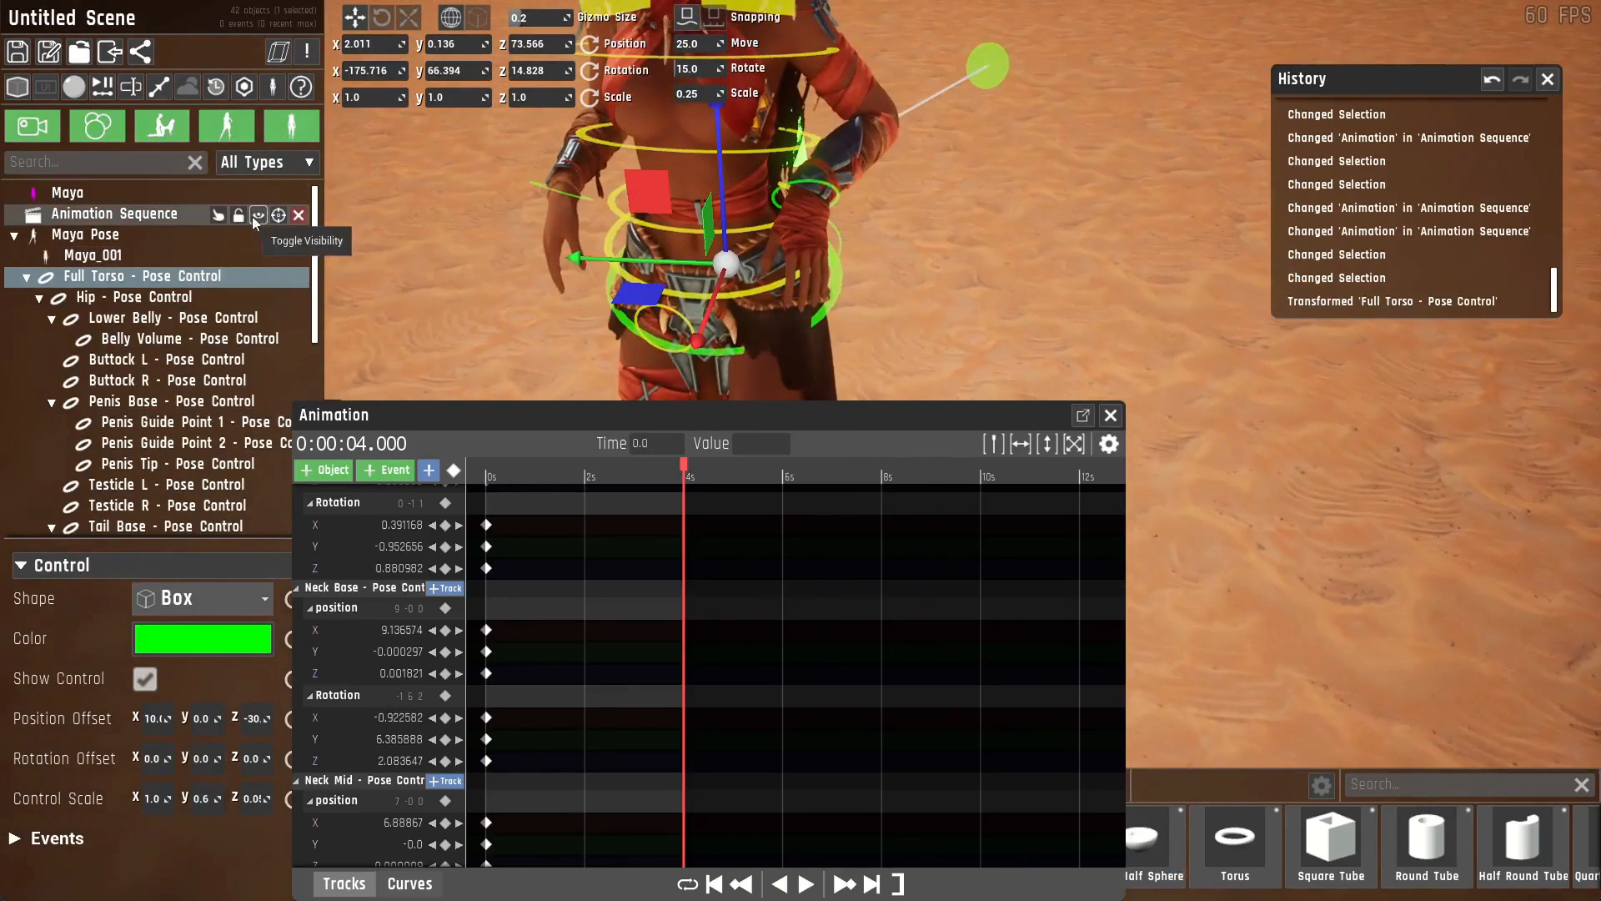
At 4 s, toggle the sequence's interaction state and move Maya's right hand outward.
click(216, 214)
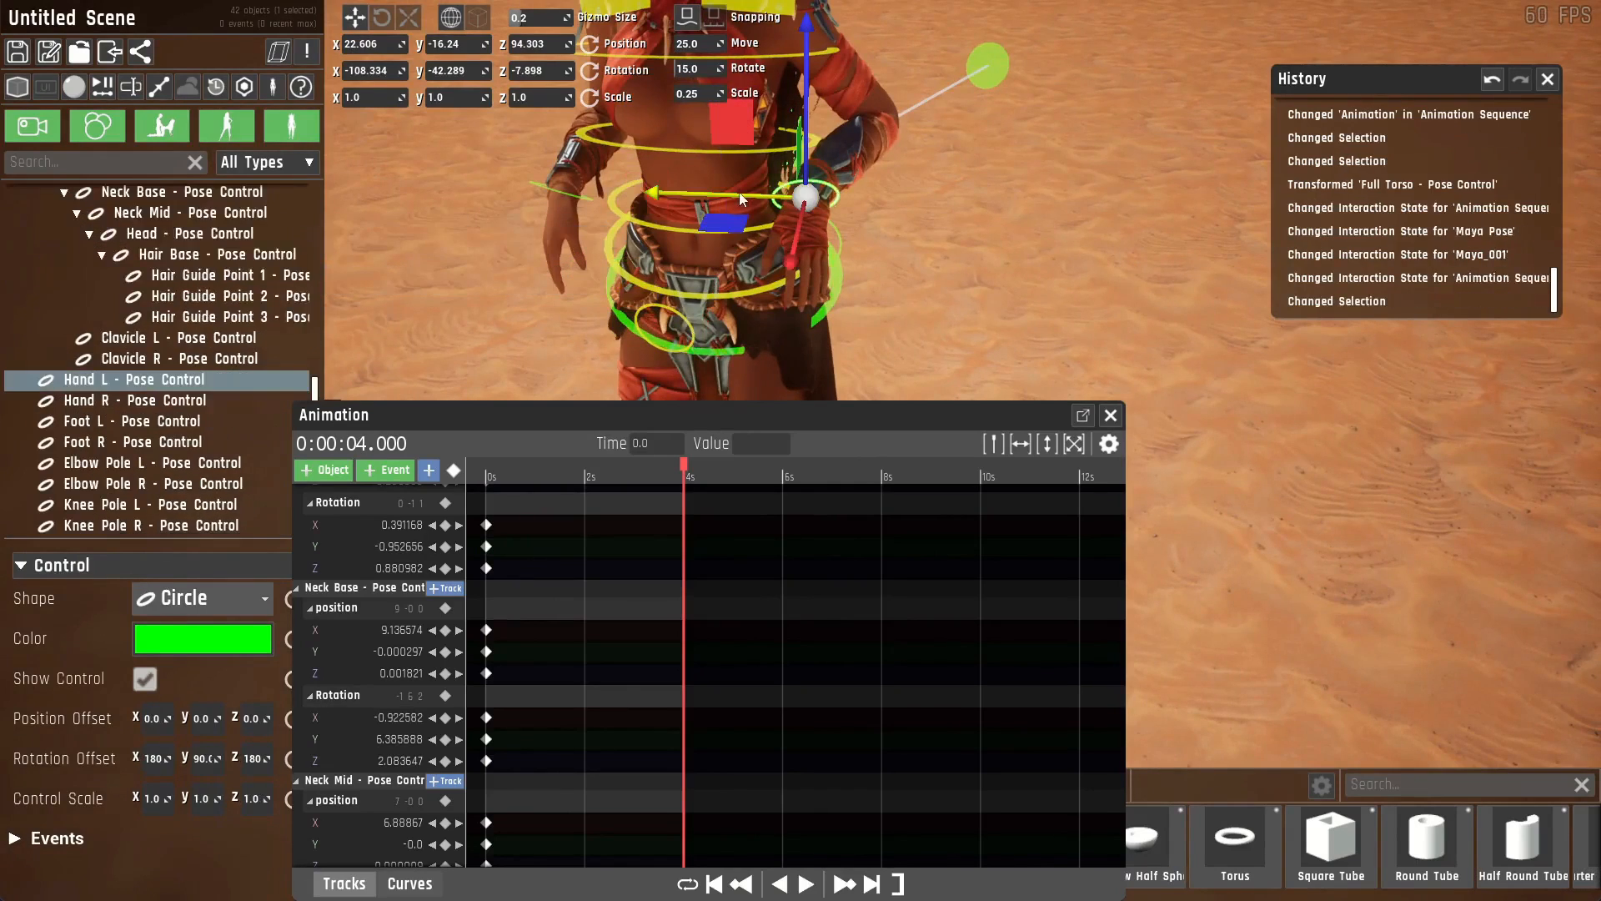
click(132, 400)
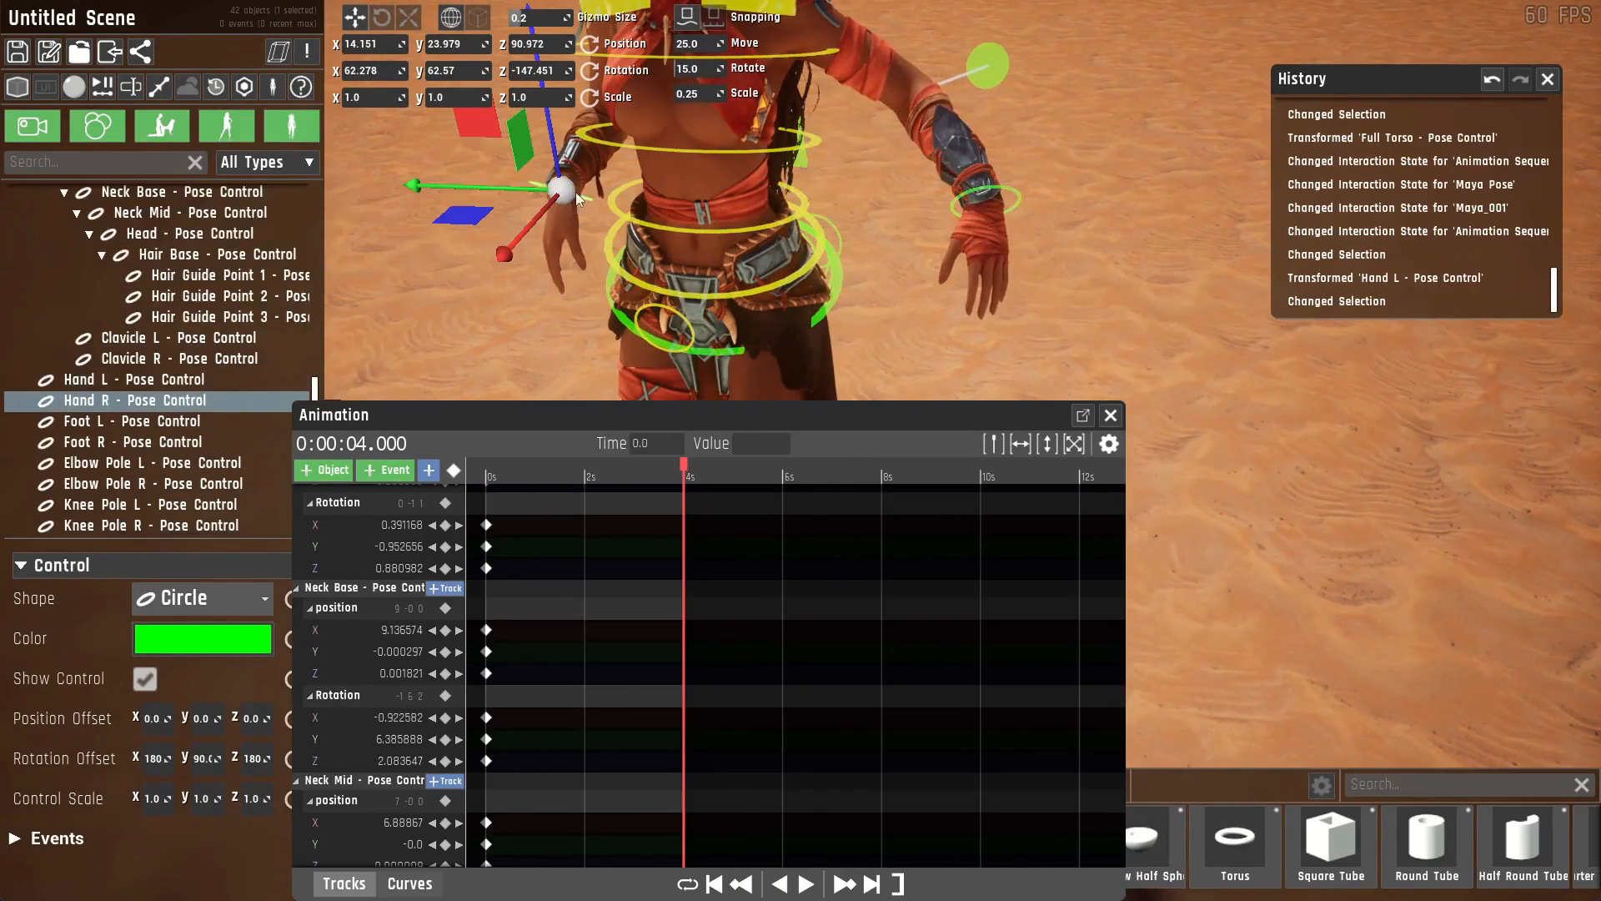
drag(559, 190, 440, 184)
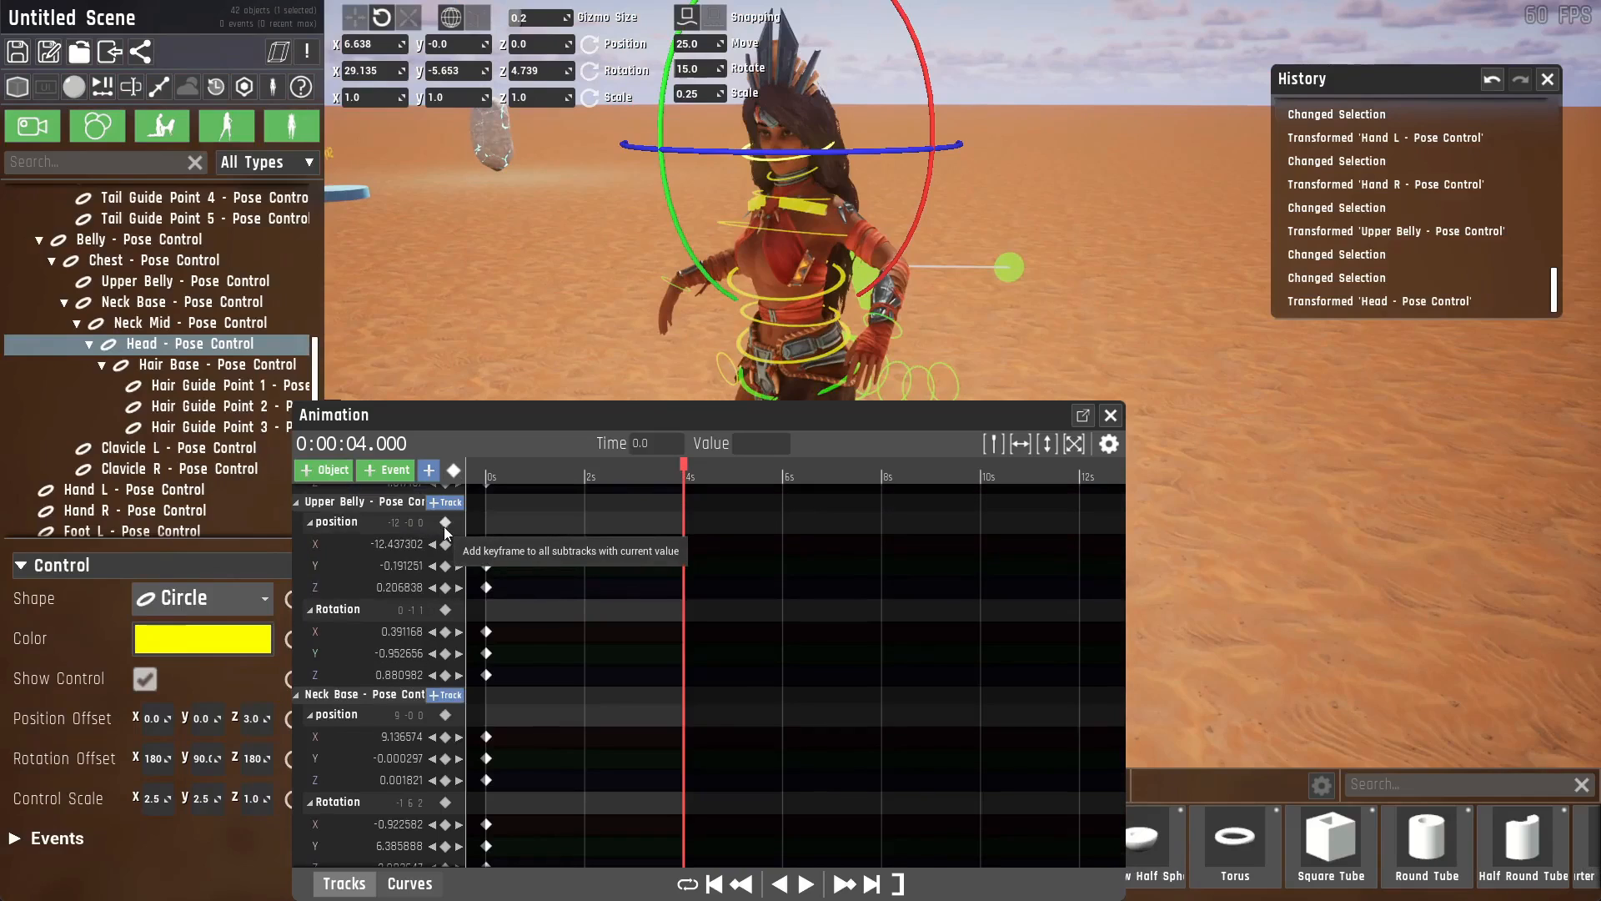
mouse_move(468, 543)
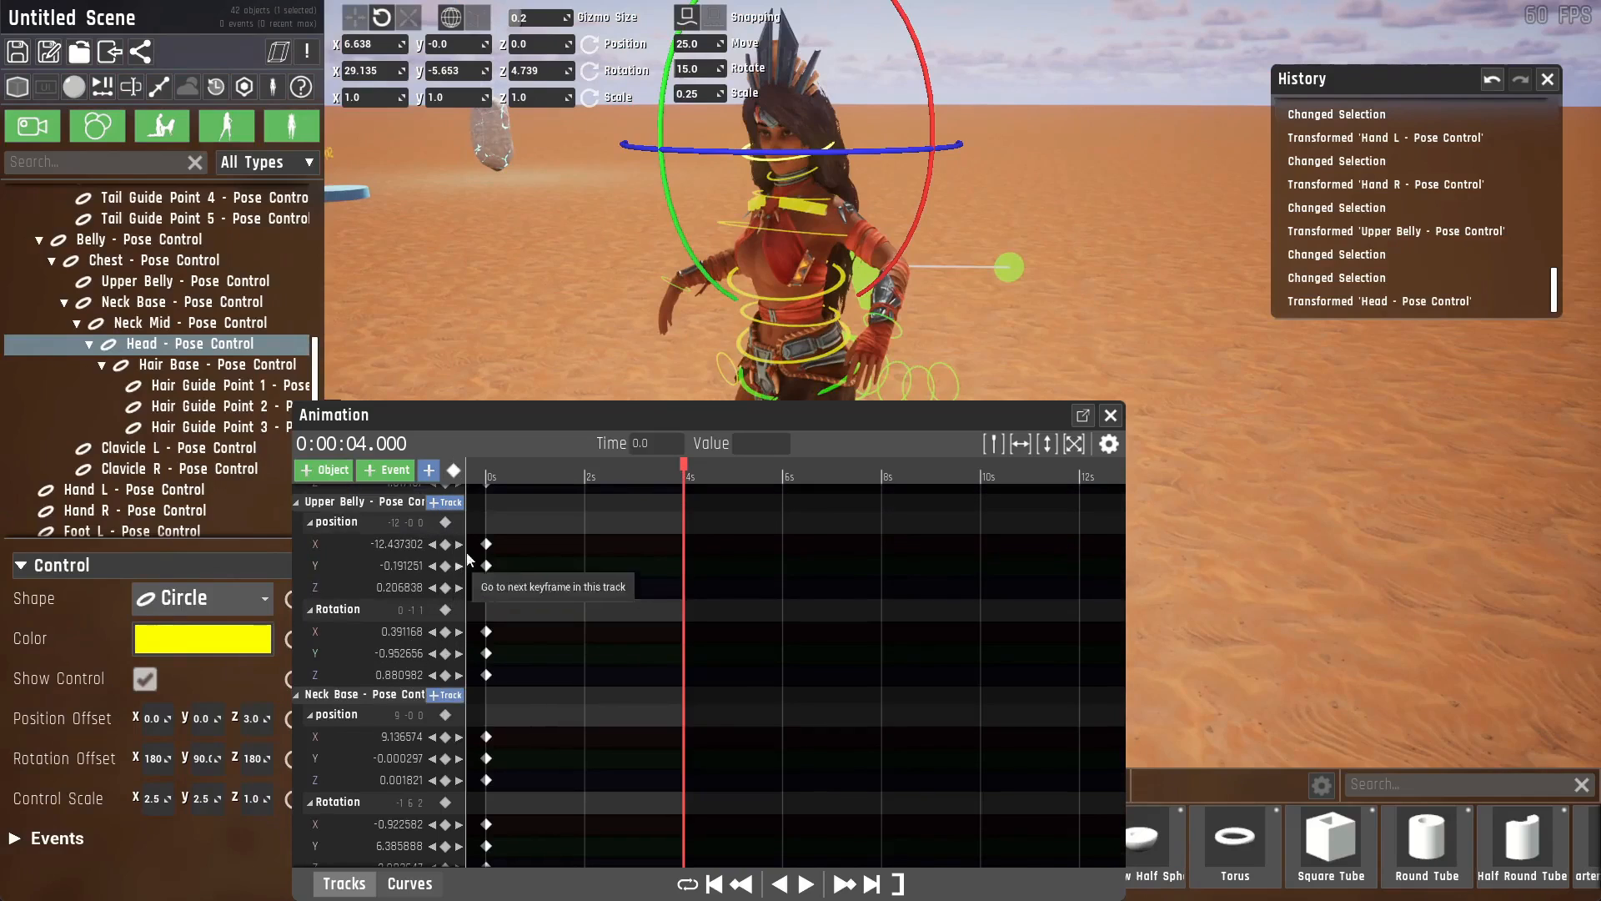
mouse_move(455, 470)
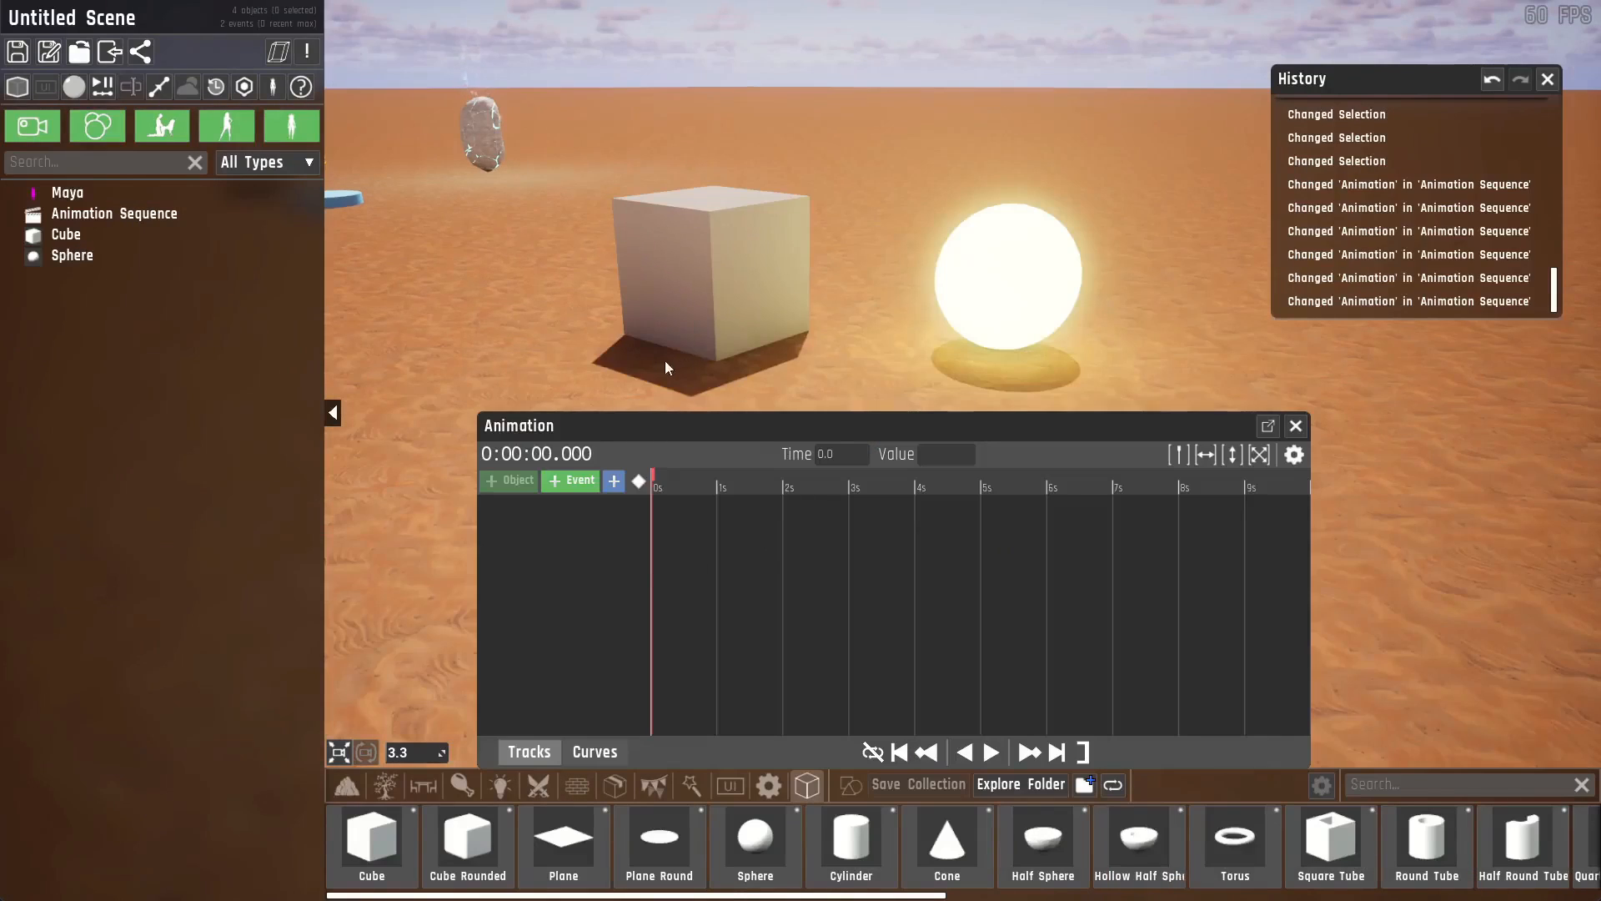
mouse_move(614, 454)
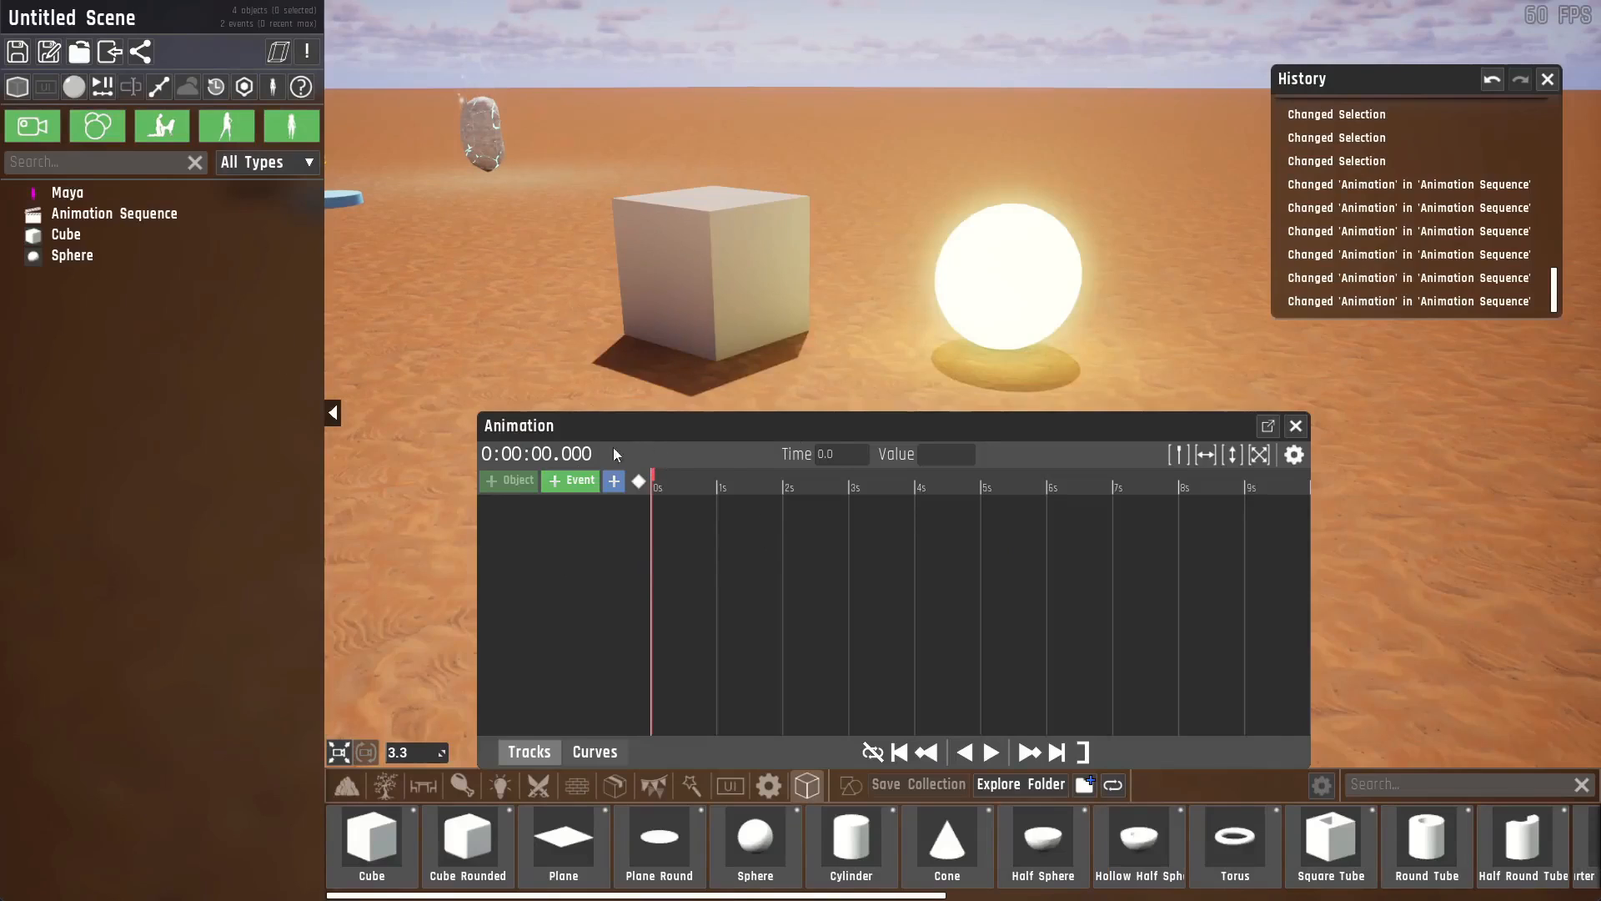
mouse_move(570, 480)
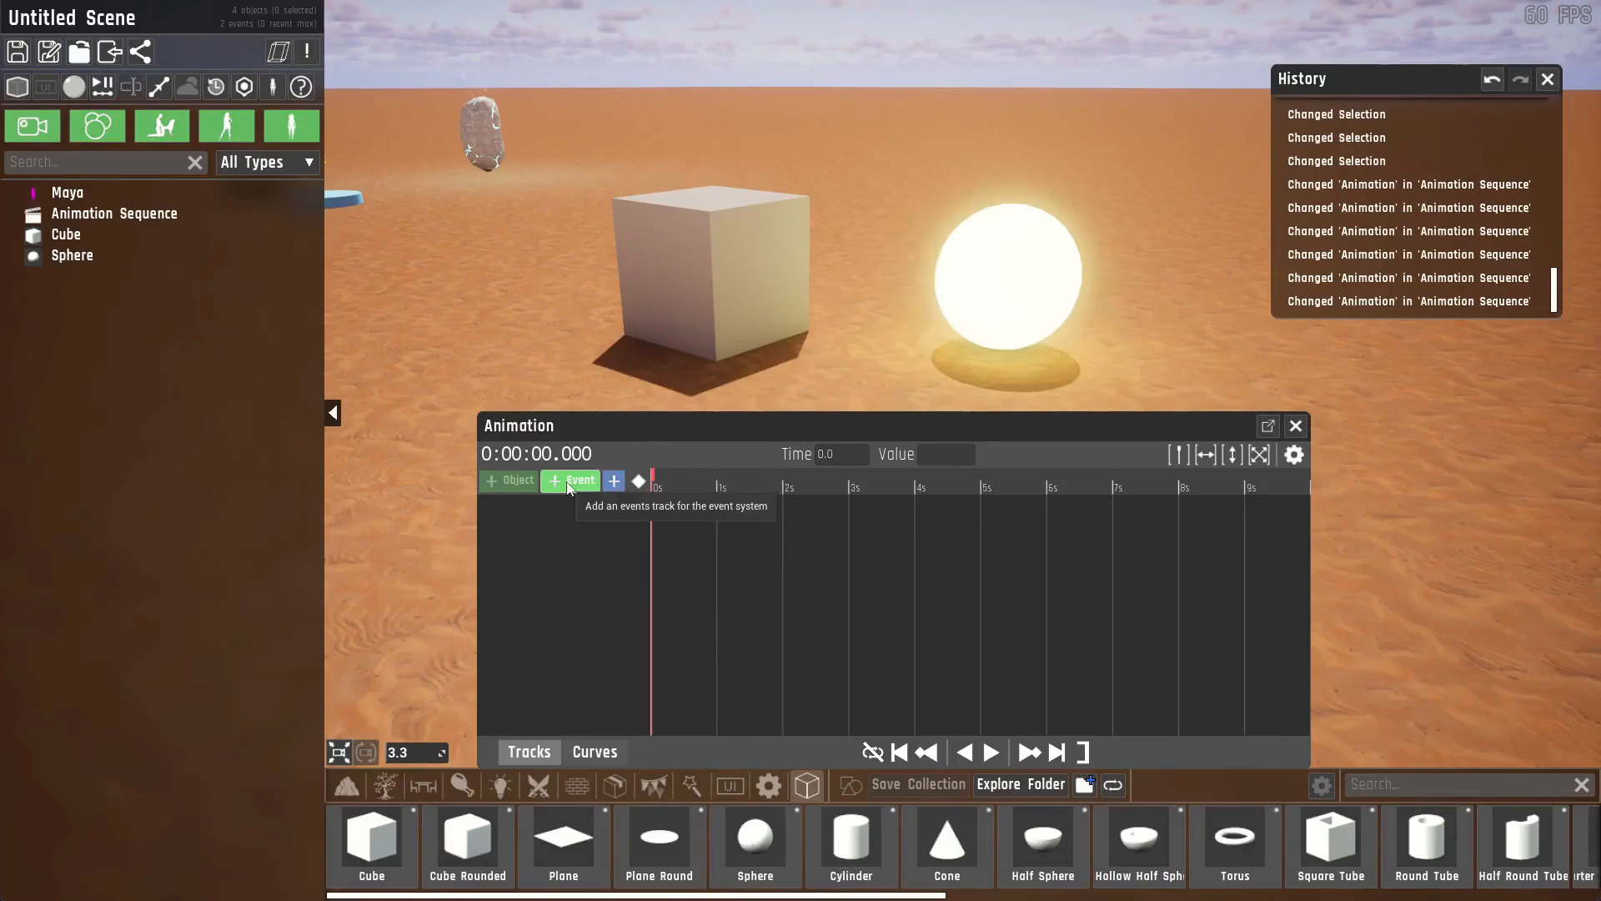
Add an empty Events section, inspect the new track options, and select the Cube.
click(572, 481)
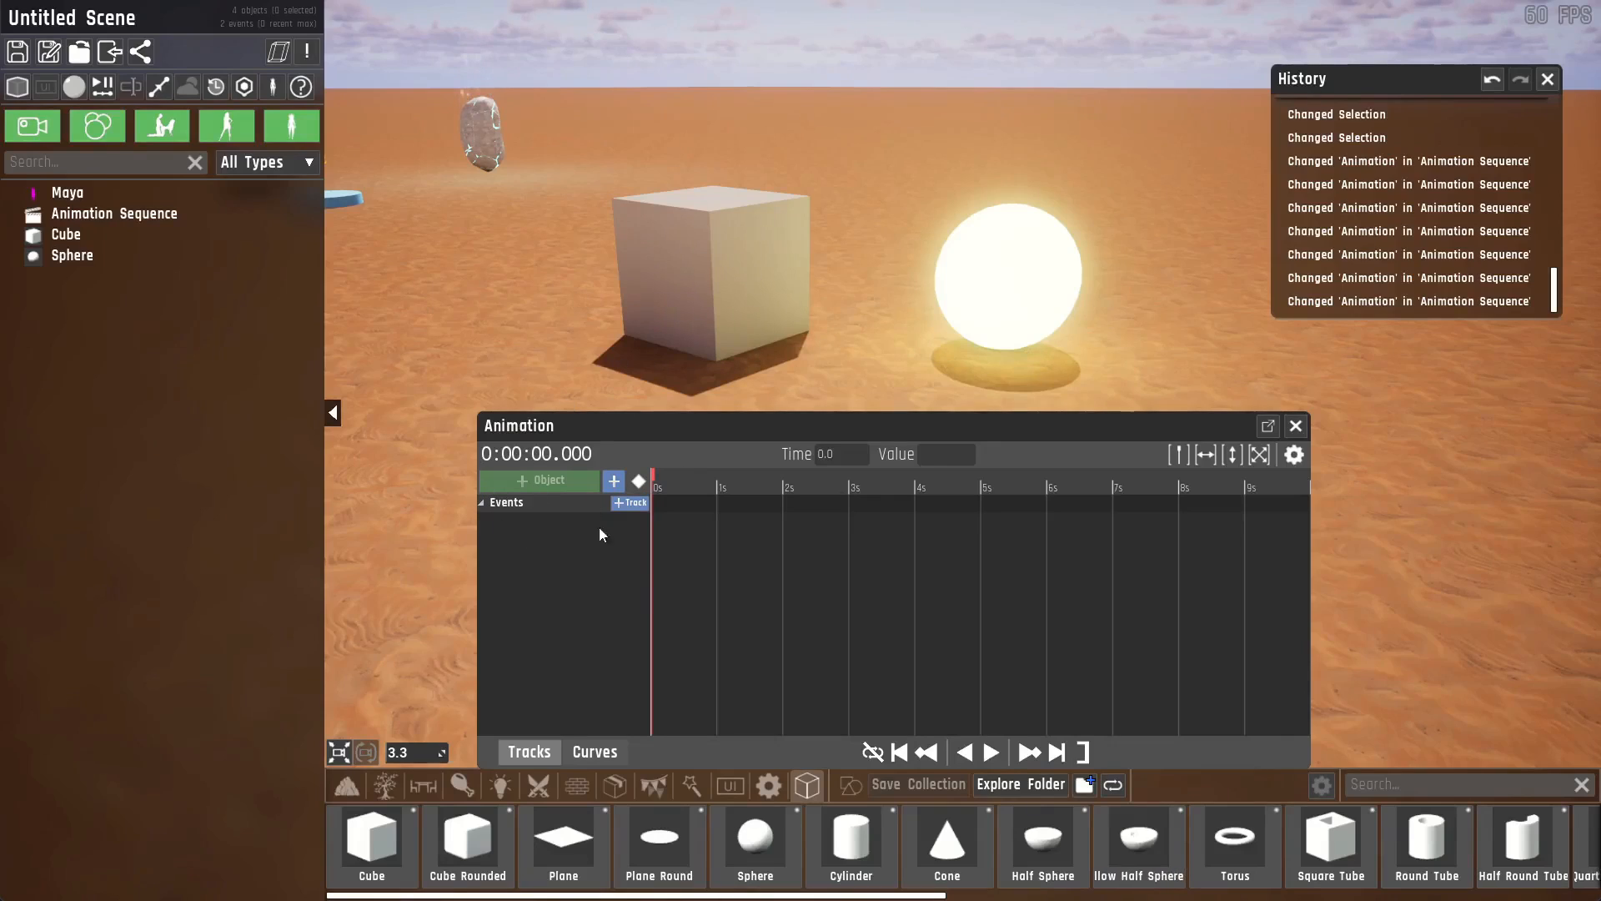
click(629, 503)
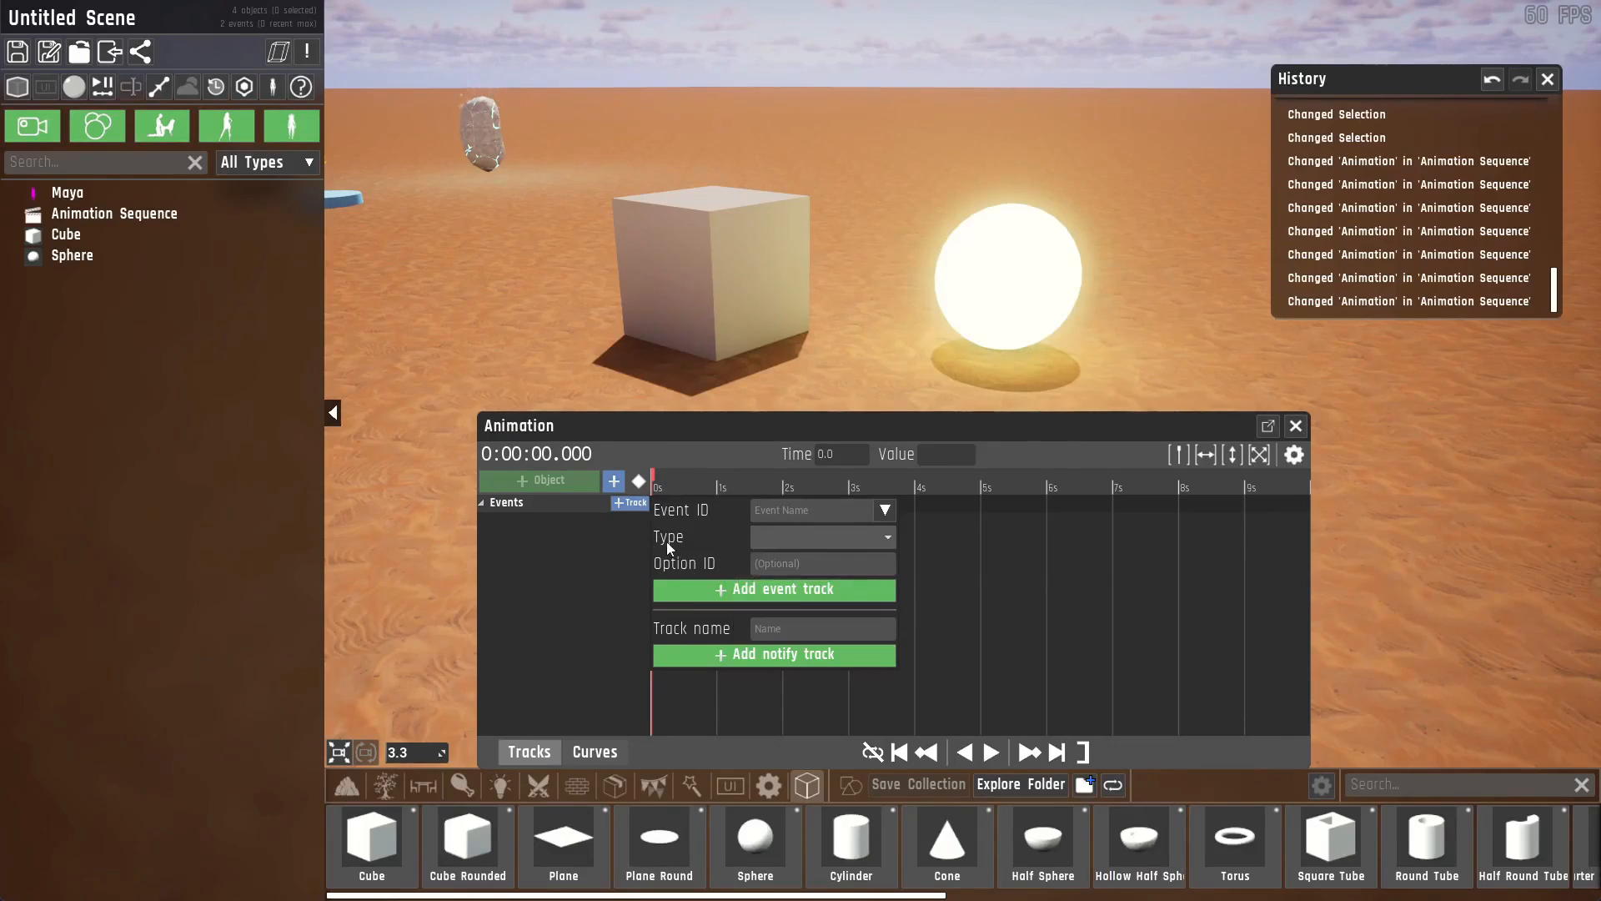
mouse_move(663, 547)
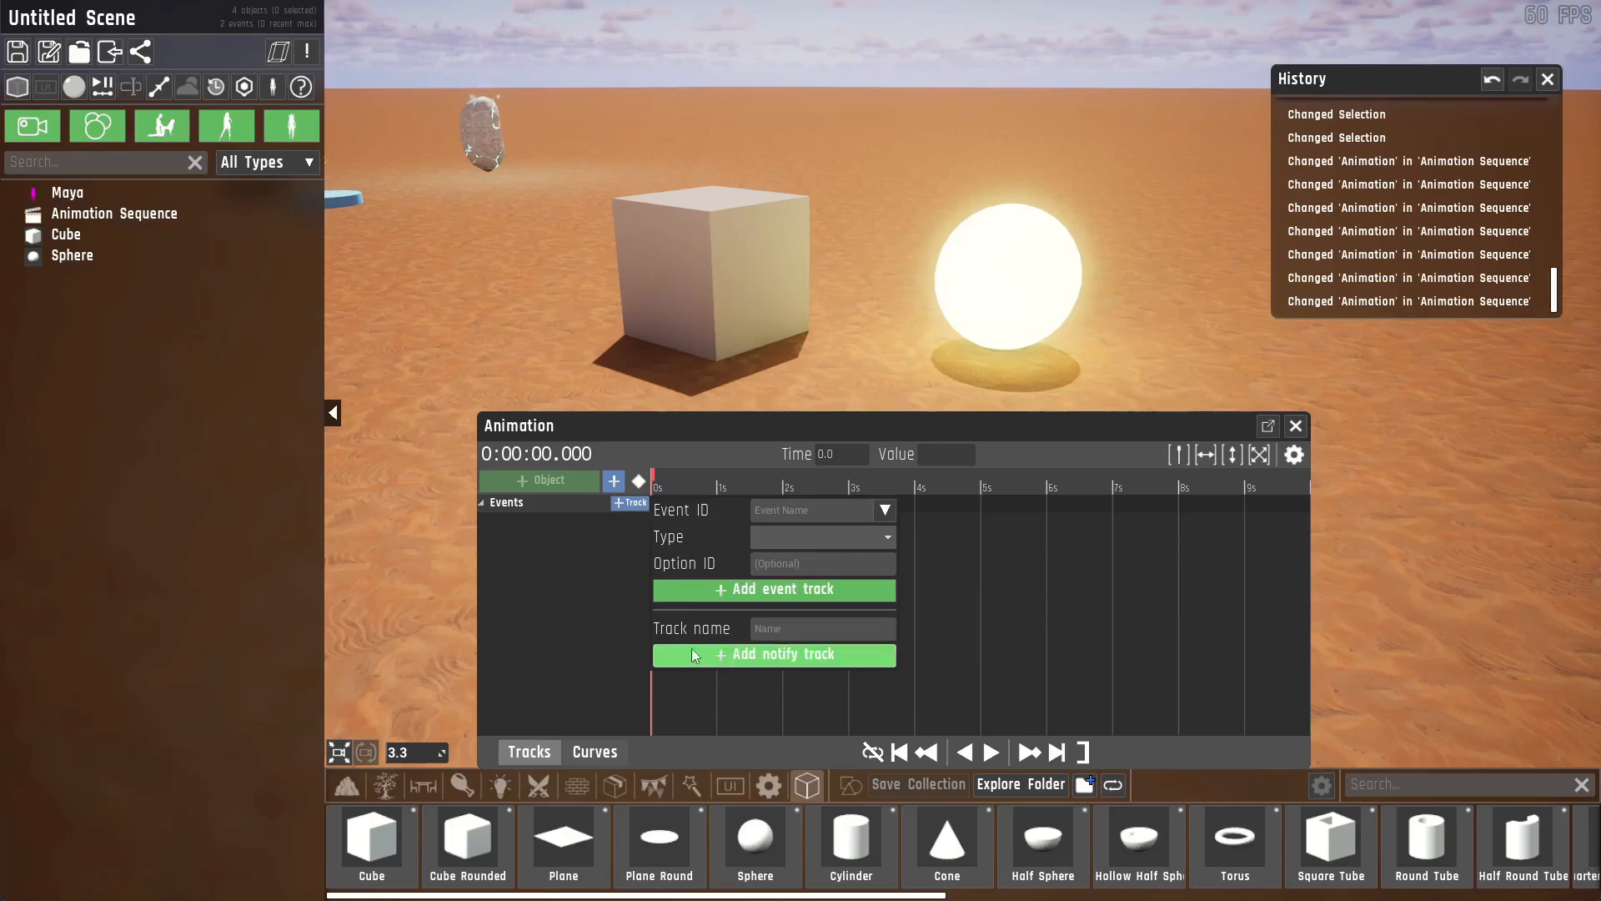
mouse_move(669, 661)
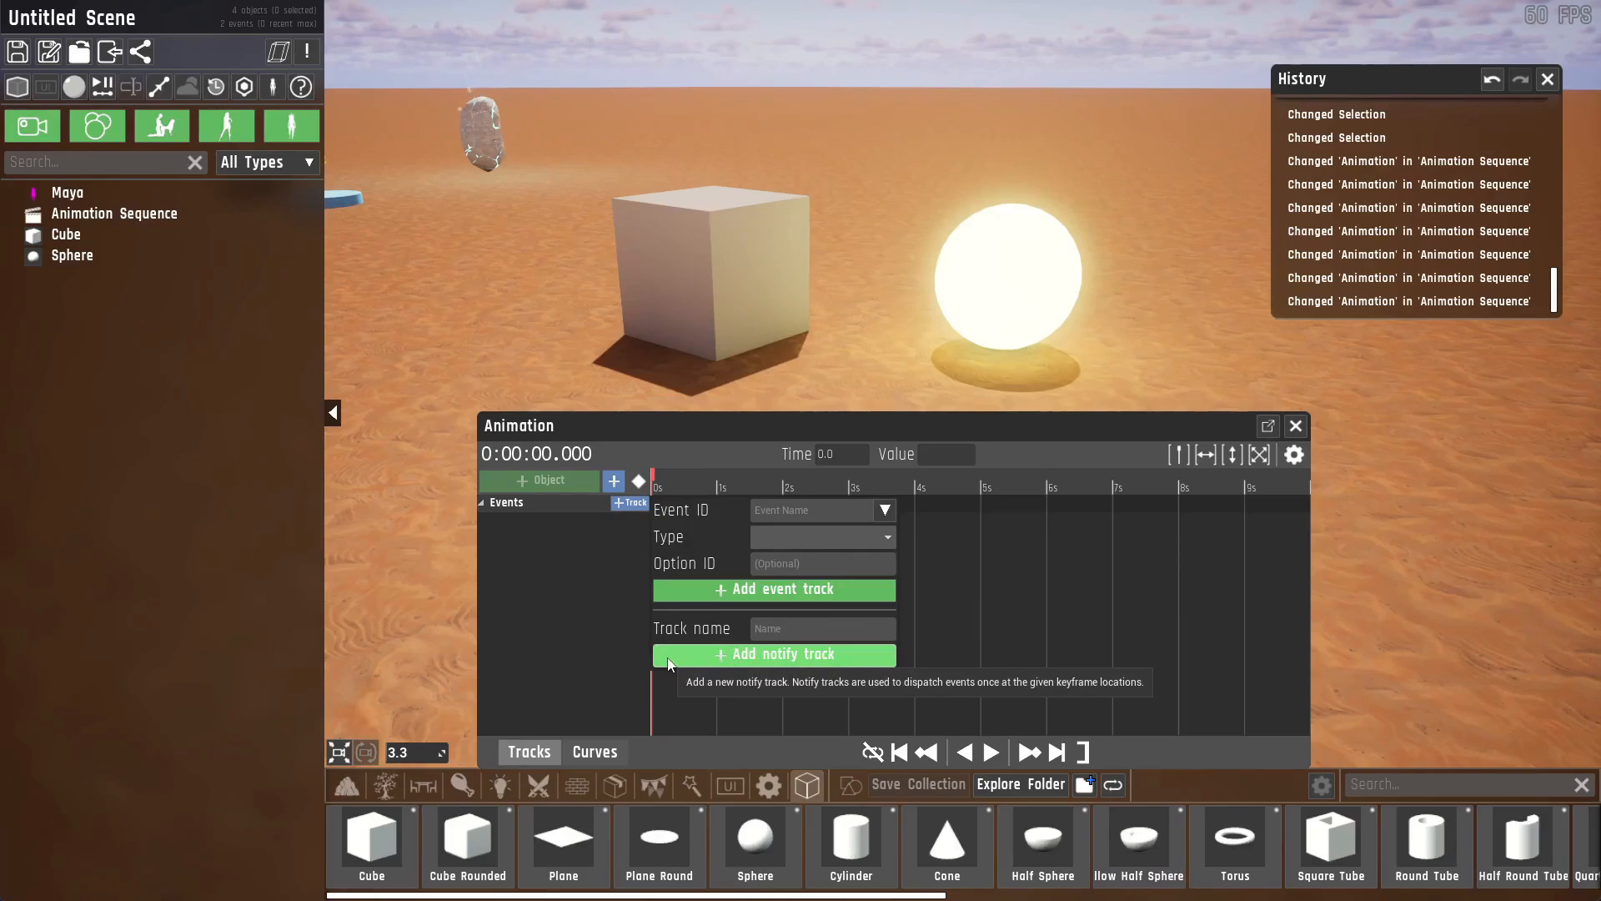
mouse_move(856, 558)
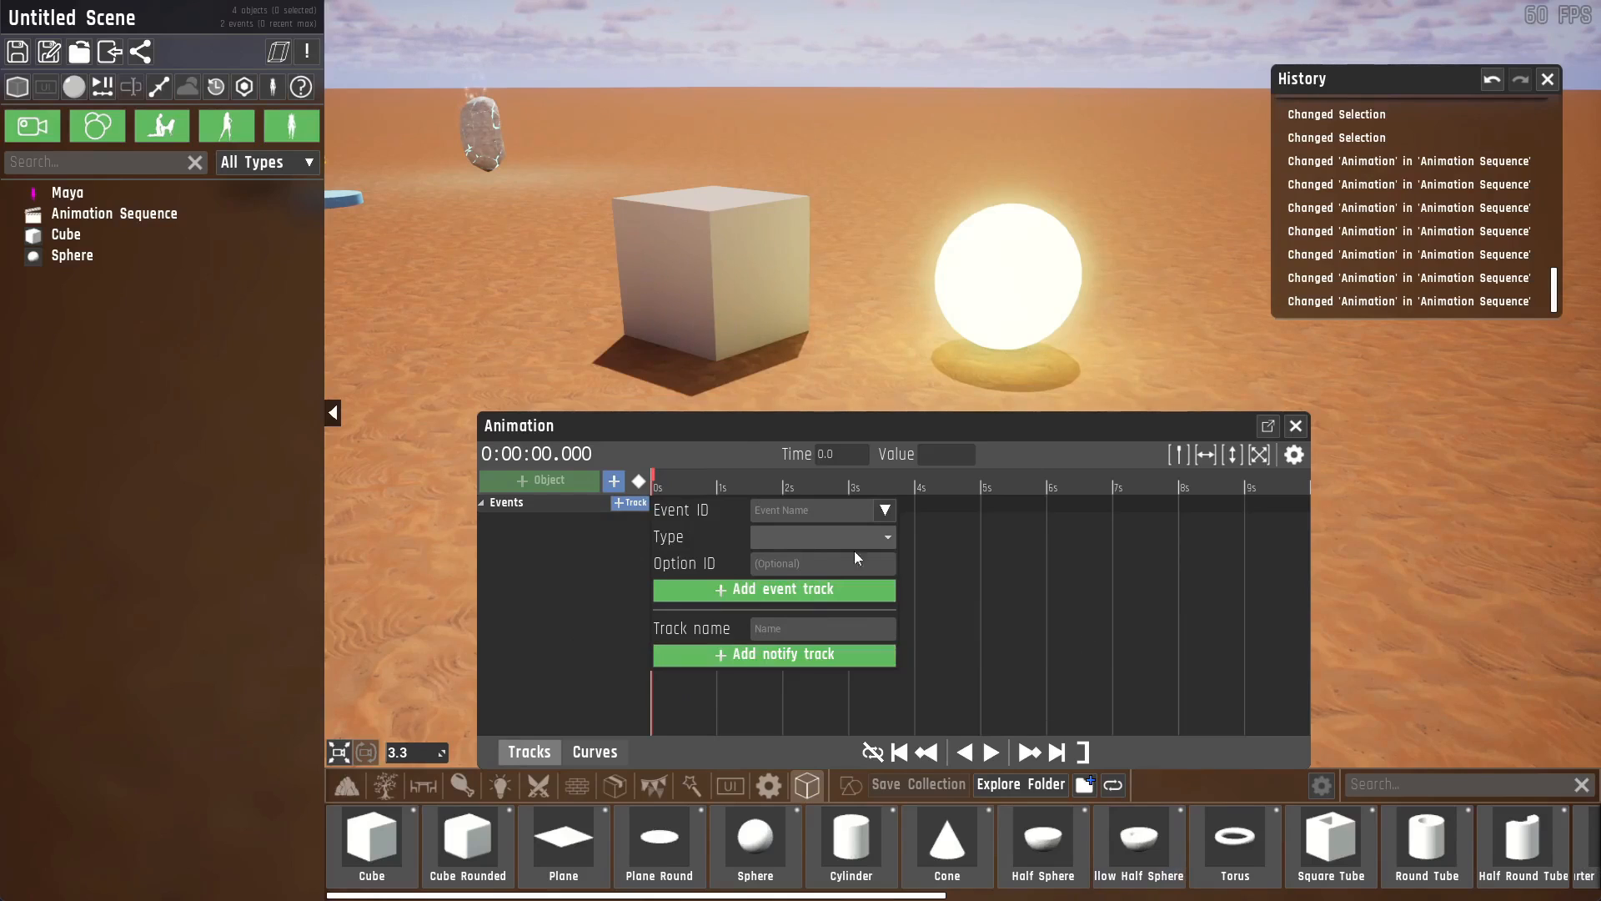
mouse_move(690, 514)
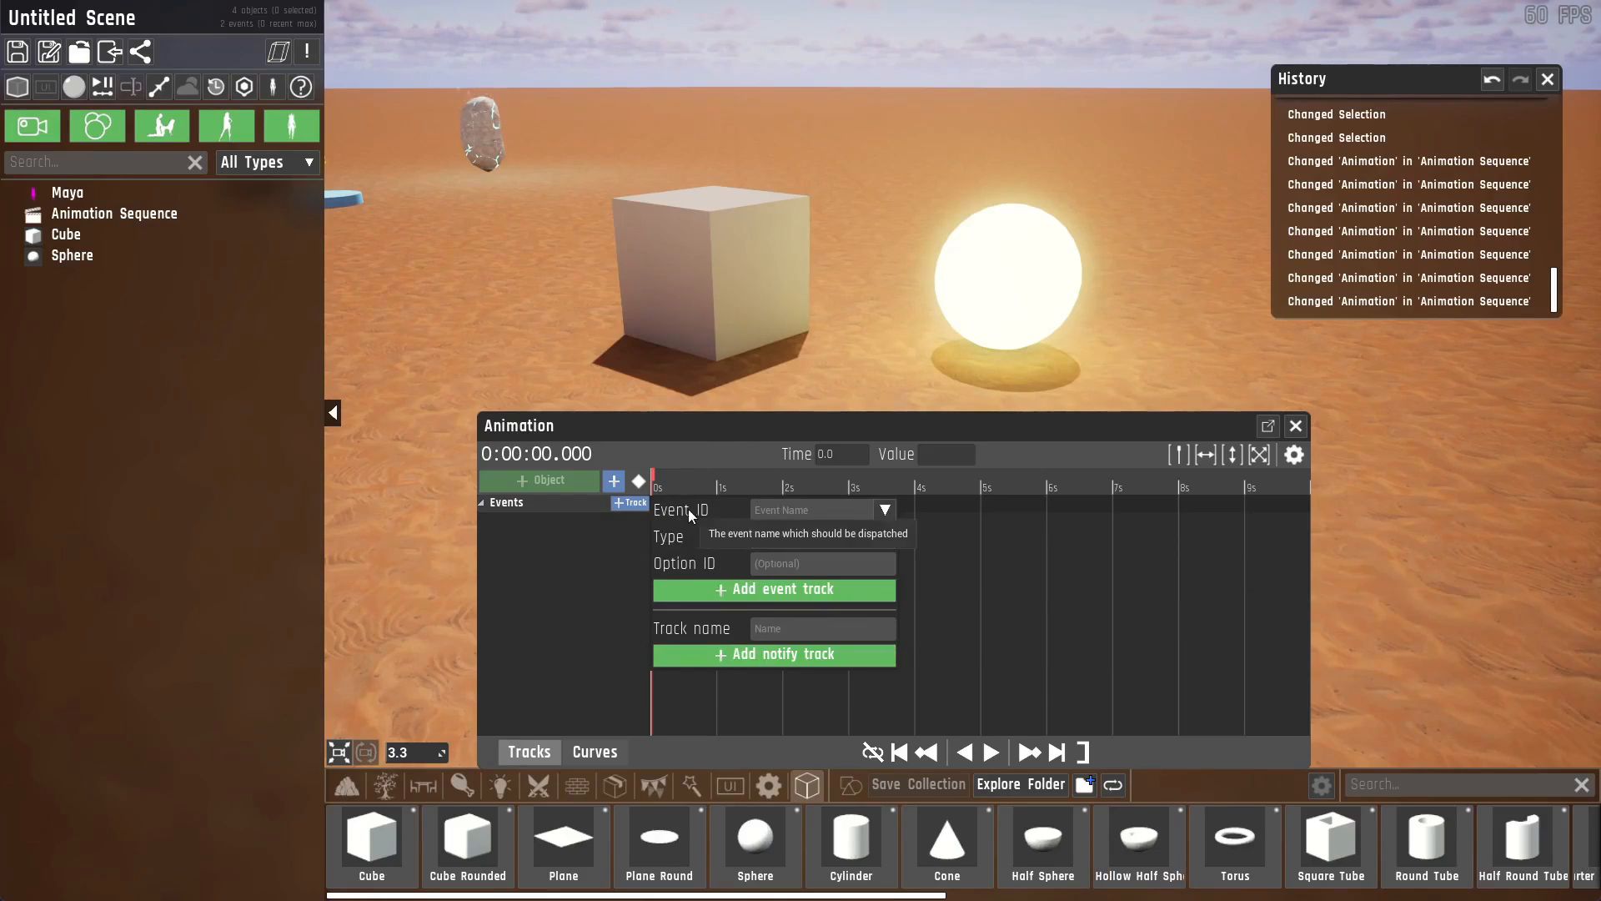
click(65, 233)
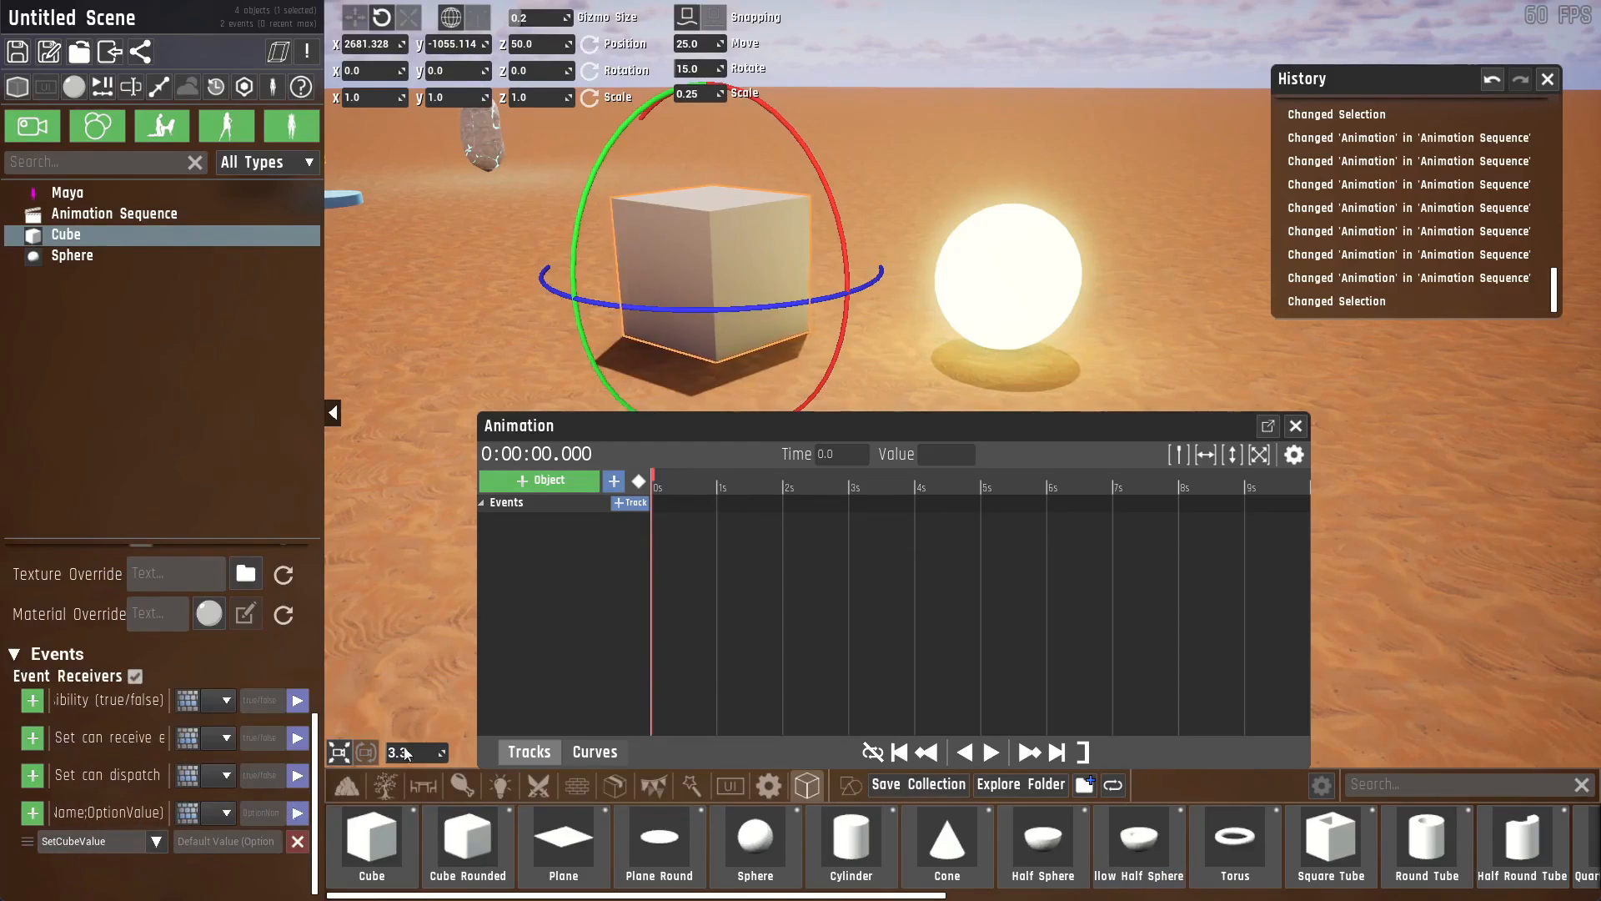
Create an event track with Event ID SetCubeValue and value type Color.
click(630, 503)
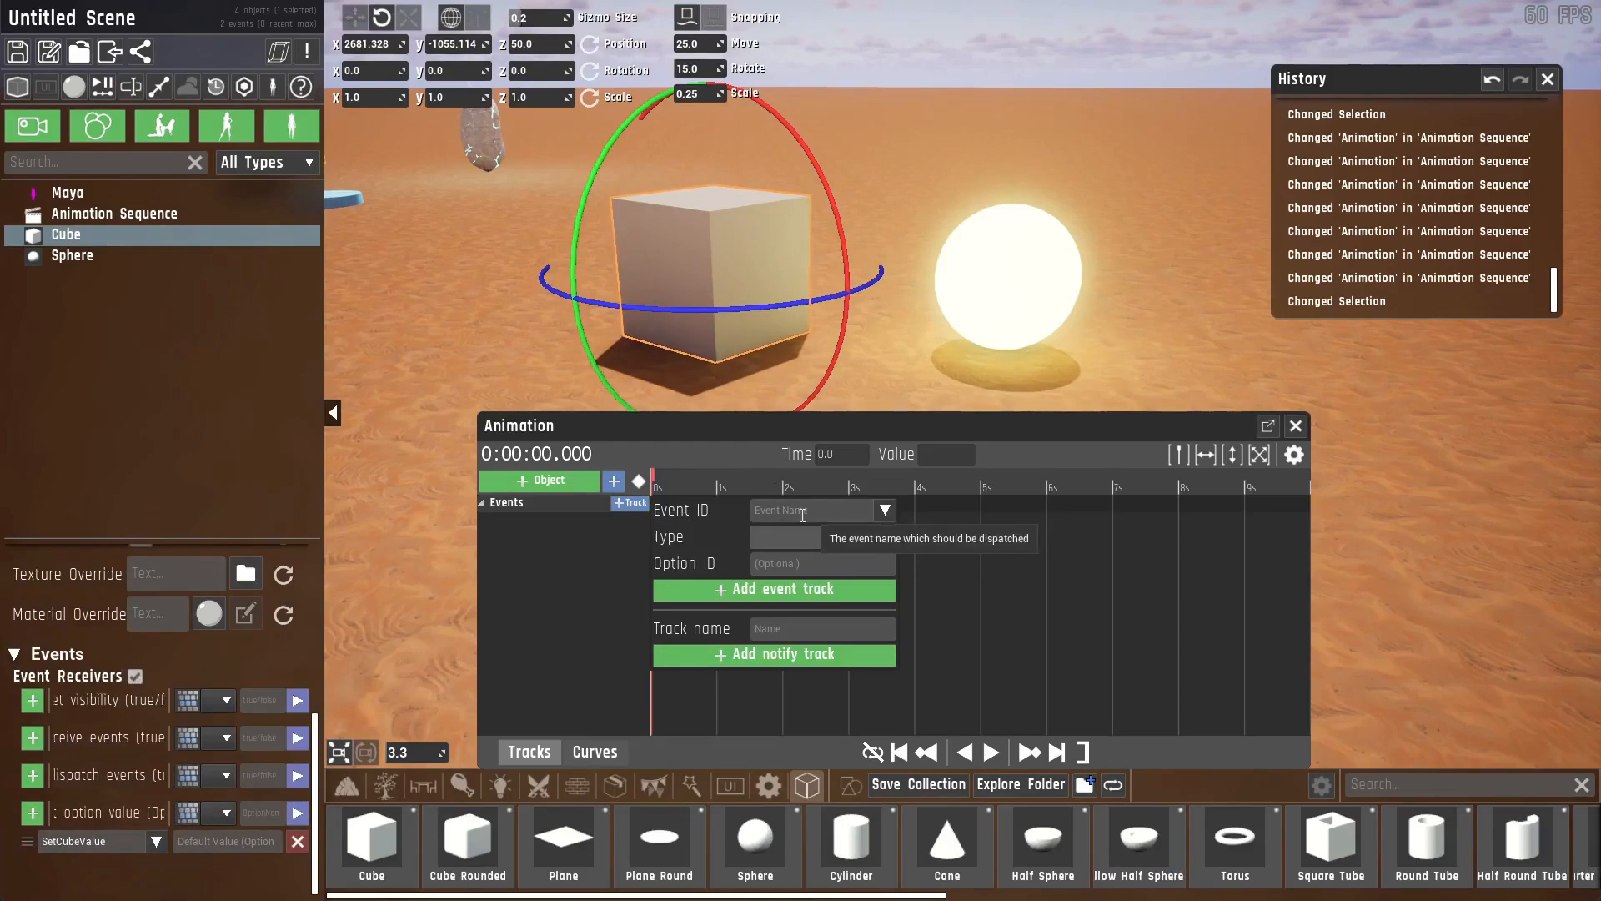
click(822, 510)
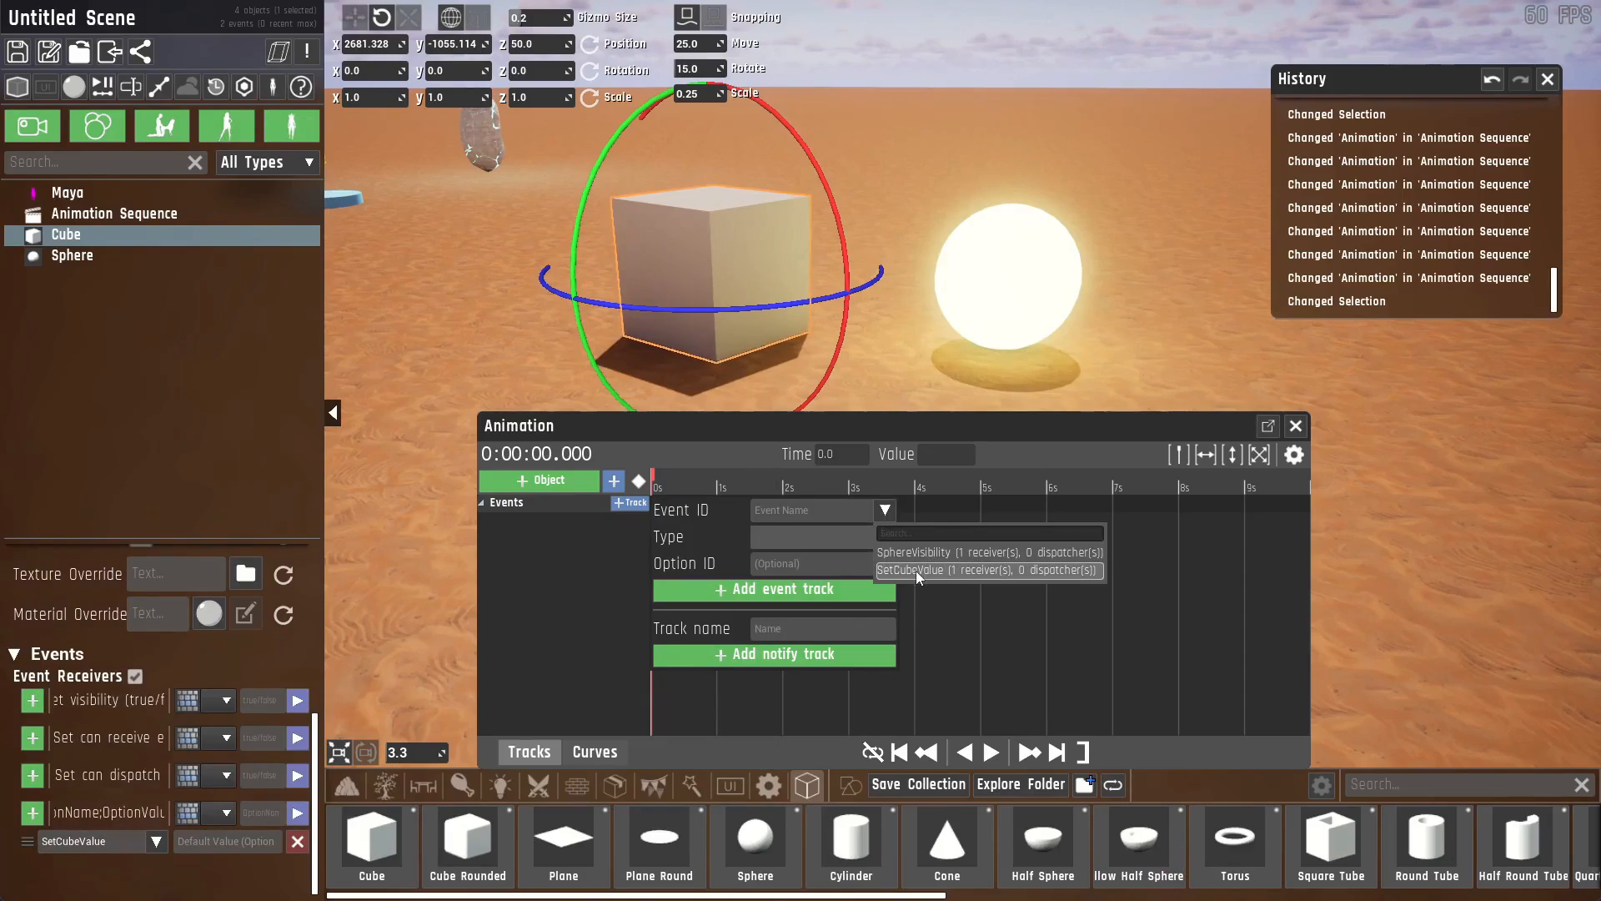
click(987, 570)
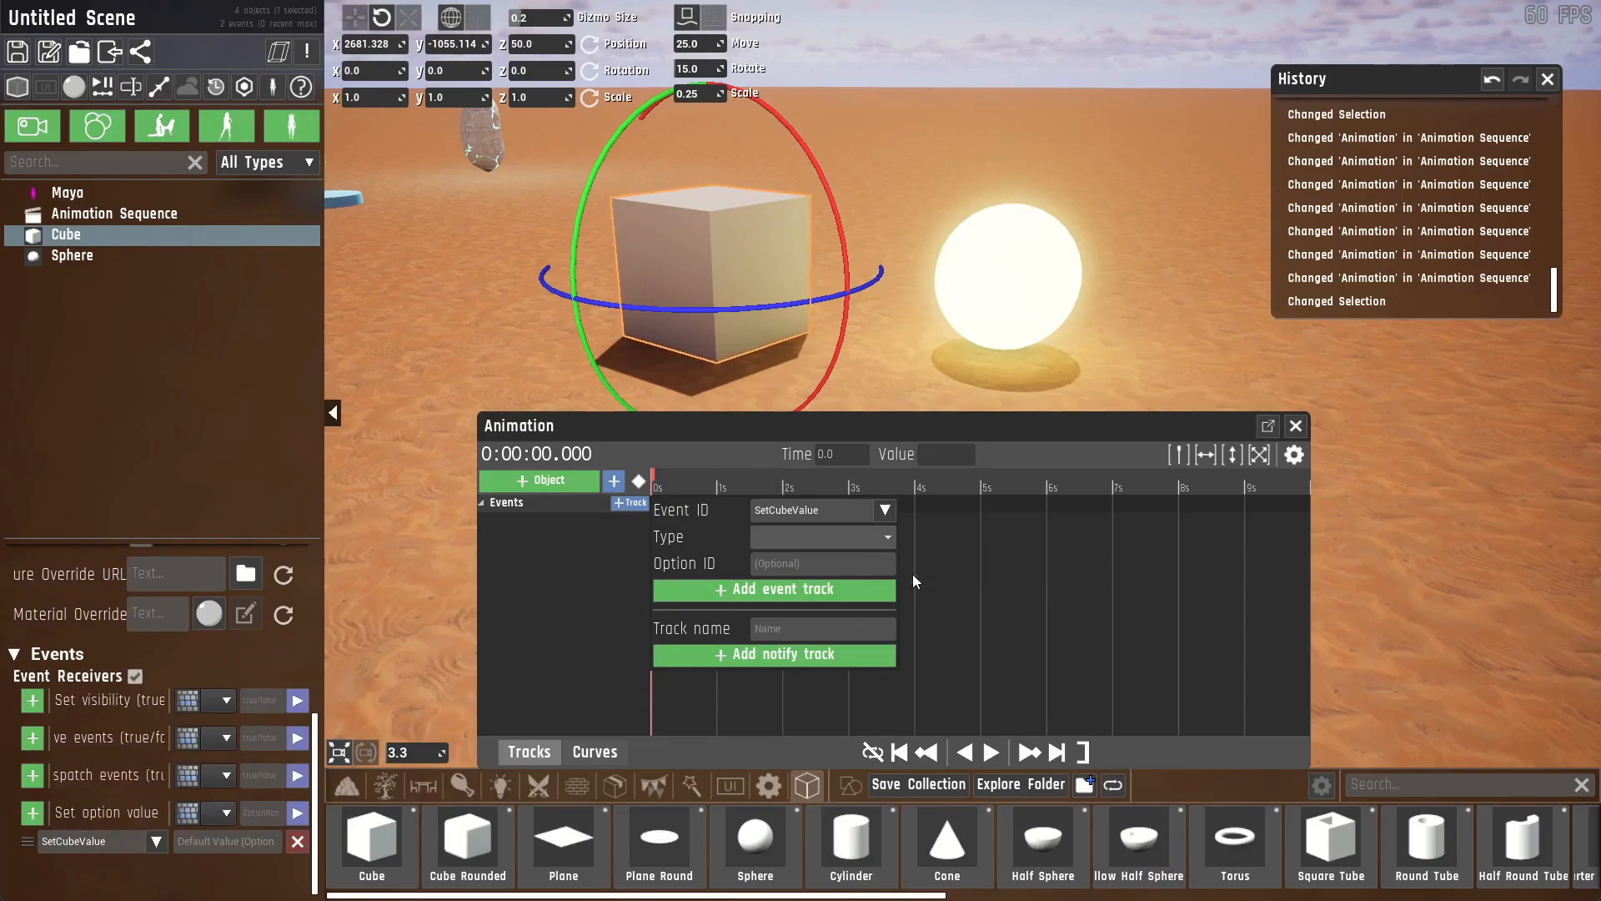
mouse_move(822, 536)
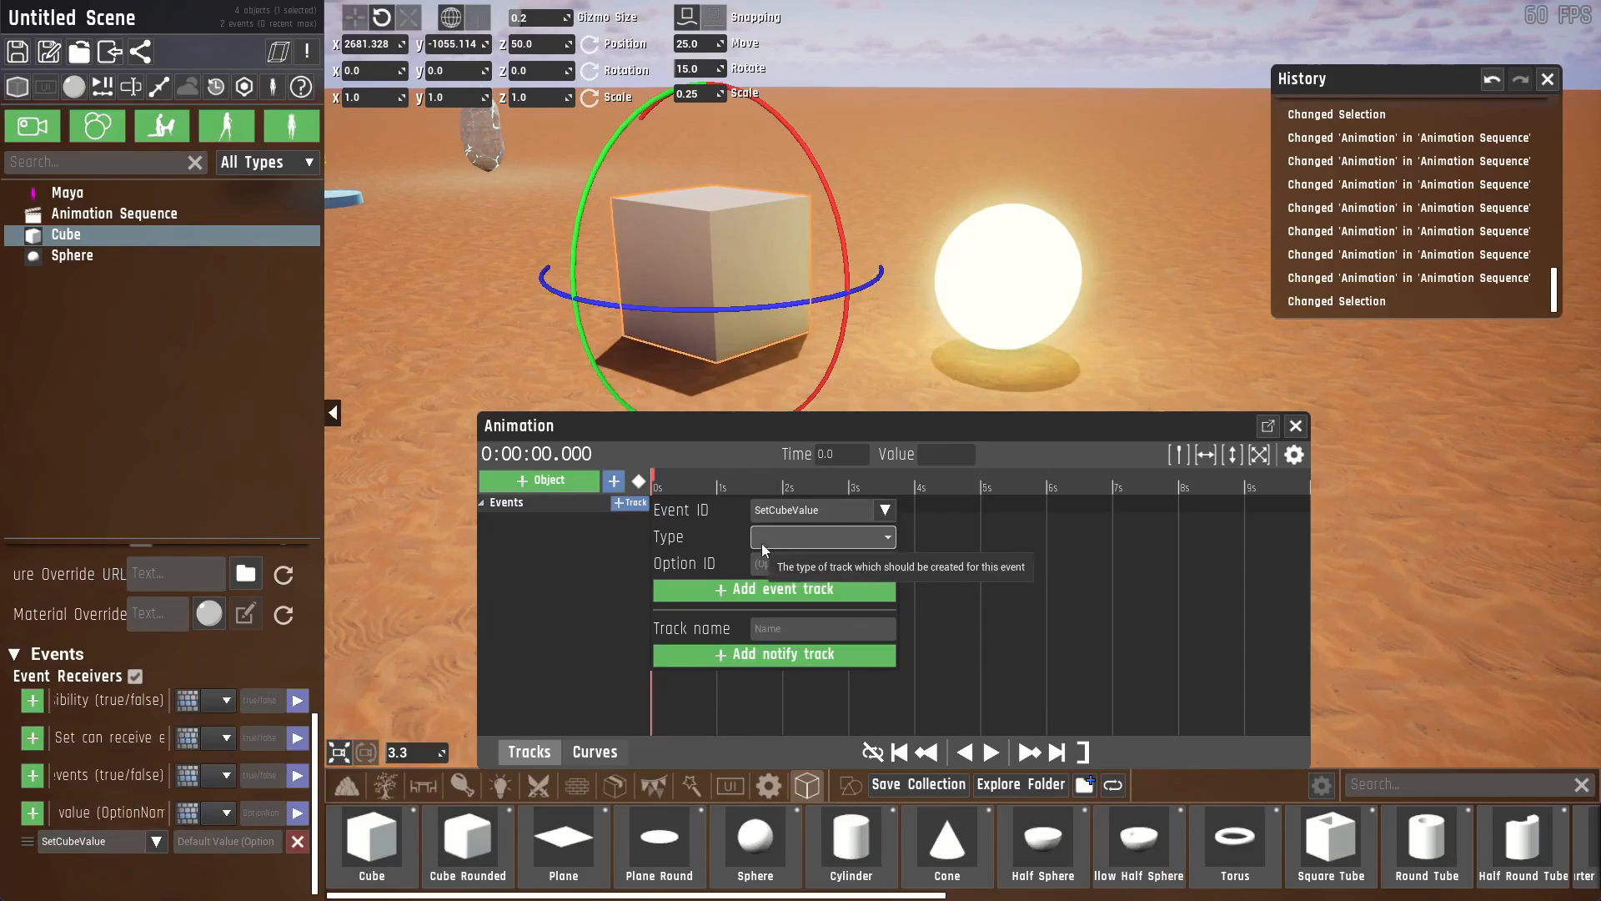
click(820, 536)
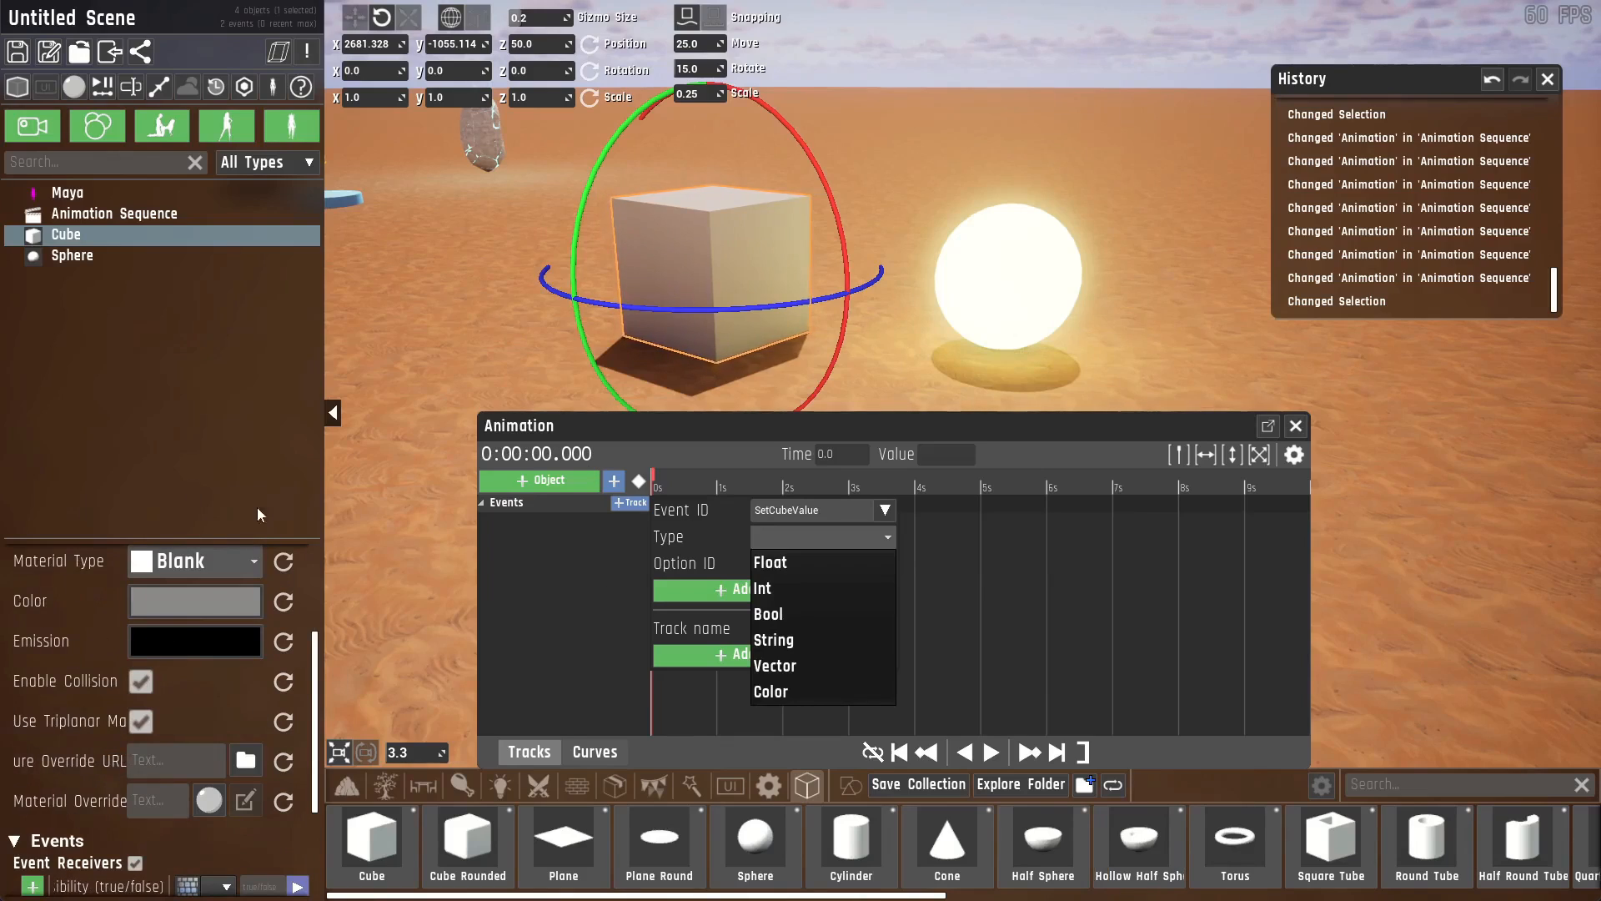
scroll(down, 3)
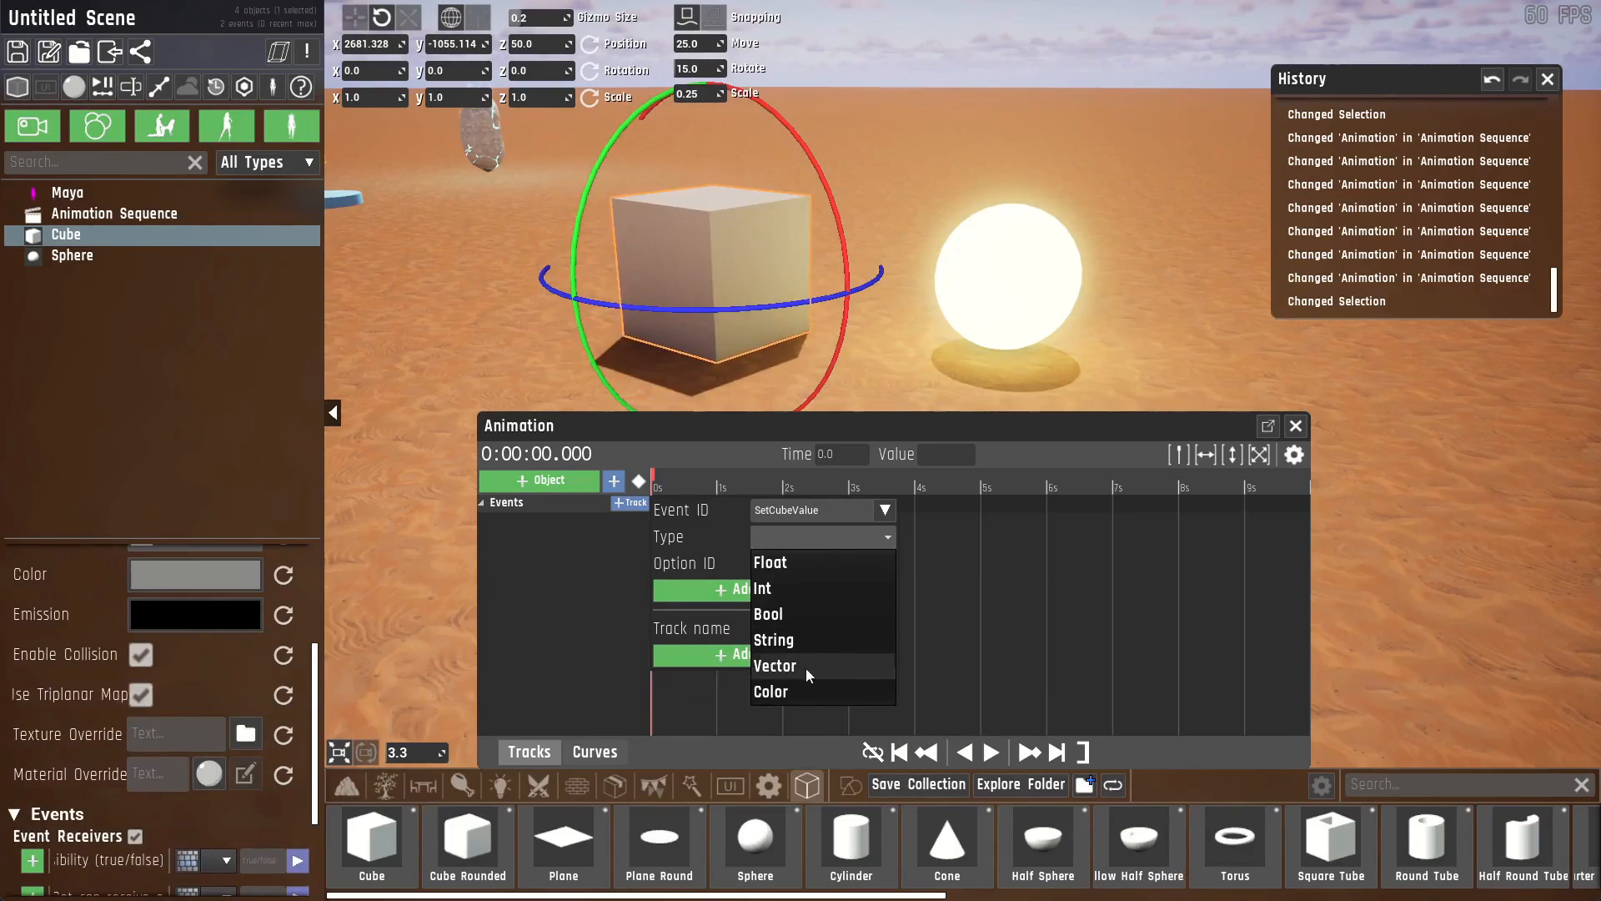
click(770, 692)
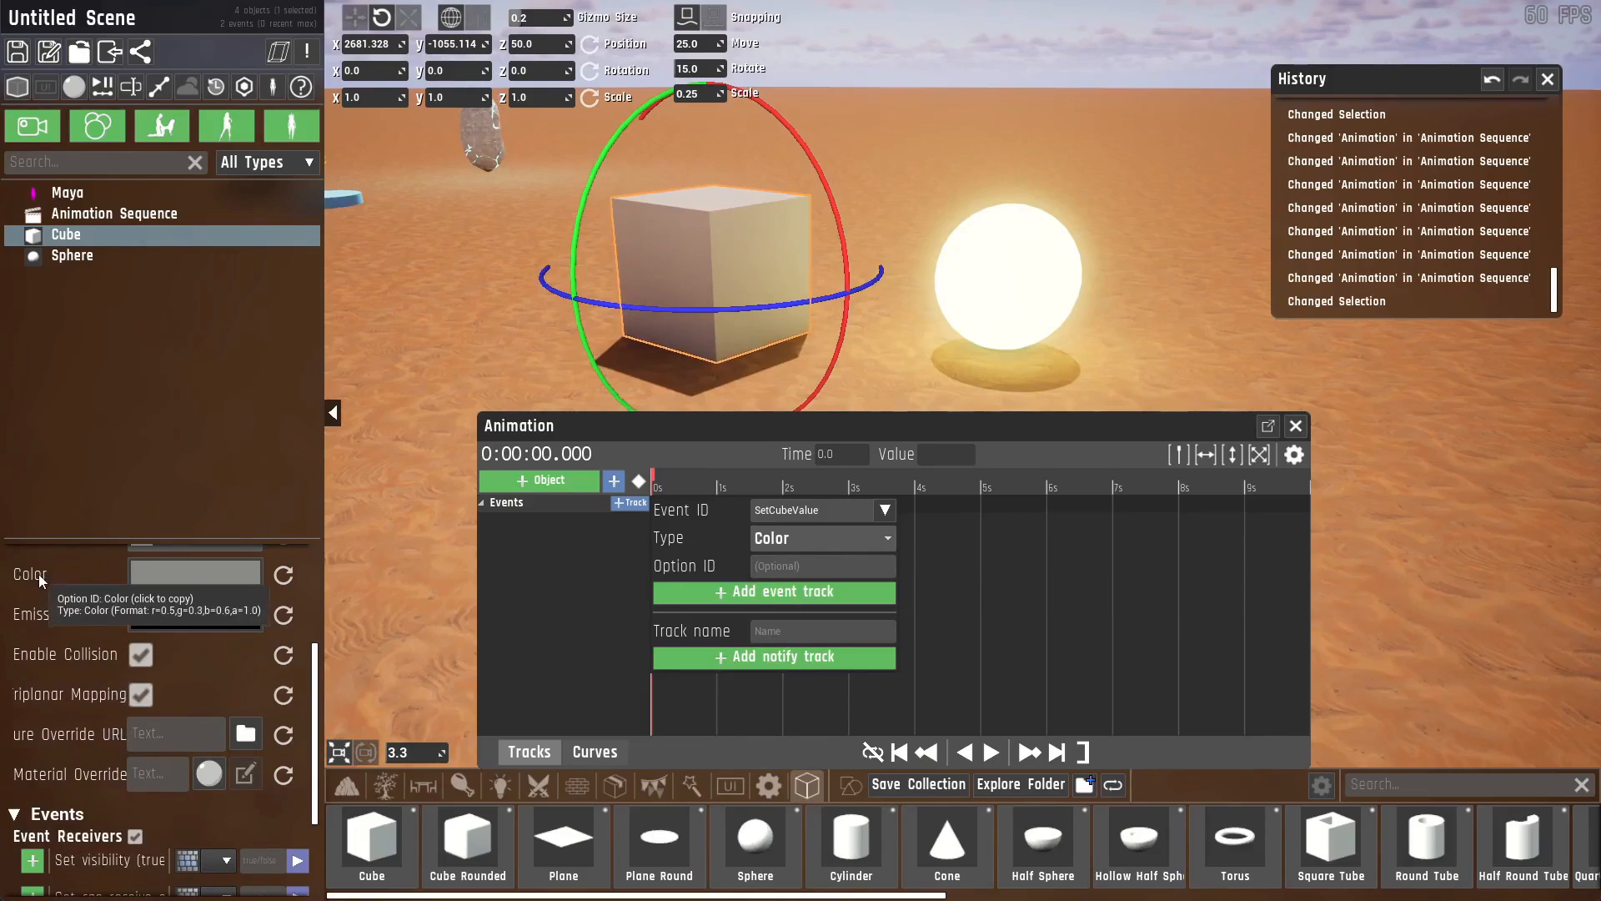
text(c)
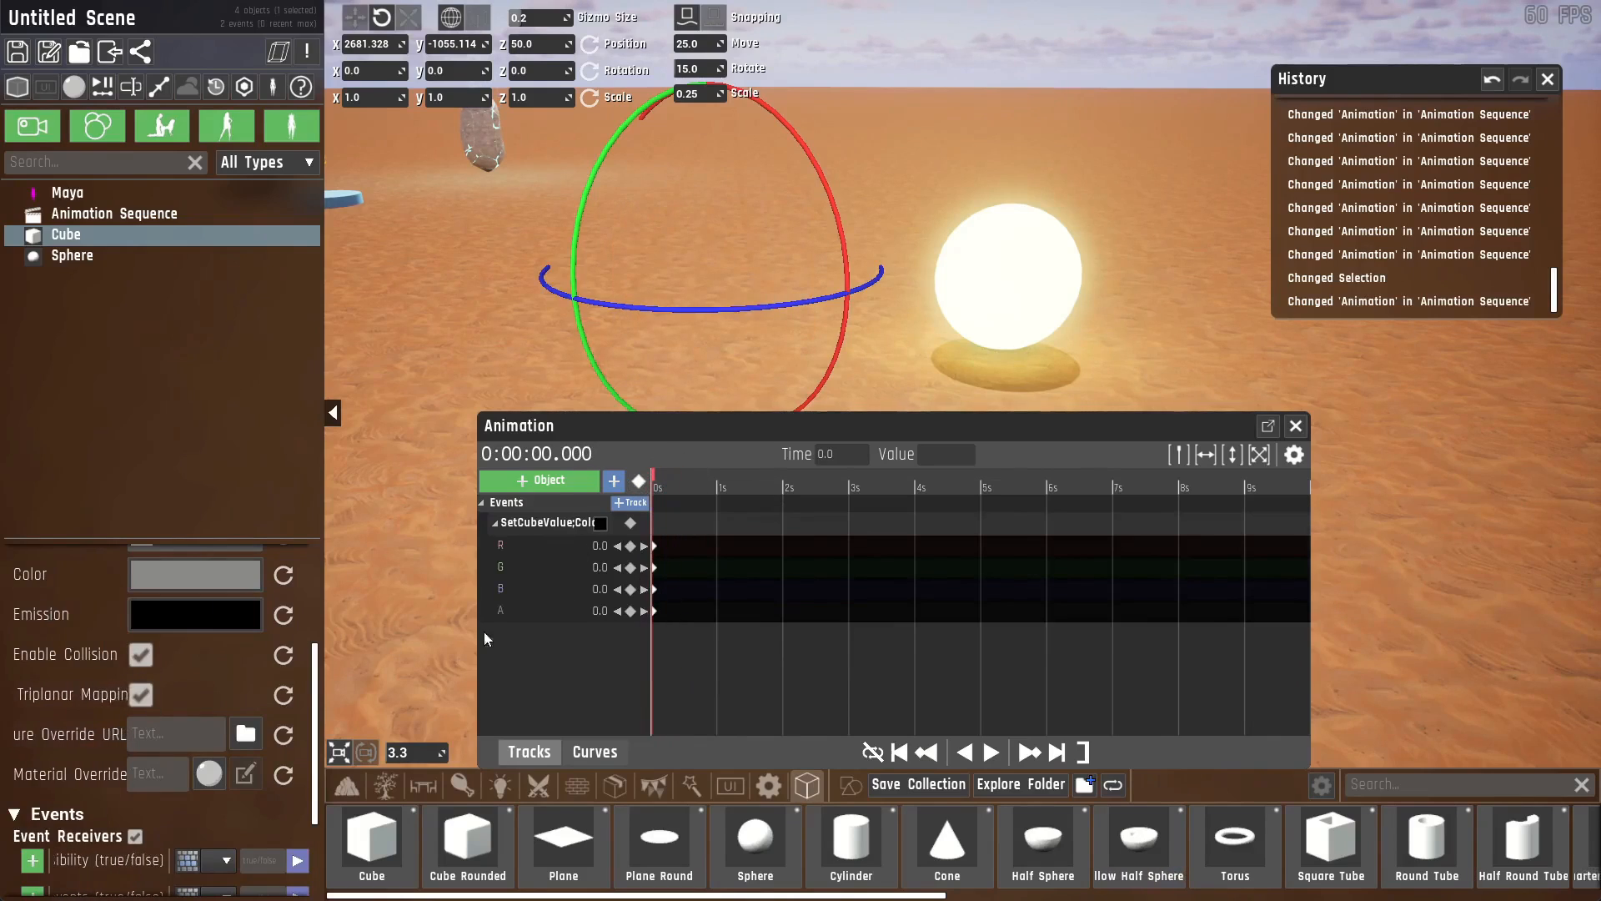
Key the cube colour green at 0 s and red at 2 s, then duplicate the cube.
click(195, 574)
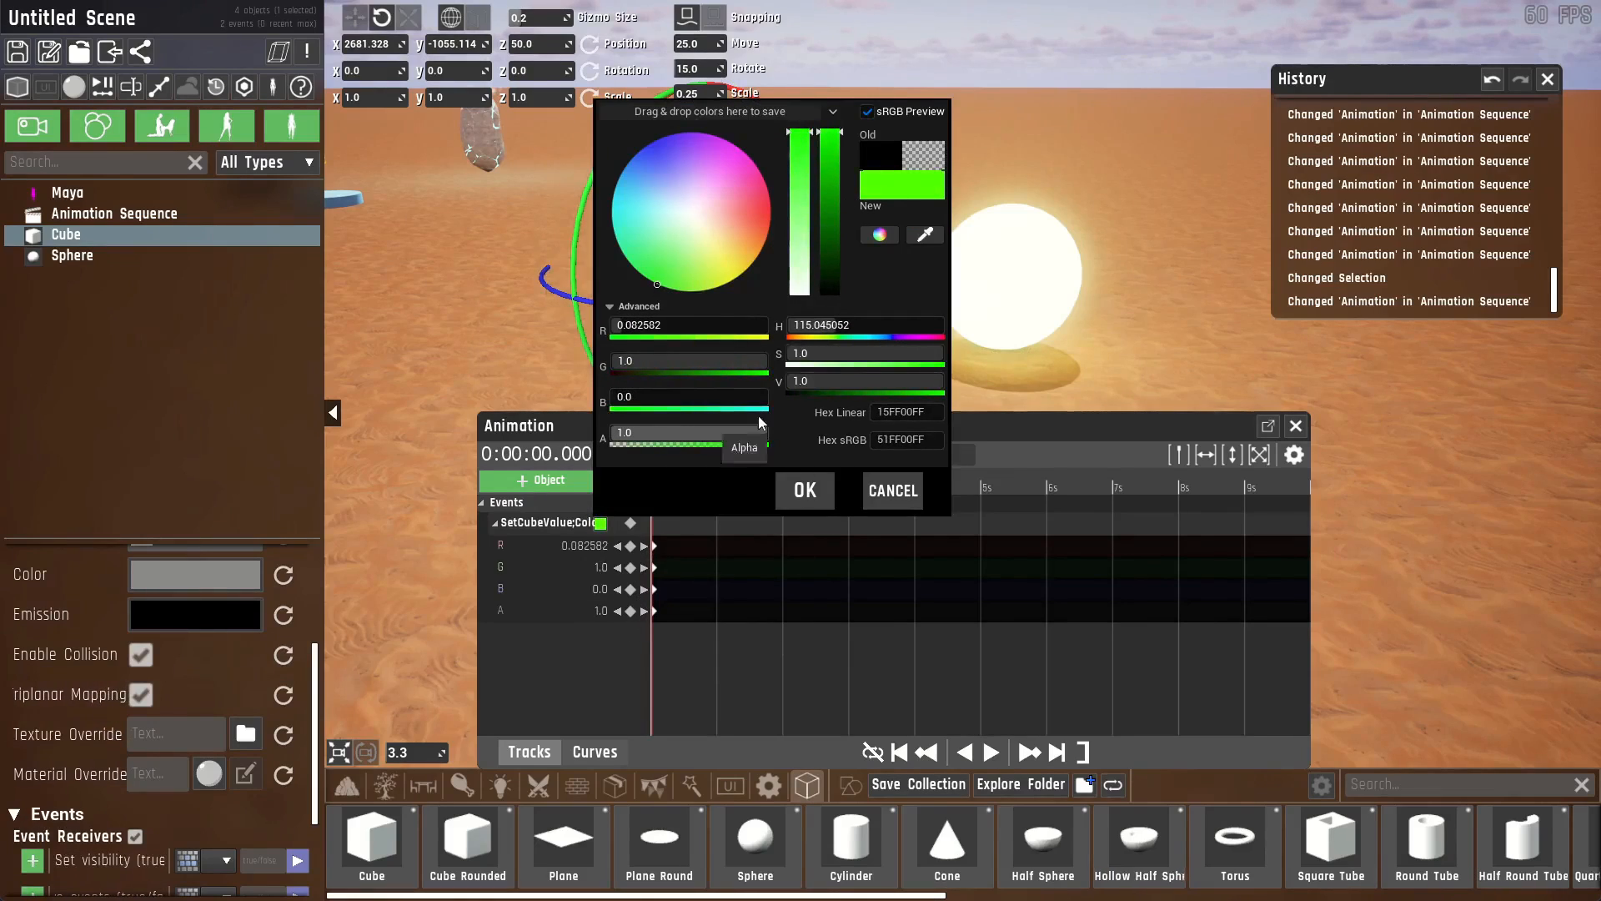
click(804, 490)
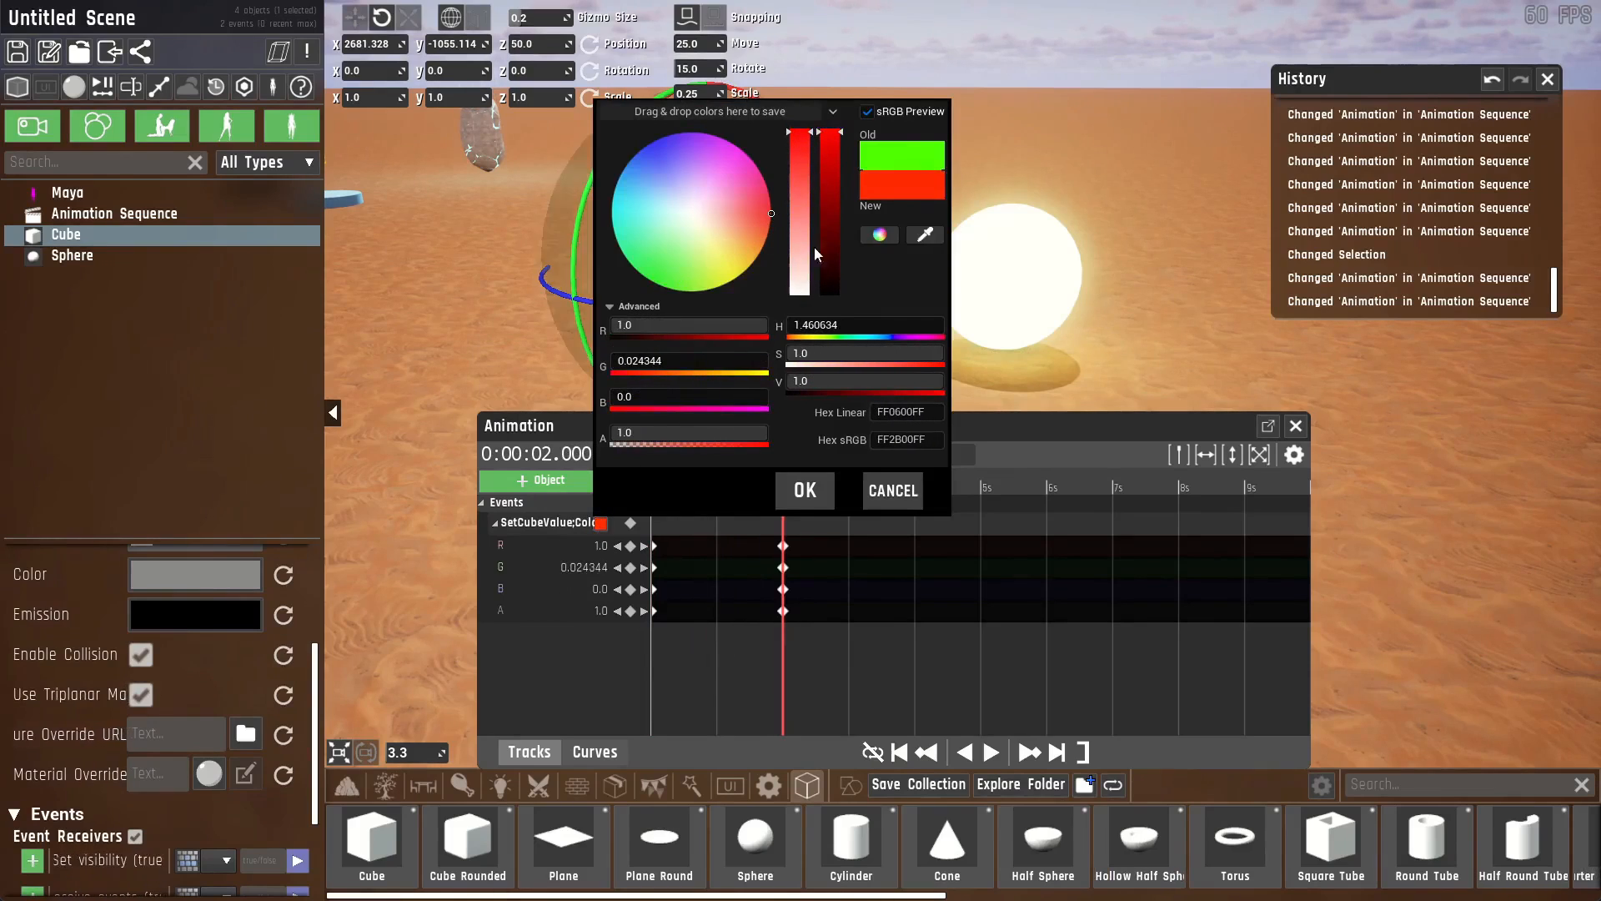
click(804, 490)
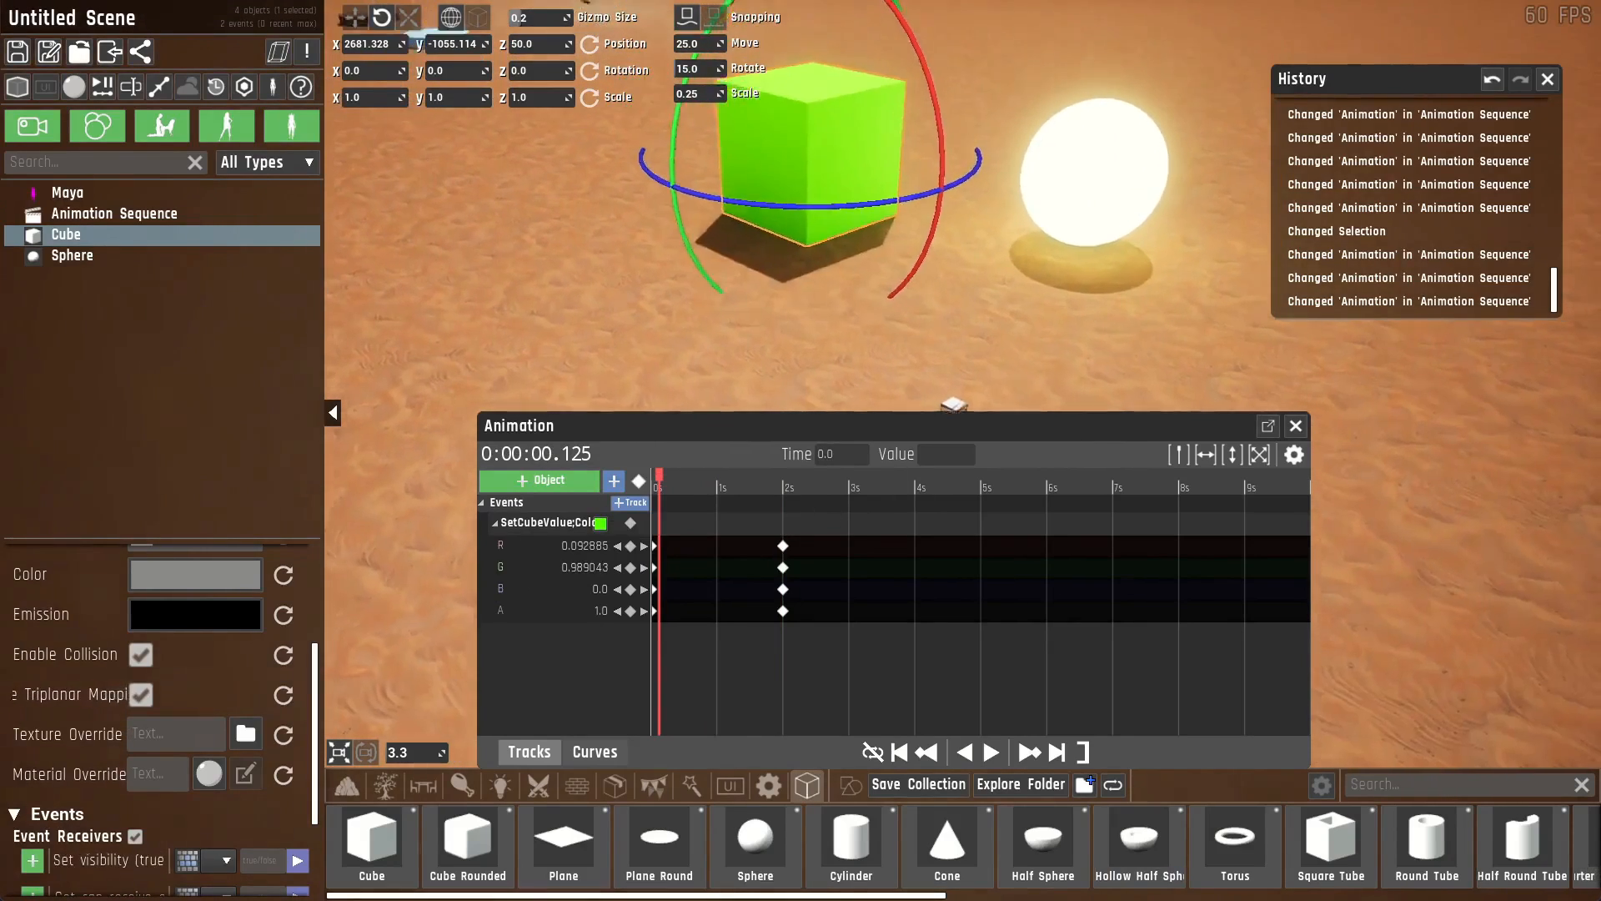
key(ctrl+v)
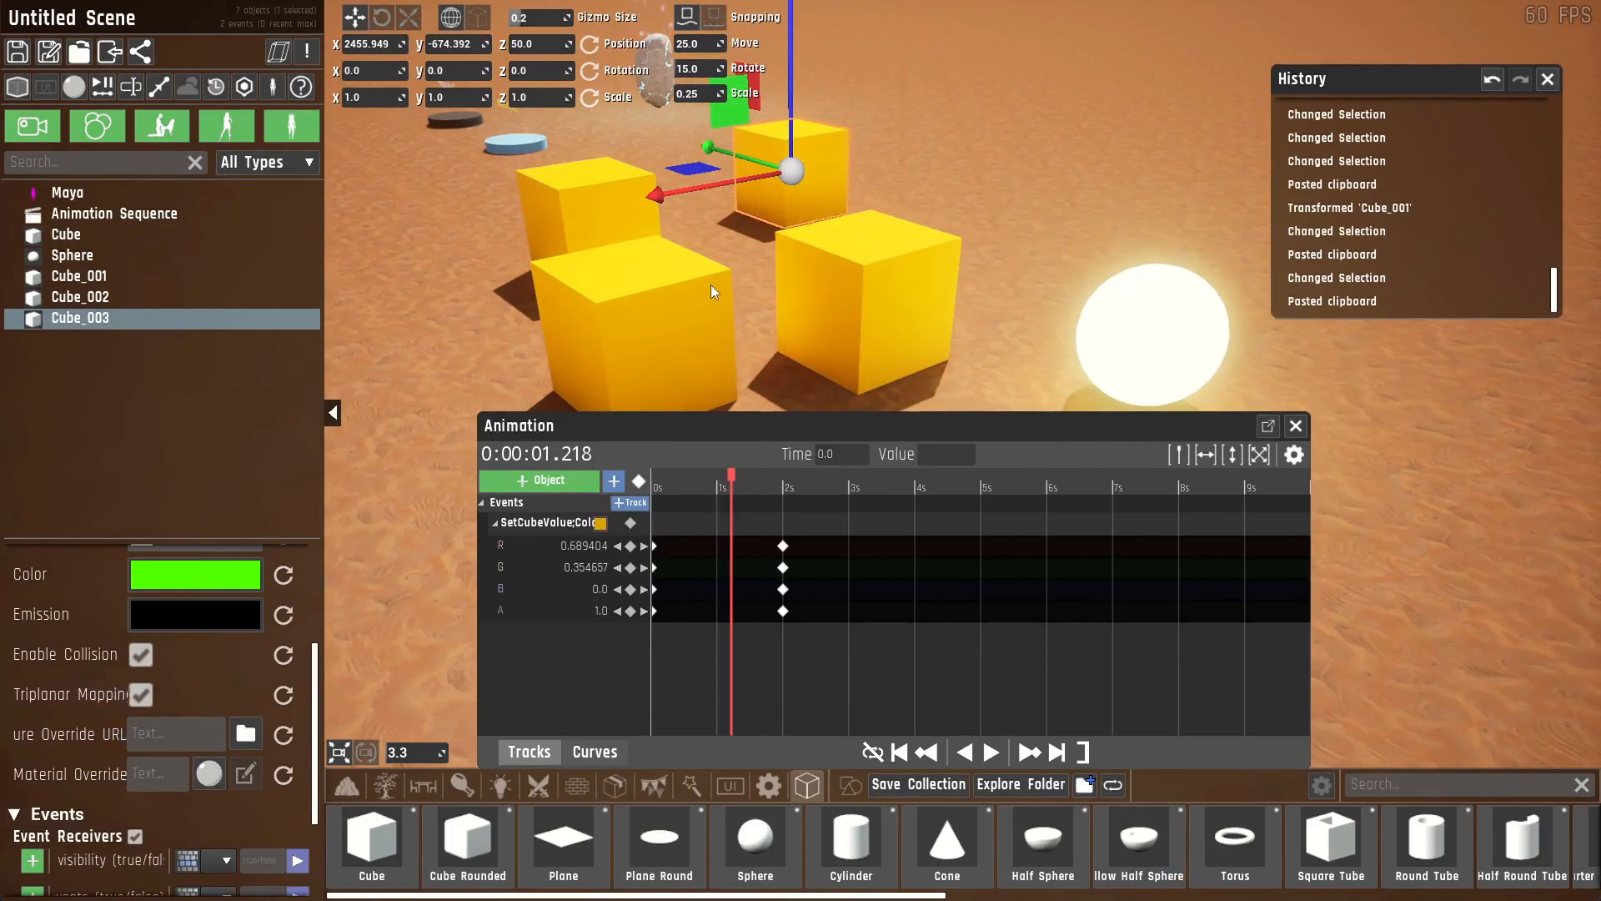
Add a notify track named 'Visible' to the Events timeline.
click(627, 502)
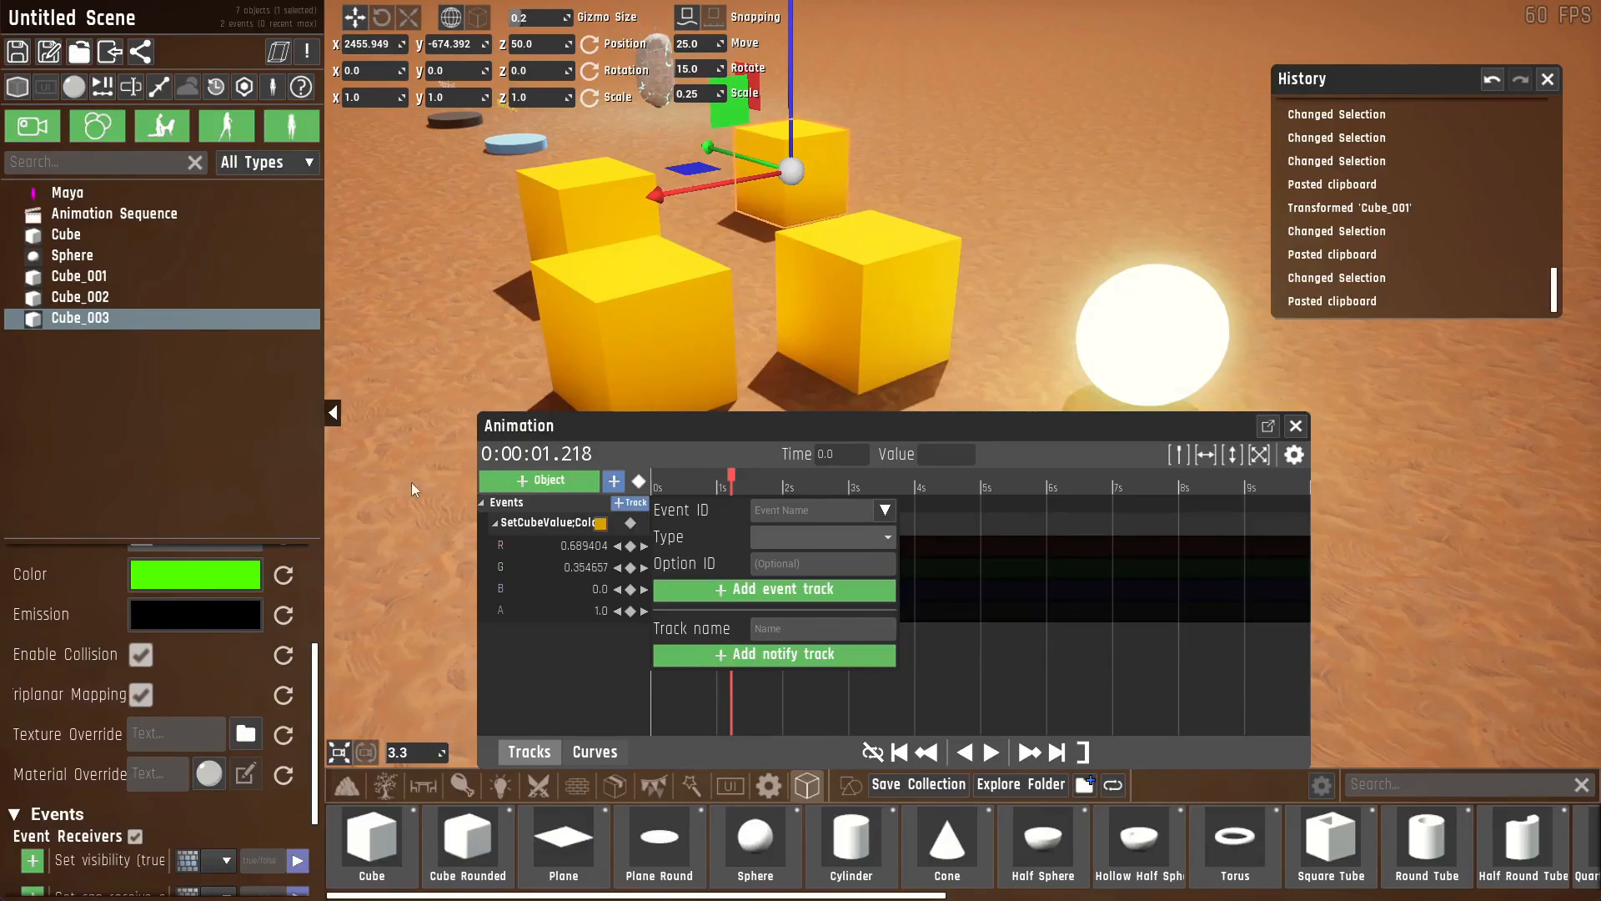
mouse_move(820, 628)
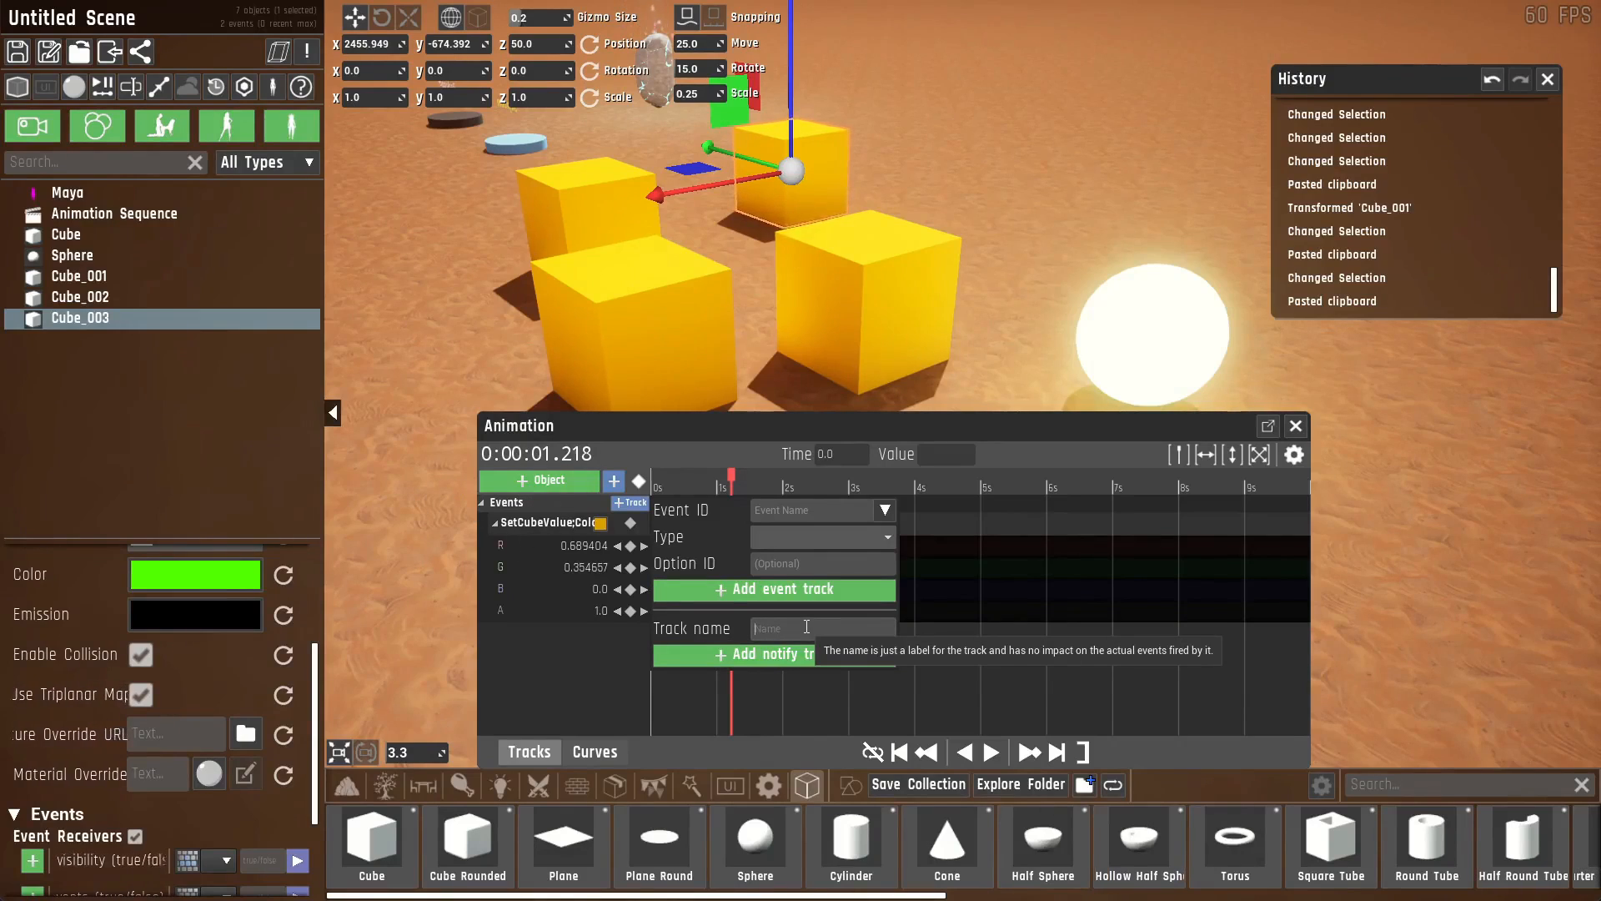
text(Visible)
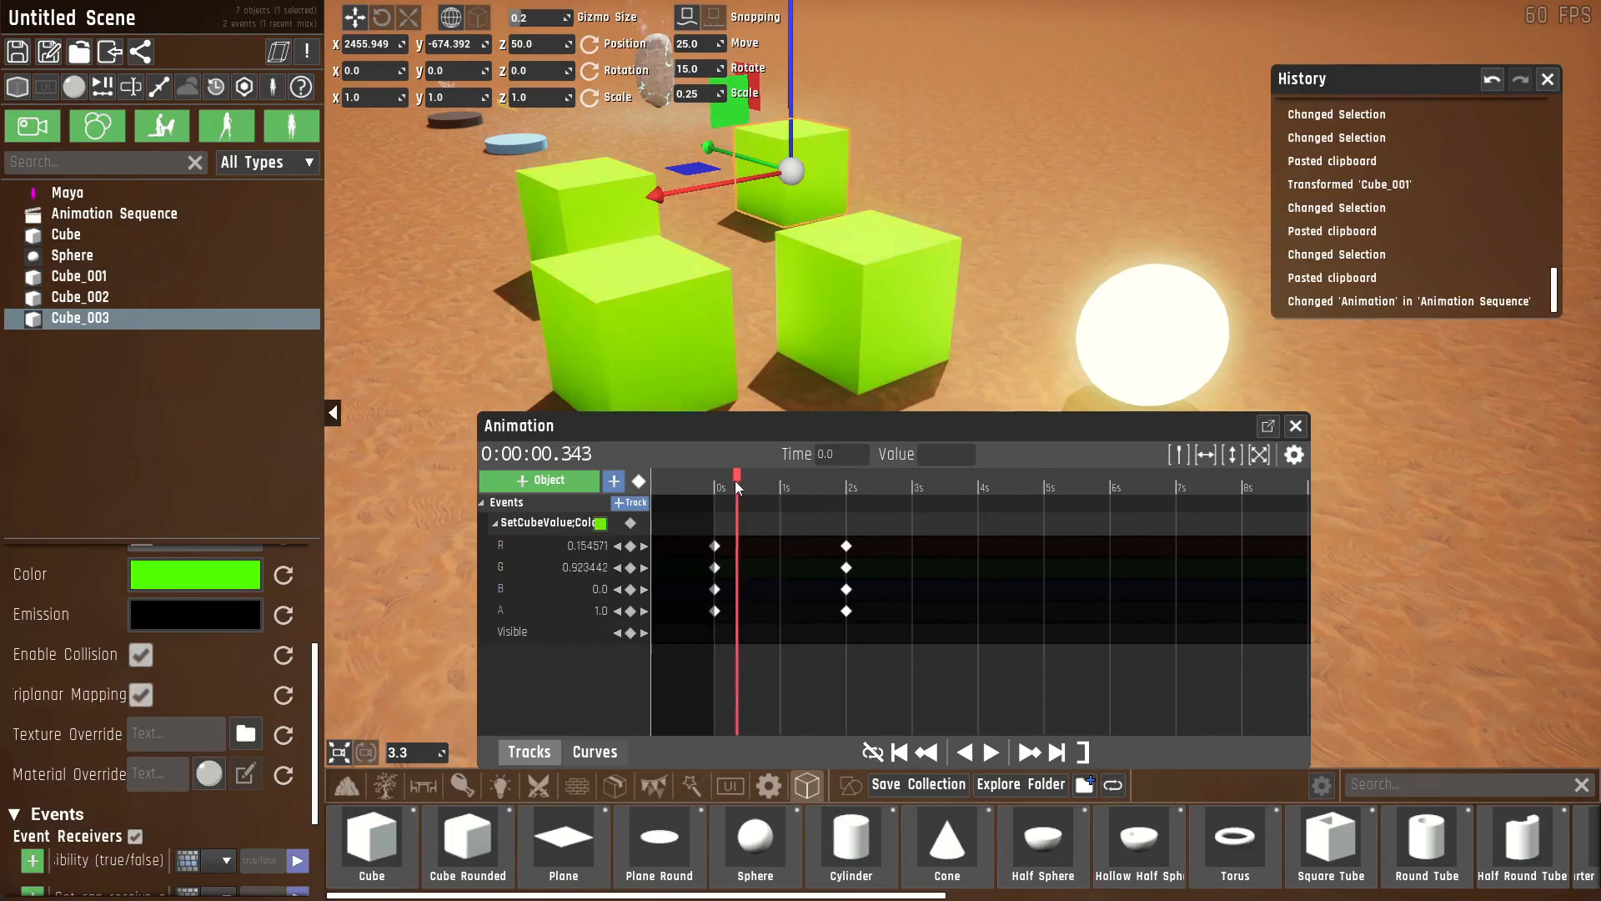
click(72, 255)
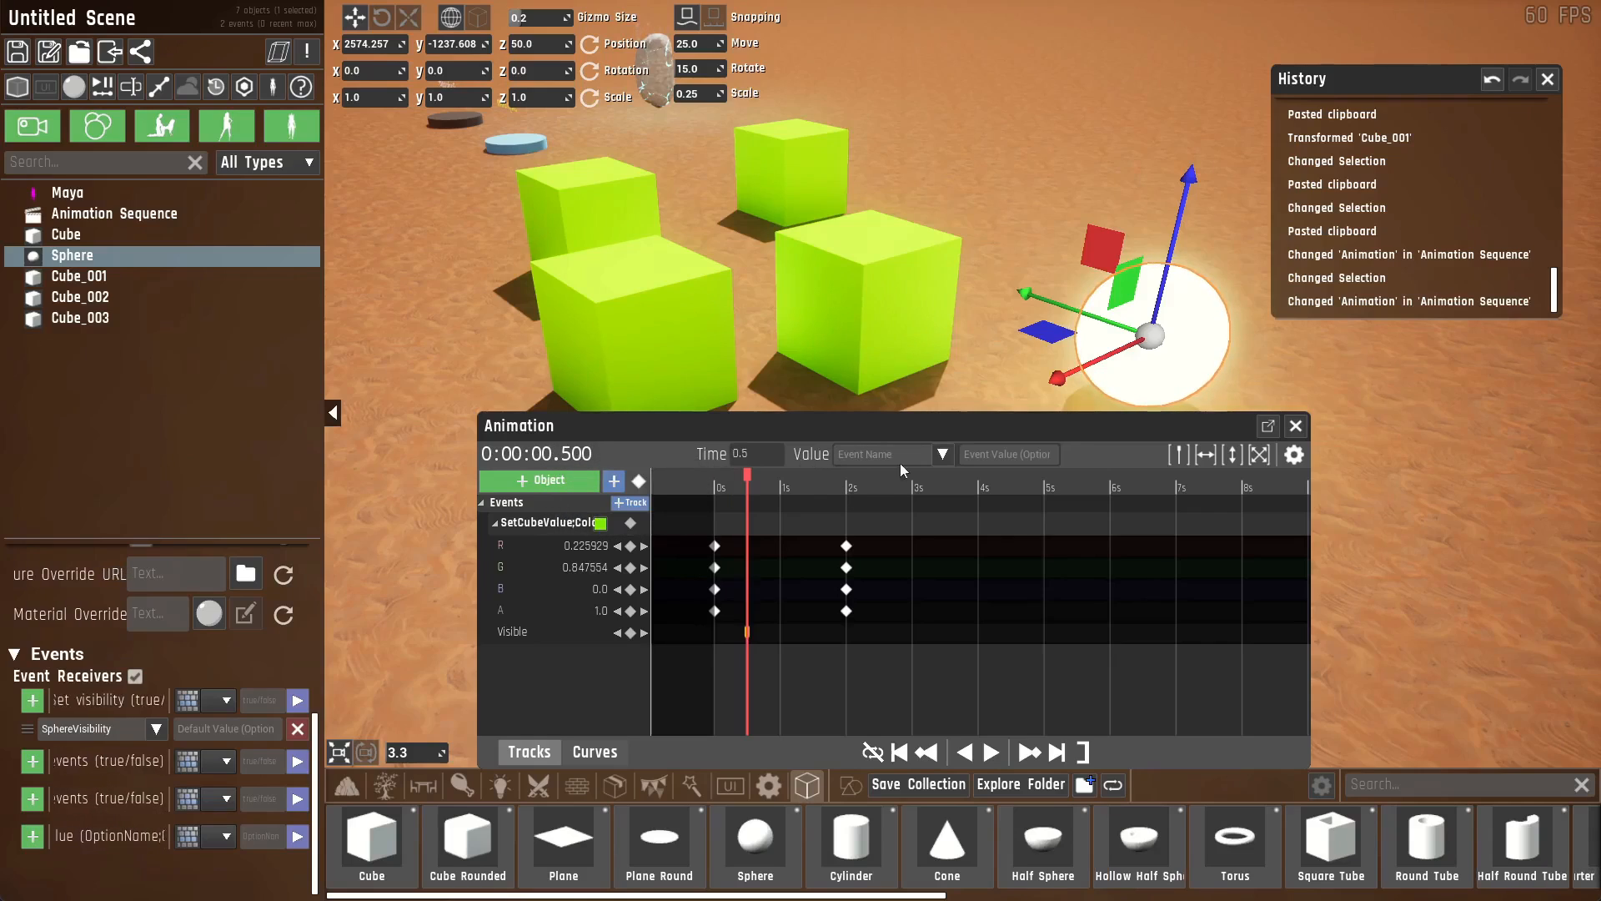
Place a key on the Visible track that dispatches SphereVisibility.
click(942, 454)
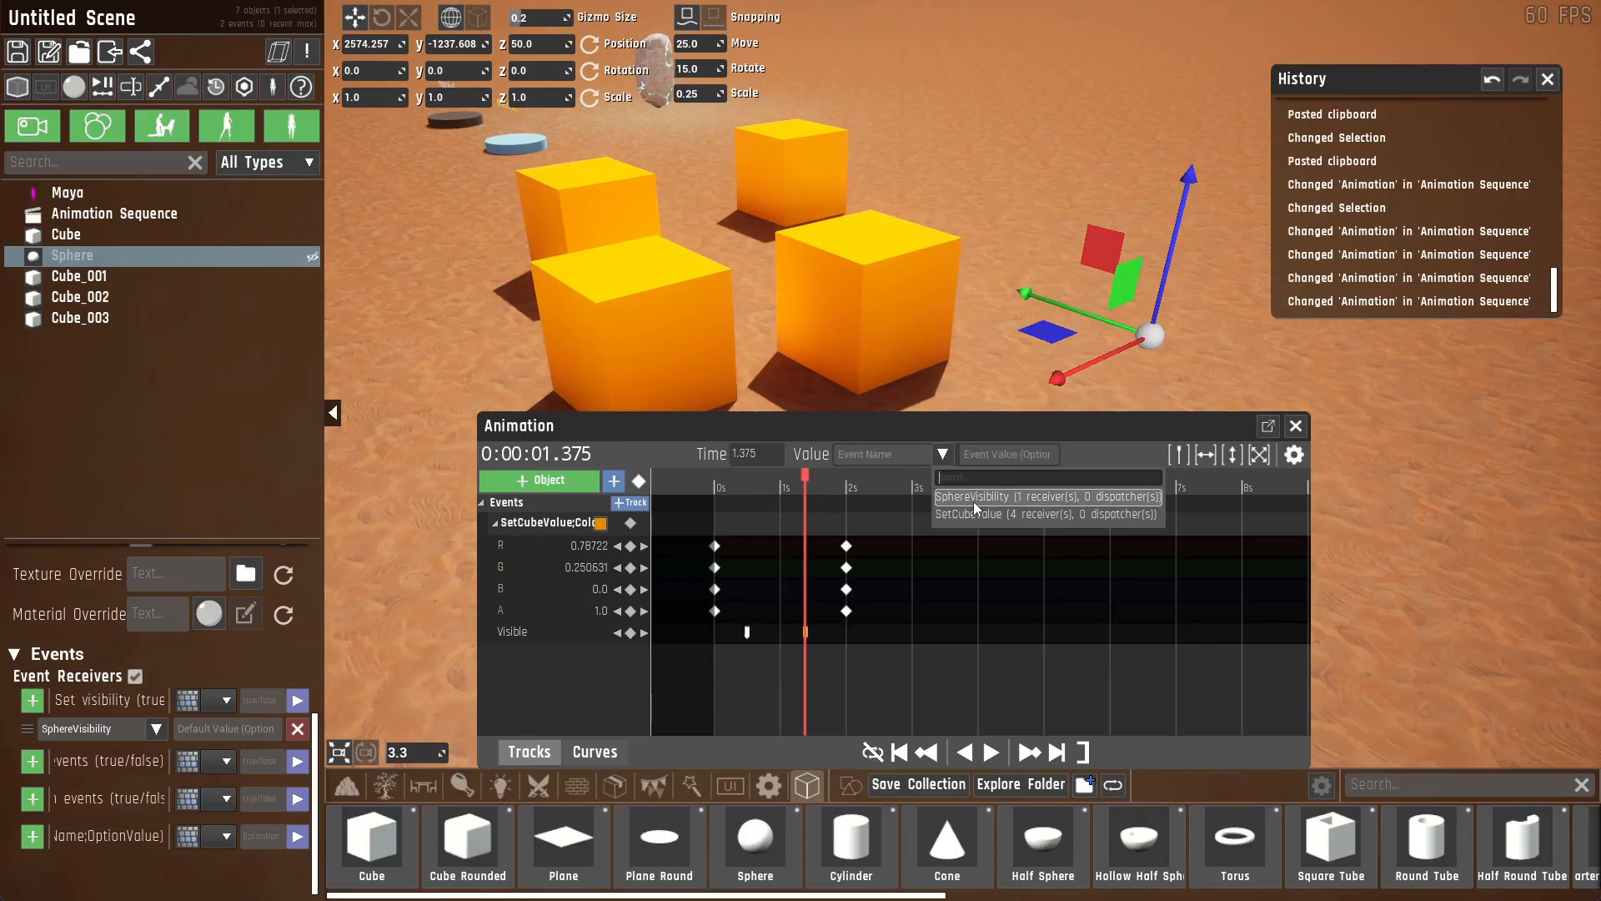
click(1043, 496)
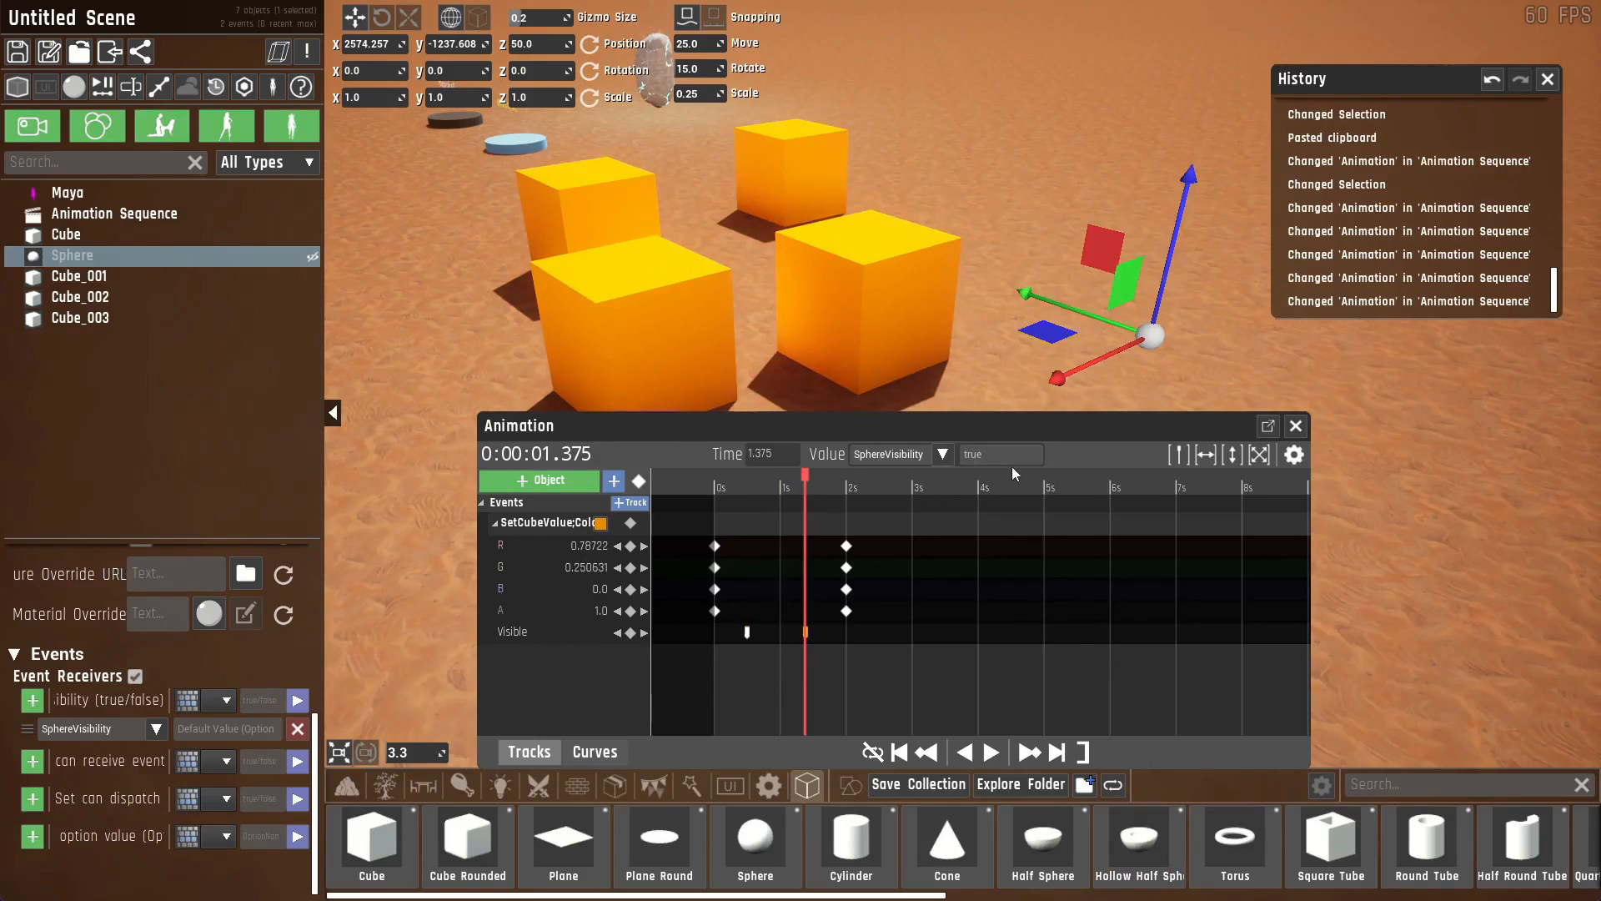